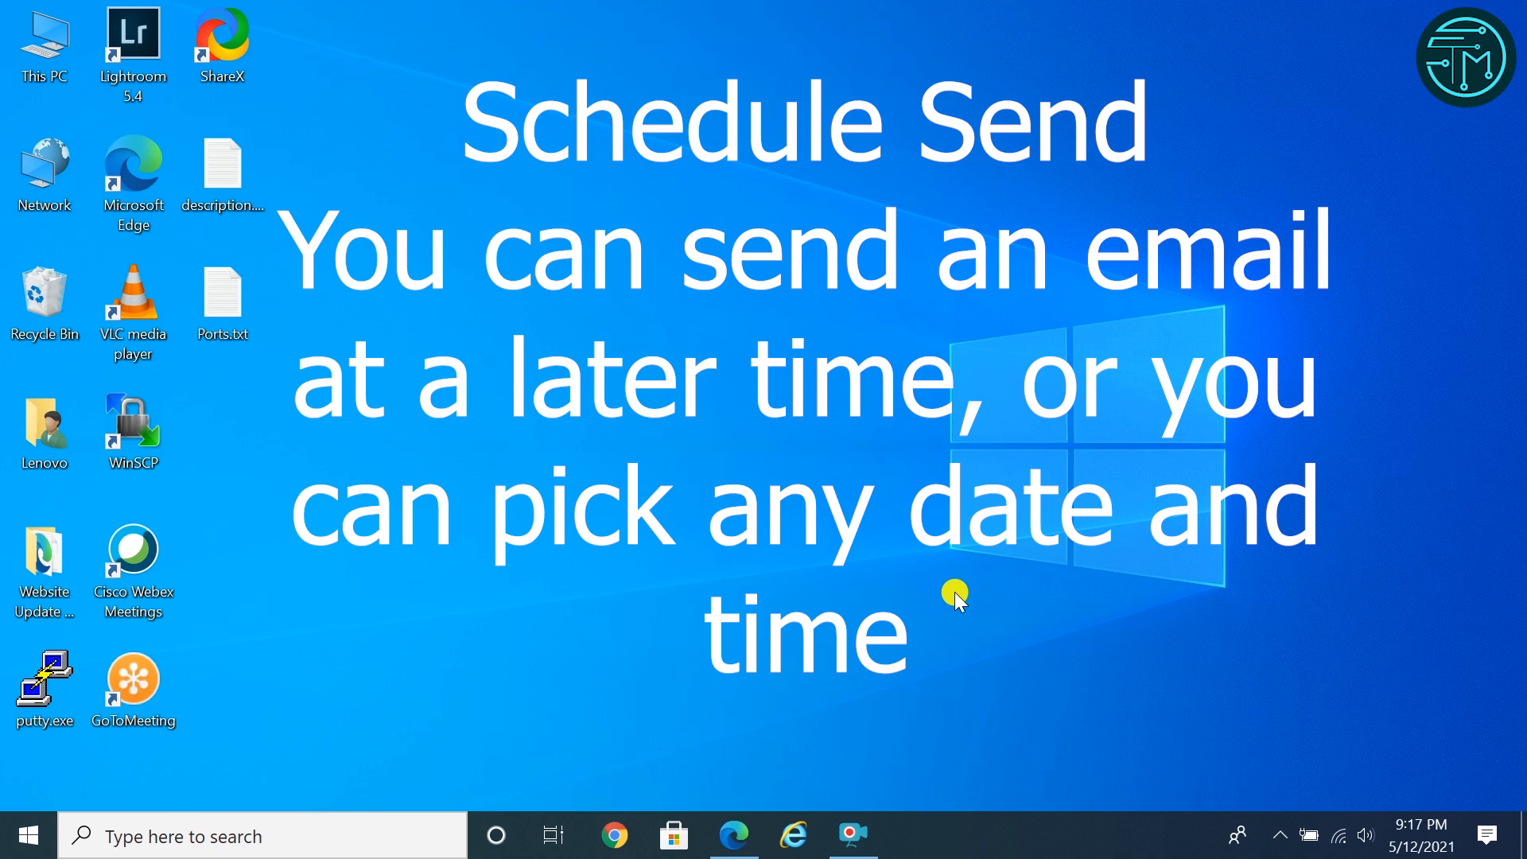
Step: Bring the browser window with the Gmail inbox to the front from the taskbar
click(612, 836)
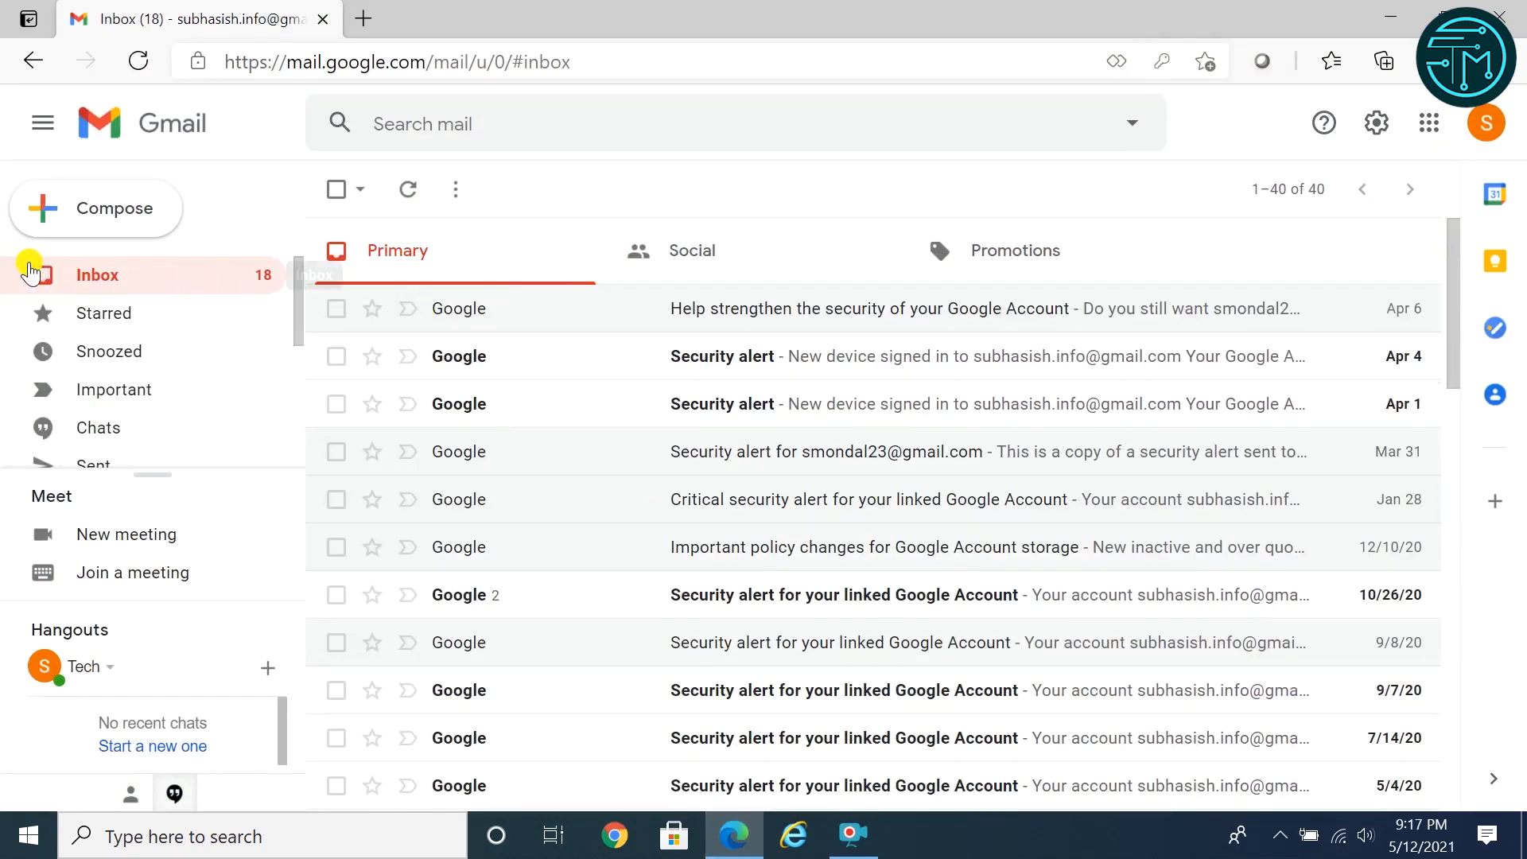
Step: Compose a new message with subject 'Test Mail' and body 'Hi this is a test mail'
click(98, 207)
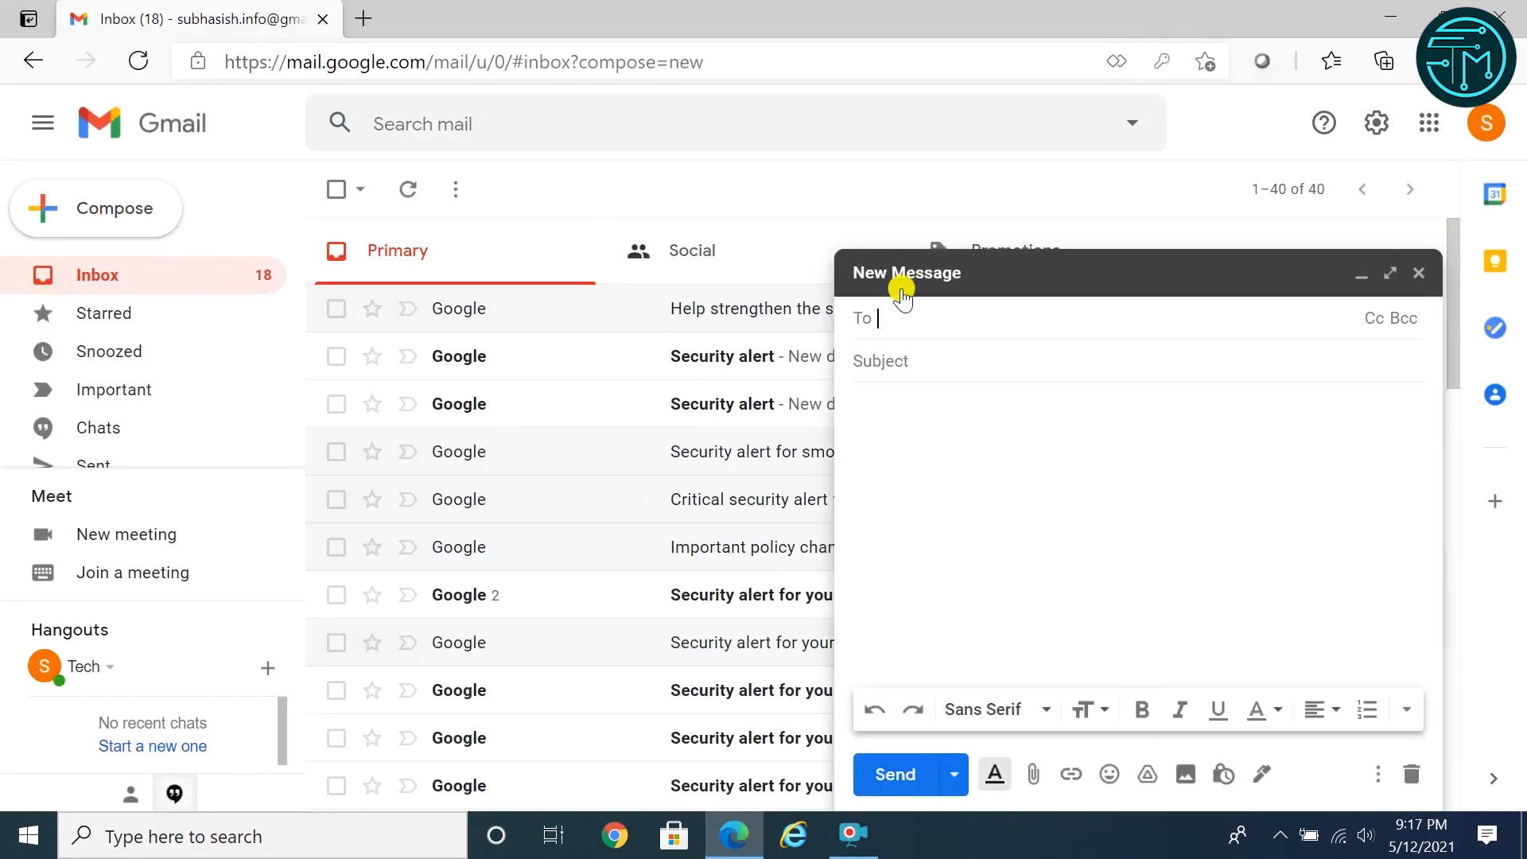
text(T)
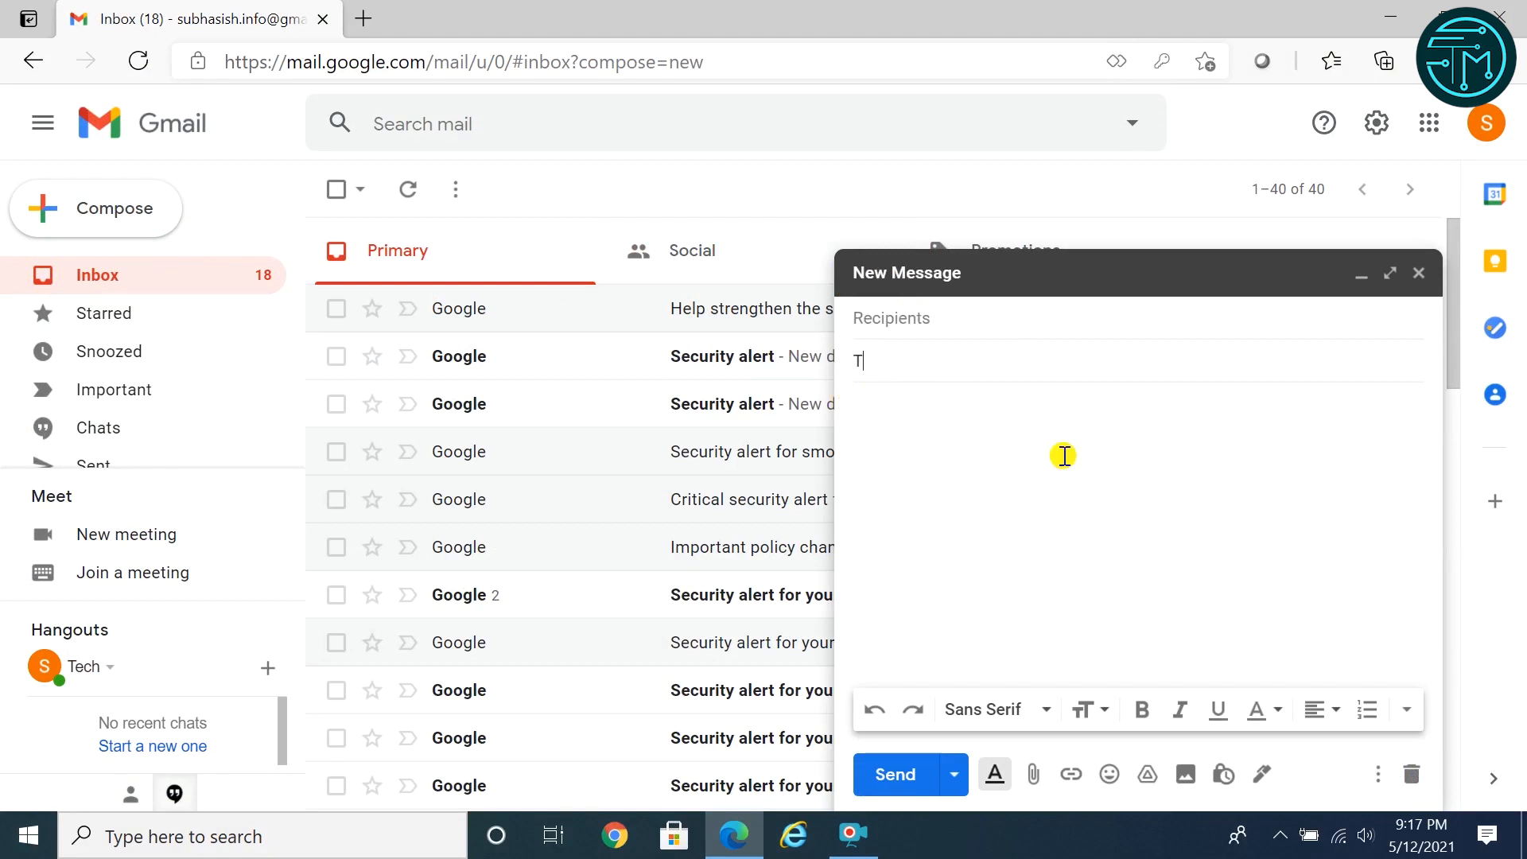
text(Test Mail)
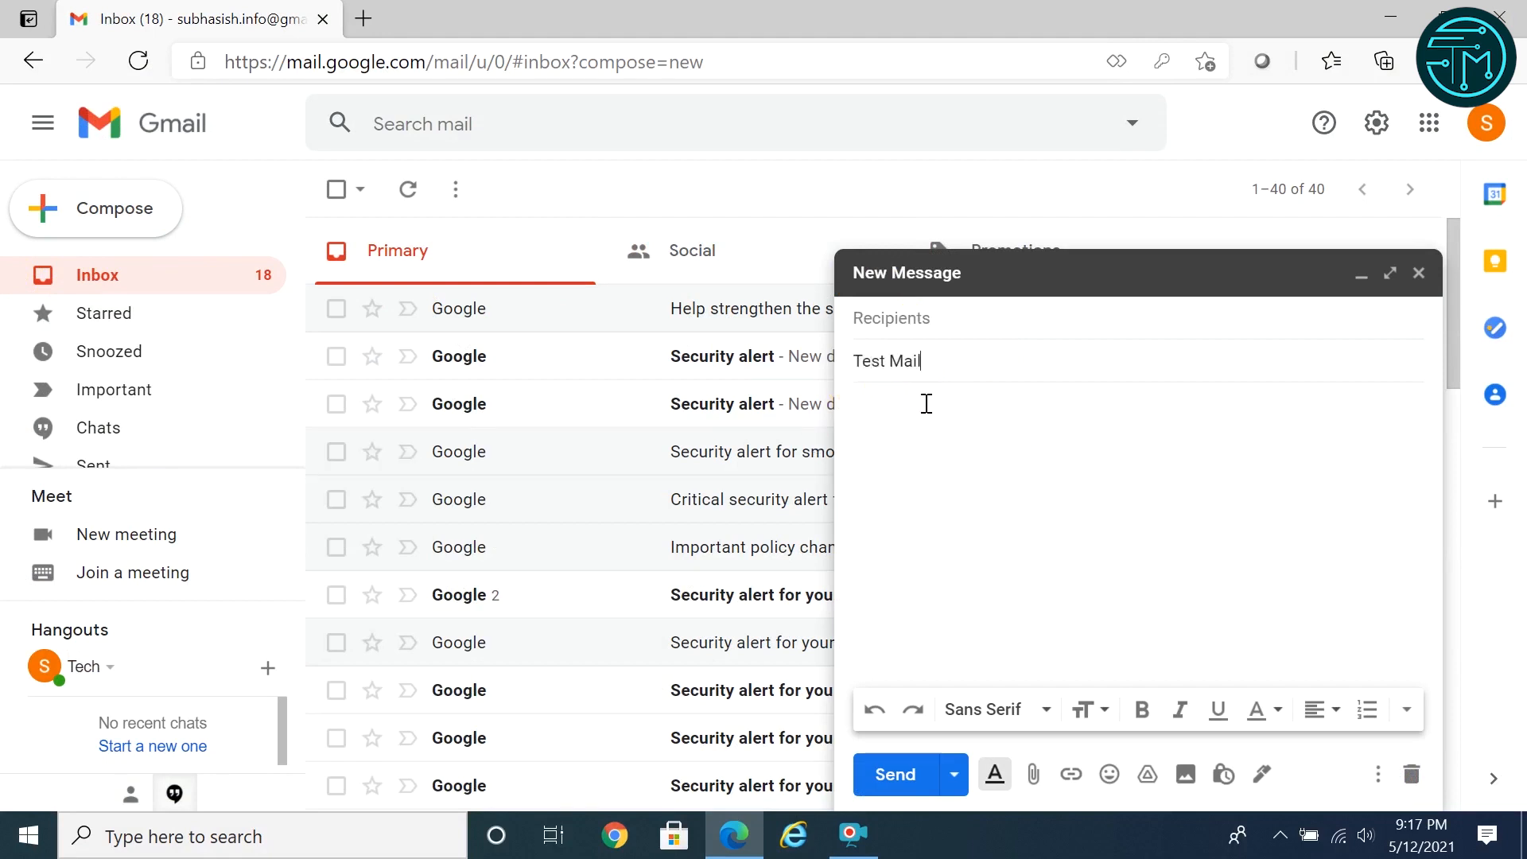
text(Hi this is)
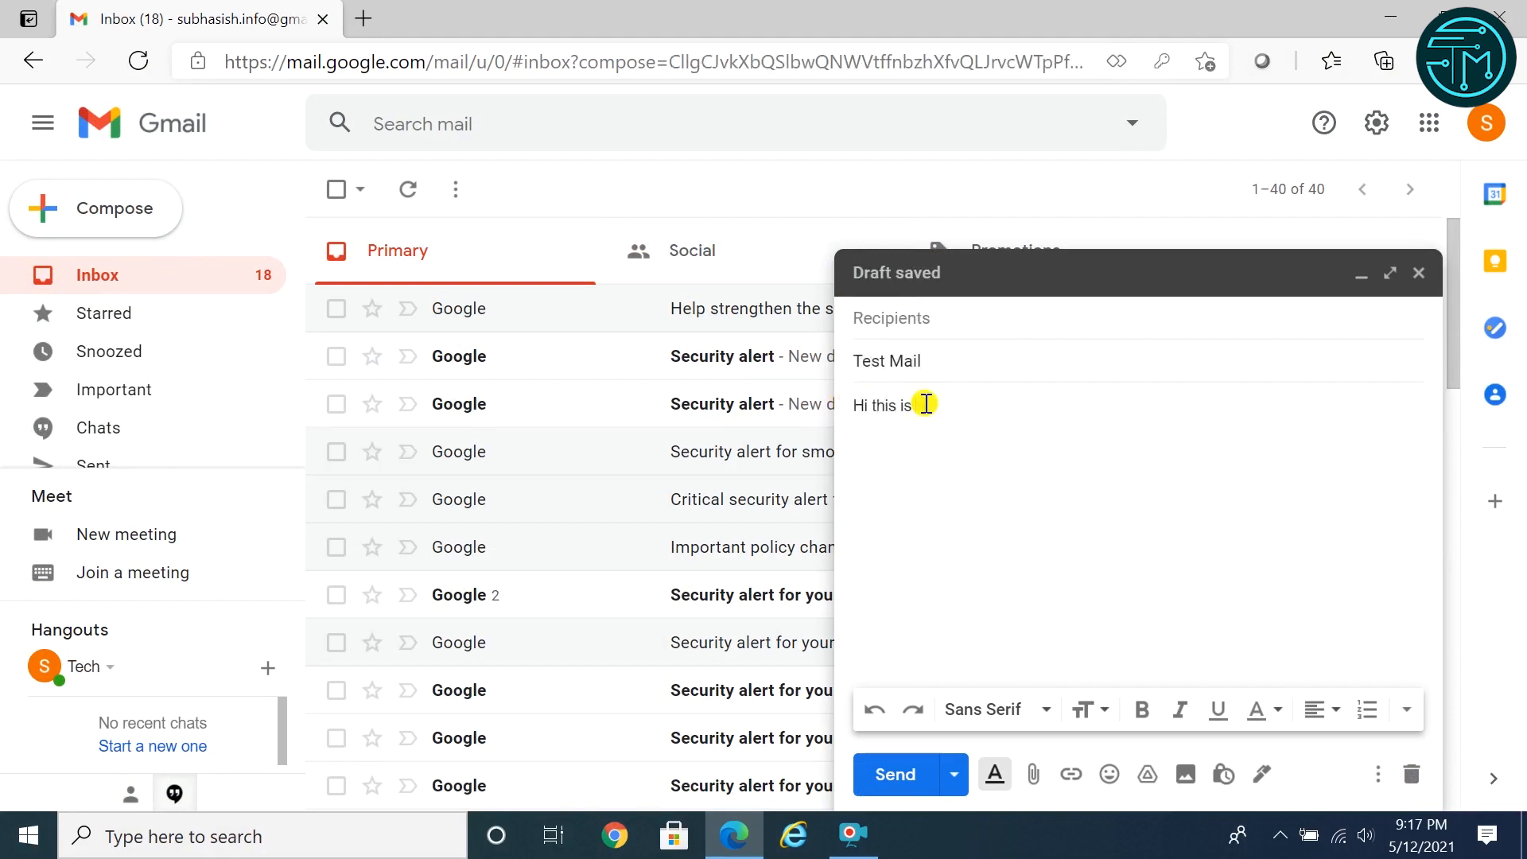
text(a test mail)
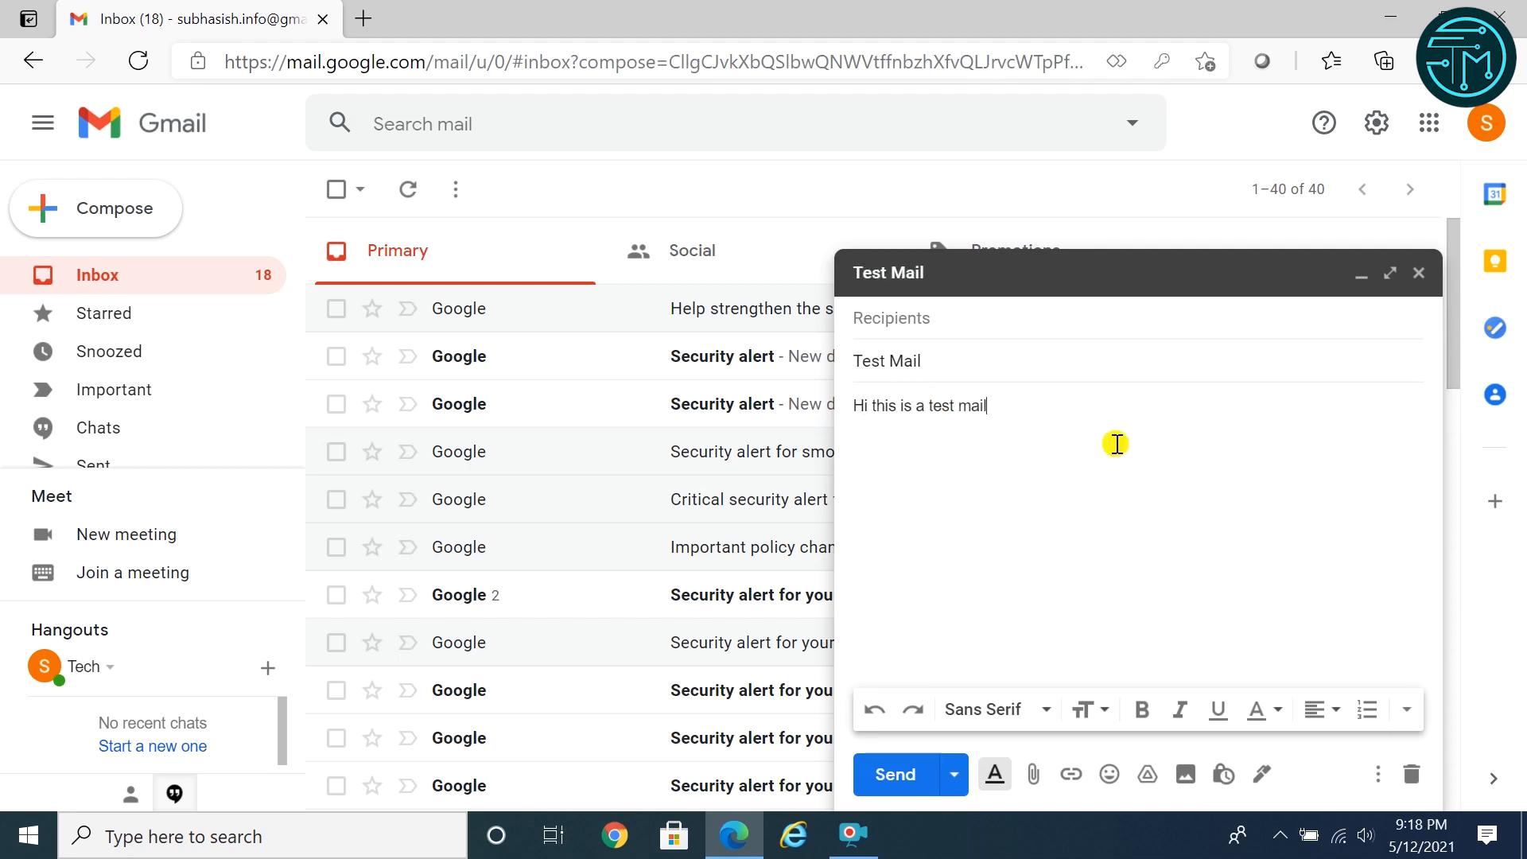
click(890, 318)
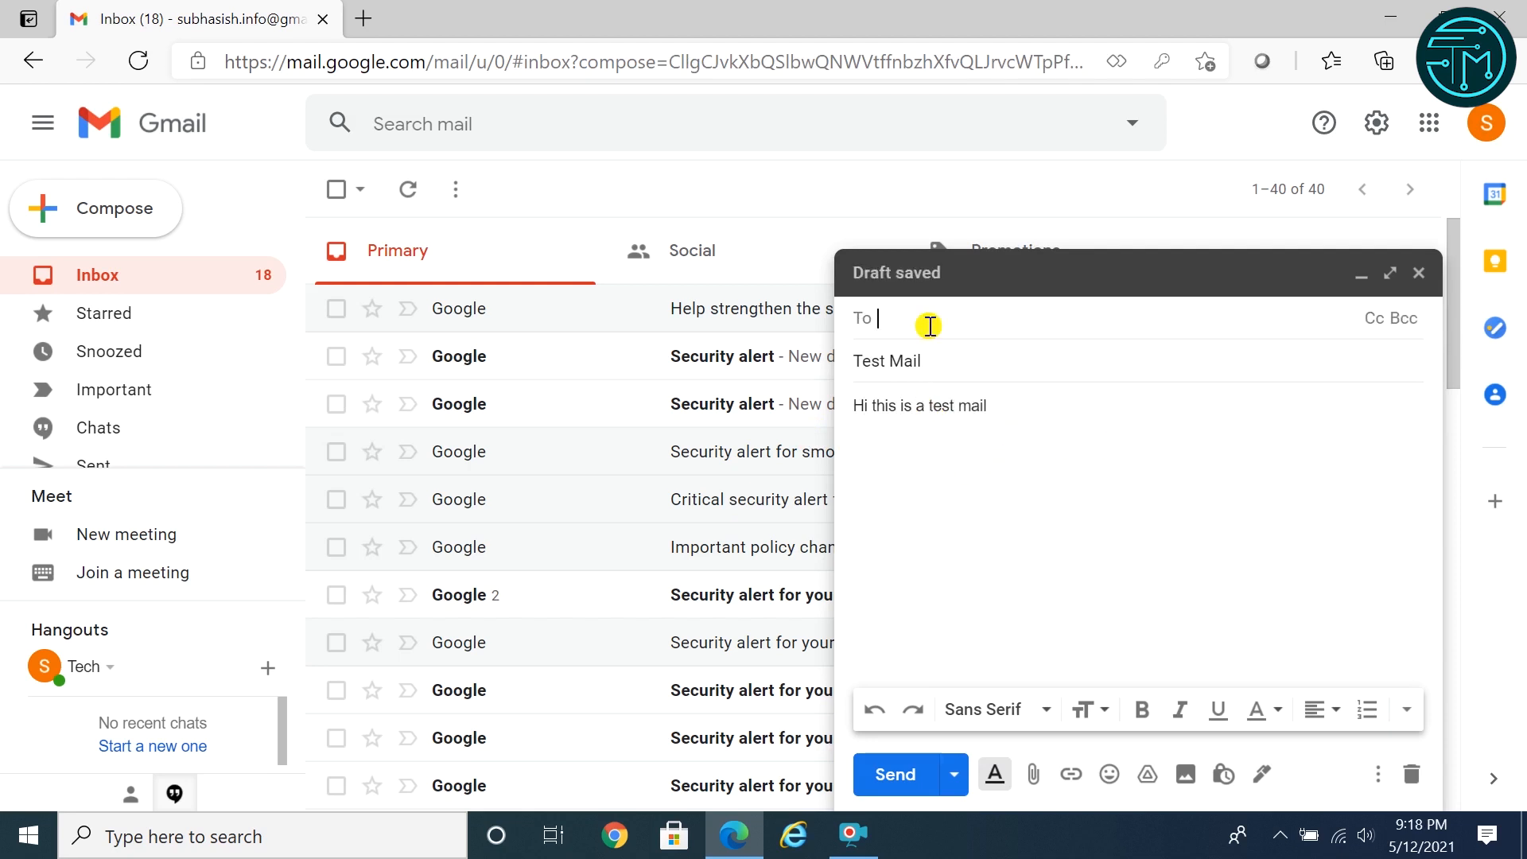
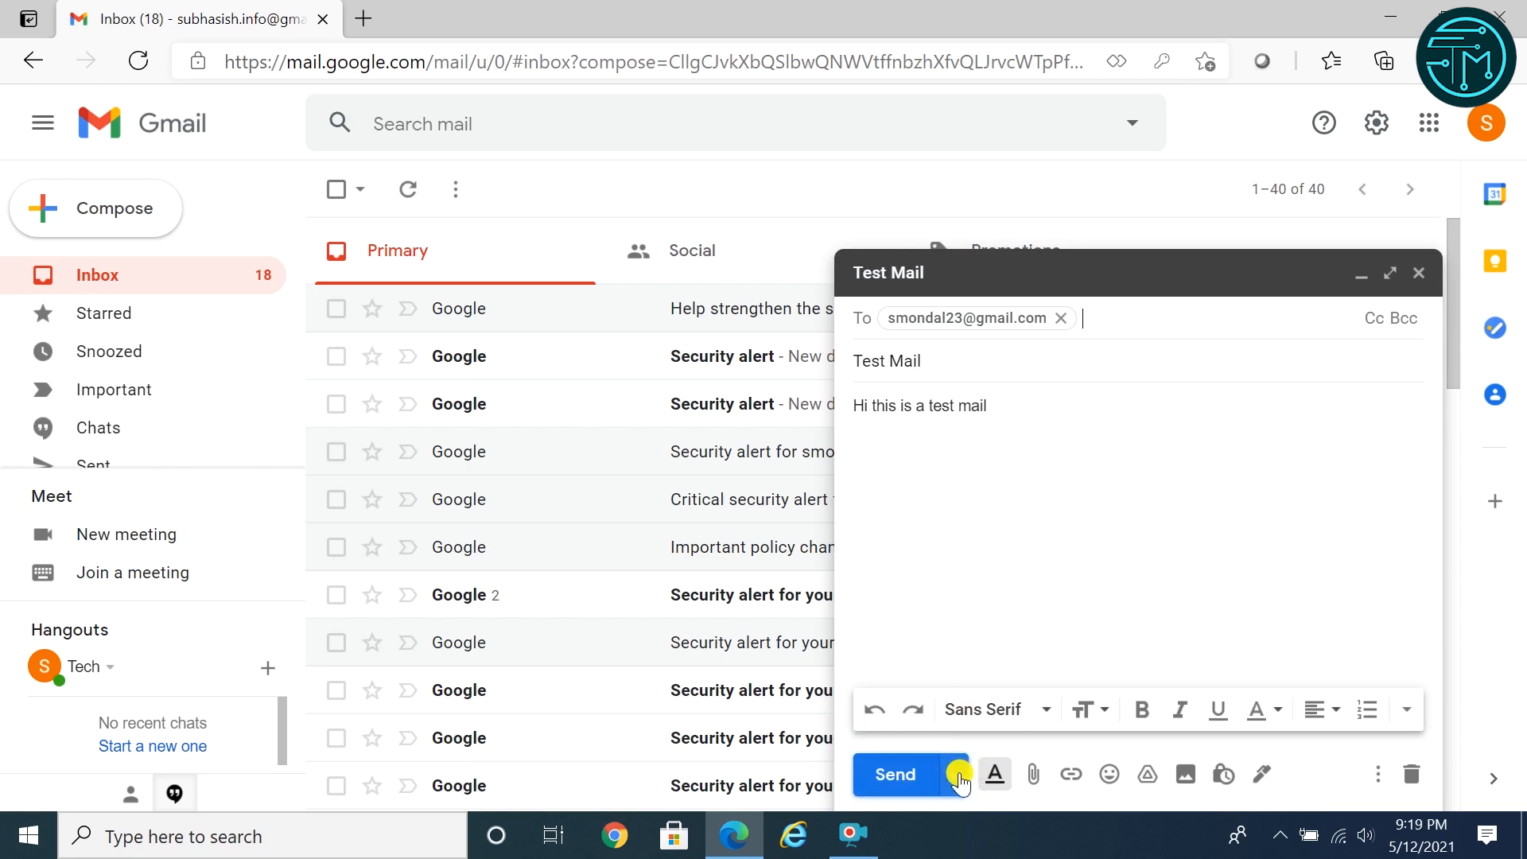
Step: Choose Schedule send with a custom date of May 14 and time 10:19
click(952, 775)
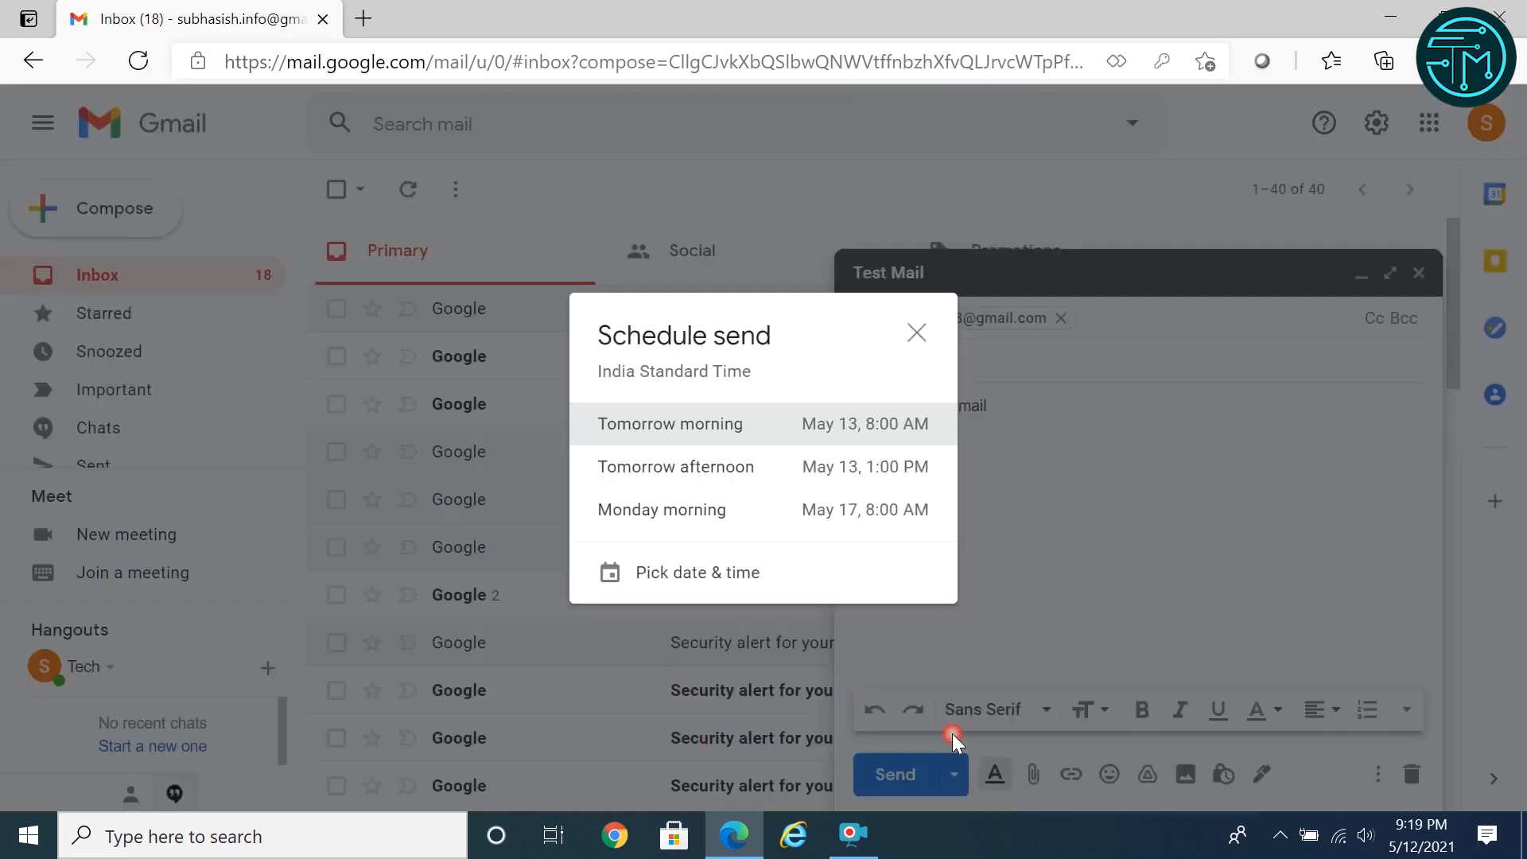
mouse_move(621, 439)
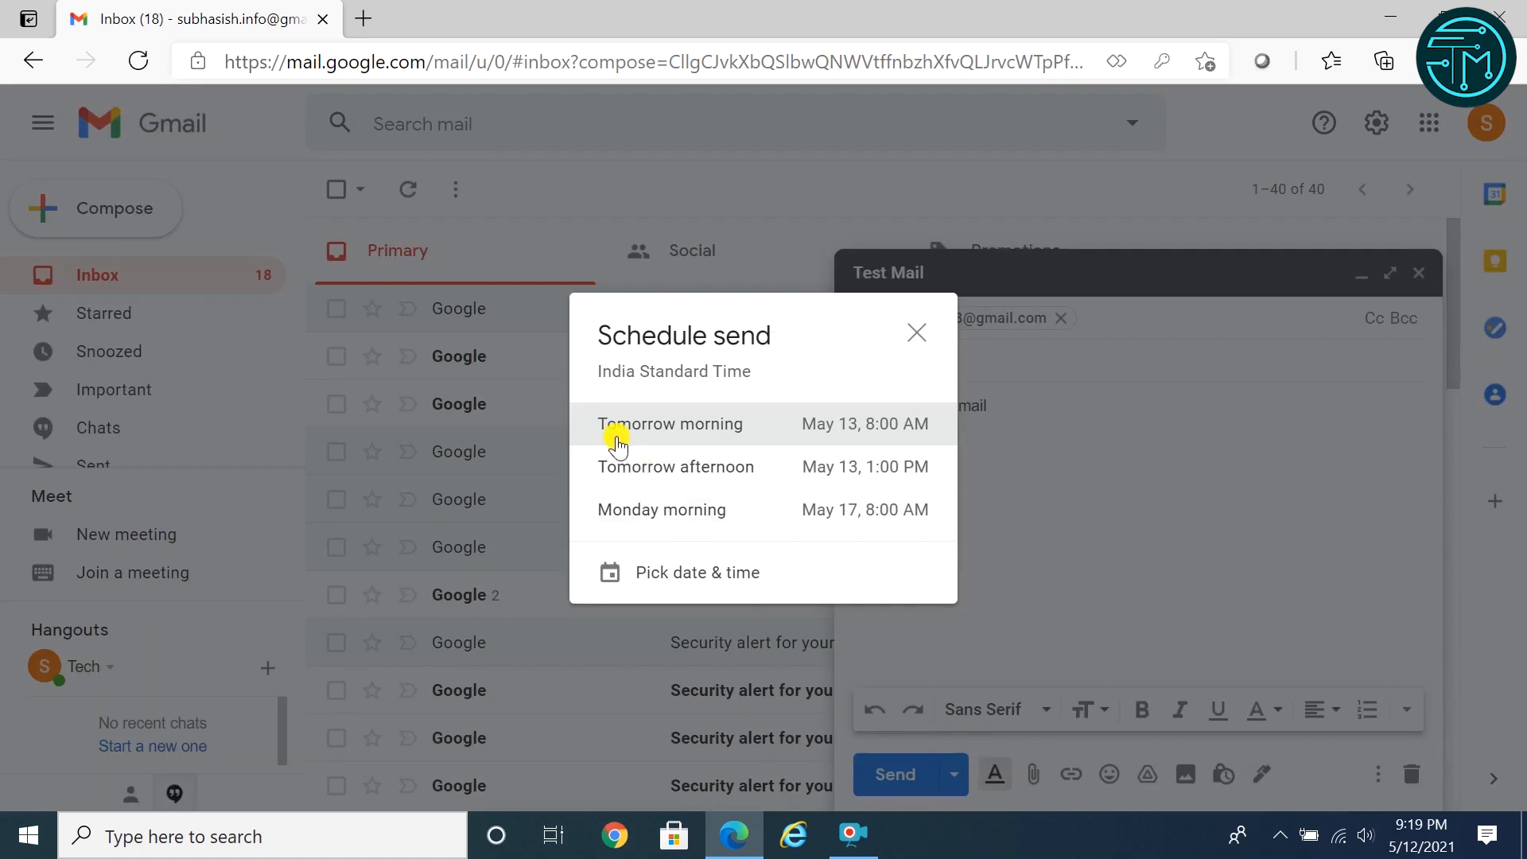
mouse_move(705, 522)
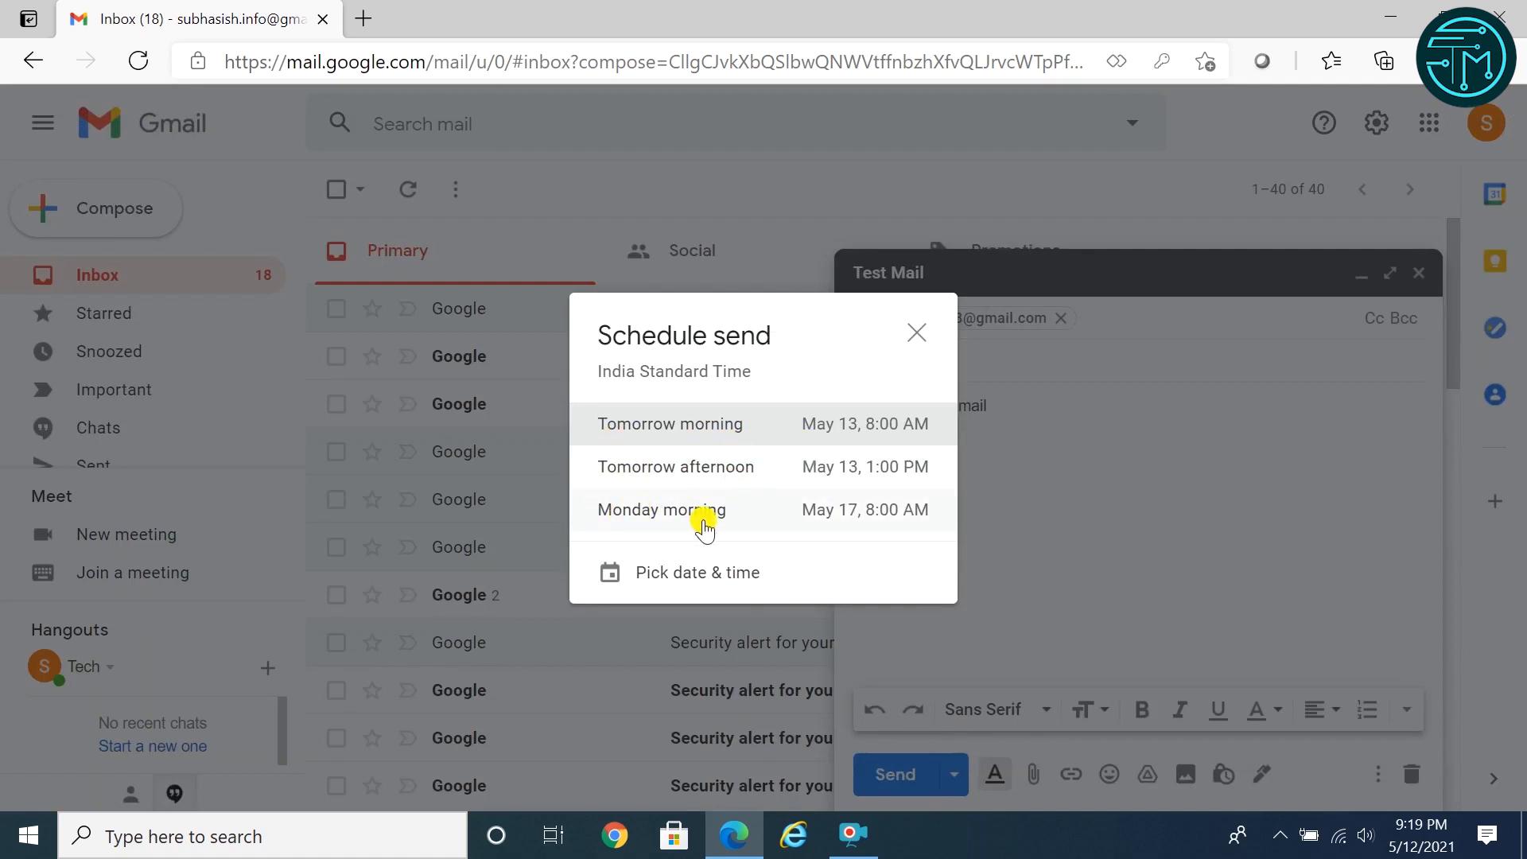
mouse_move(703, 571)
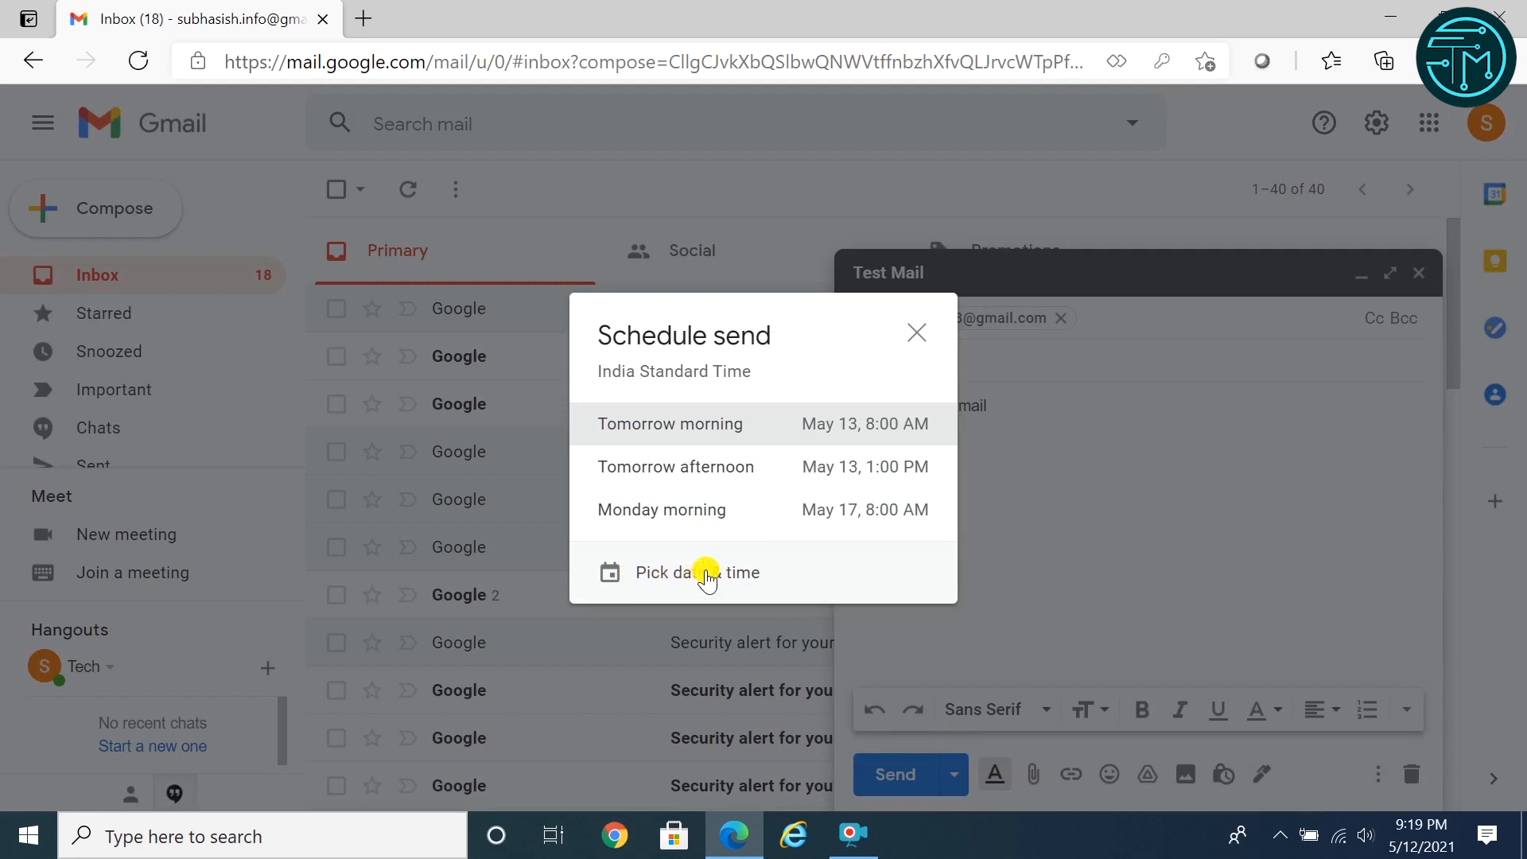
click(697, 571)
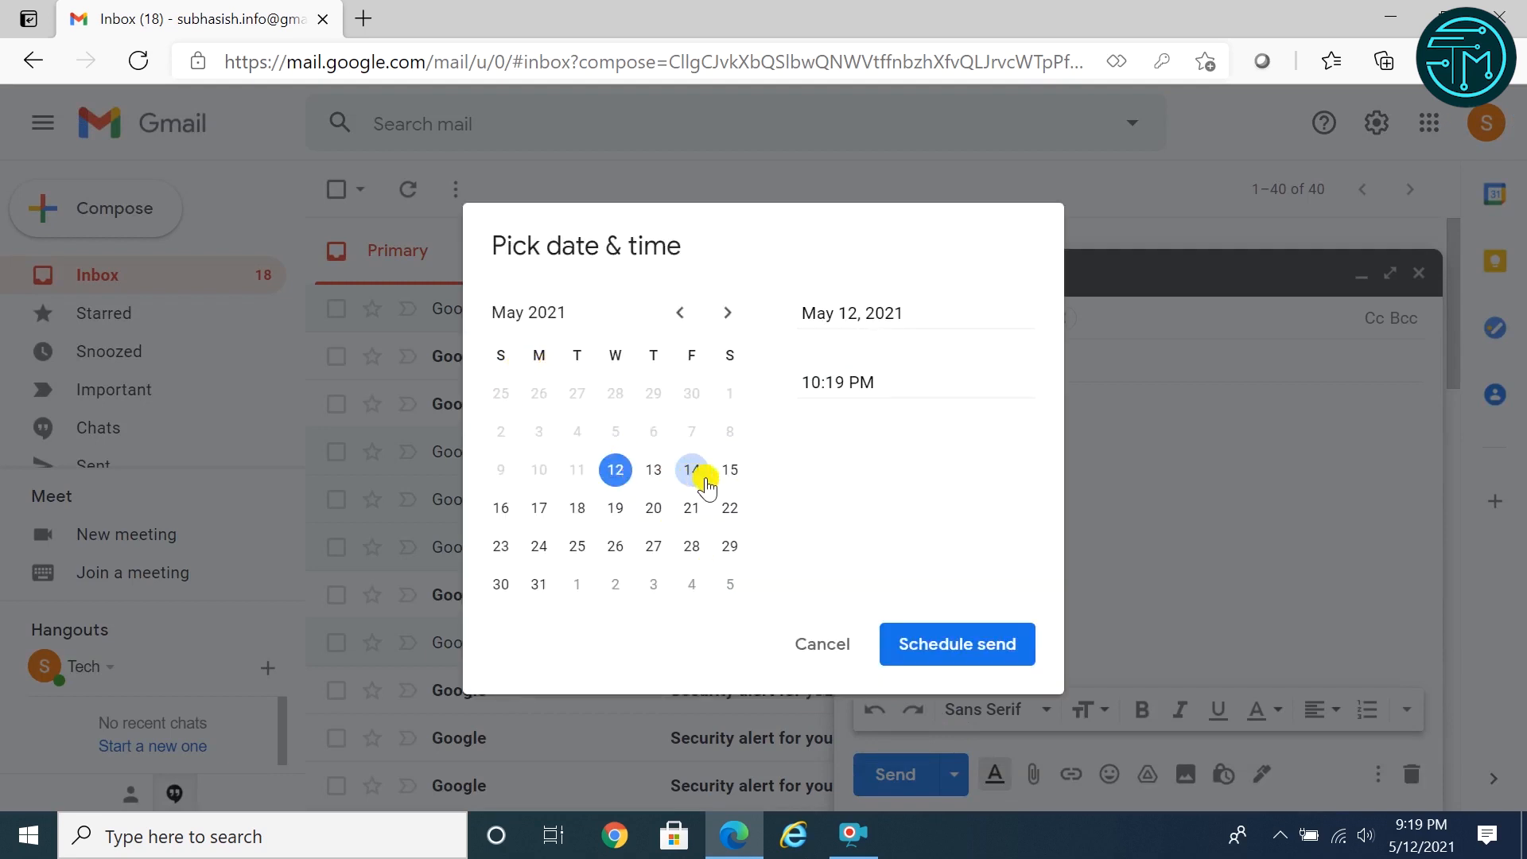
click(691, 469)
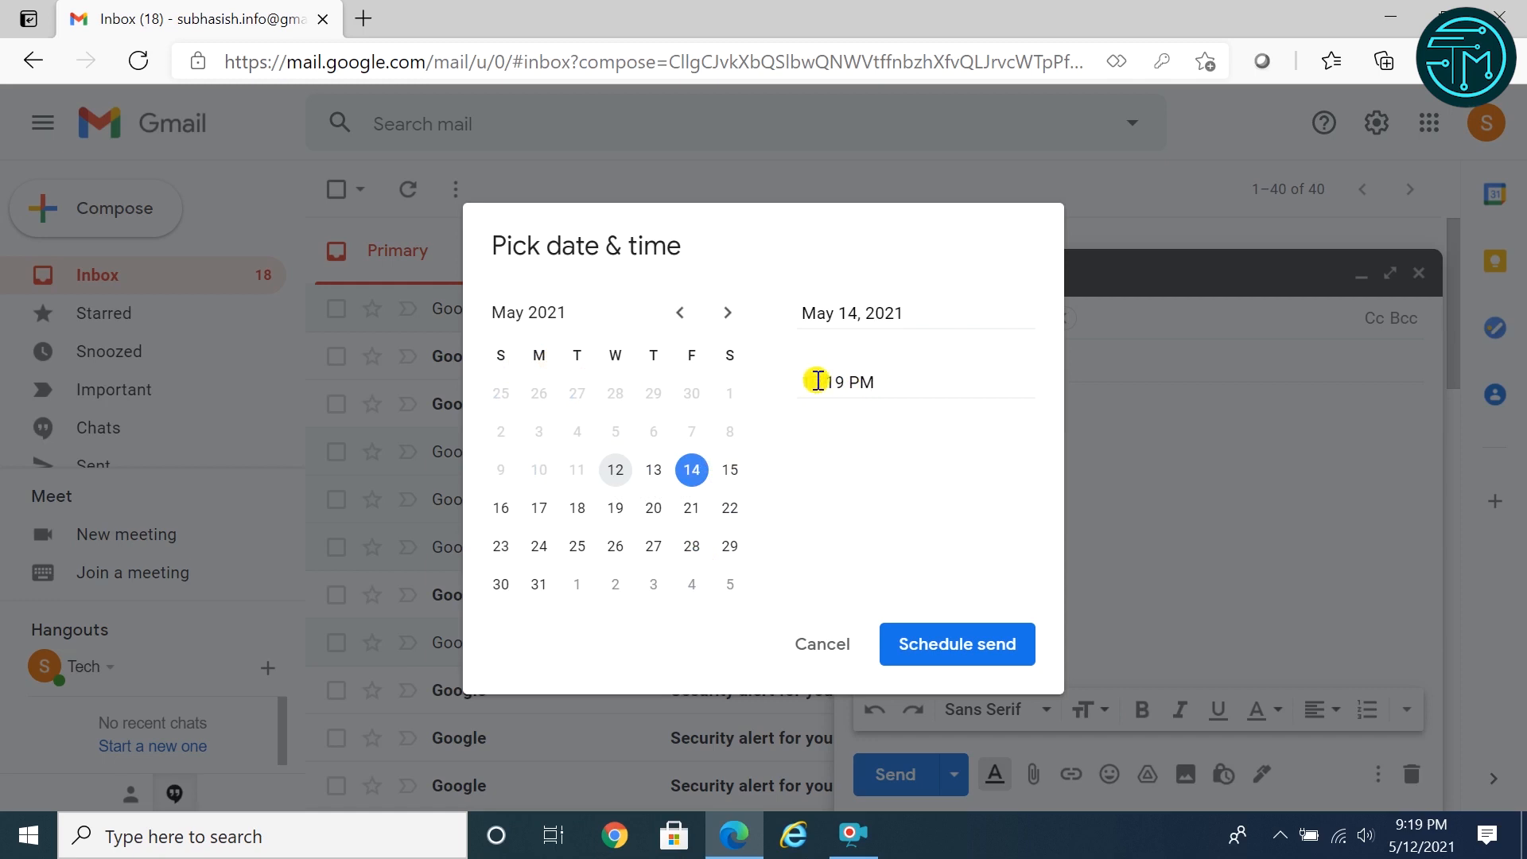
text(10:1)
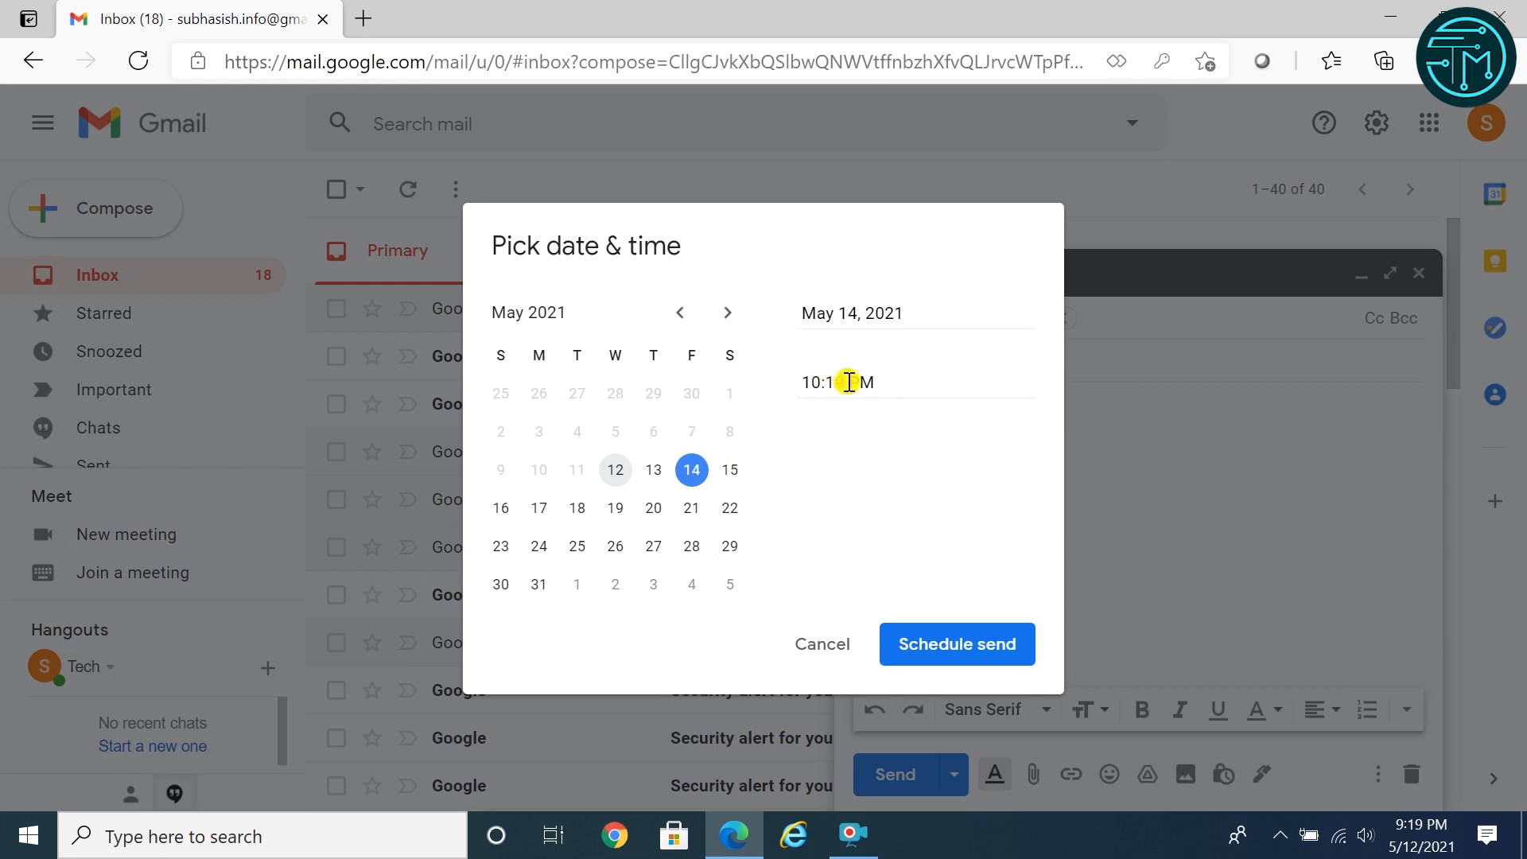
text(9 PM)
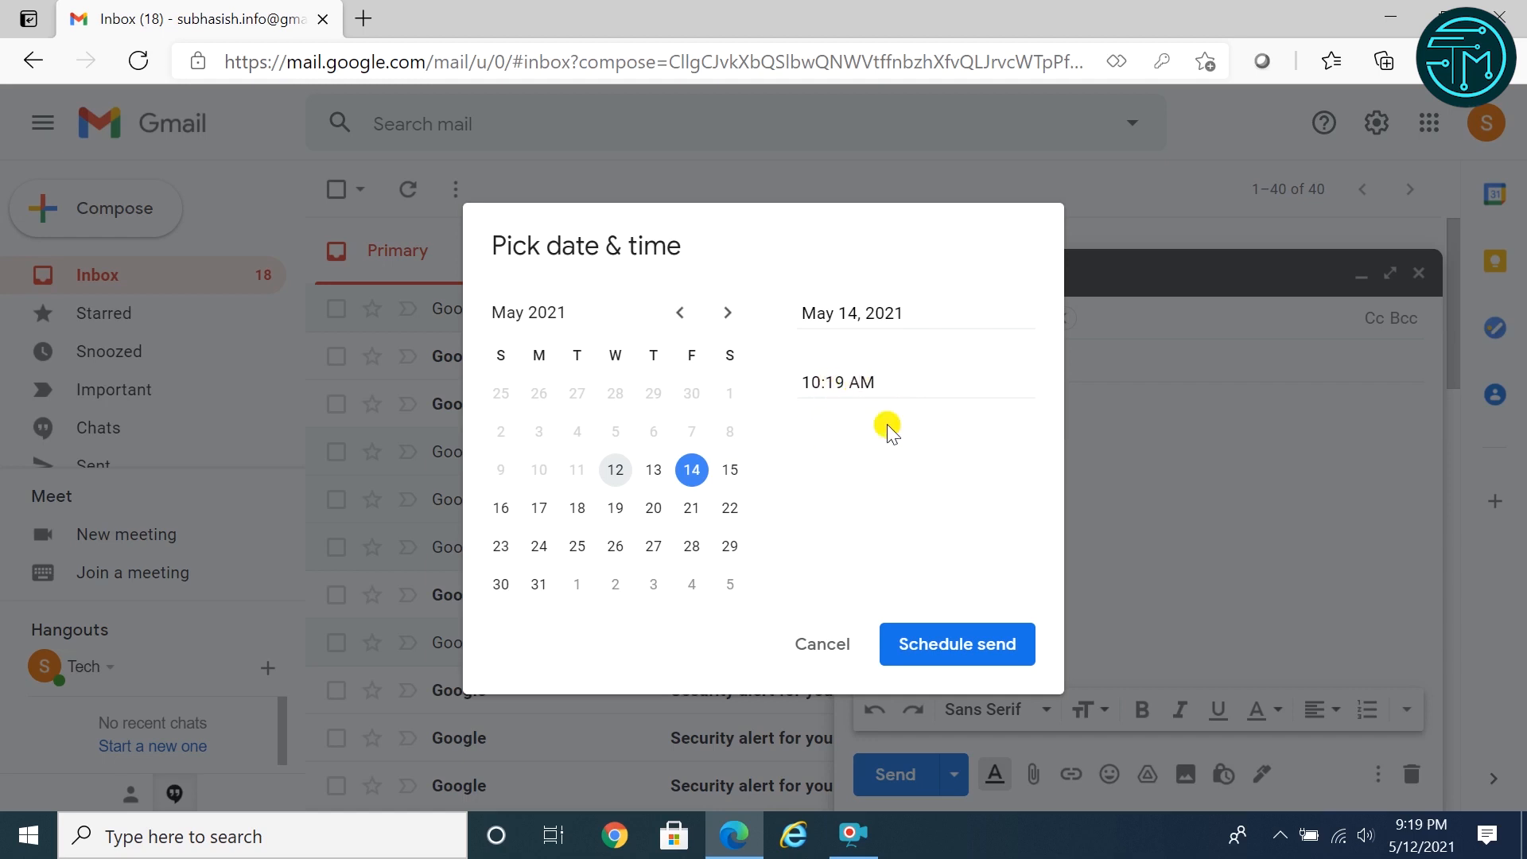
mouse_move(956, 645)
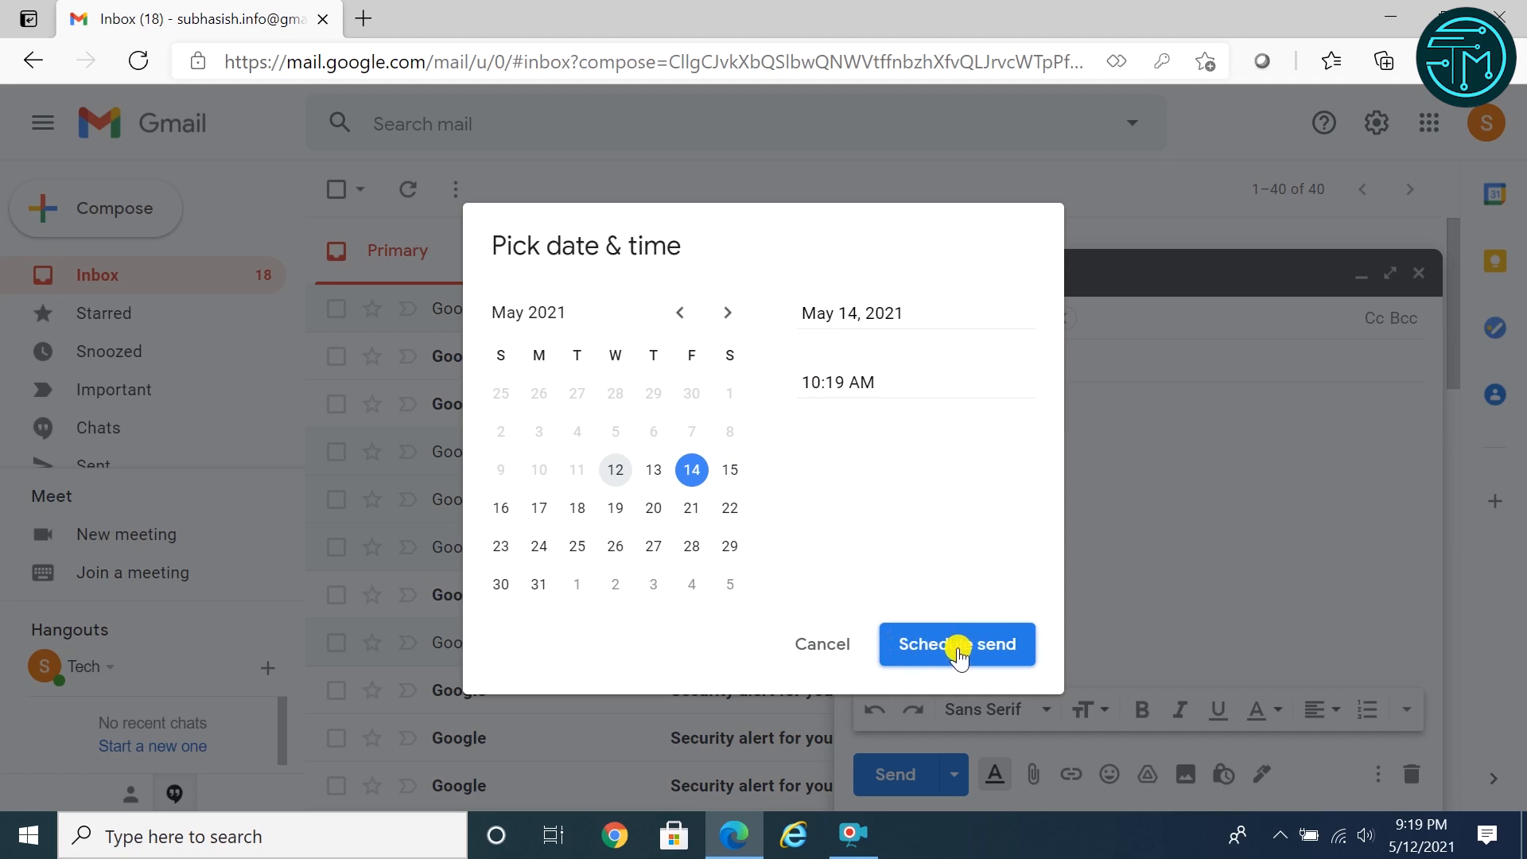
Step: Confirm the scheduled send and start a fresh blank message
click(956, 645)
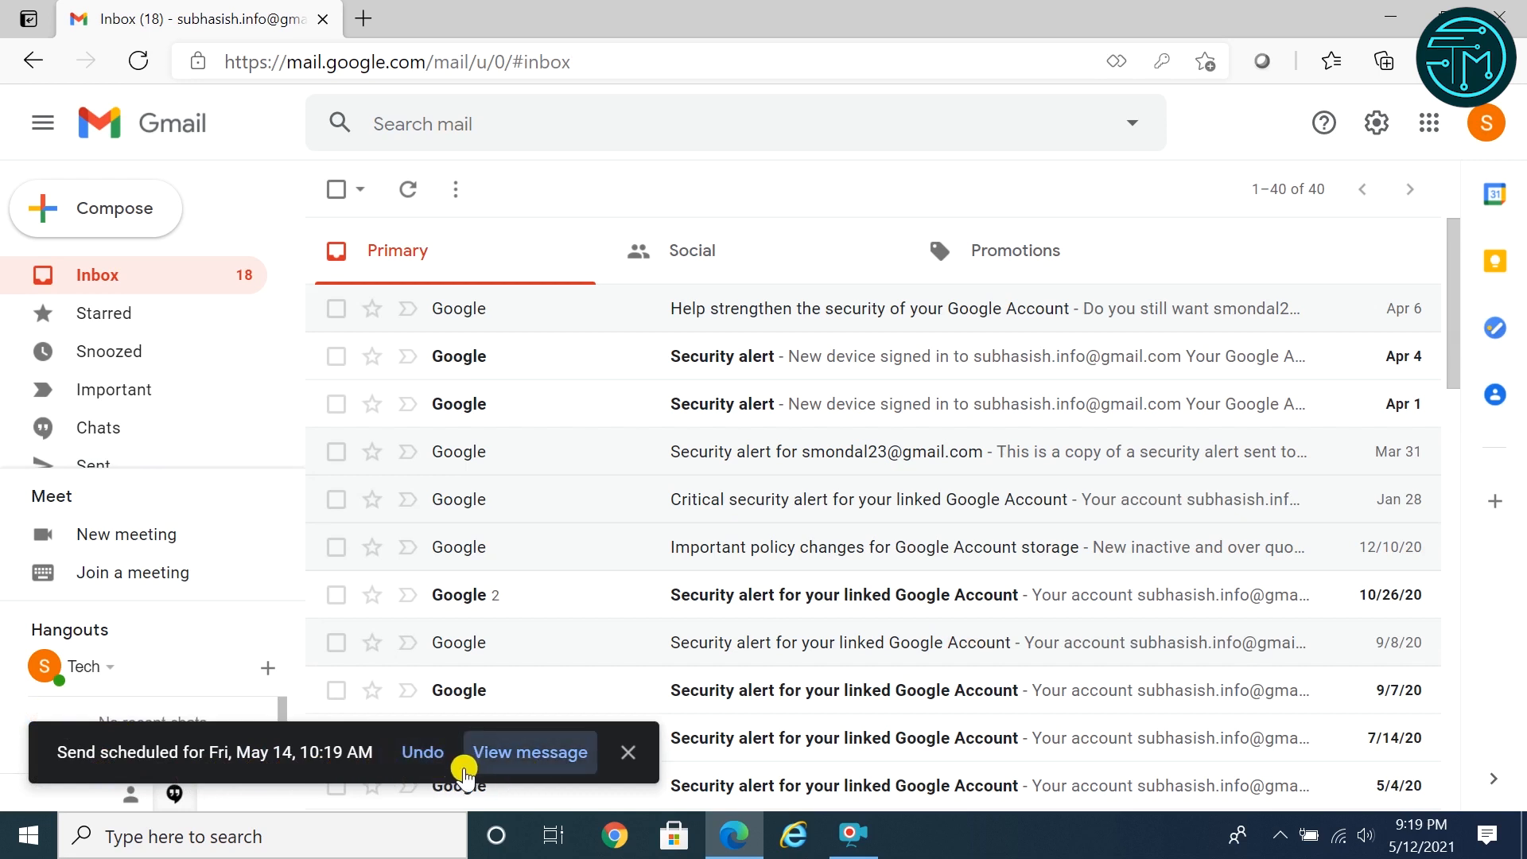
mouse_move(439, 770)
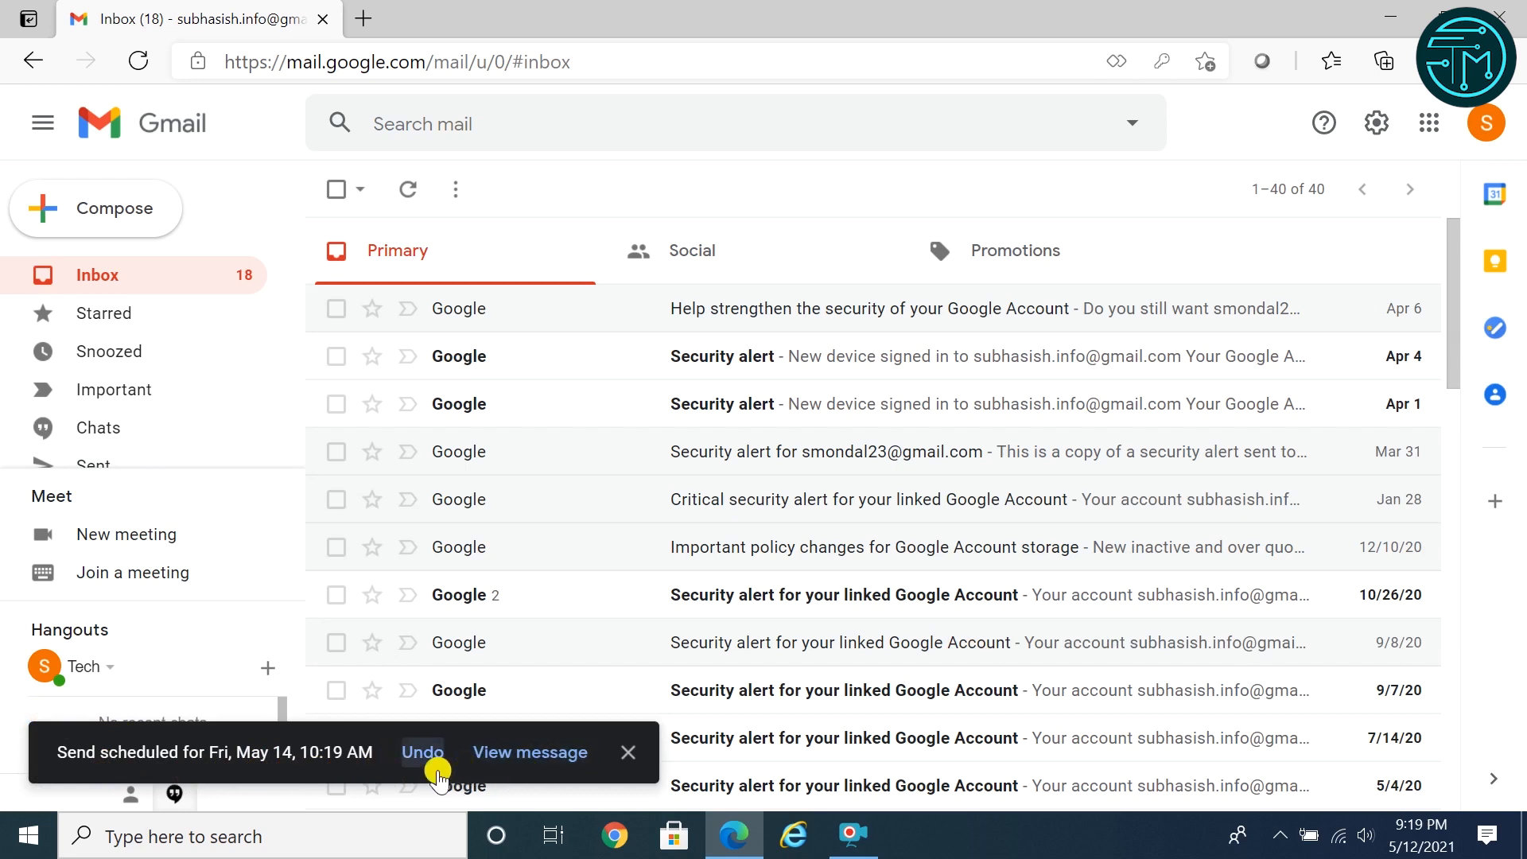
click(628, 753)
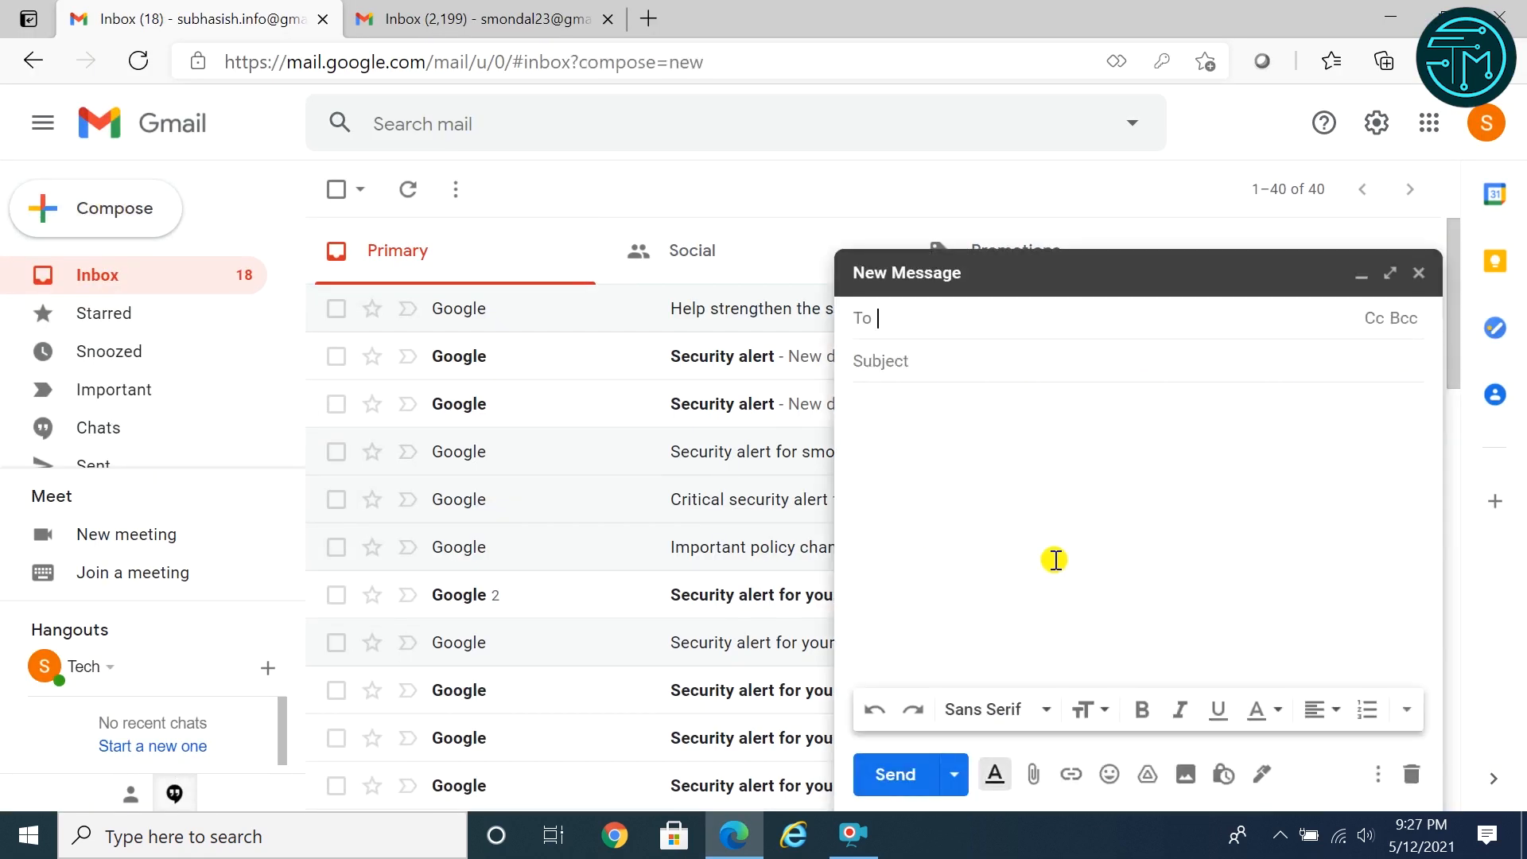
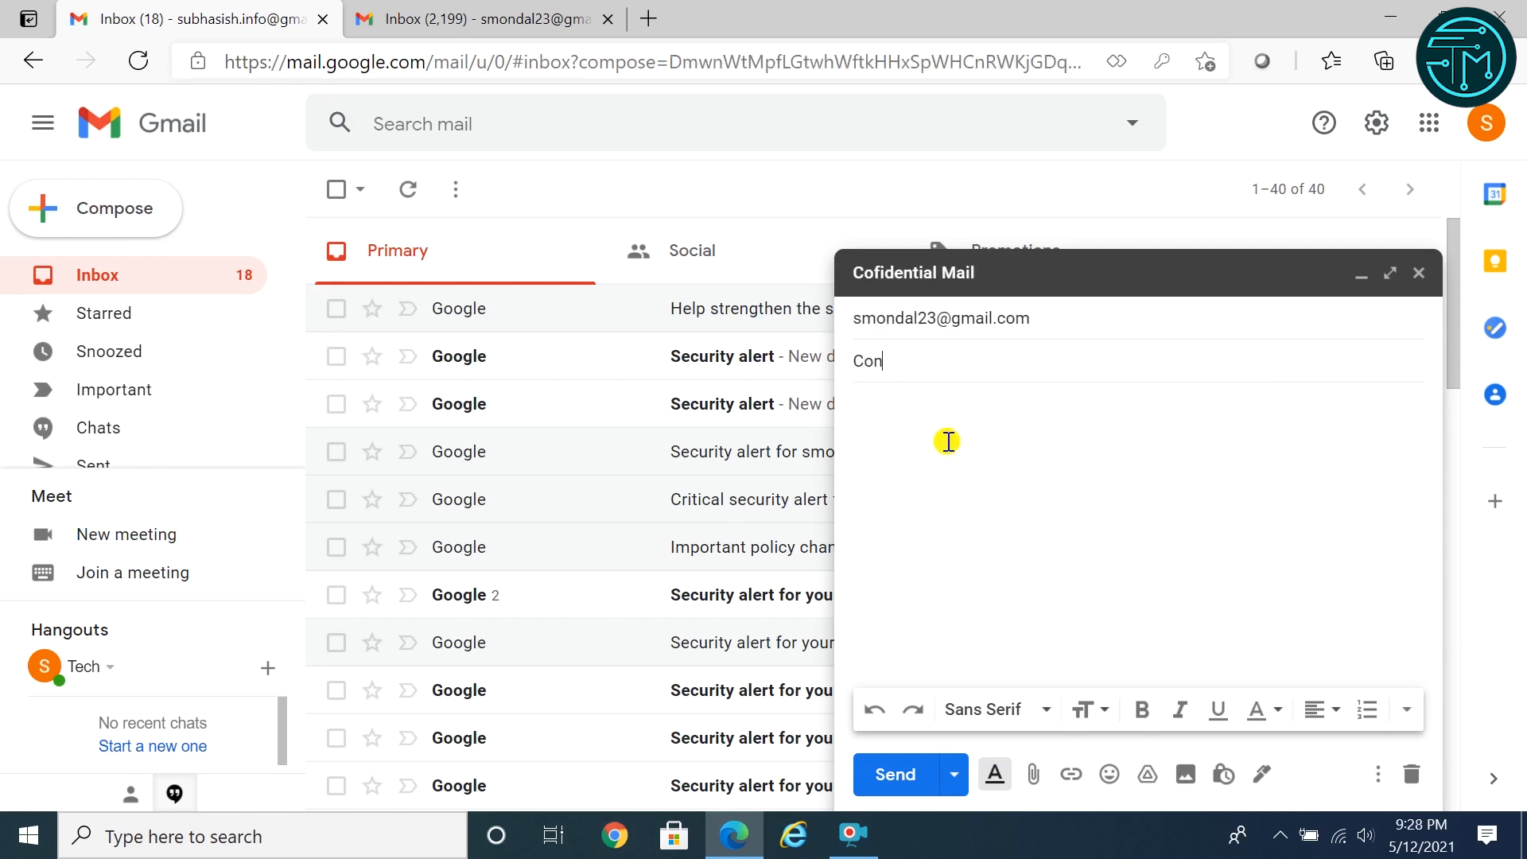
text(fidential Mail)
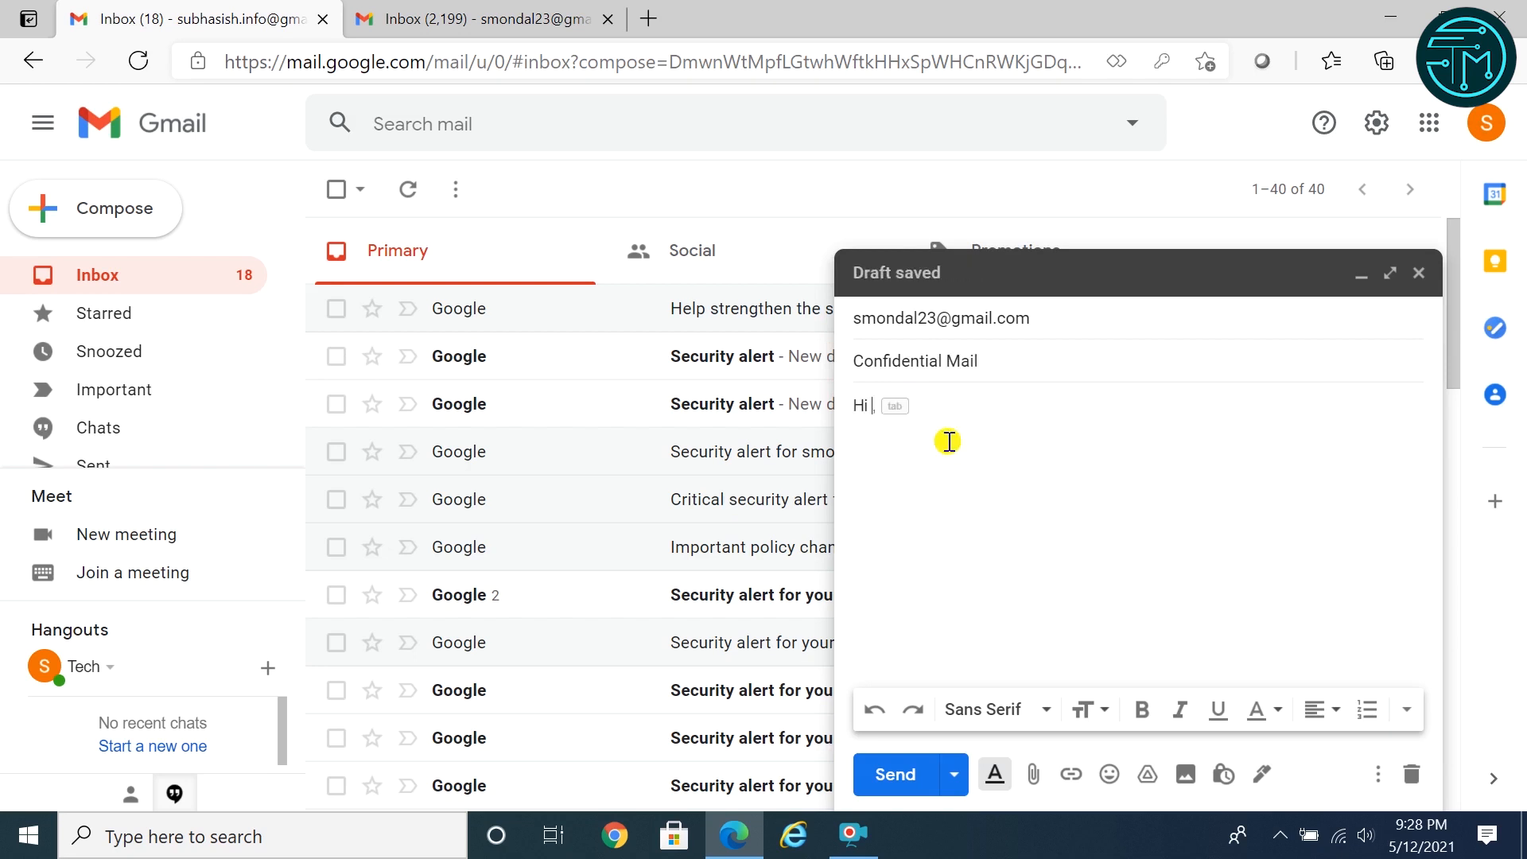
Step: Write the body saying this is a confidential email that will be deleted in one day
text(this is a)
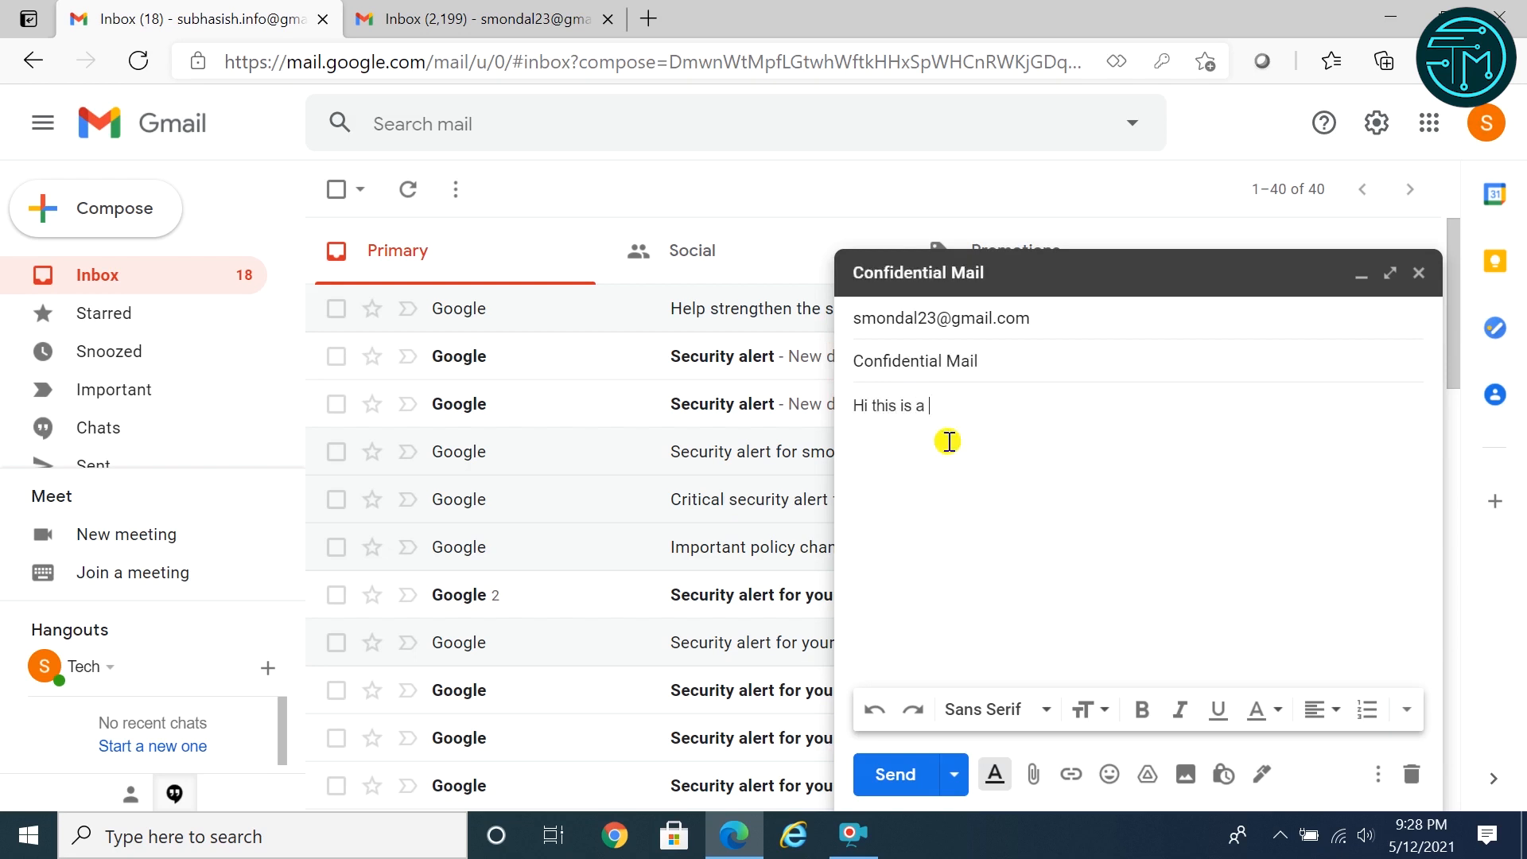
text(confidentil)
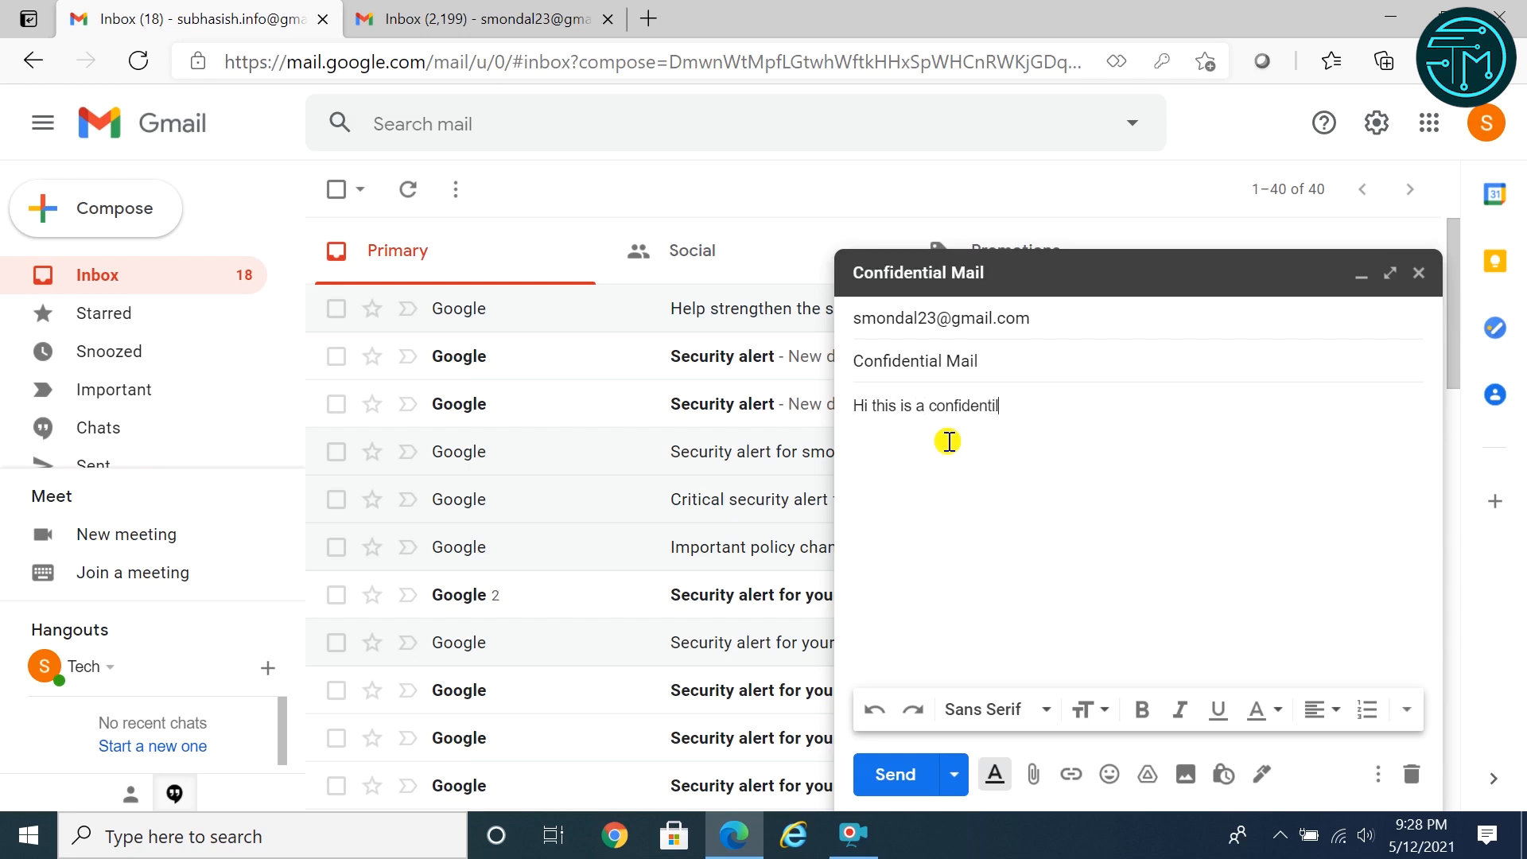
text(al email.)
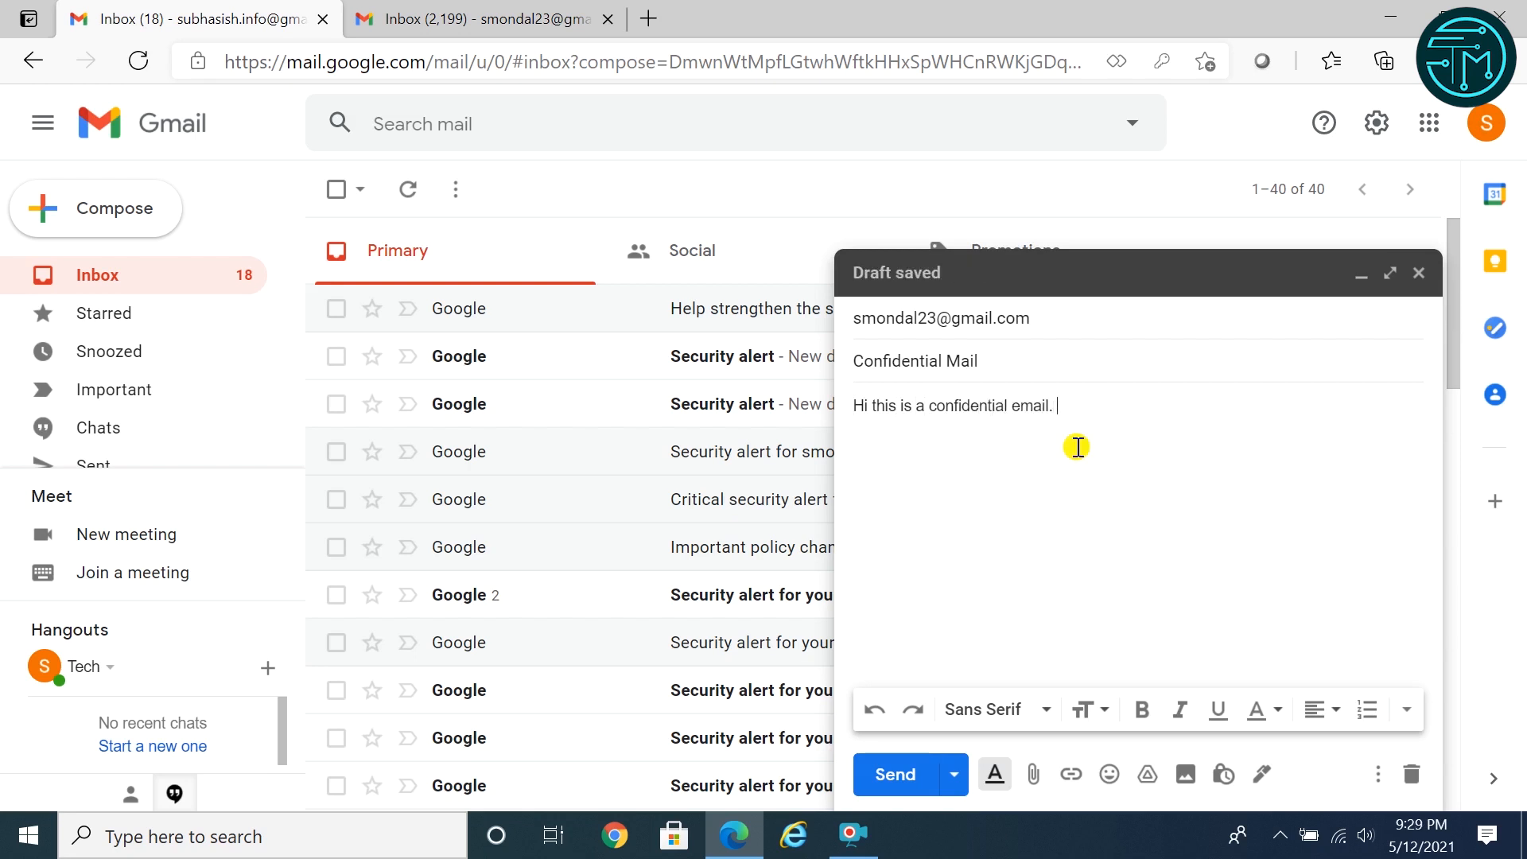
text(This email will be)
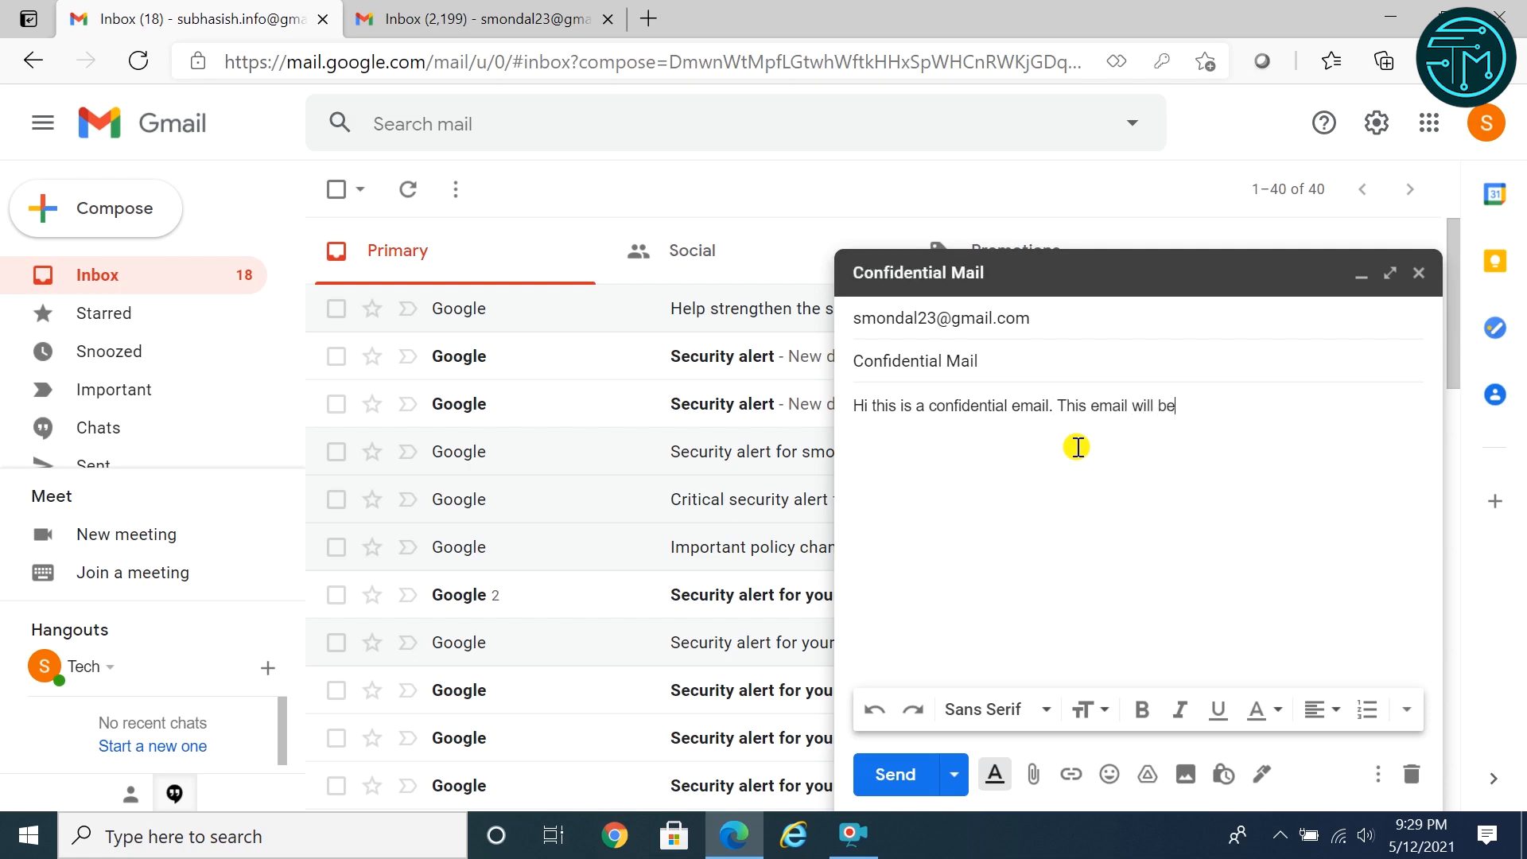
text(deleted)
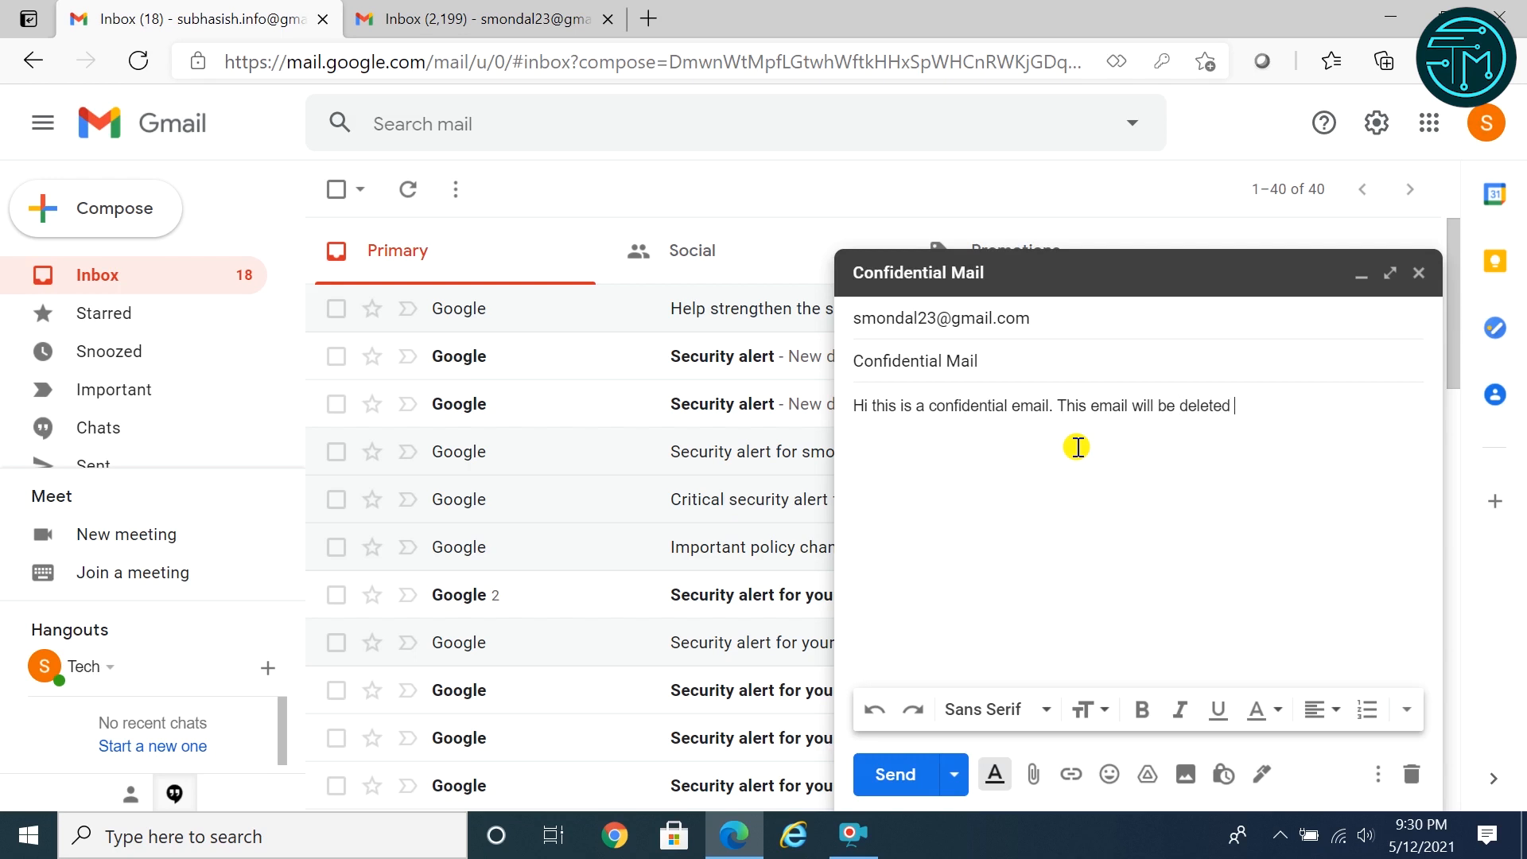
text(in one)
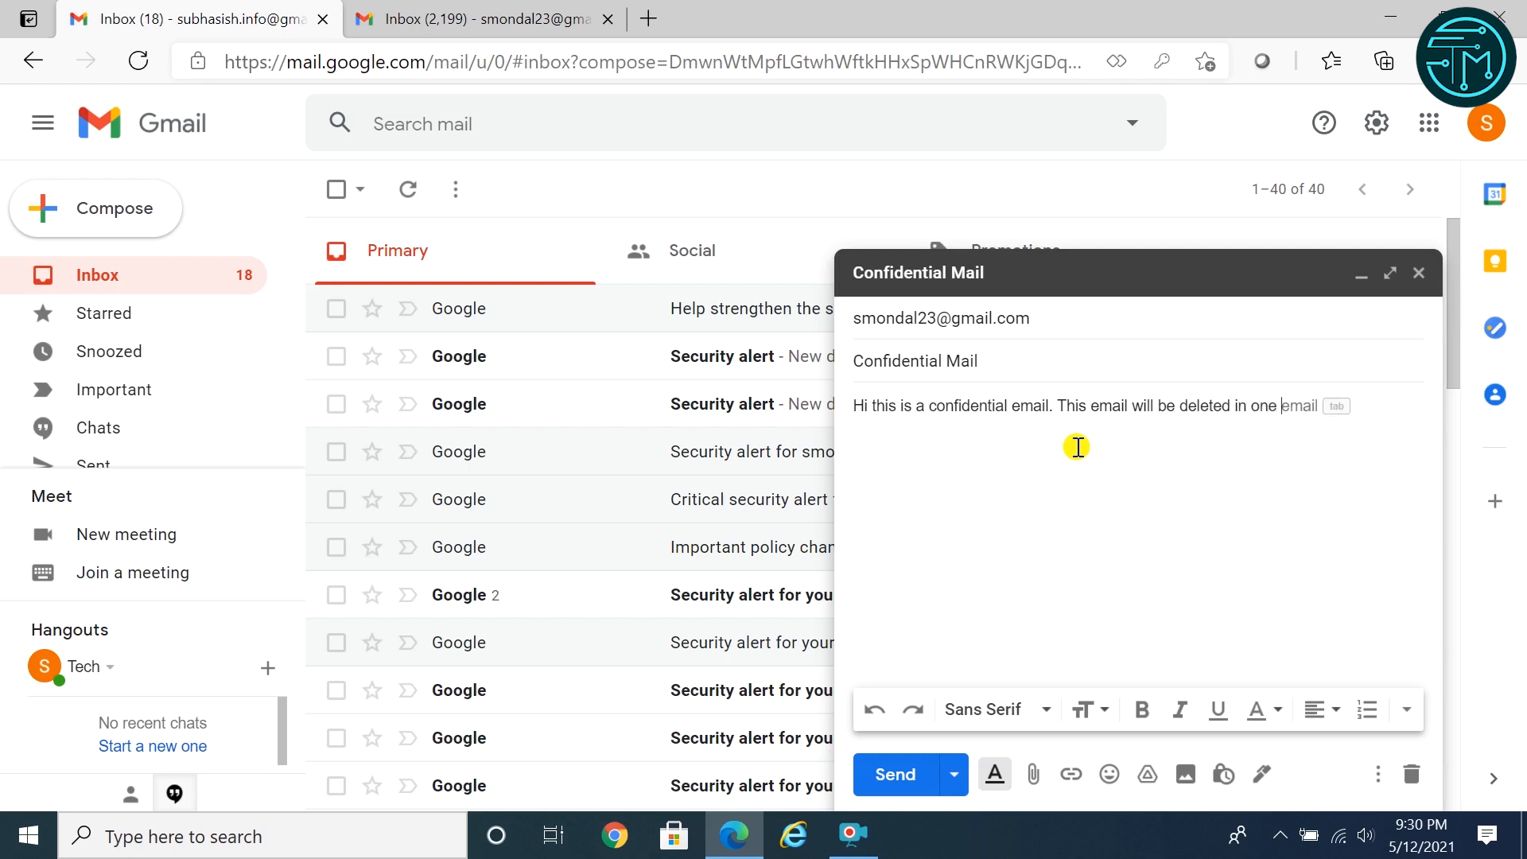
text(day.)
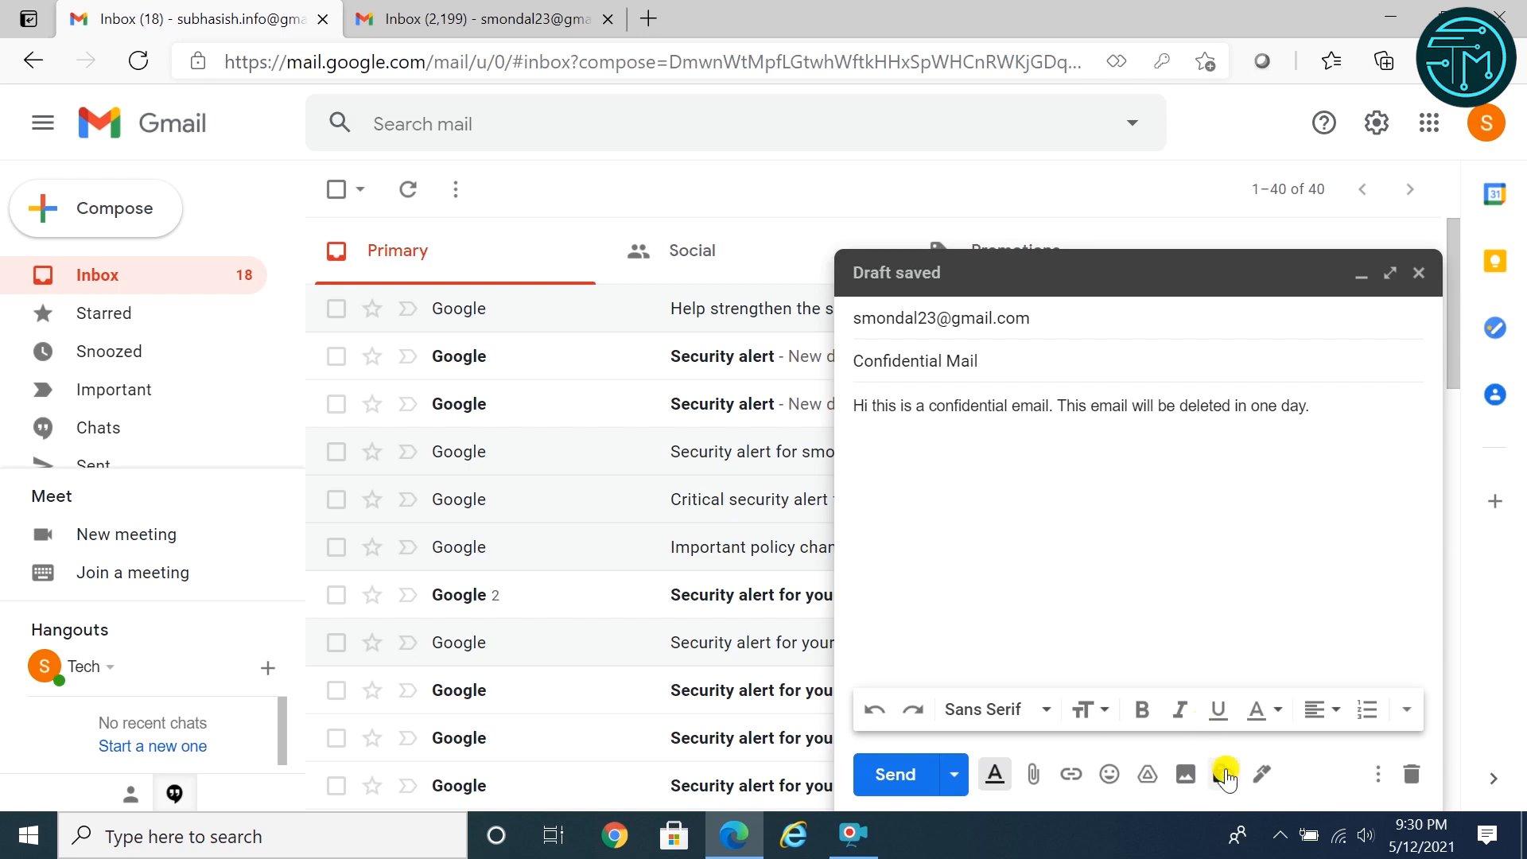
Step: Enable confidential mode expiring in 1 day with no SMS passcode and save it
click(1225, 775)
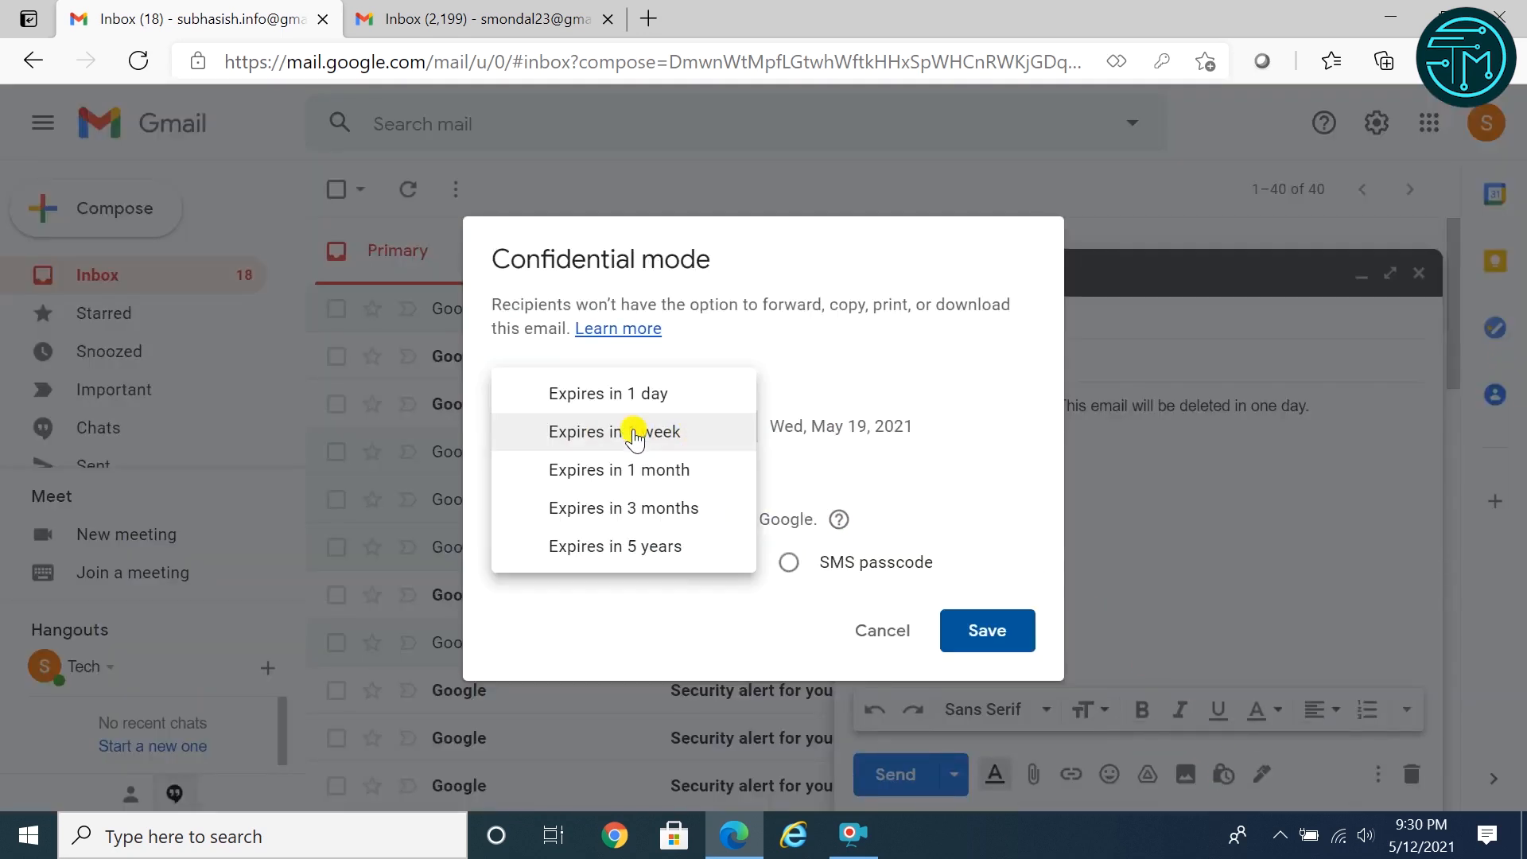
mouse_move(548, 444)
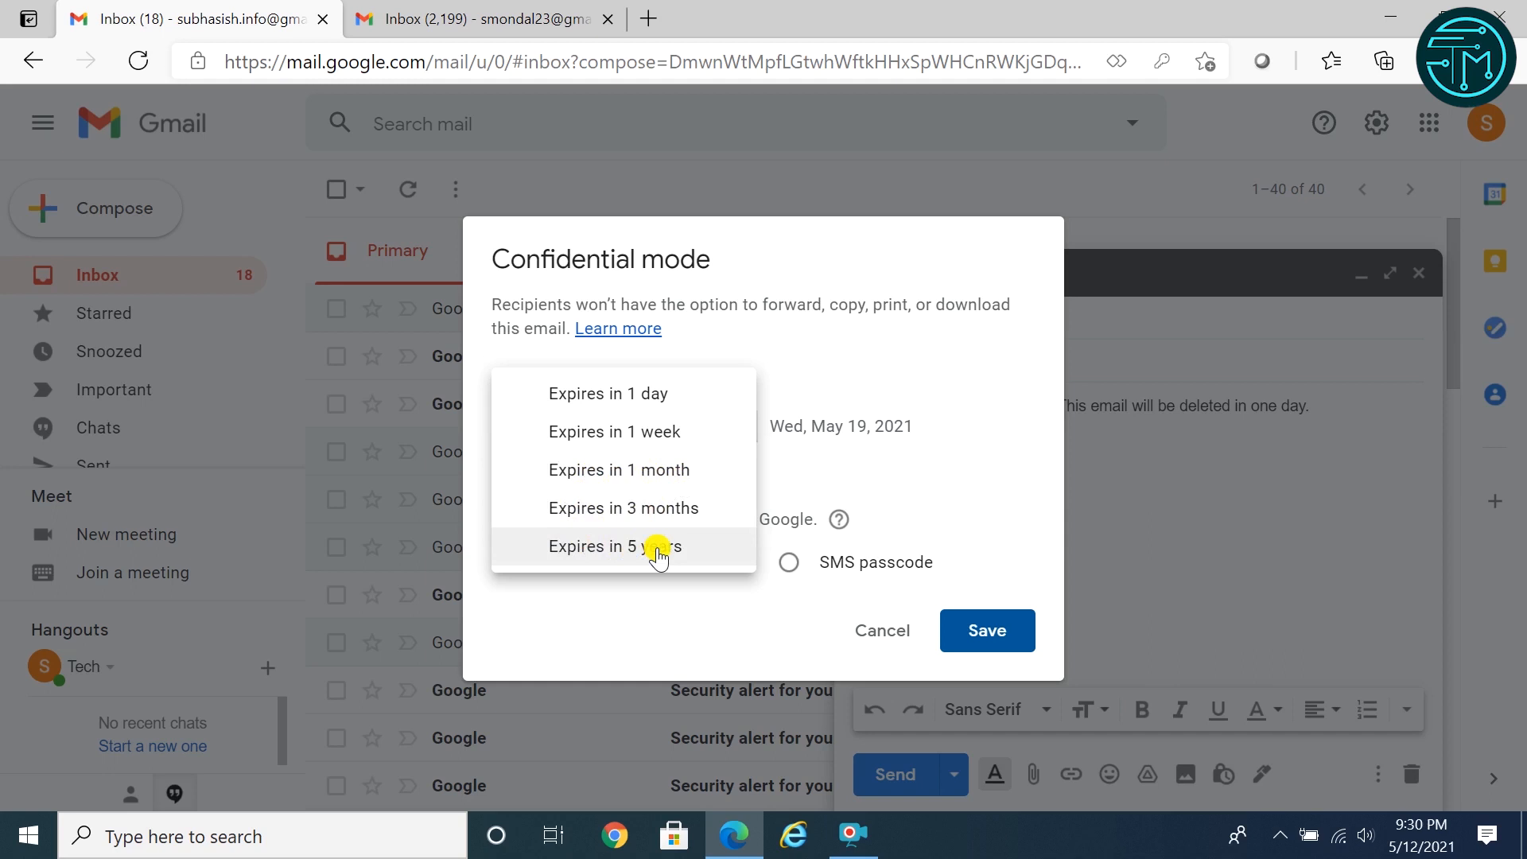
click(608, 393)
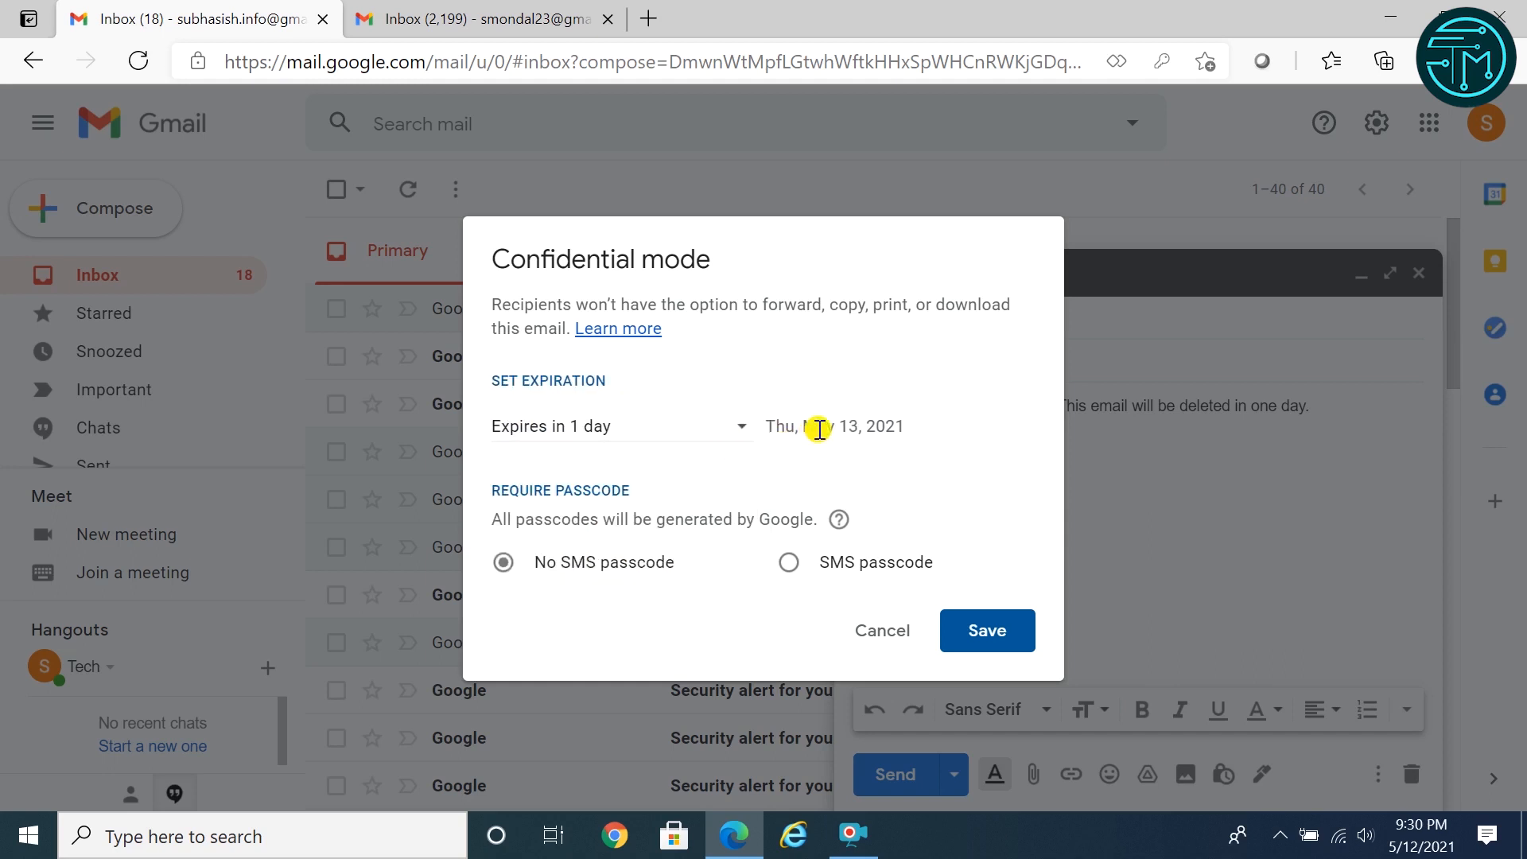
mouse_move(609, 518)
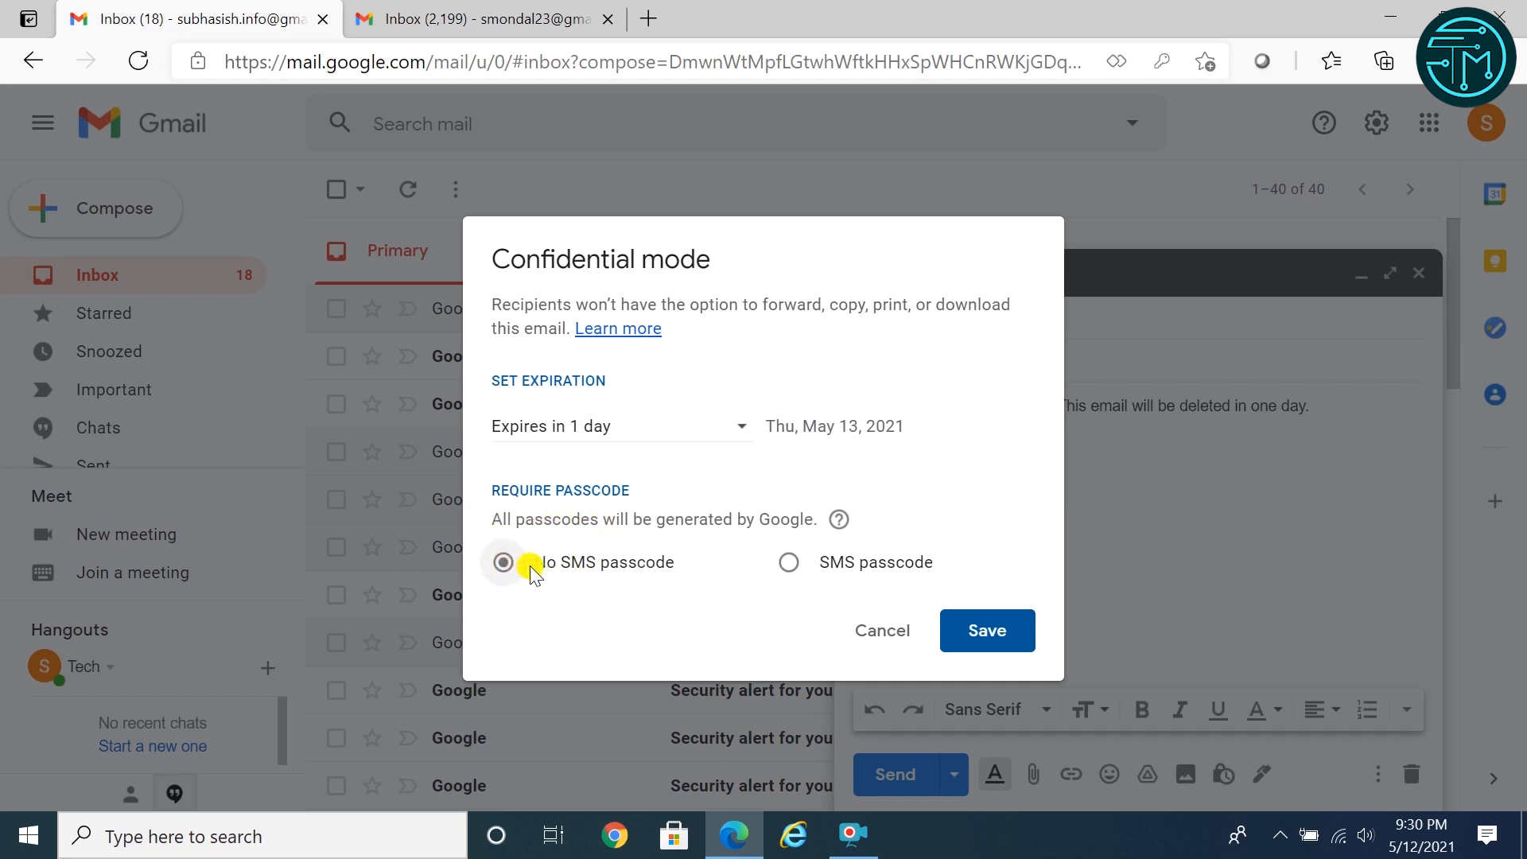
mouse_move(787, 562)
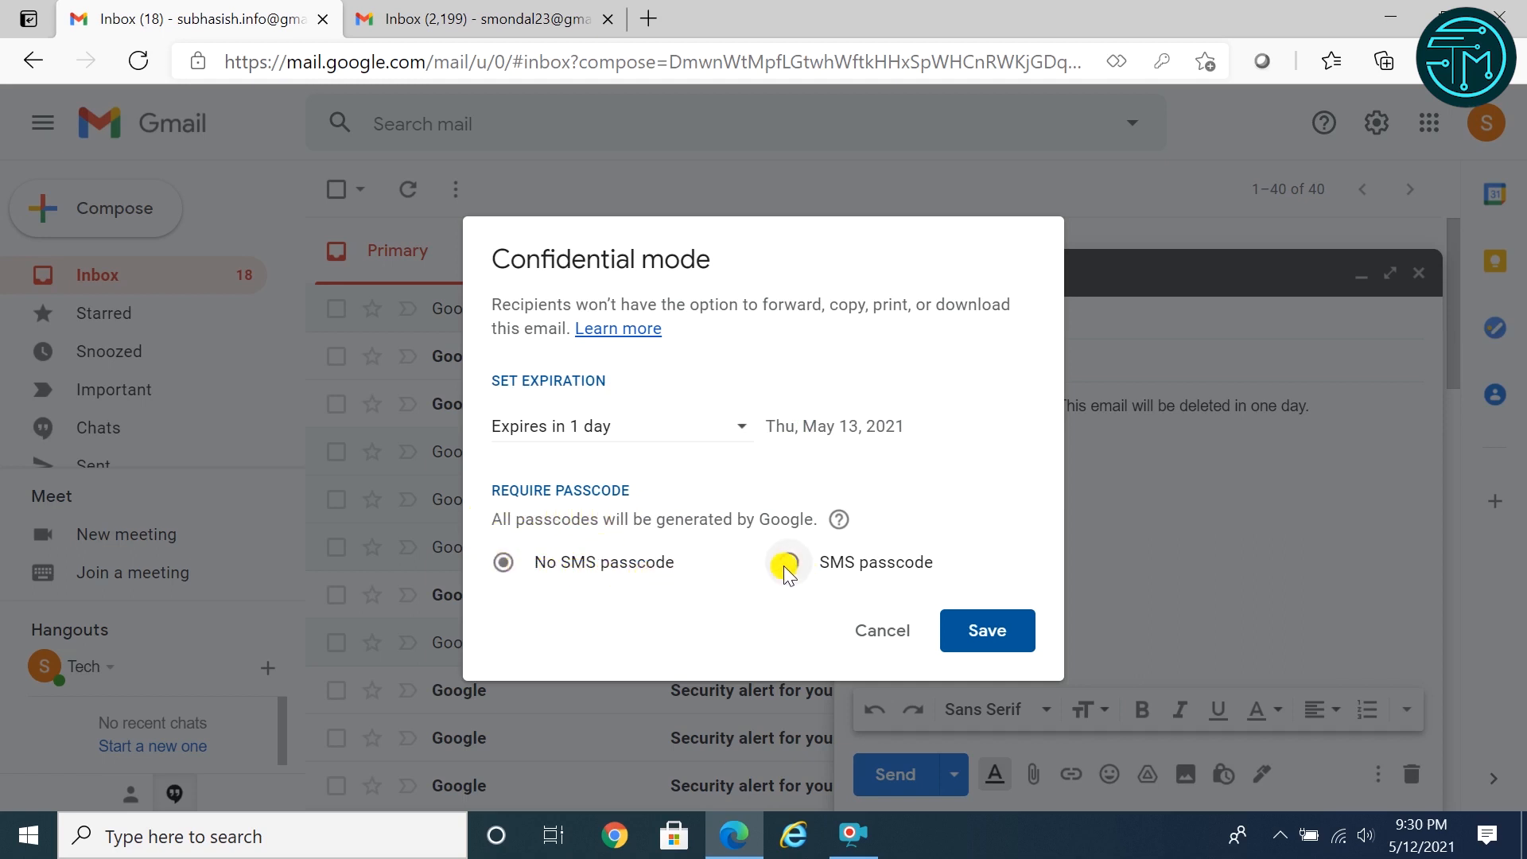
click(787, 562)
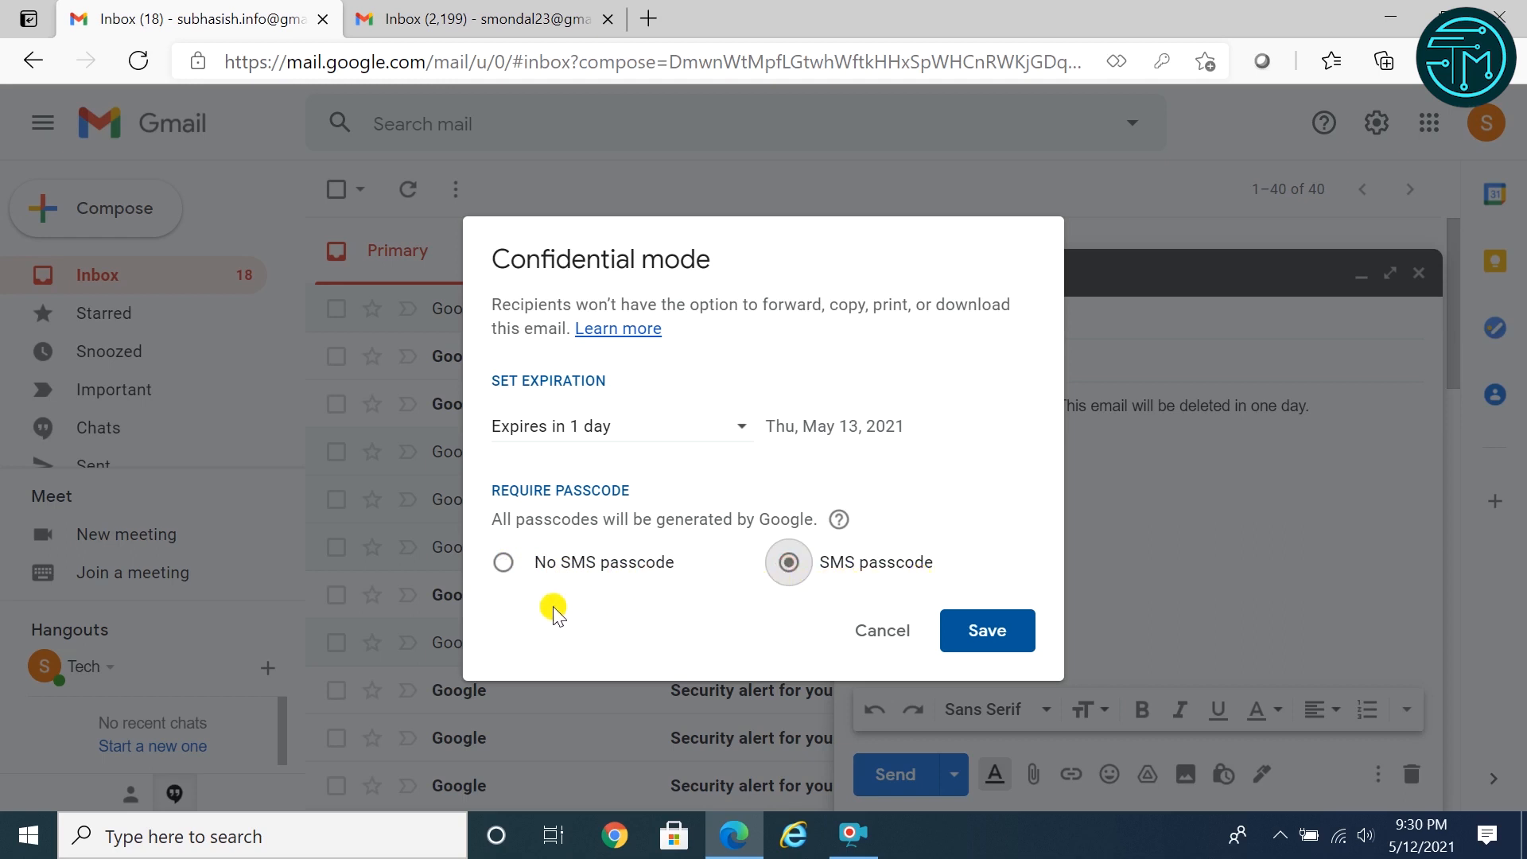
click(505, 562)
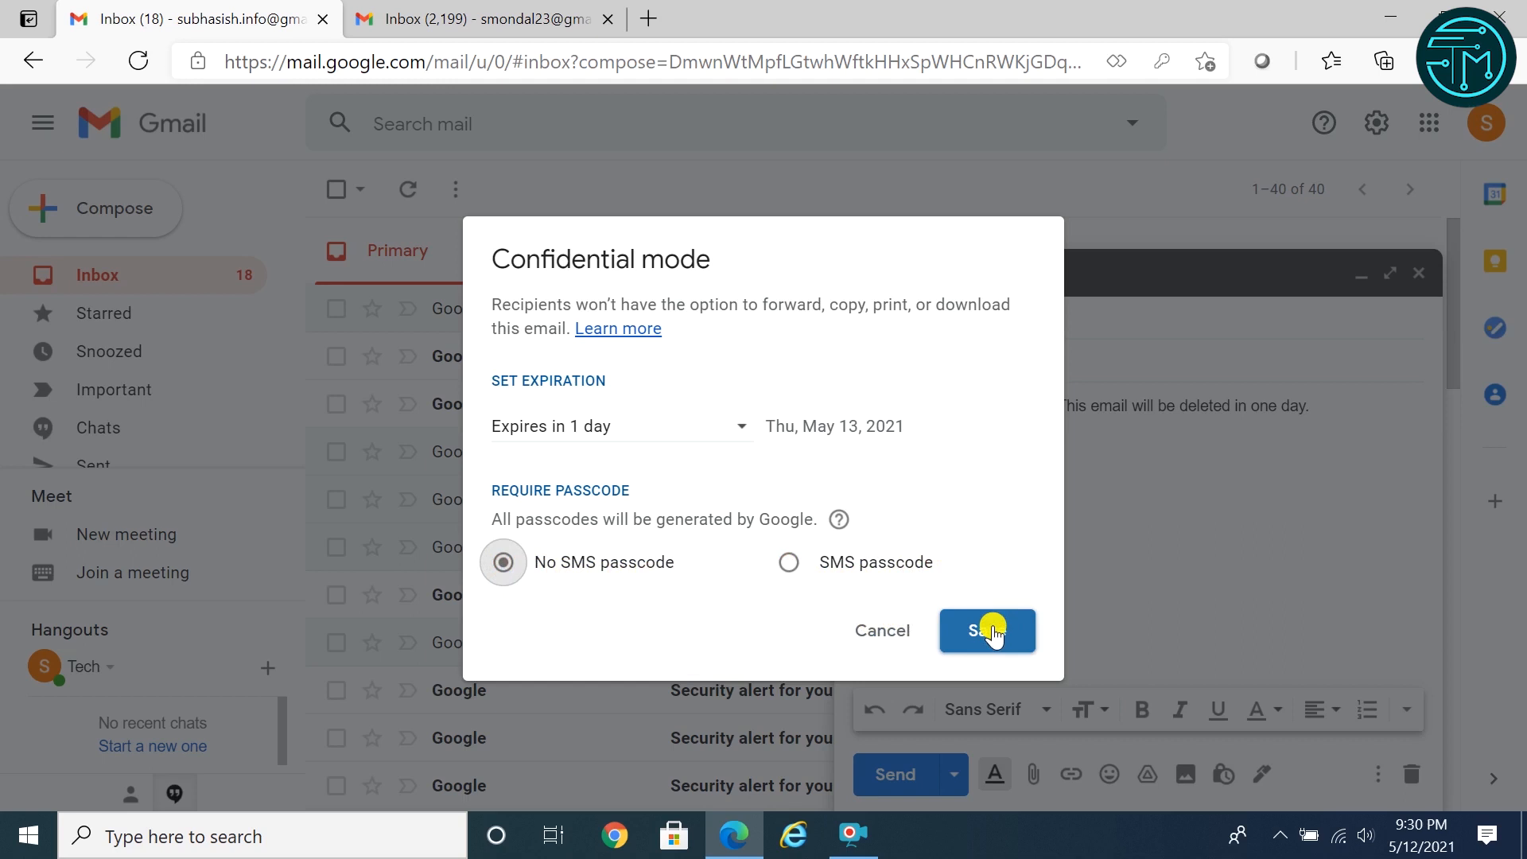
click(986, 630)
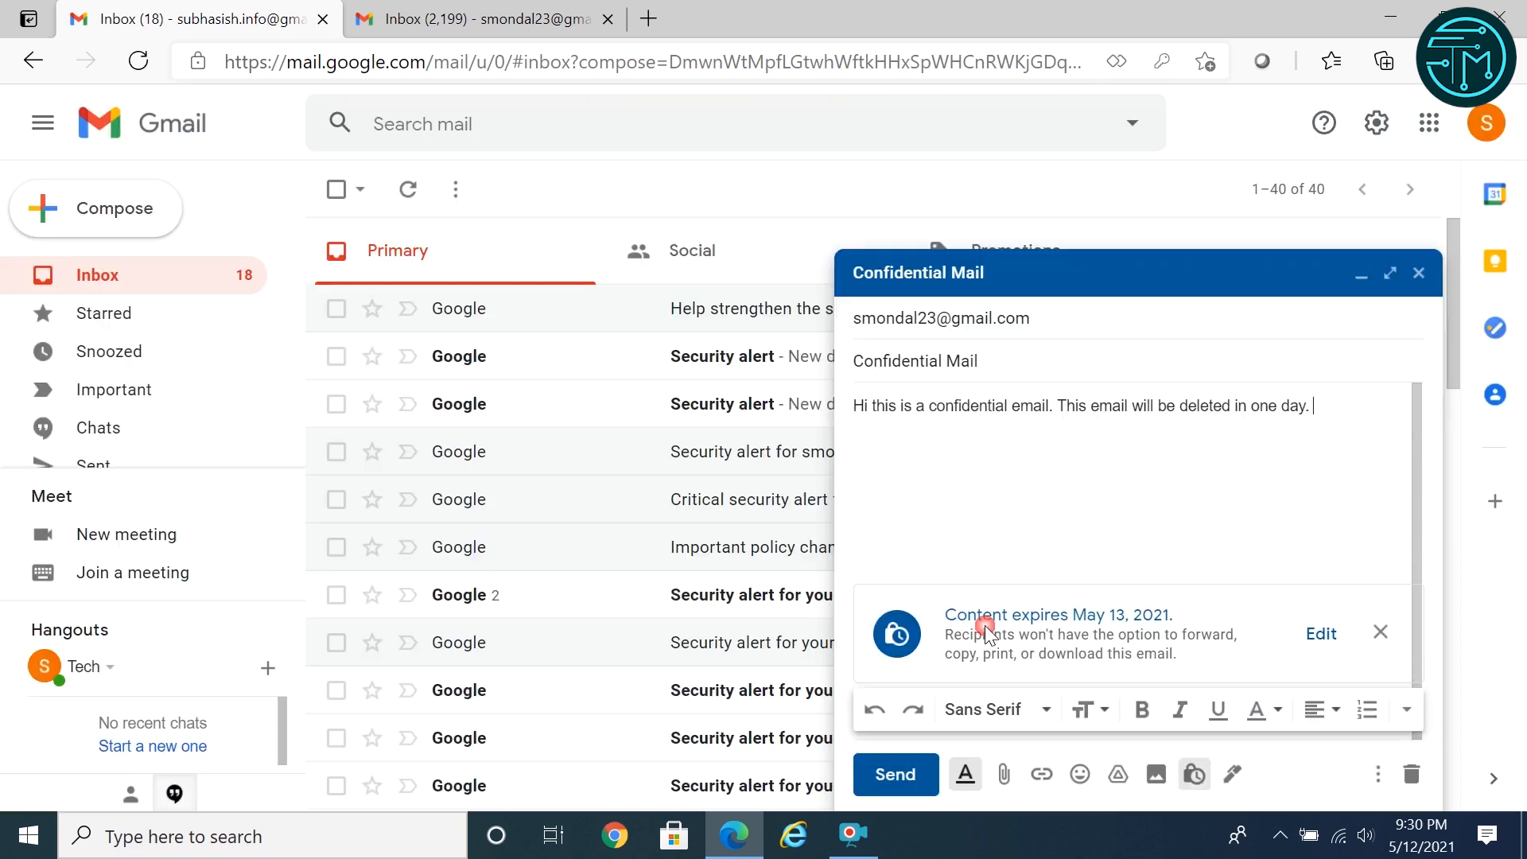
mouse_move(1174, 624)
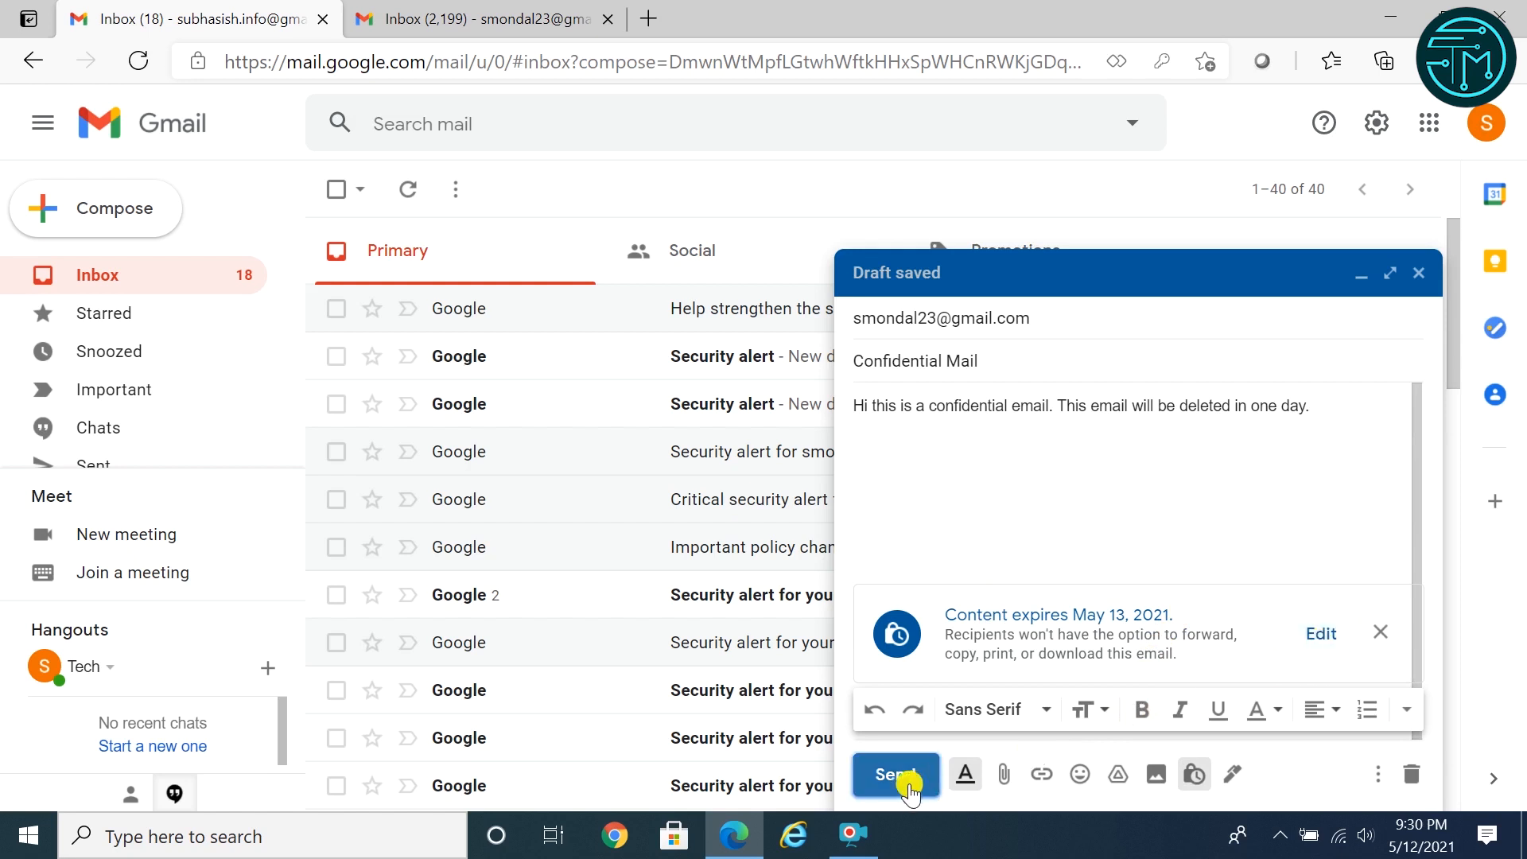
mouse_move(894, 774)
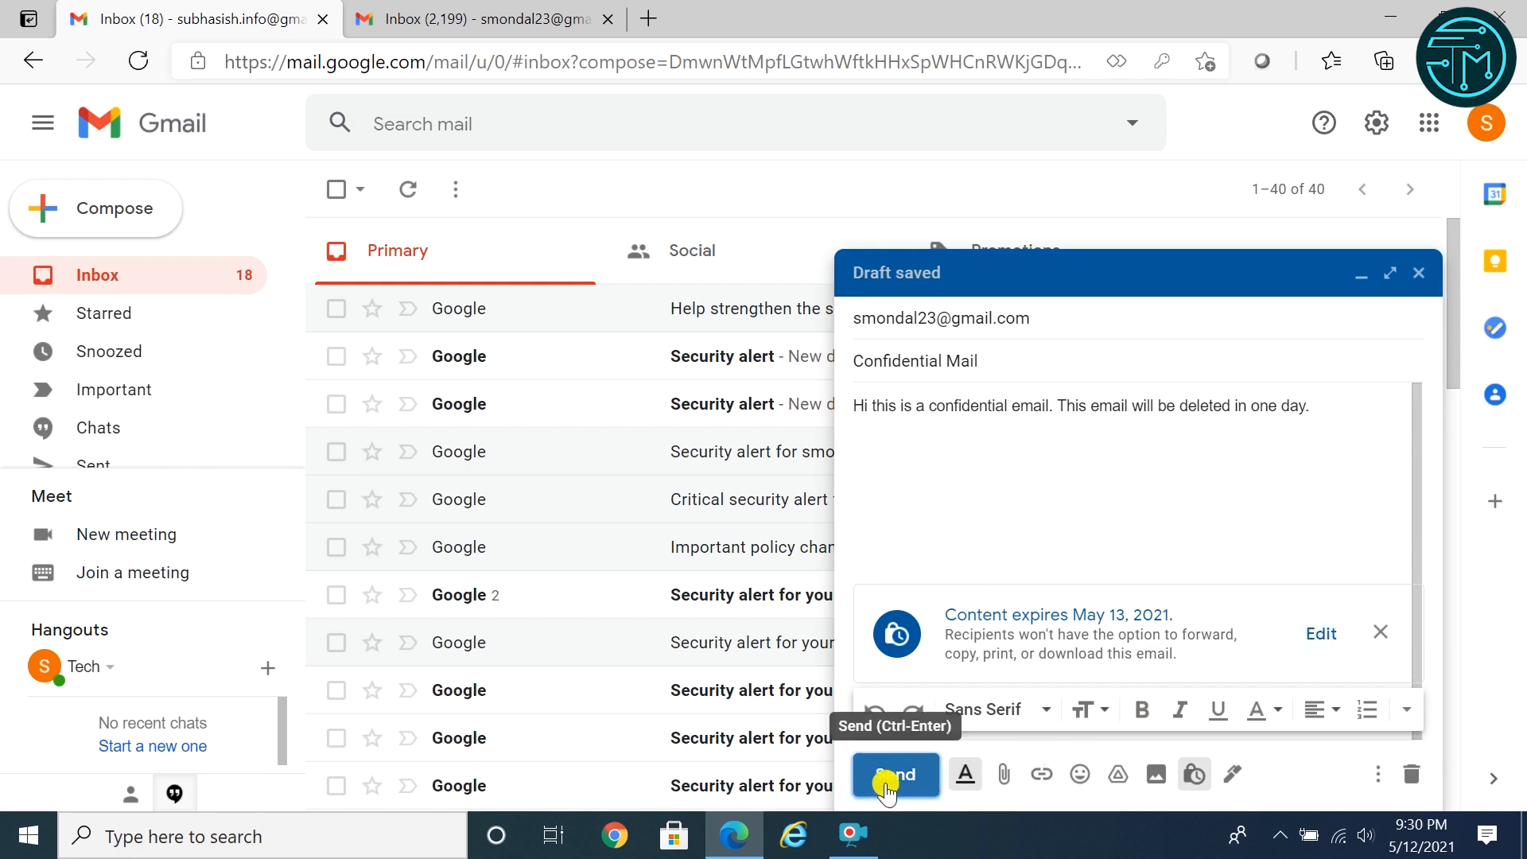
Step: Send the Confidential Mail message
click(892, 774)
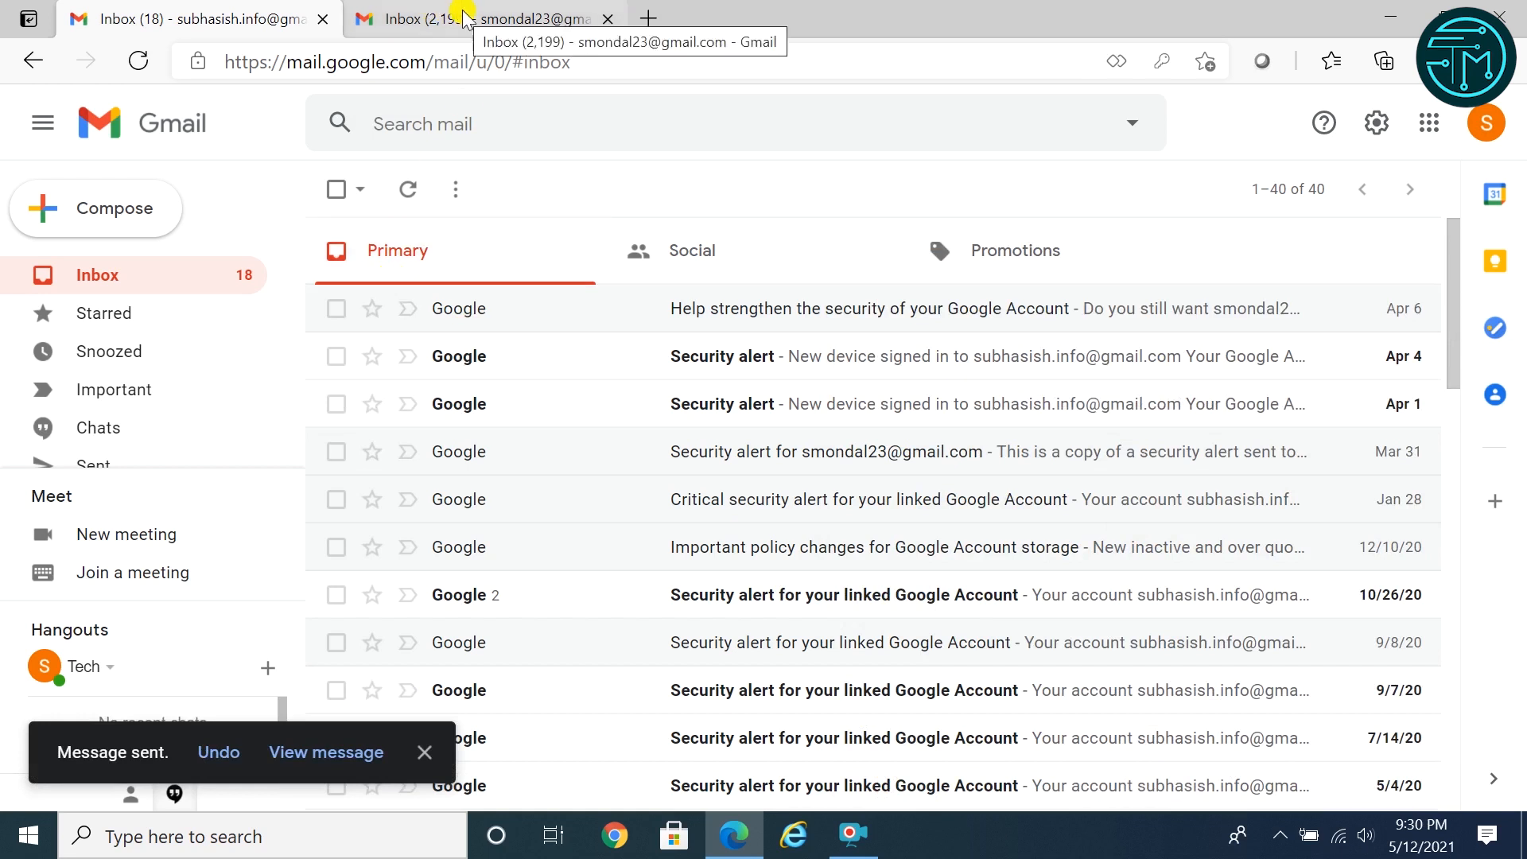
Step: In the recipient's mailbox, try printing Confidential Mail and dismiss the print preview
click(478, 19)
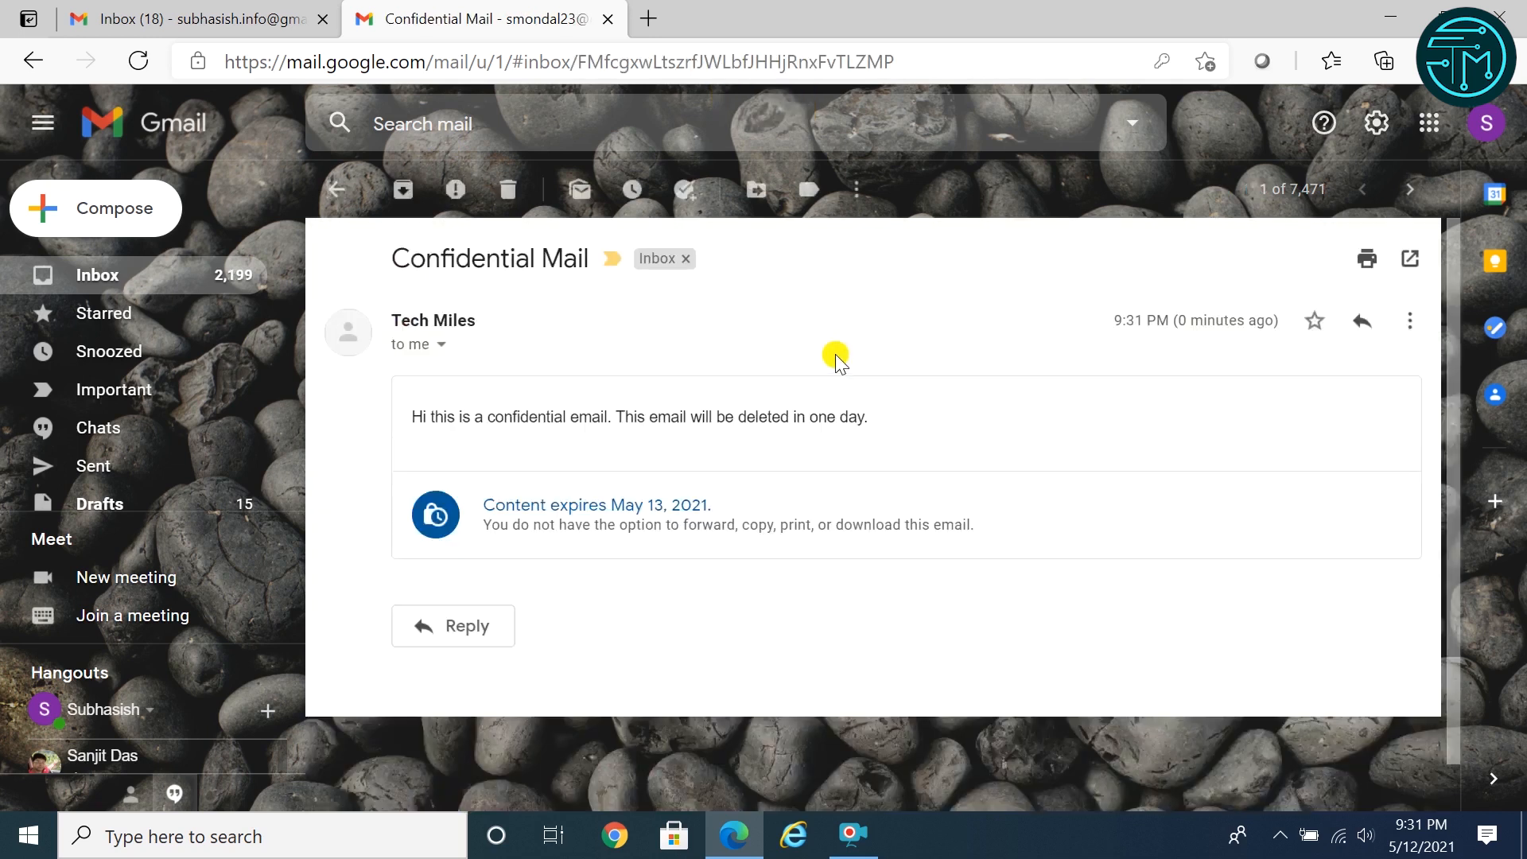
mouse_move(516, 534)
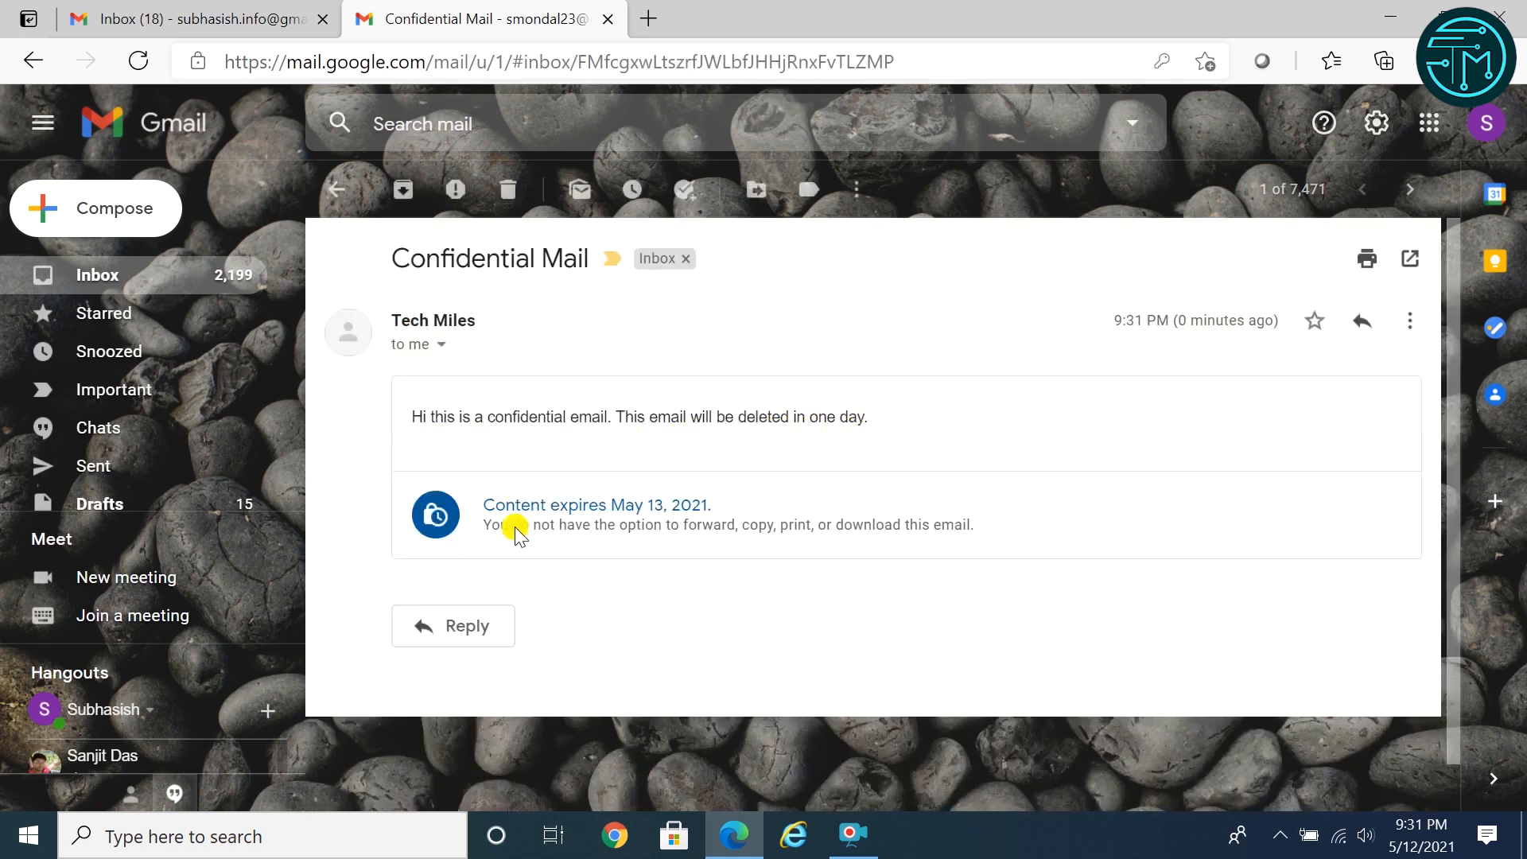
mouse_move(1326, 345)
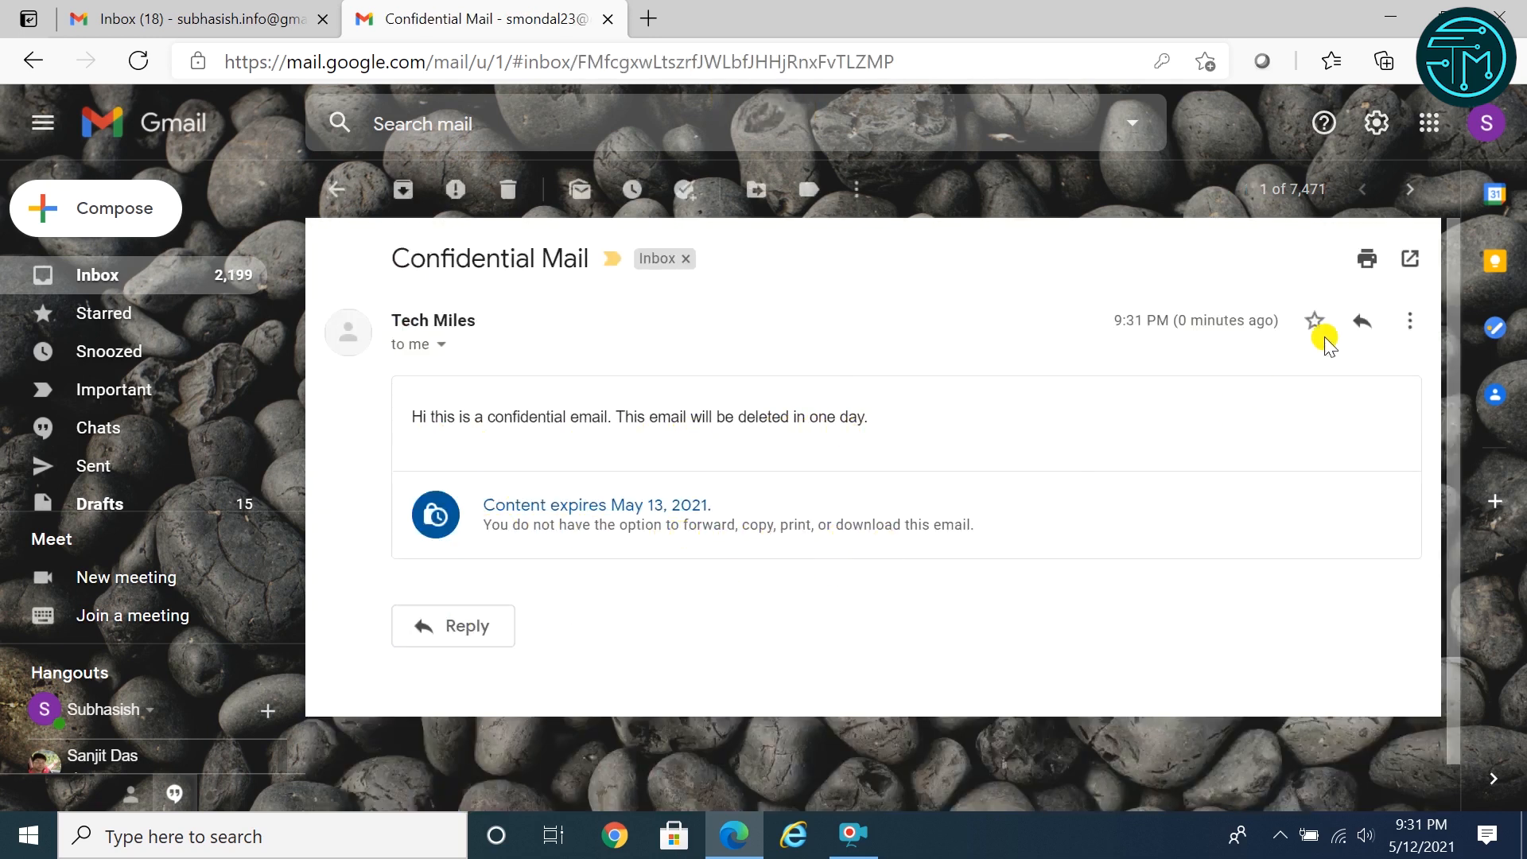
click(1367, 258)
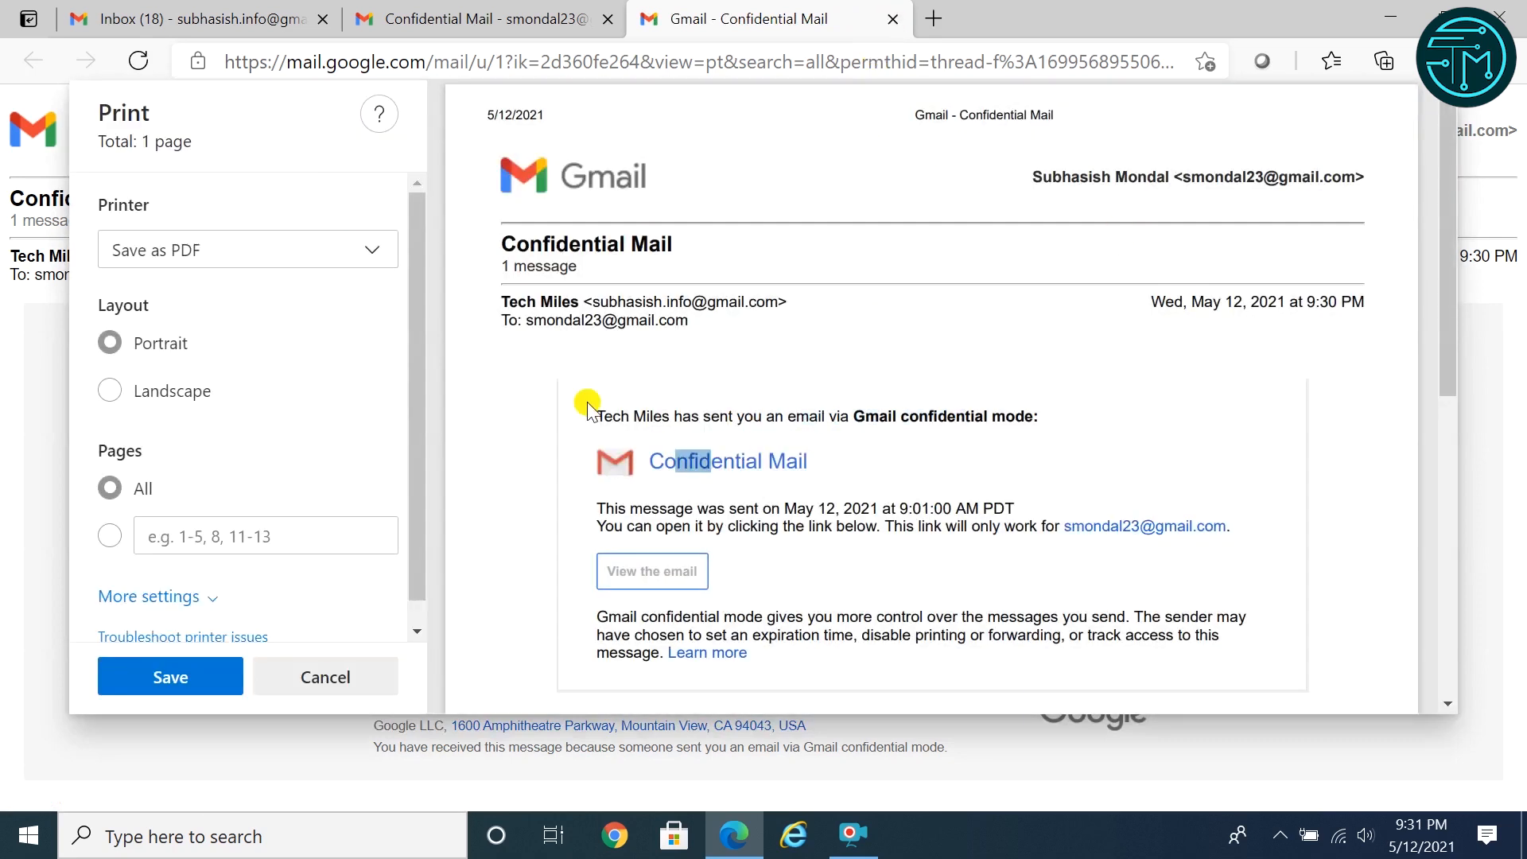
click(325, 676)
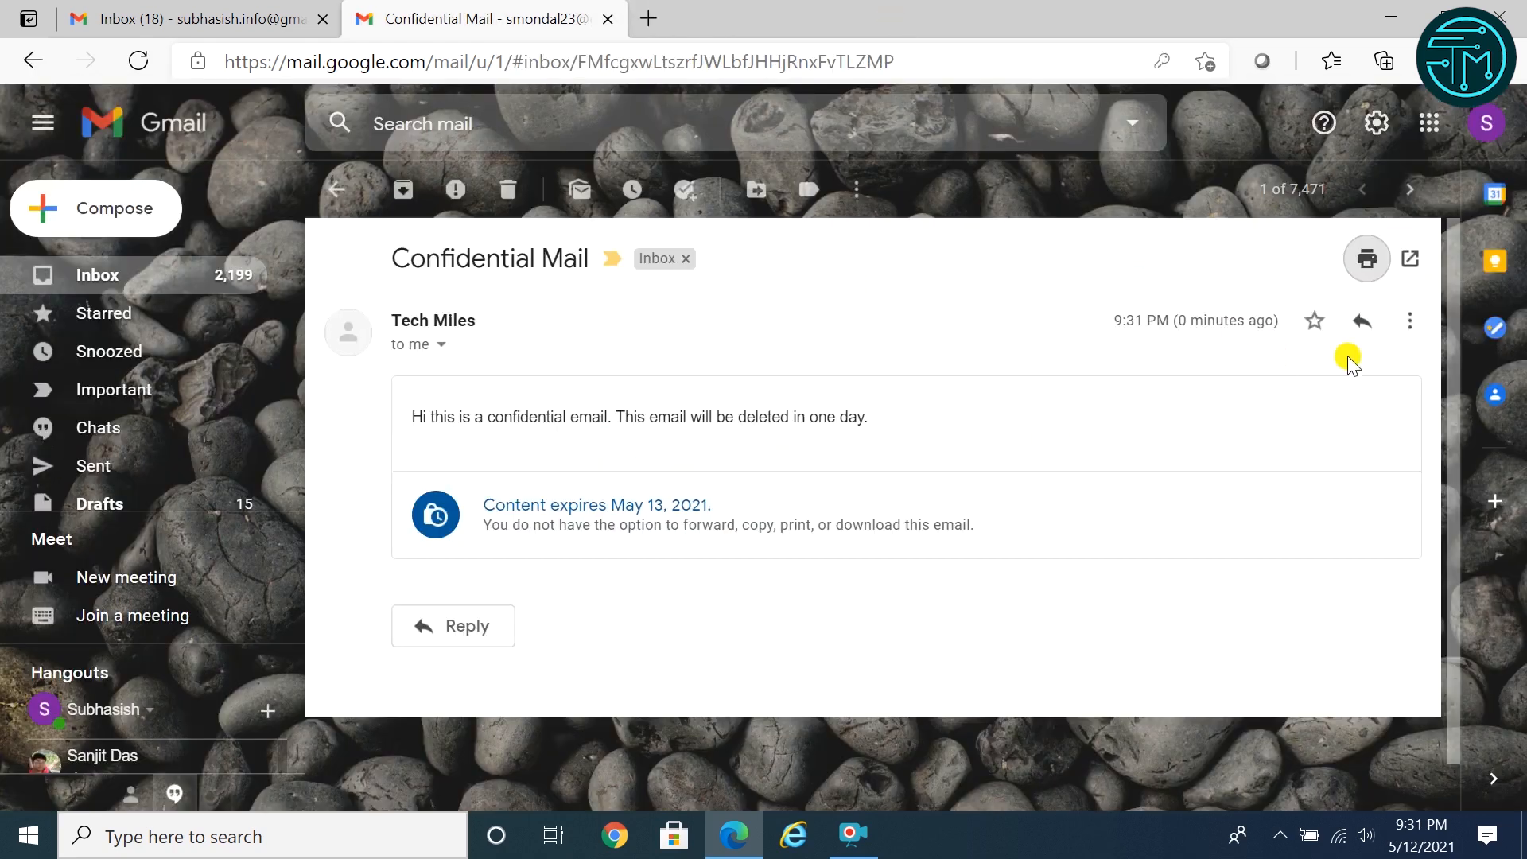
mouse_move(568, 541)
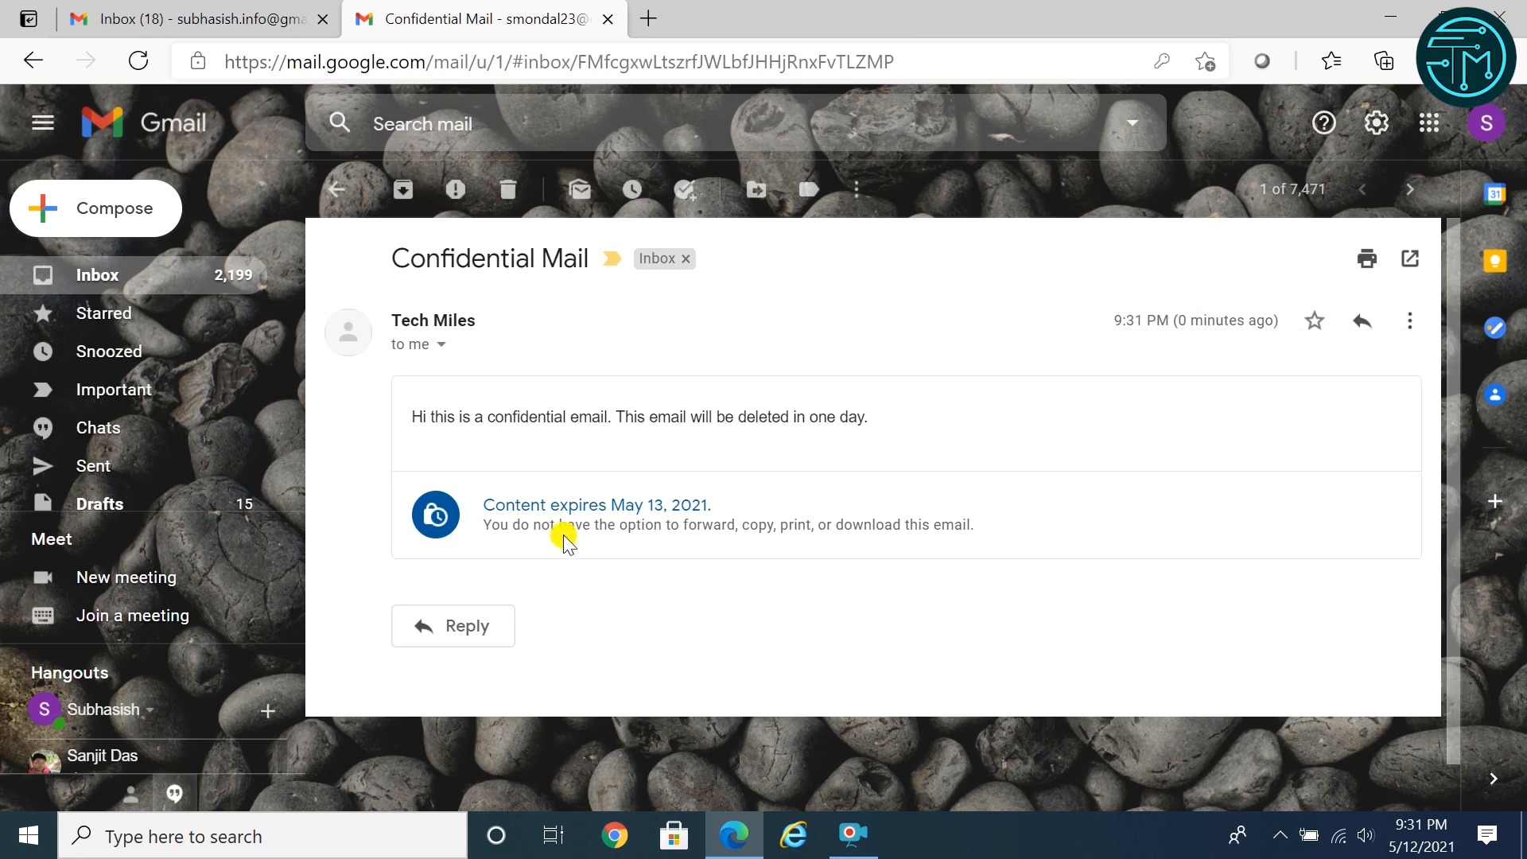
mouse_move(170, 275)
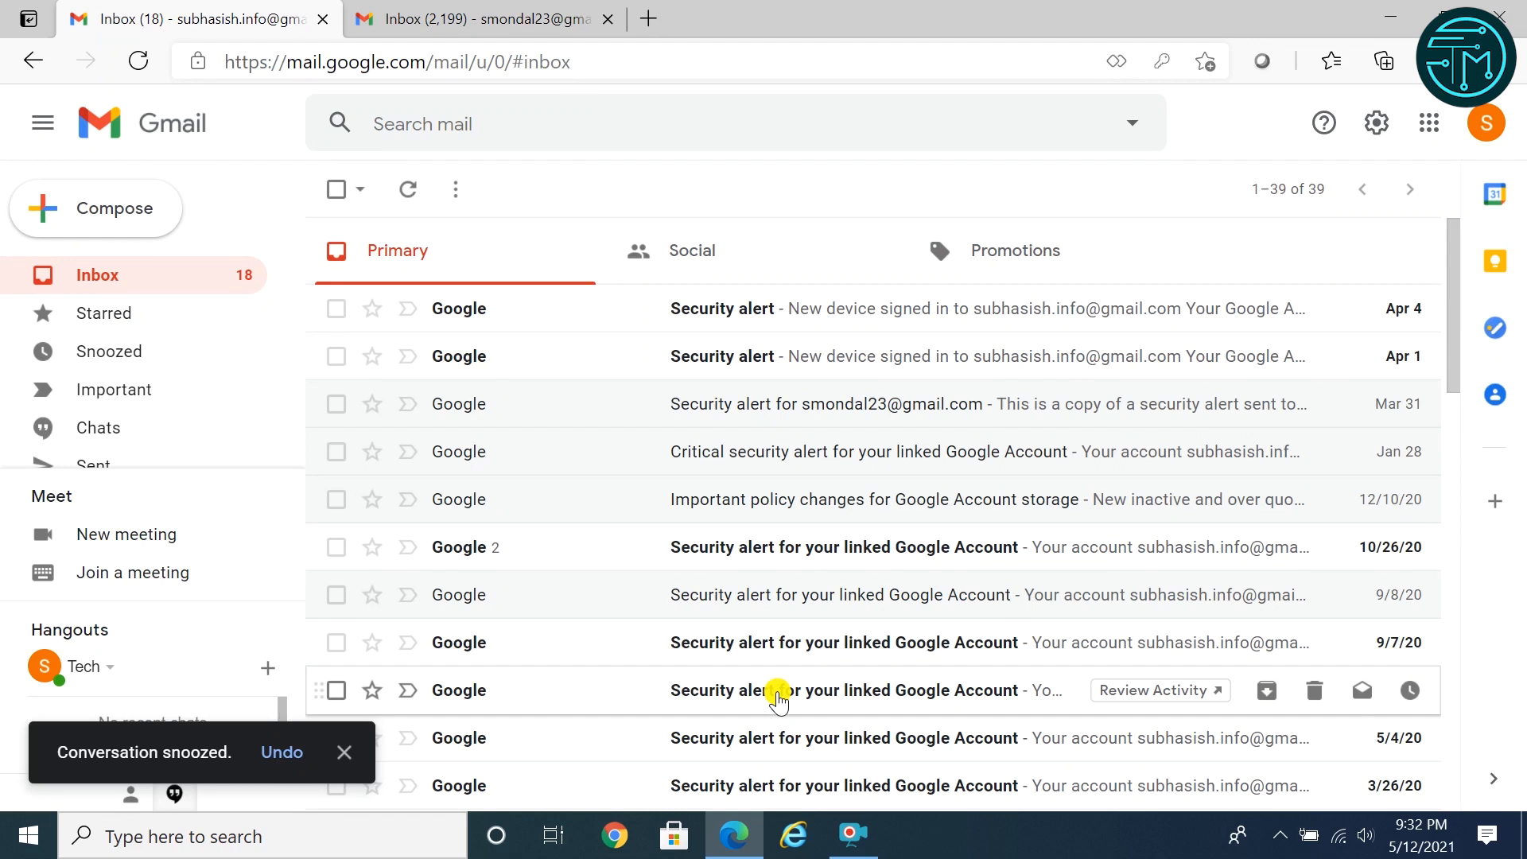
mouse_move(1322, 485)
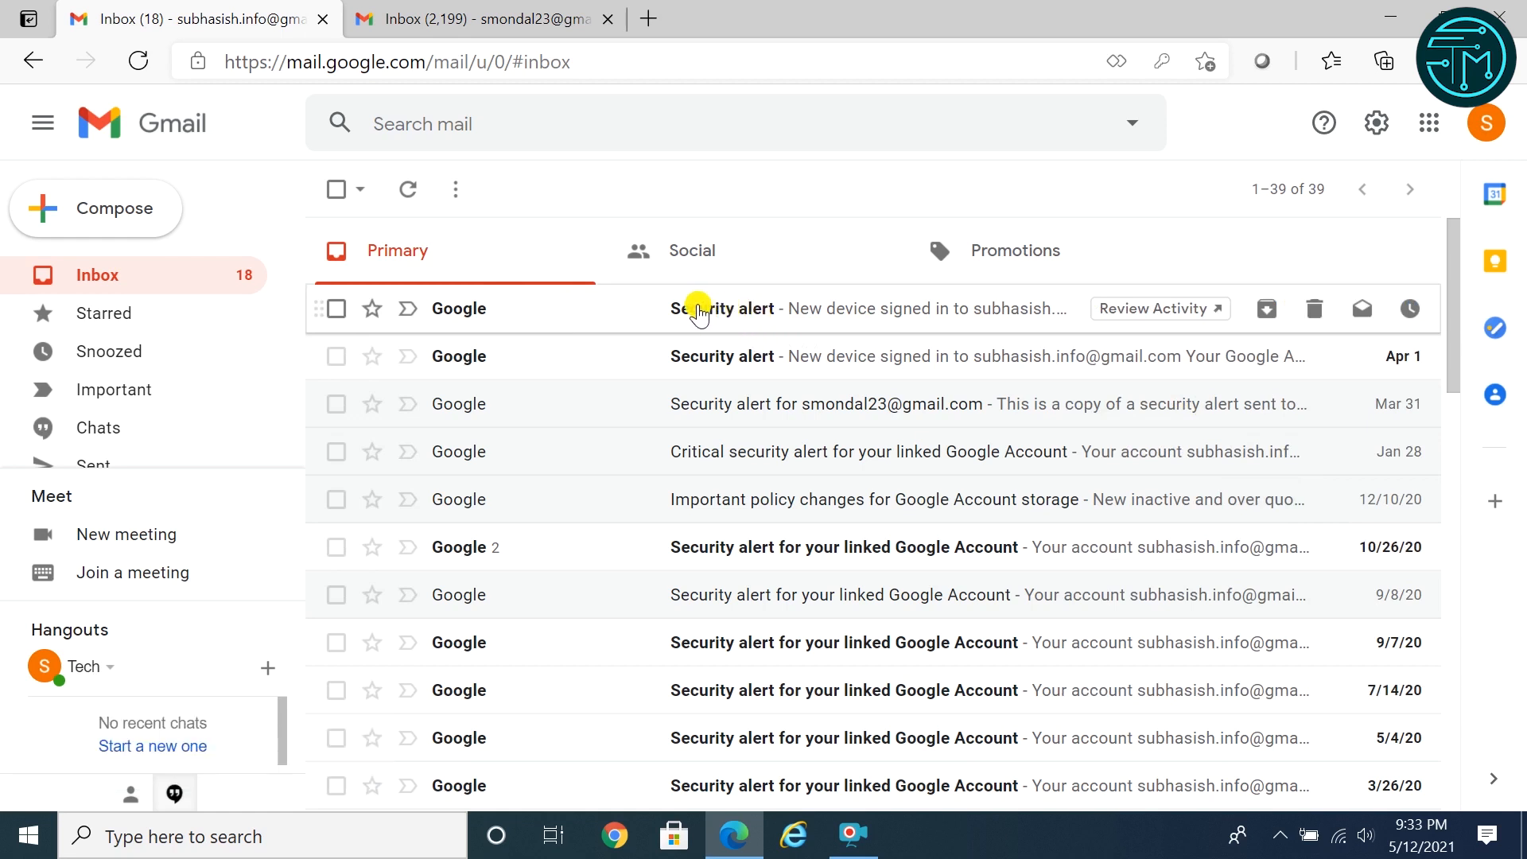
Step: Choose Snooze from the Apr 4 Security alert's context menu
right_click(702, 309)
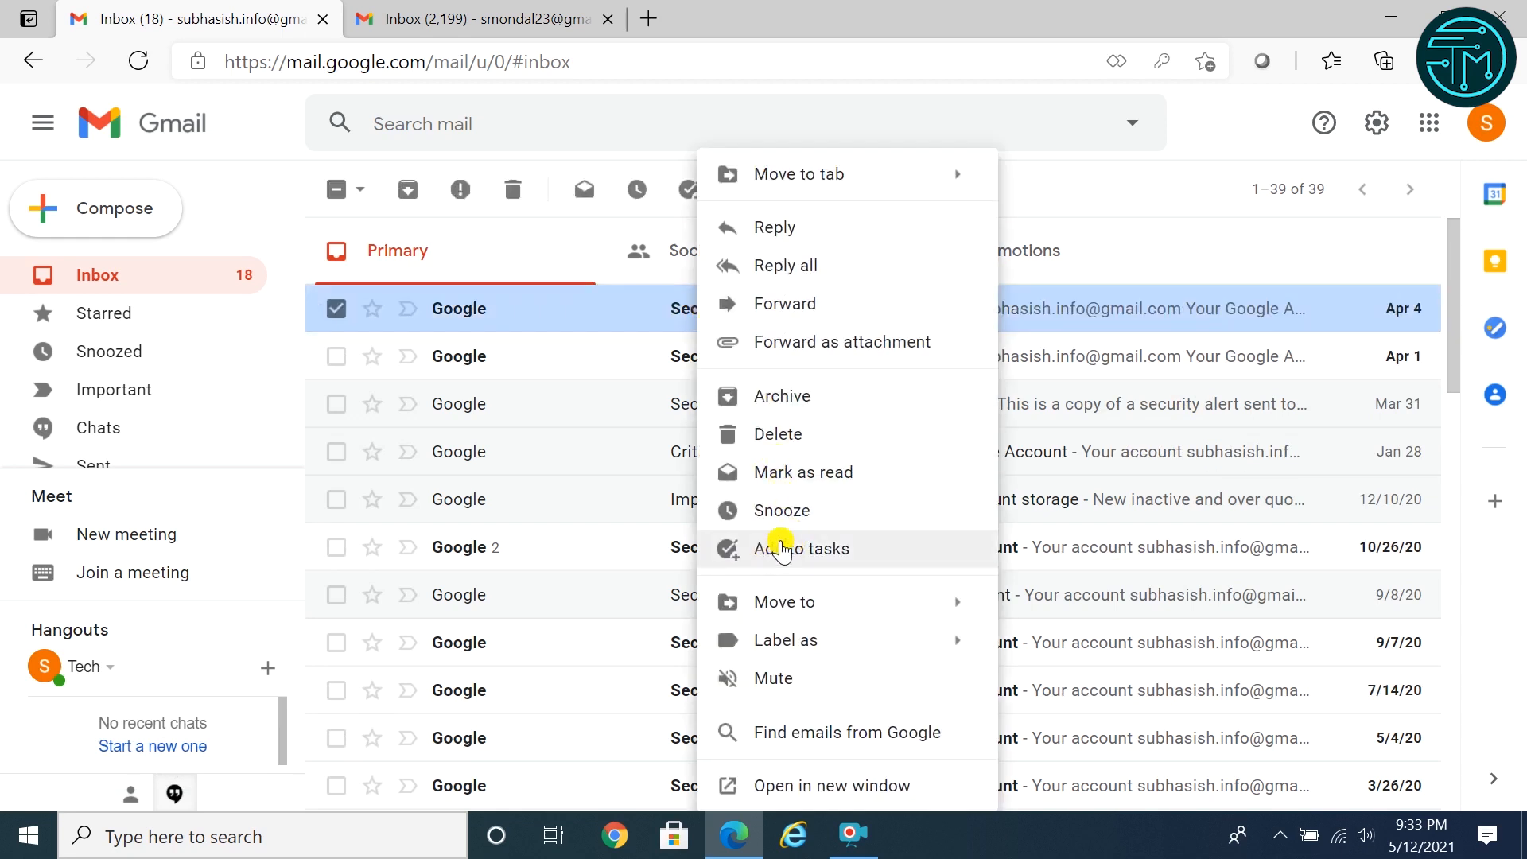
mouse_move(821, 511)
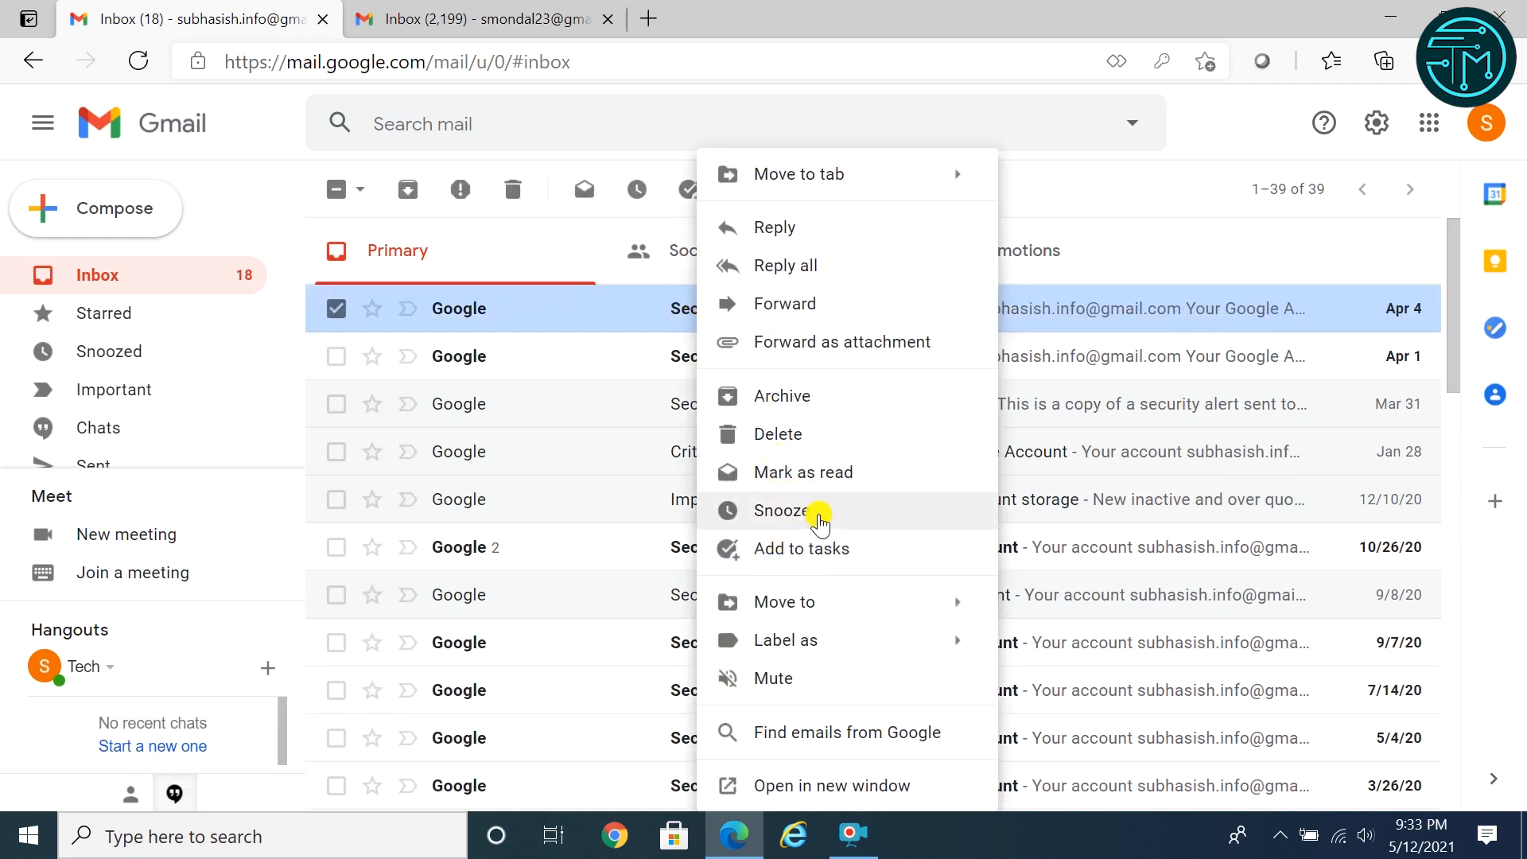
click(780, 510)
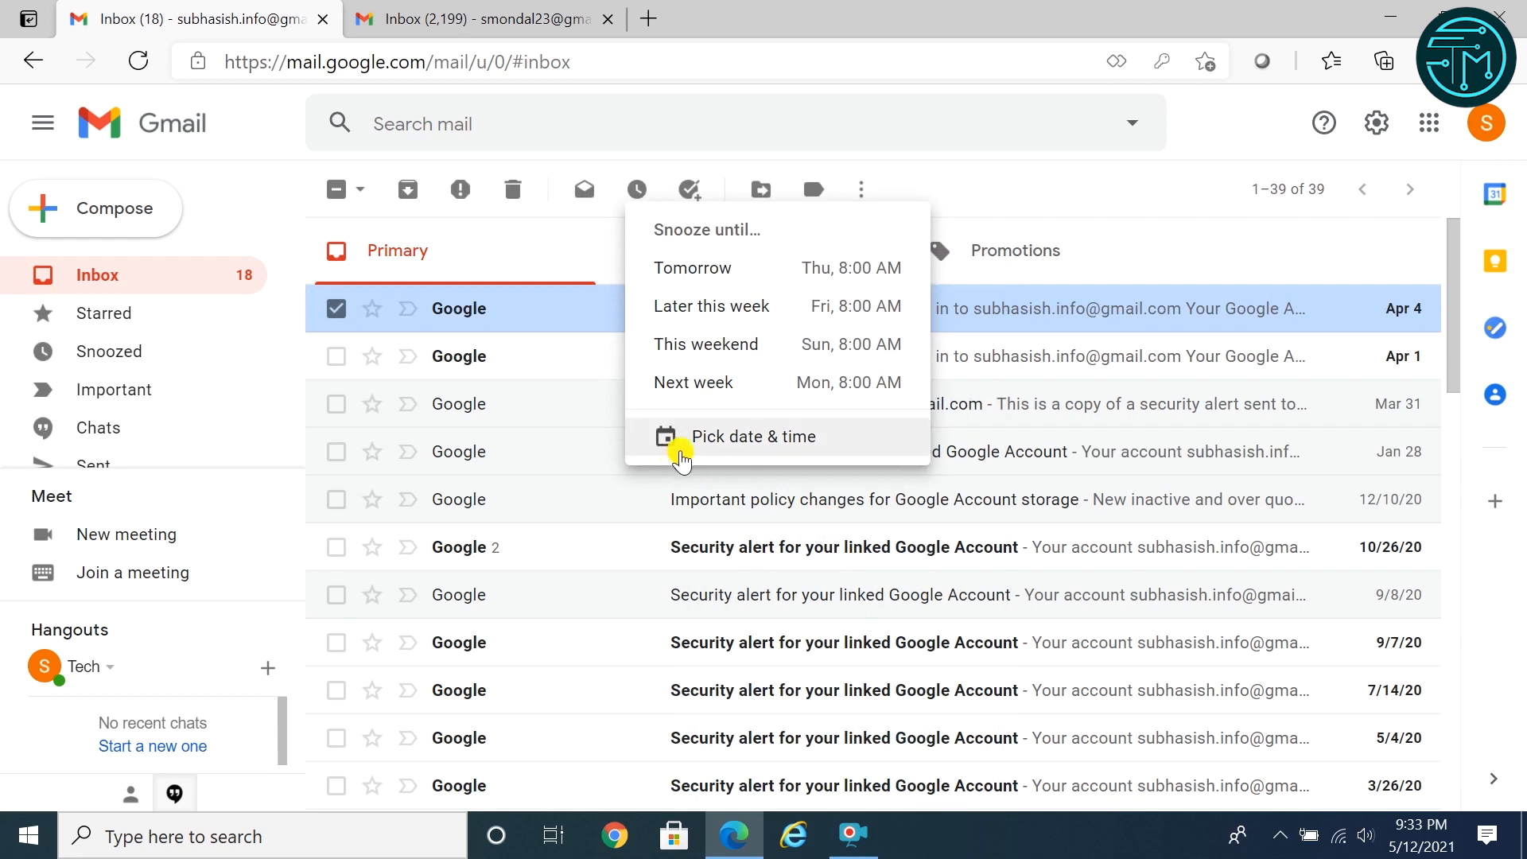
mouse_move(723, 238)
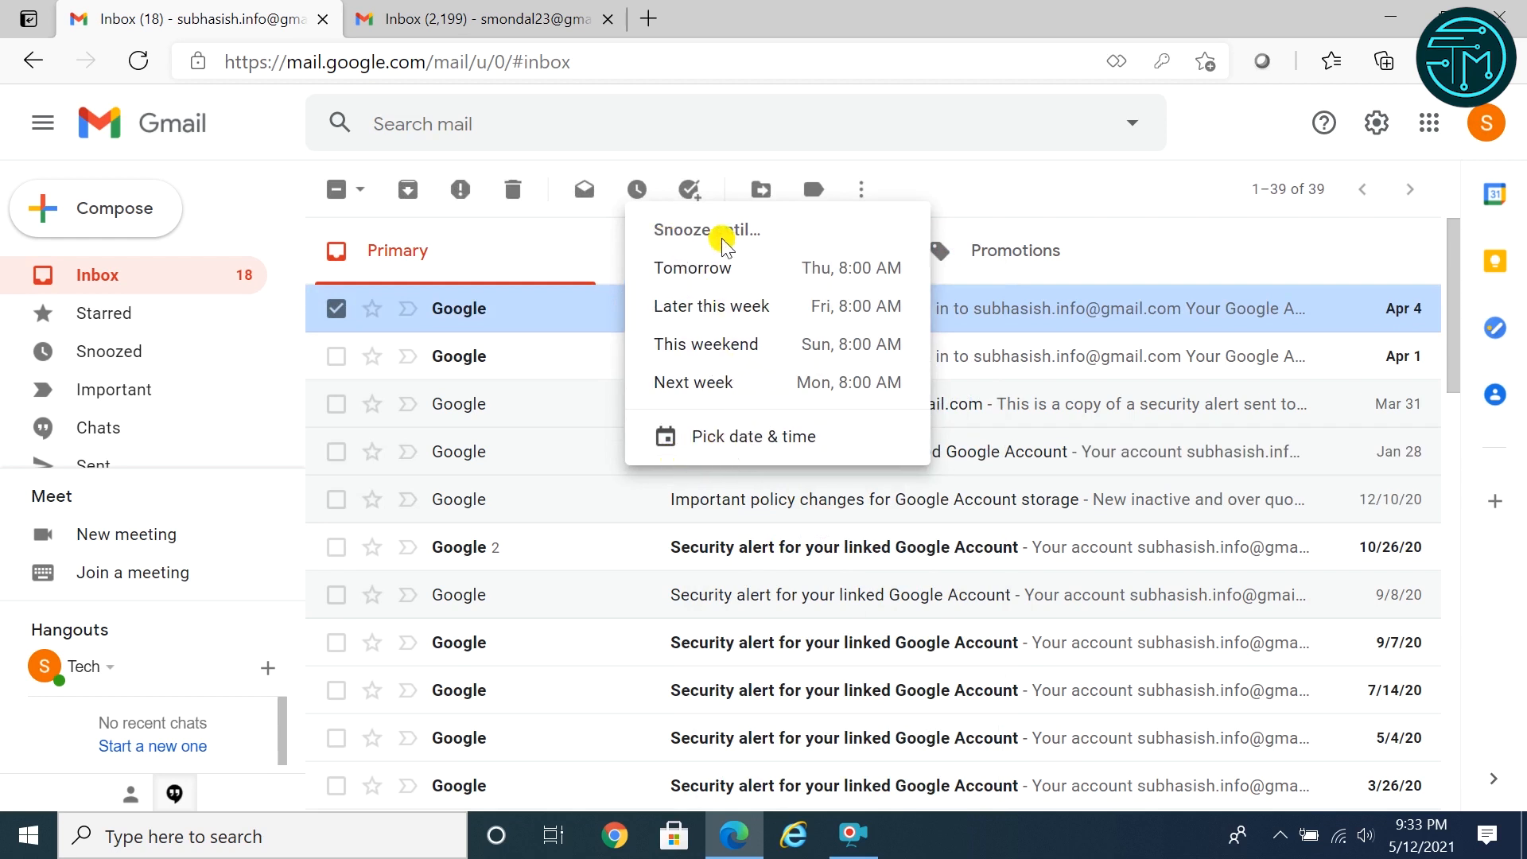
mouse_move(797, 317)
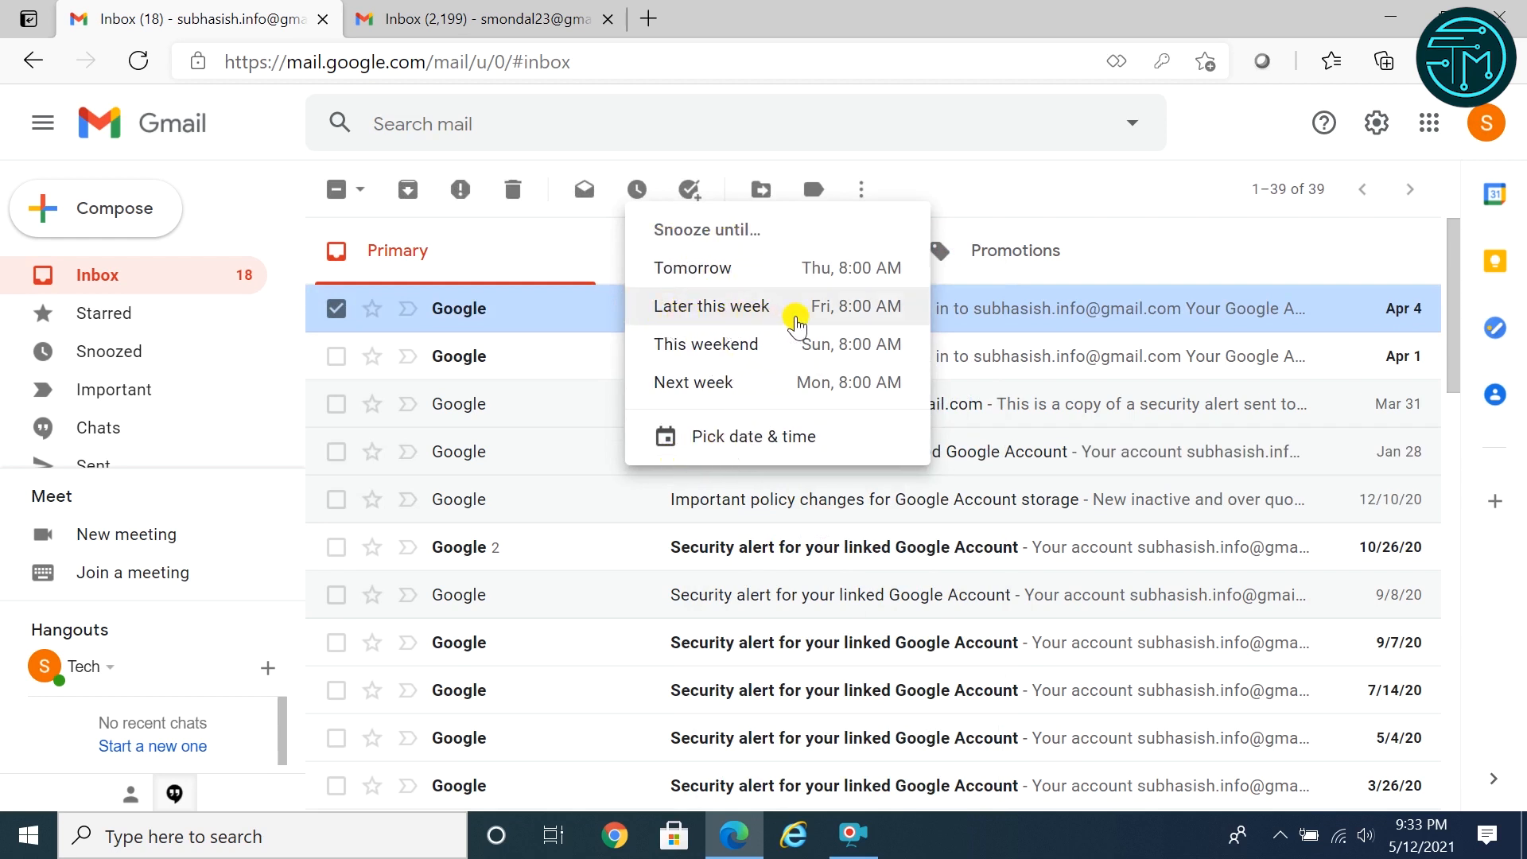
mouse_move(712, 382)
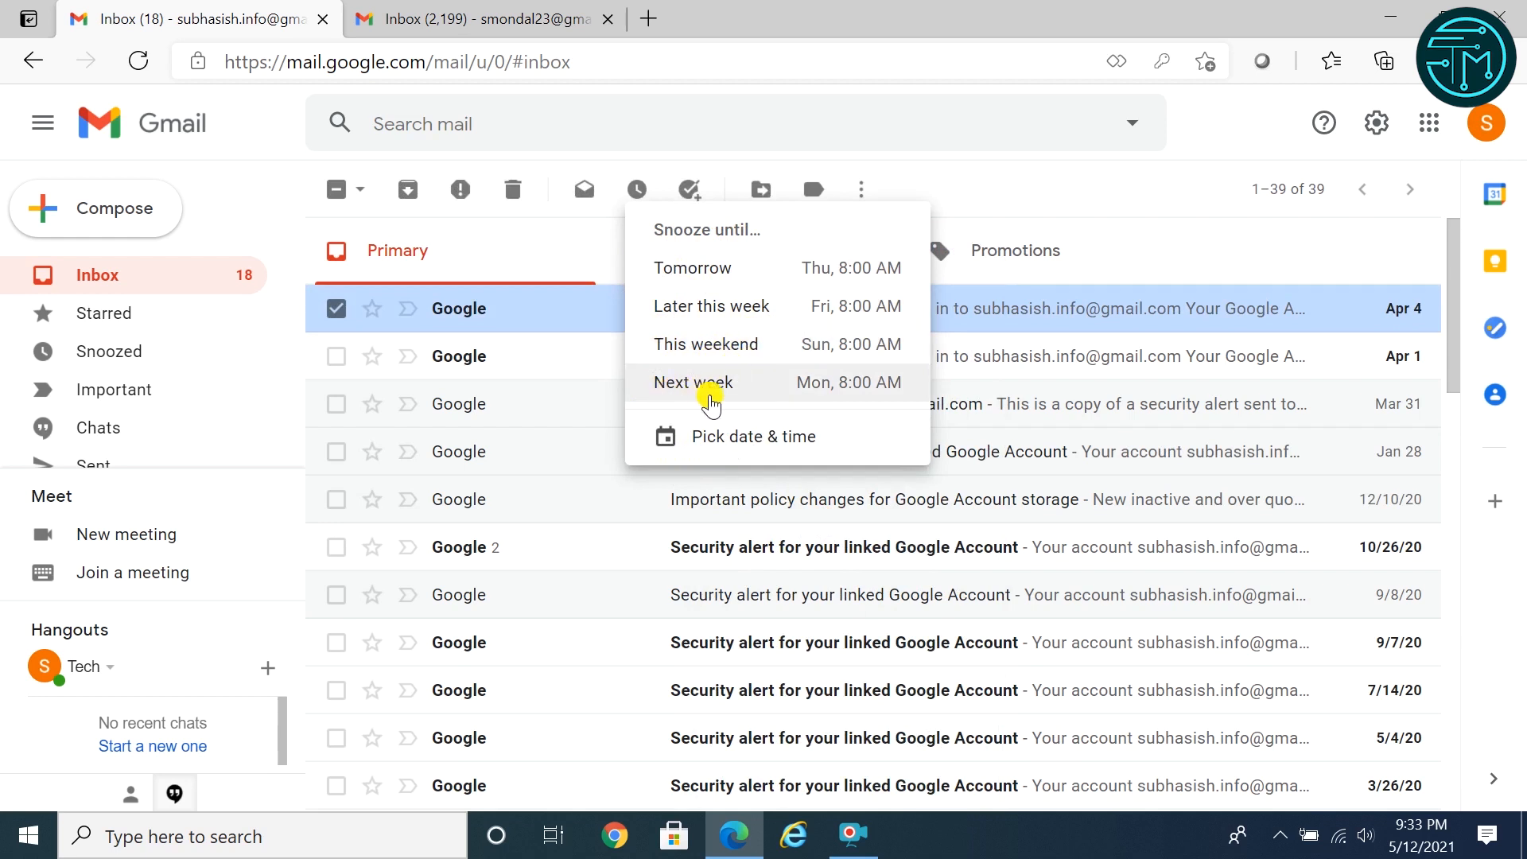
mouse_move(712, 458)
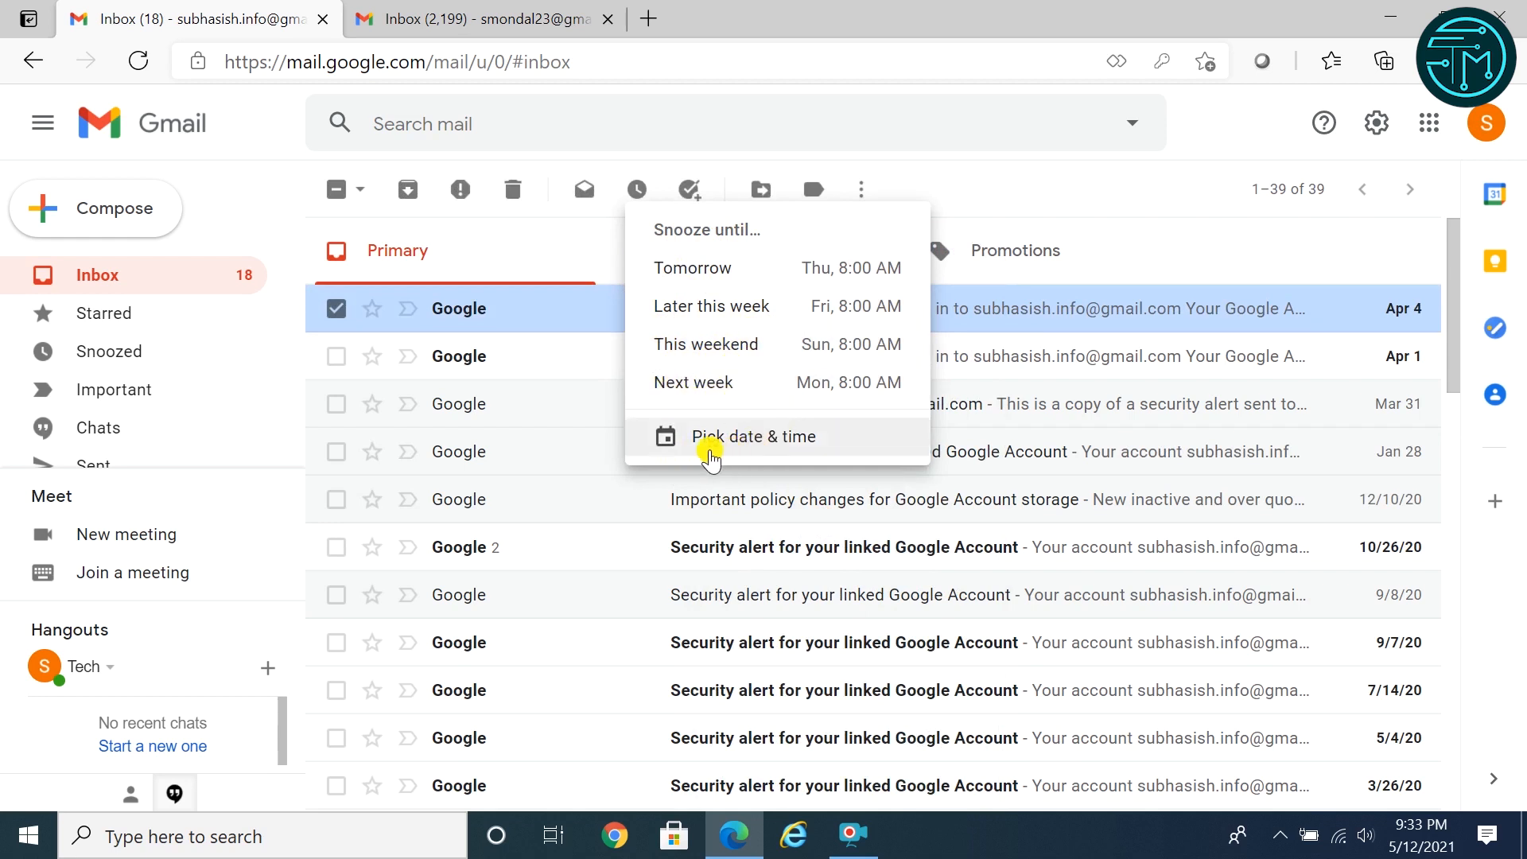
mouse_move(831, 450)
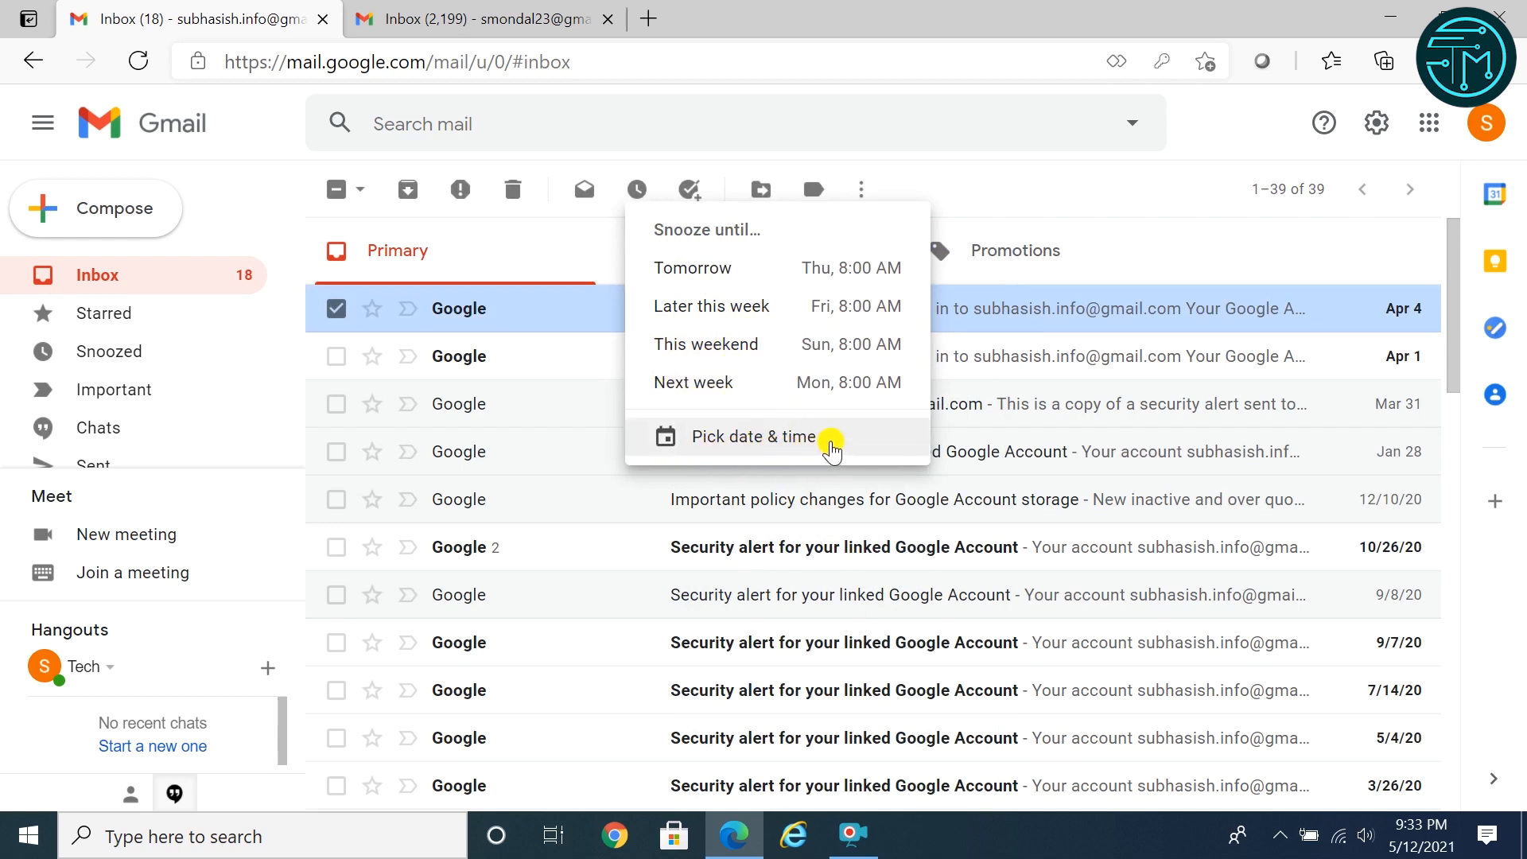
Step: Snooze the conversation until May 13, 2021 at 8:00 AM and save
click(752, 436)
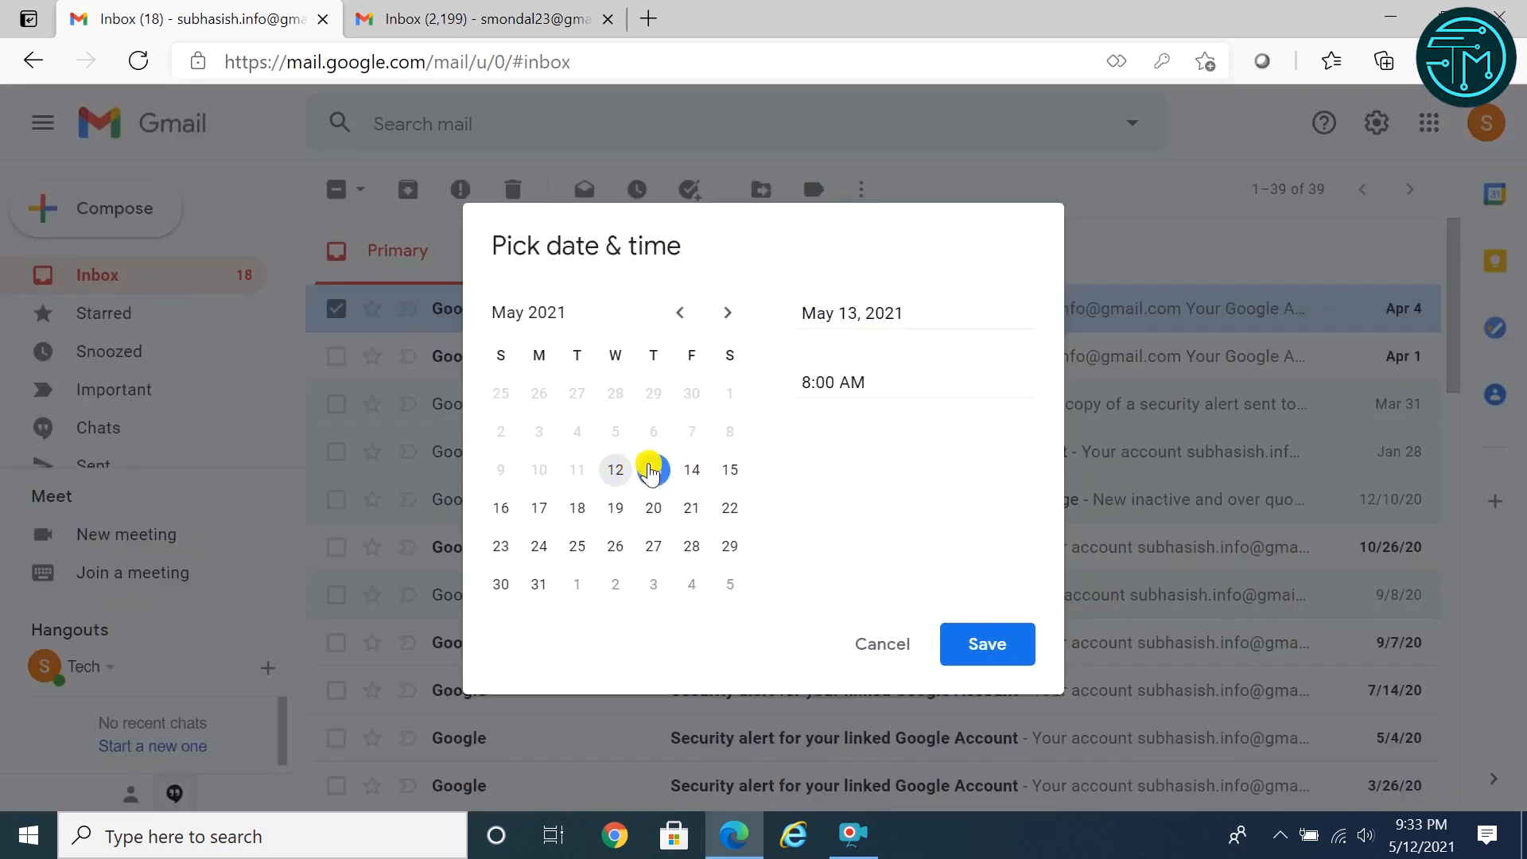
click(653, 469)
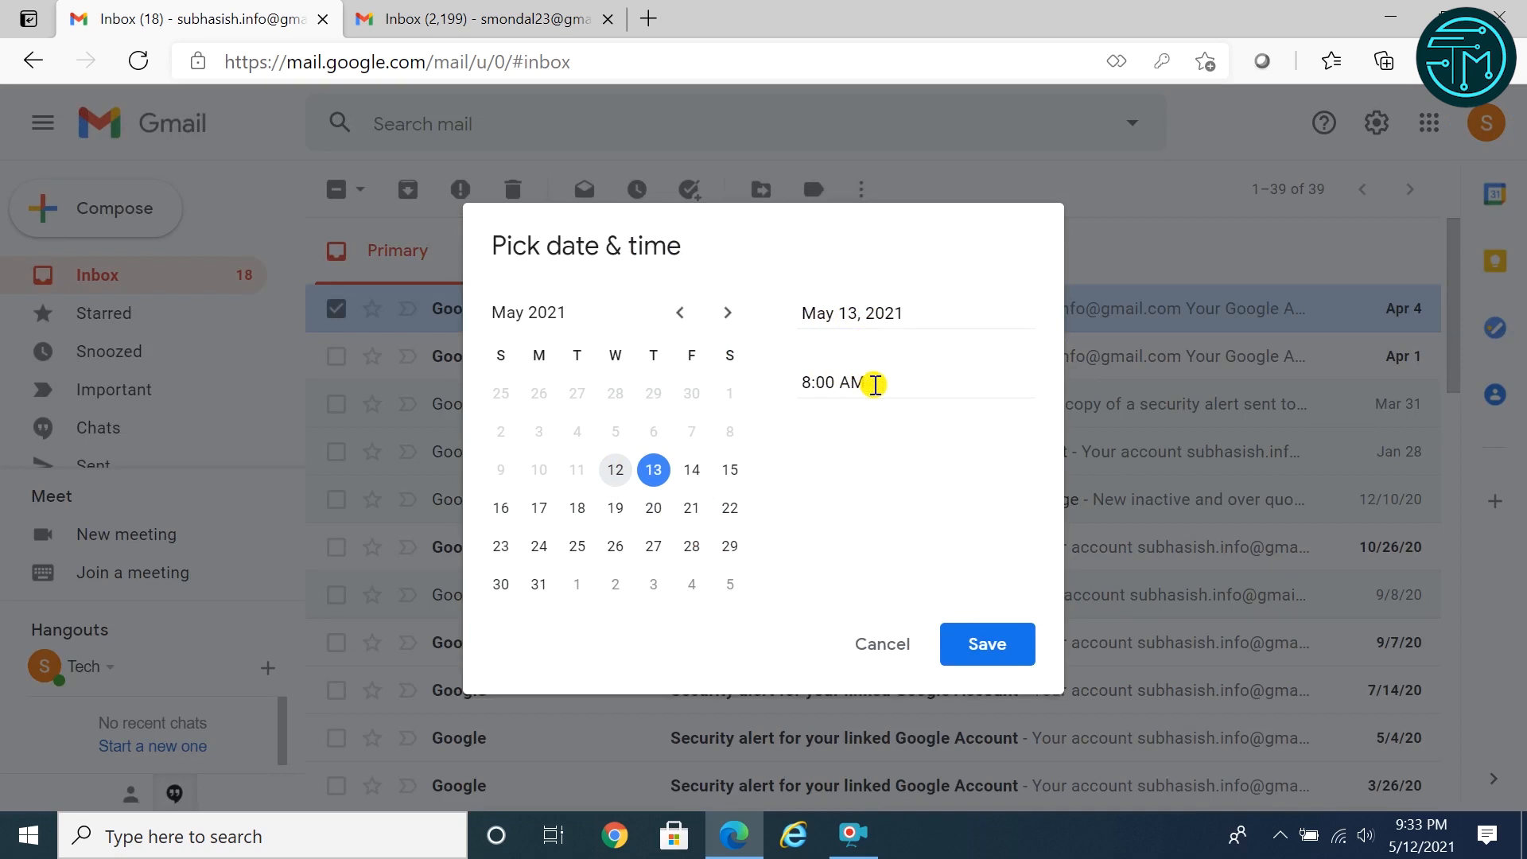
mouse_move(926, 615)
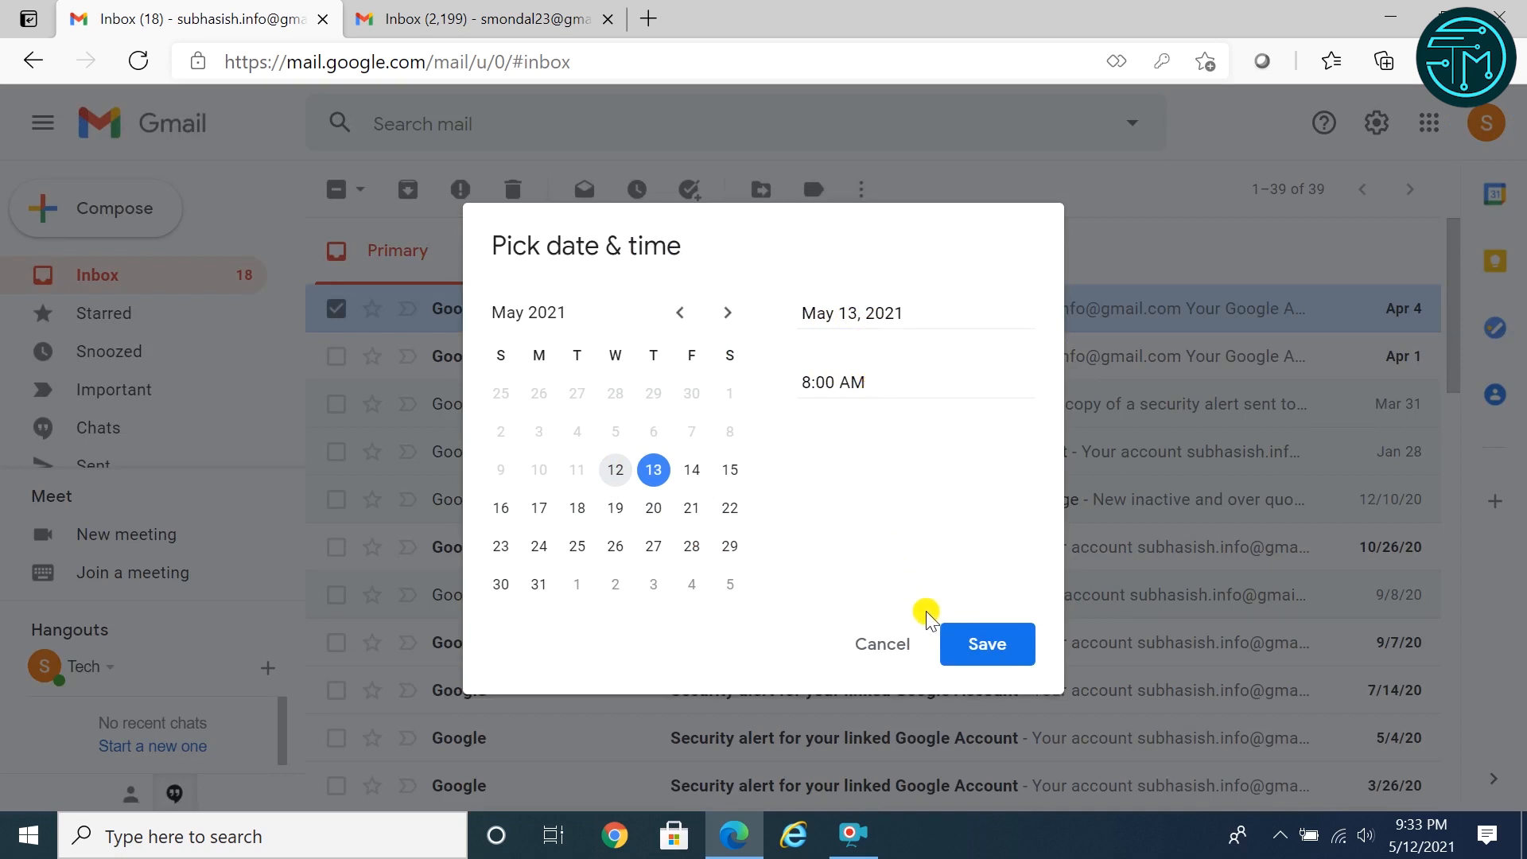
click(986, 644)
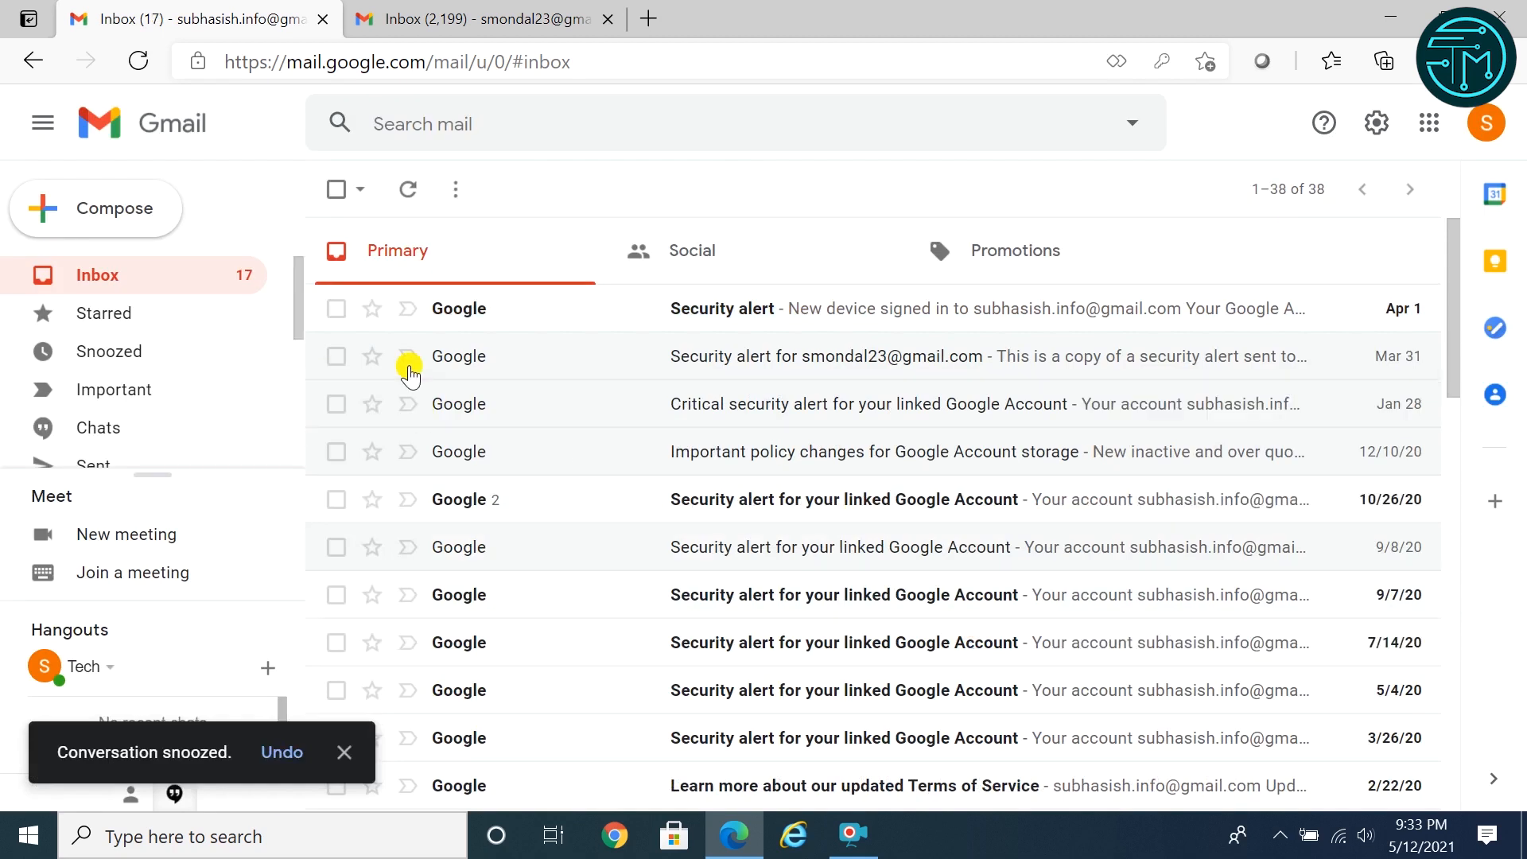
mouse_move(867, 309)
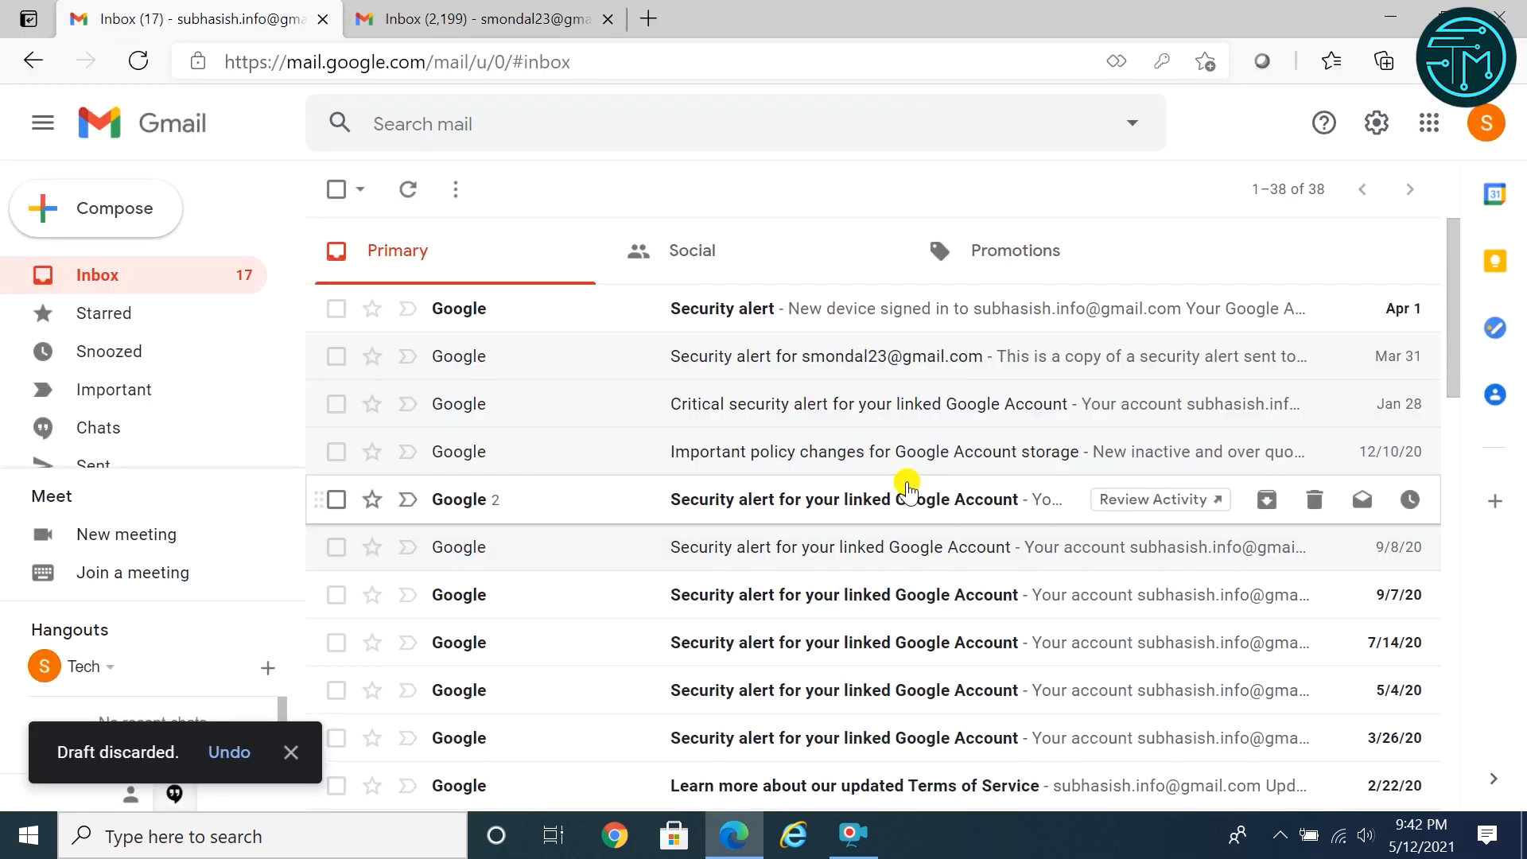
Step: Go to the Advanced section of Gmail's full settings
click(1376, 122)
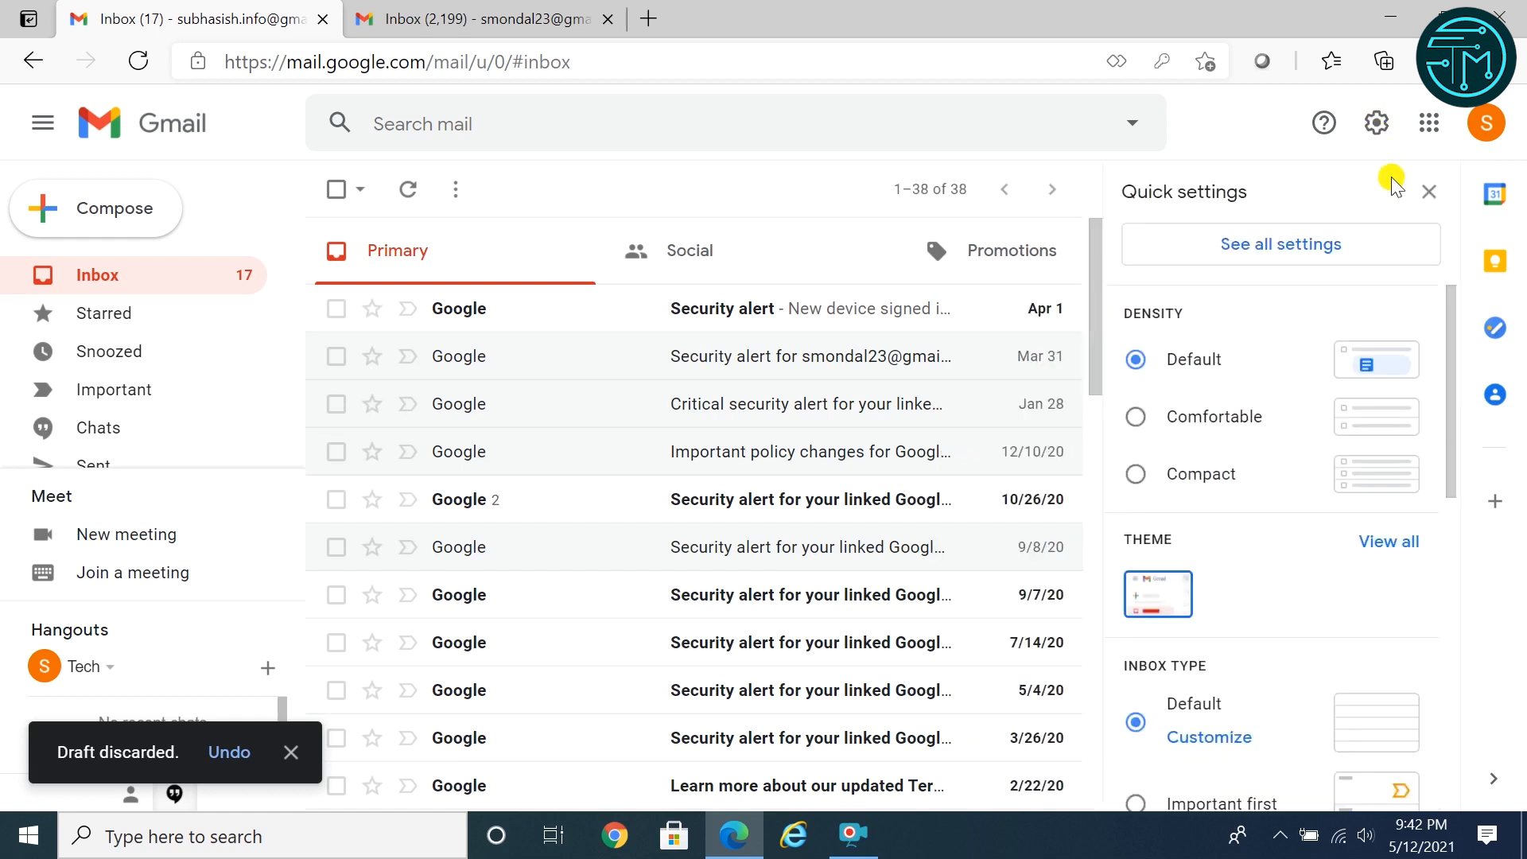
click(1279, 244)
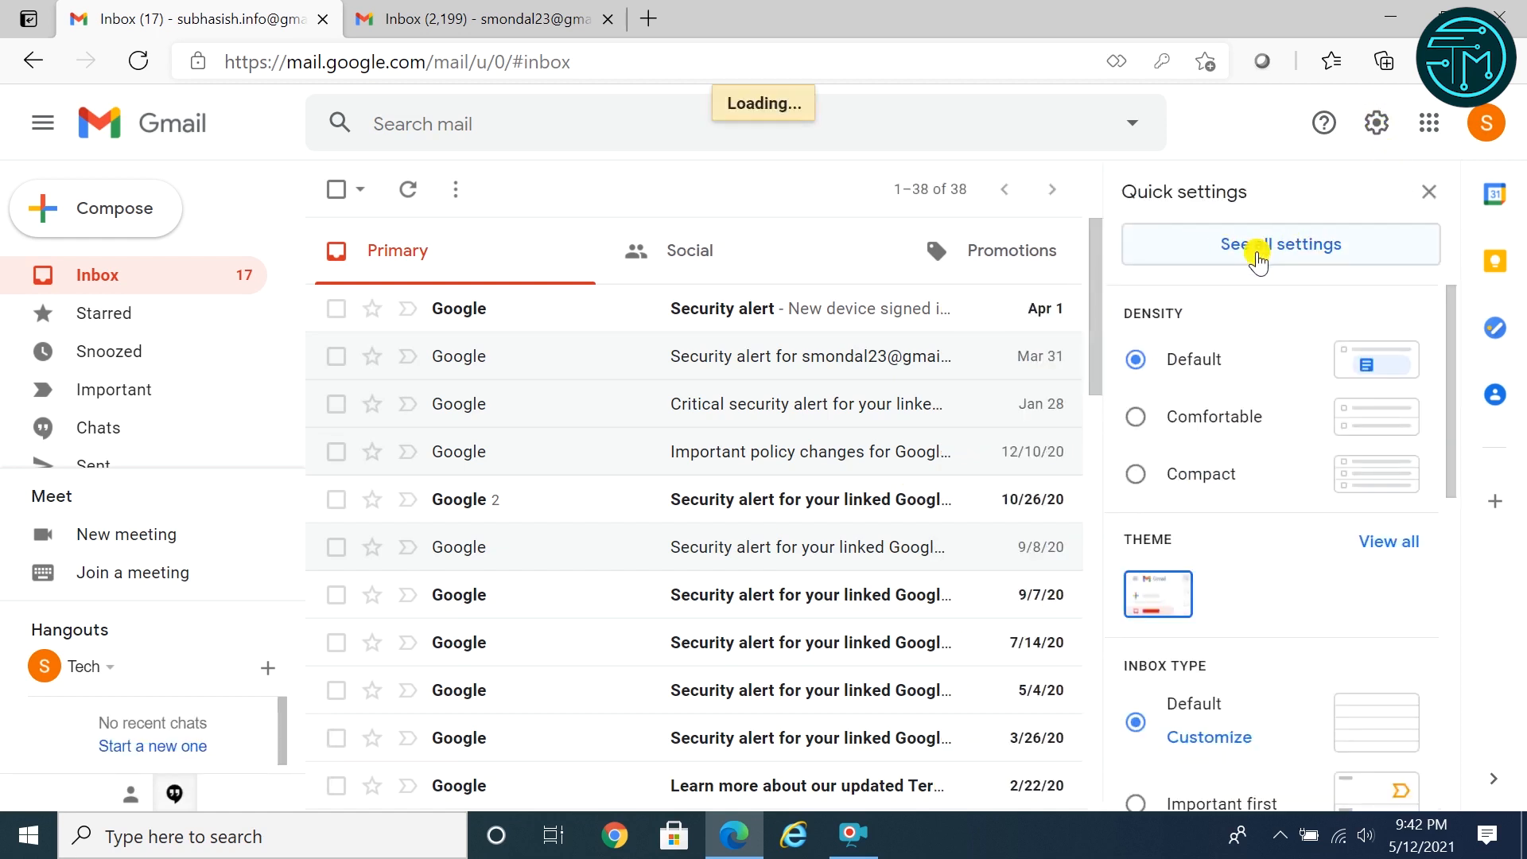
click(1280, 243)
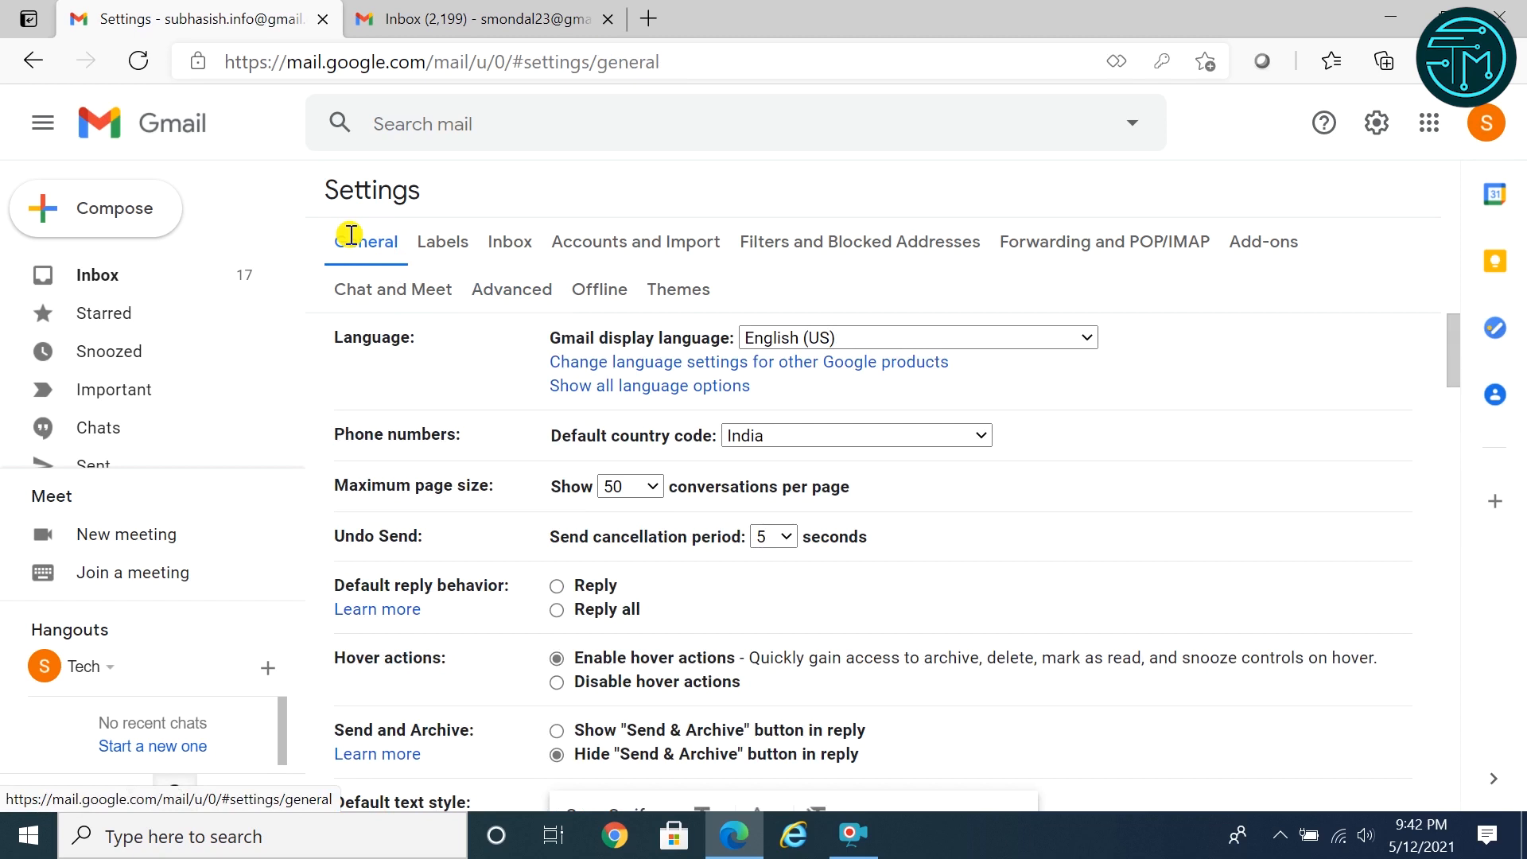
mouse_move(441, 241)
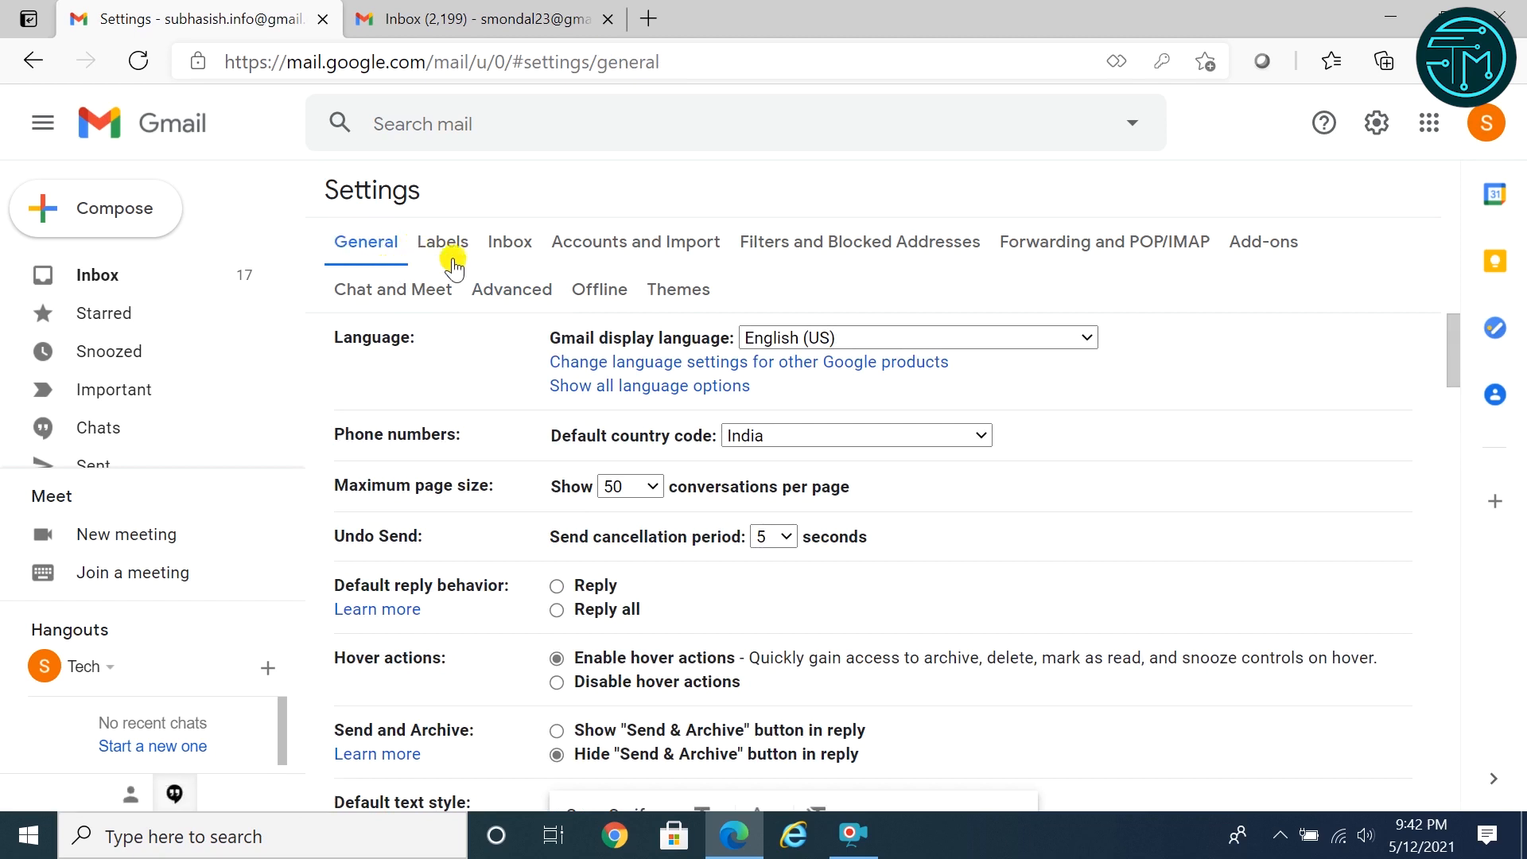
click(510, 289)
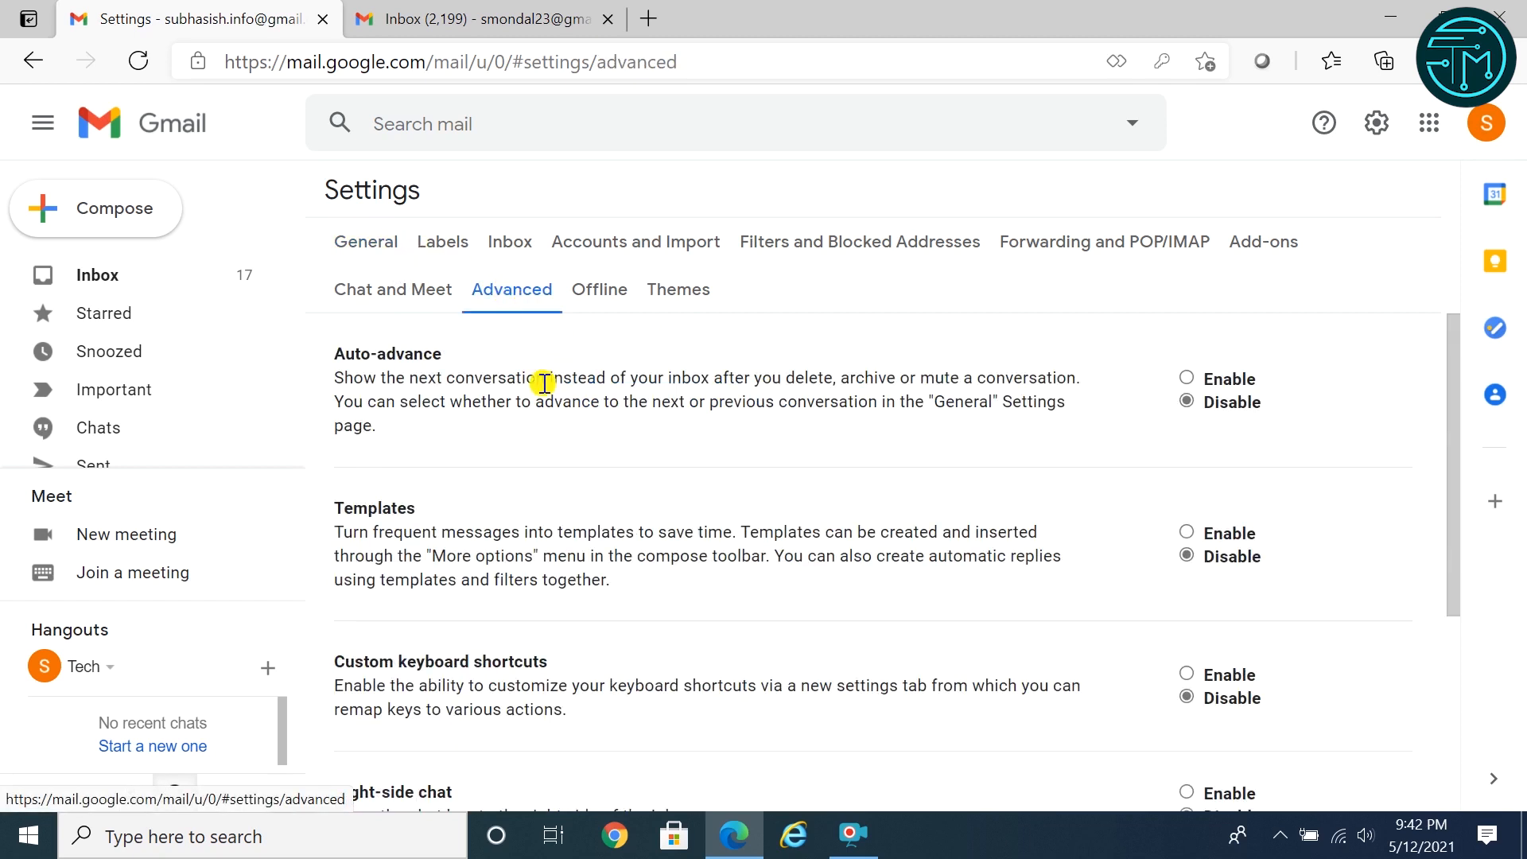
mouse_move(994, 594)
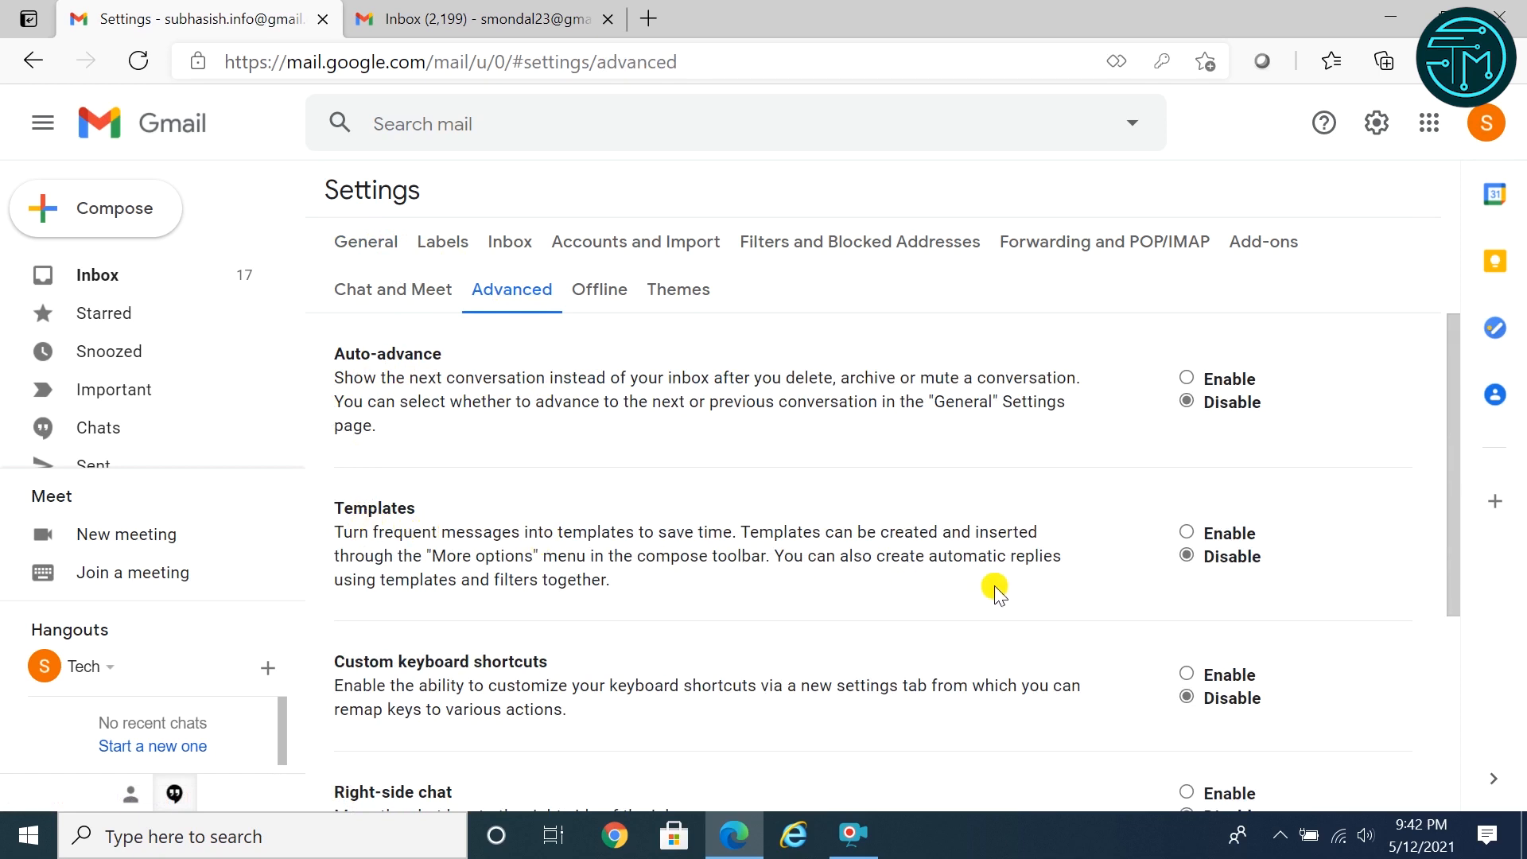
Step: Set Templates to Enable and save the changes
click(1187, 533)
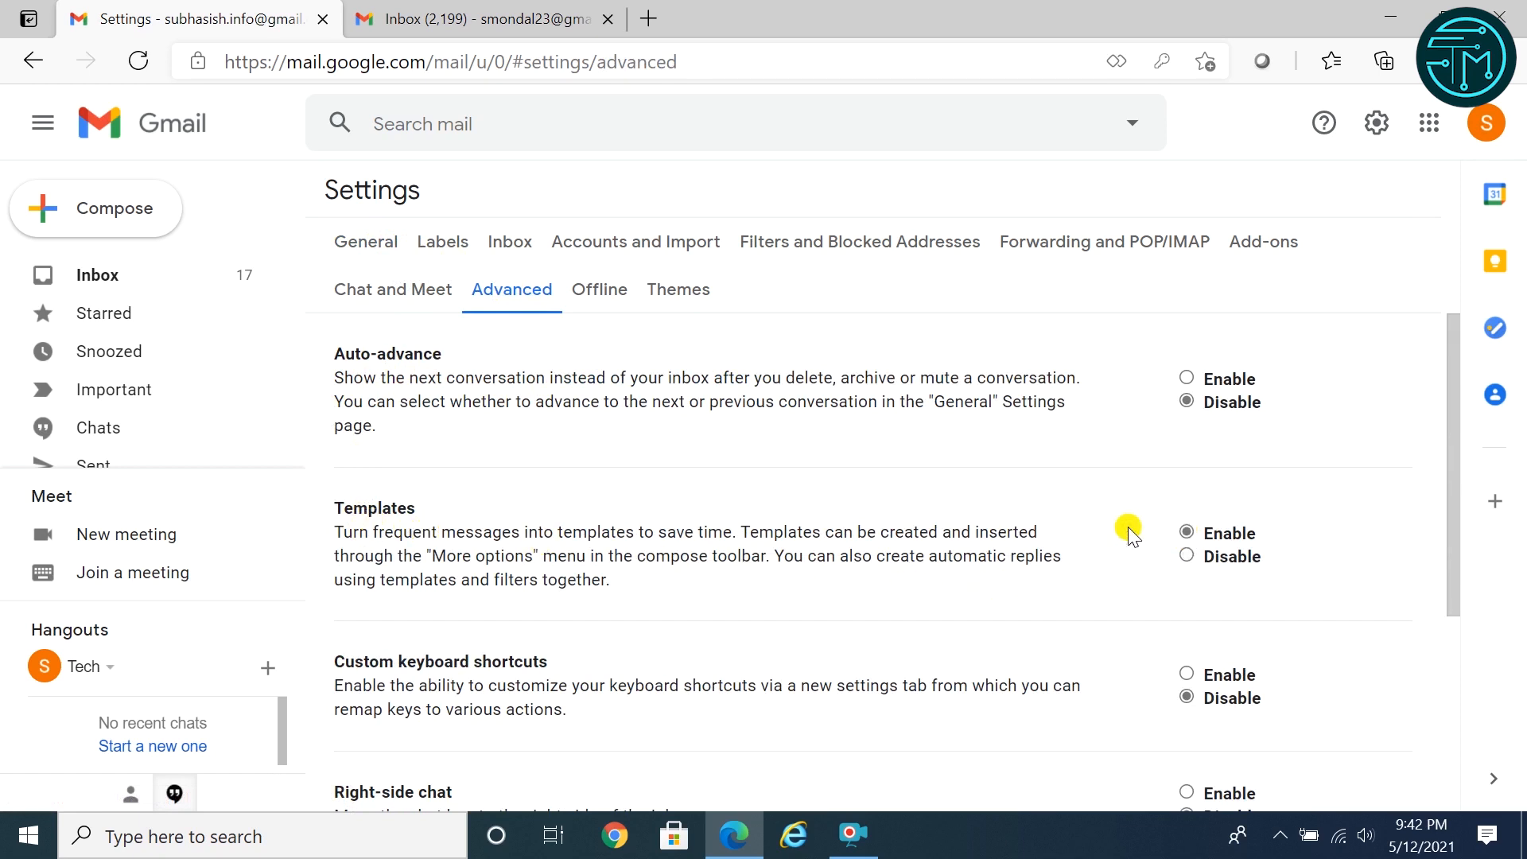
scroll(down, 3)
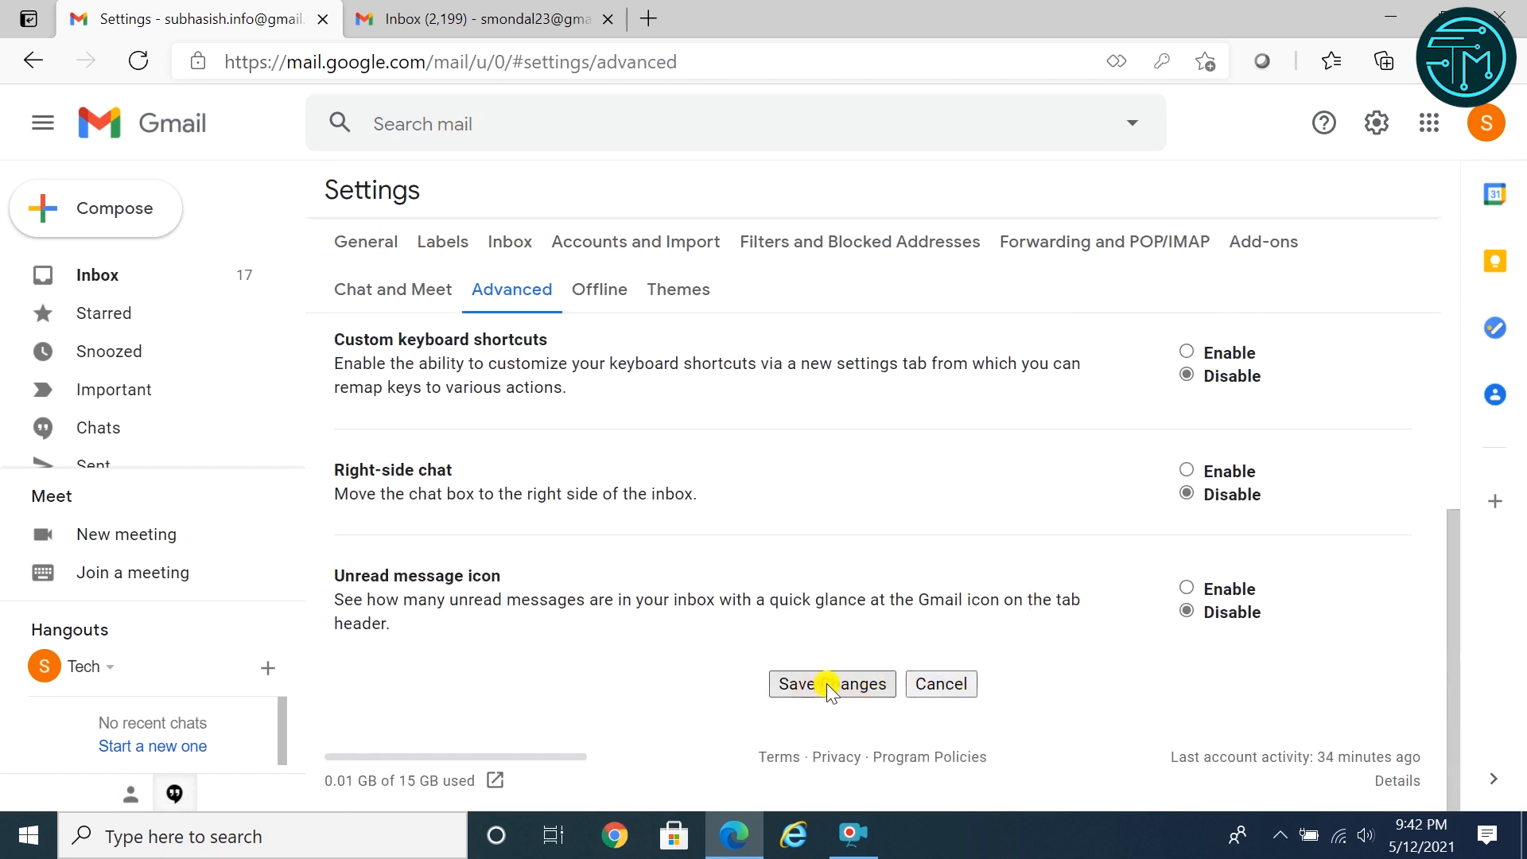
click(830, 683)
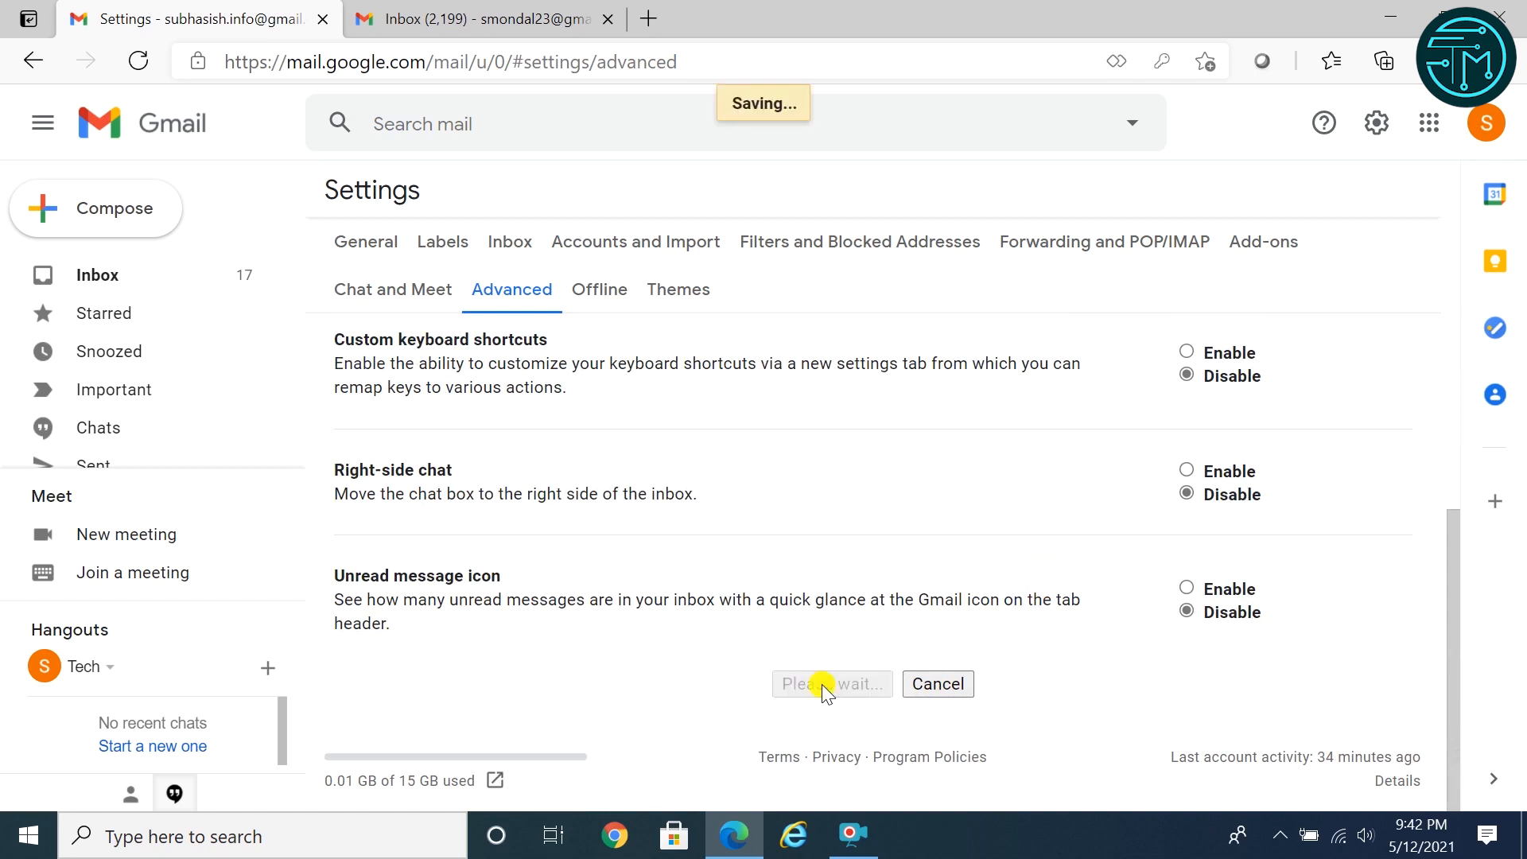
click(831, 684)
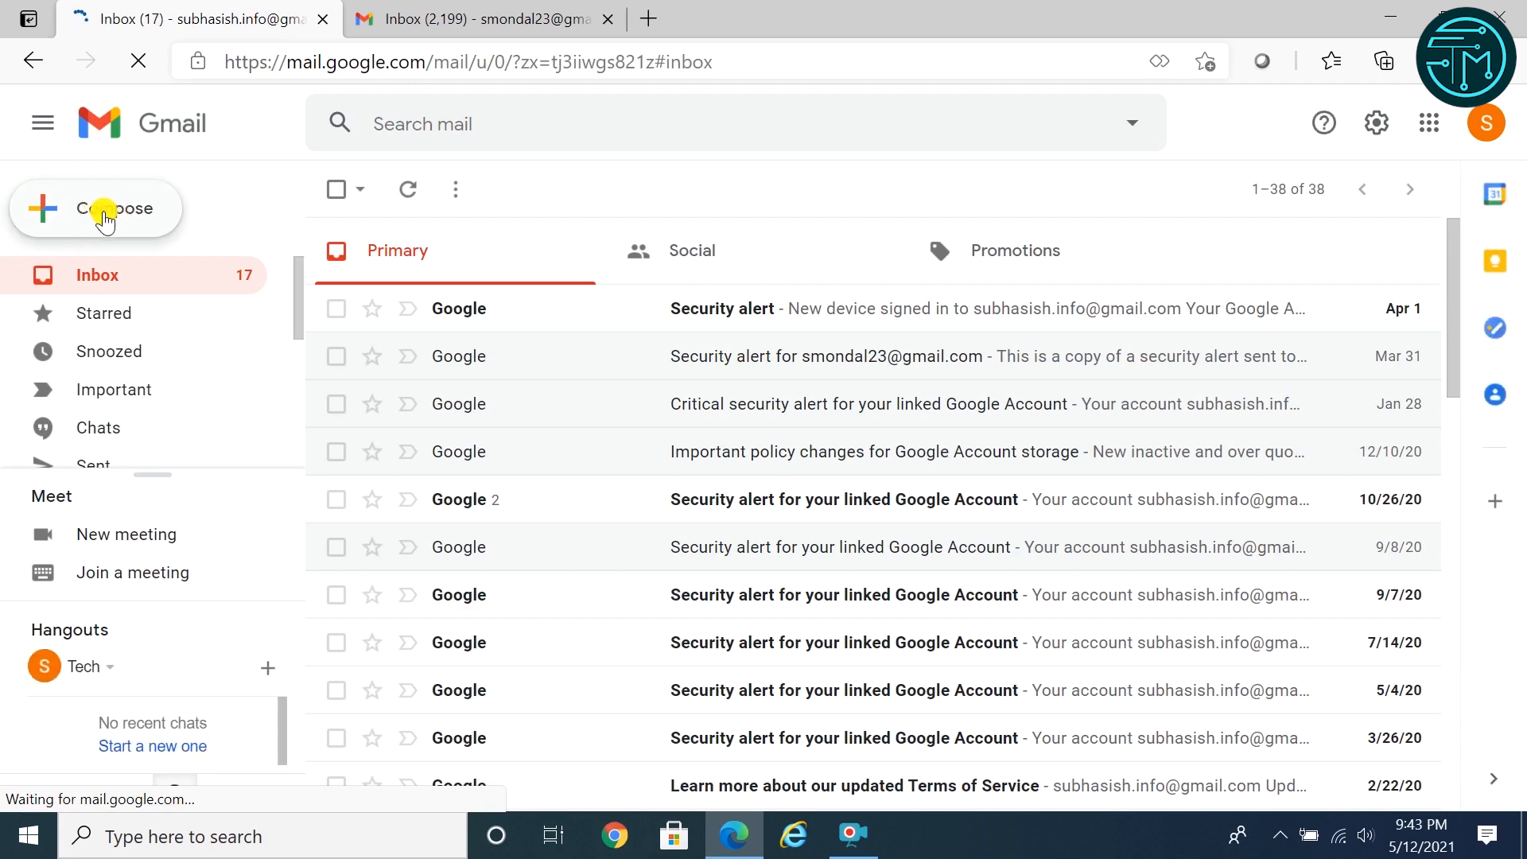
Step: Compose a new message with subject 'Bill payment reminder'
click(105, 209)
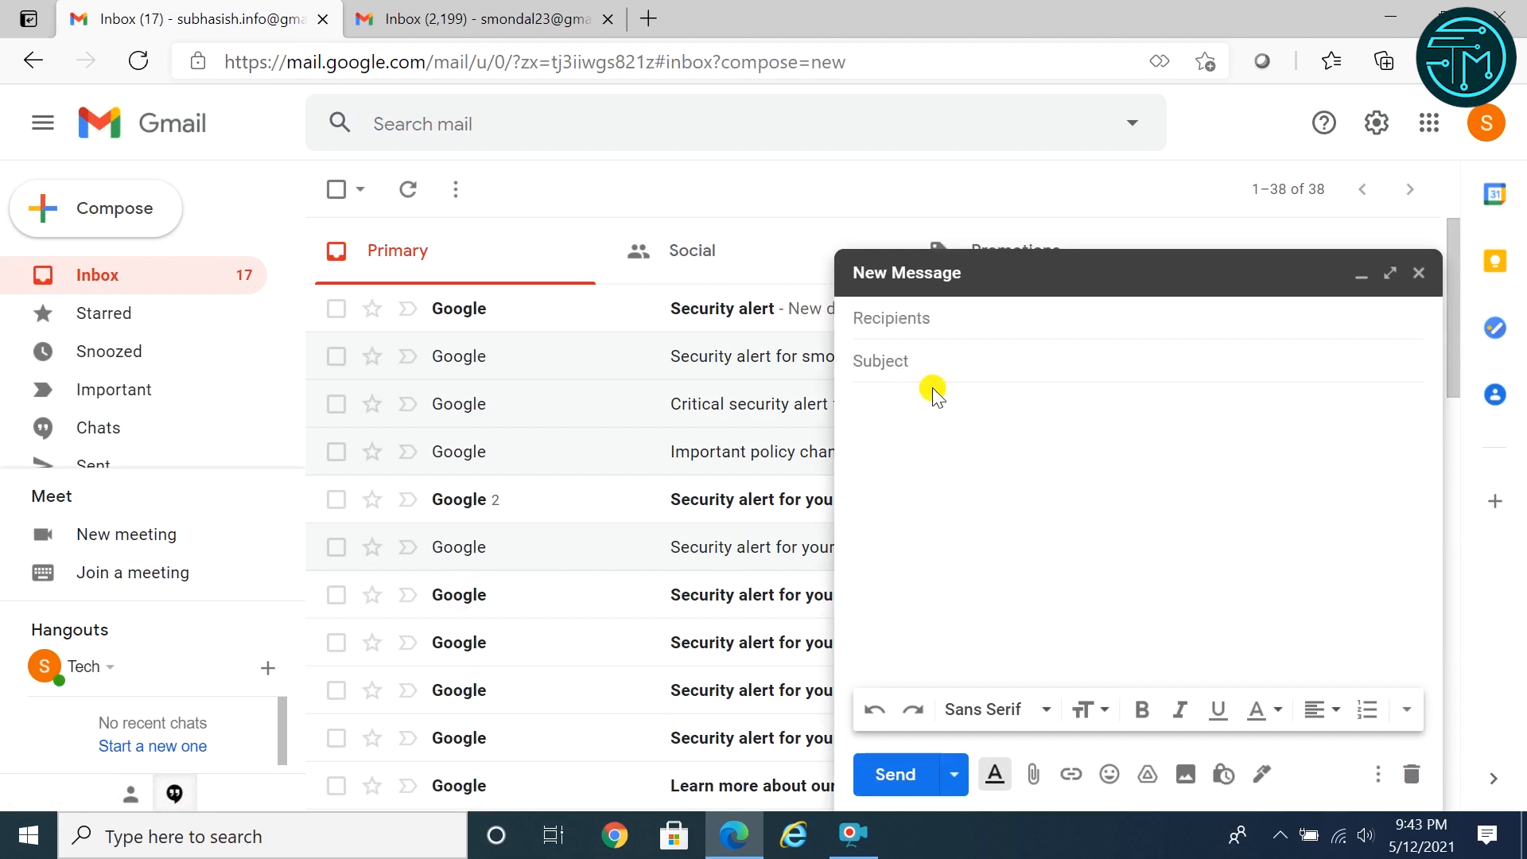
text(Bi)
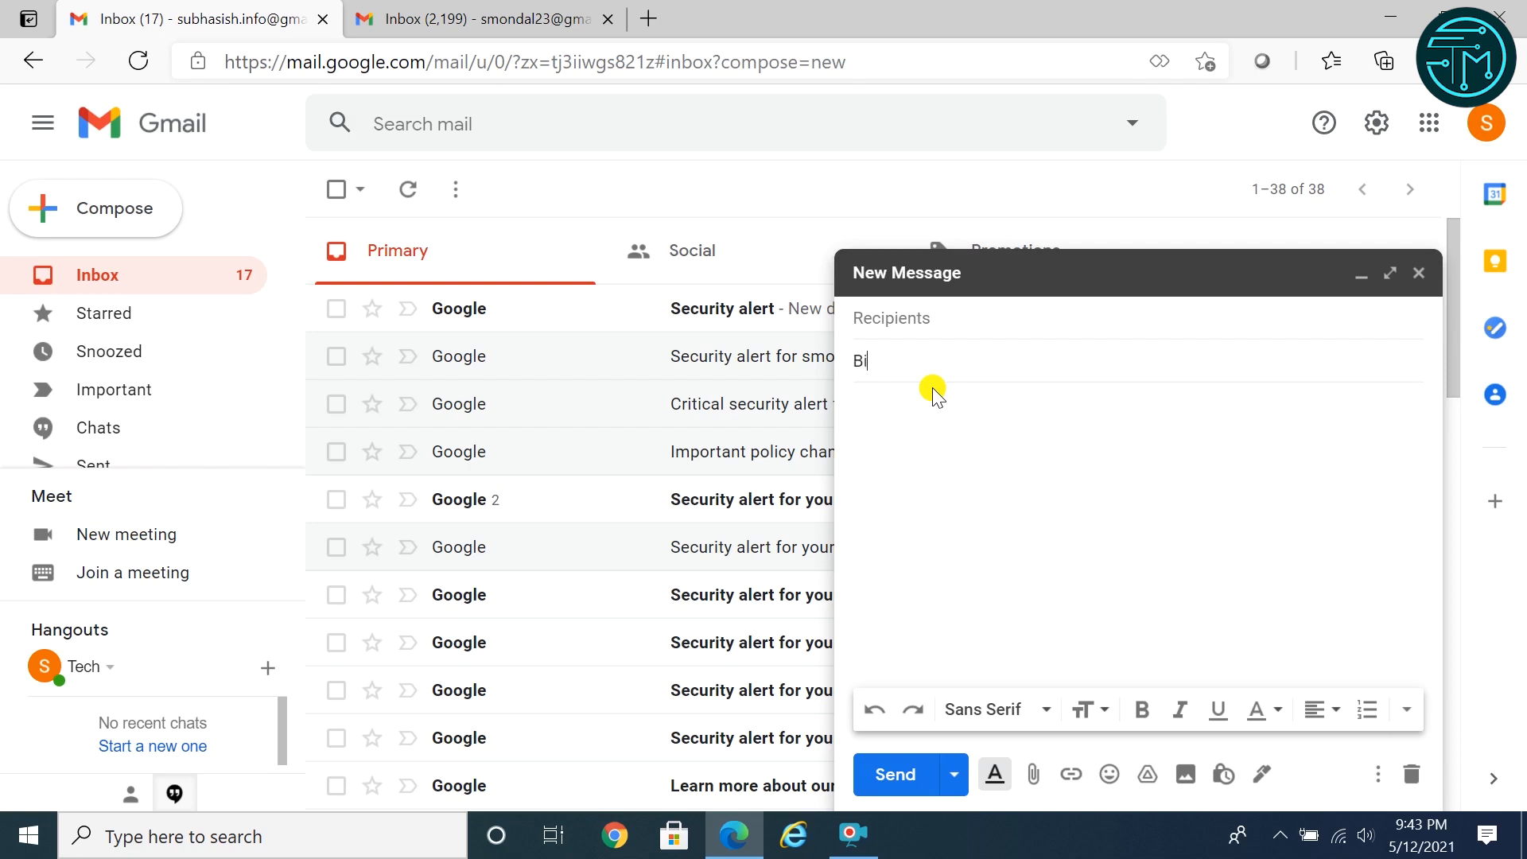
text(ll pay)
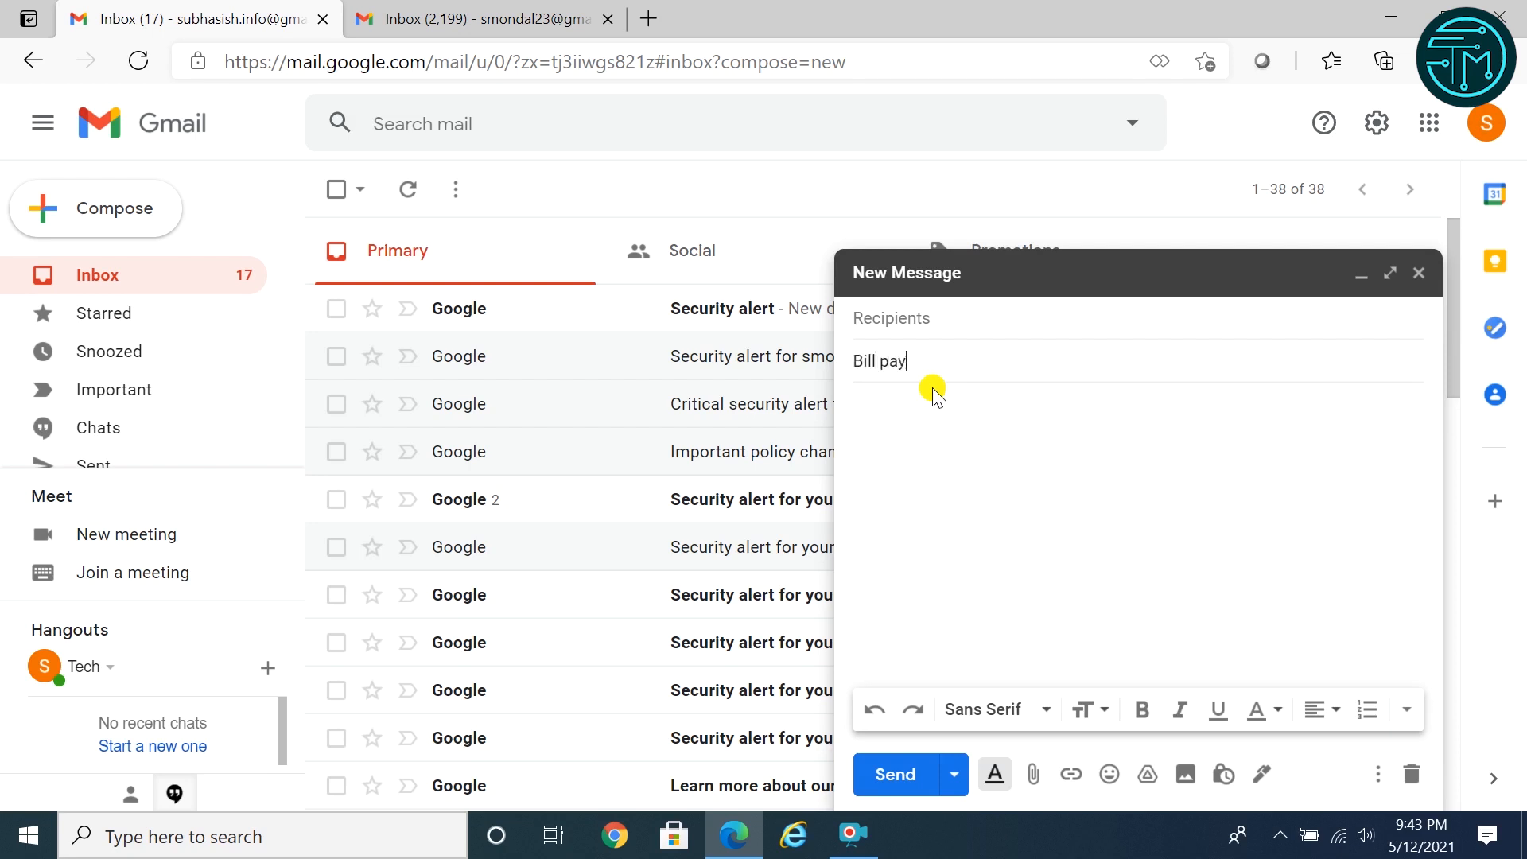
text(ment re)
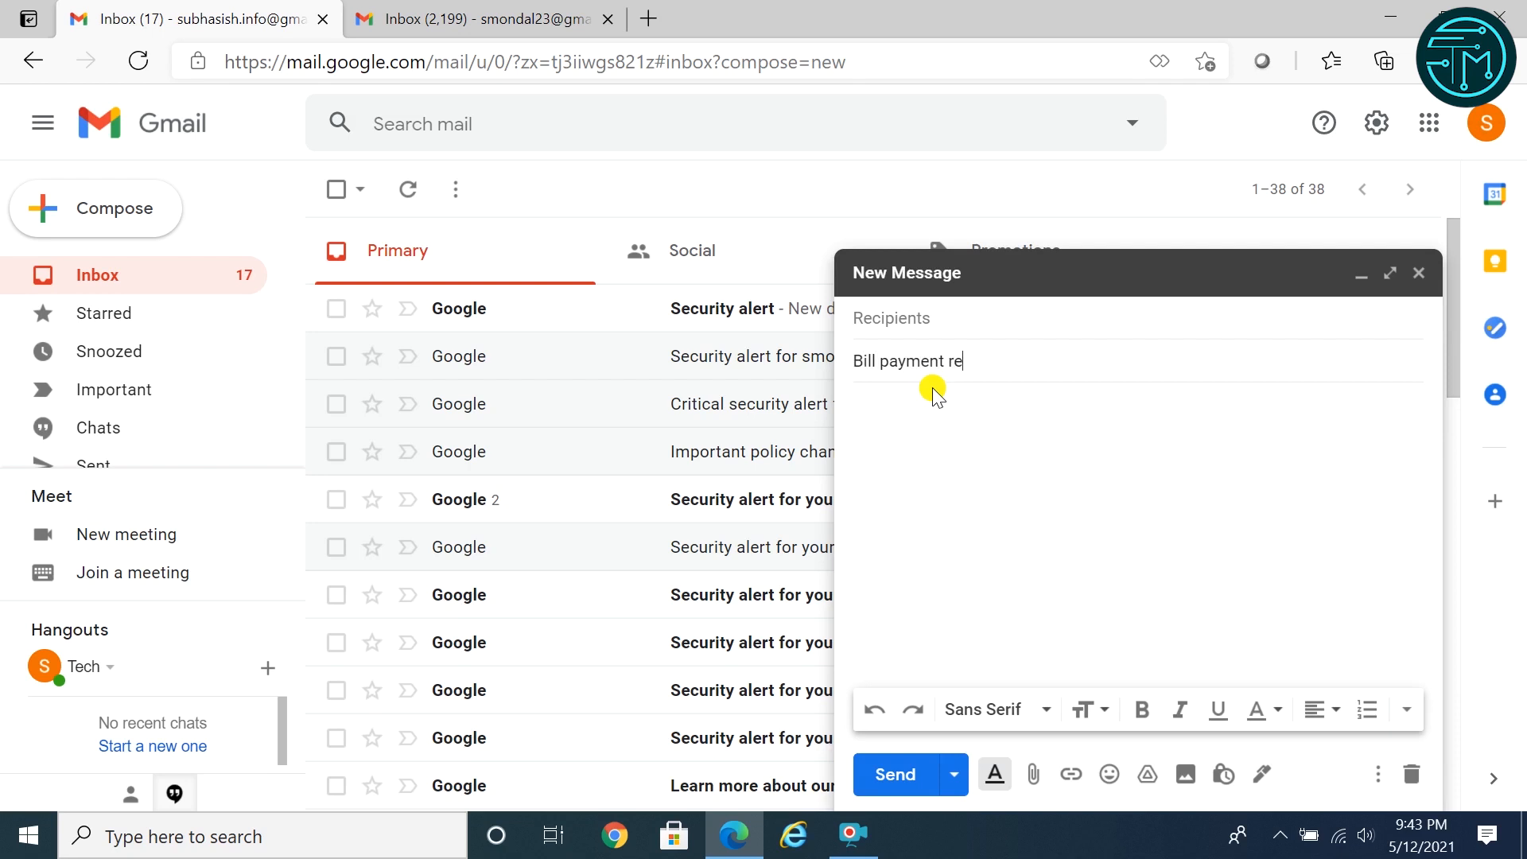
text(minder)
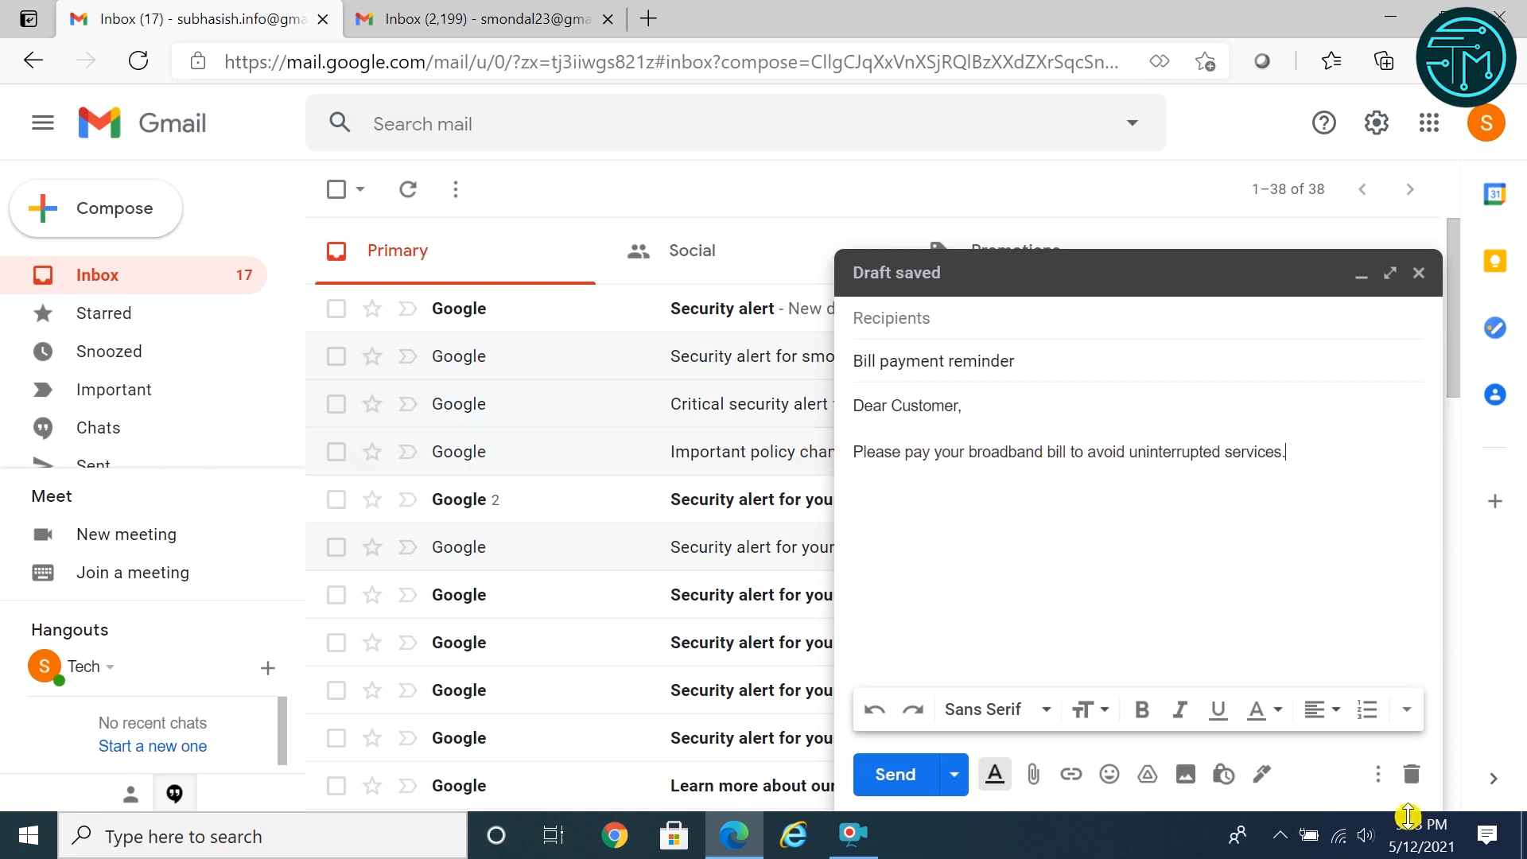
mouse_move(1378, 775)
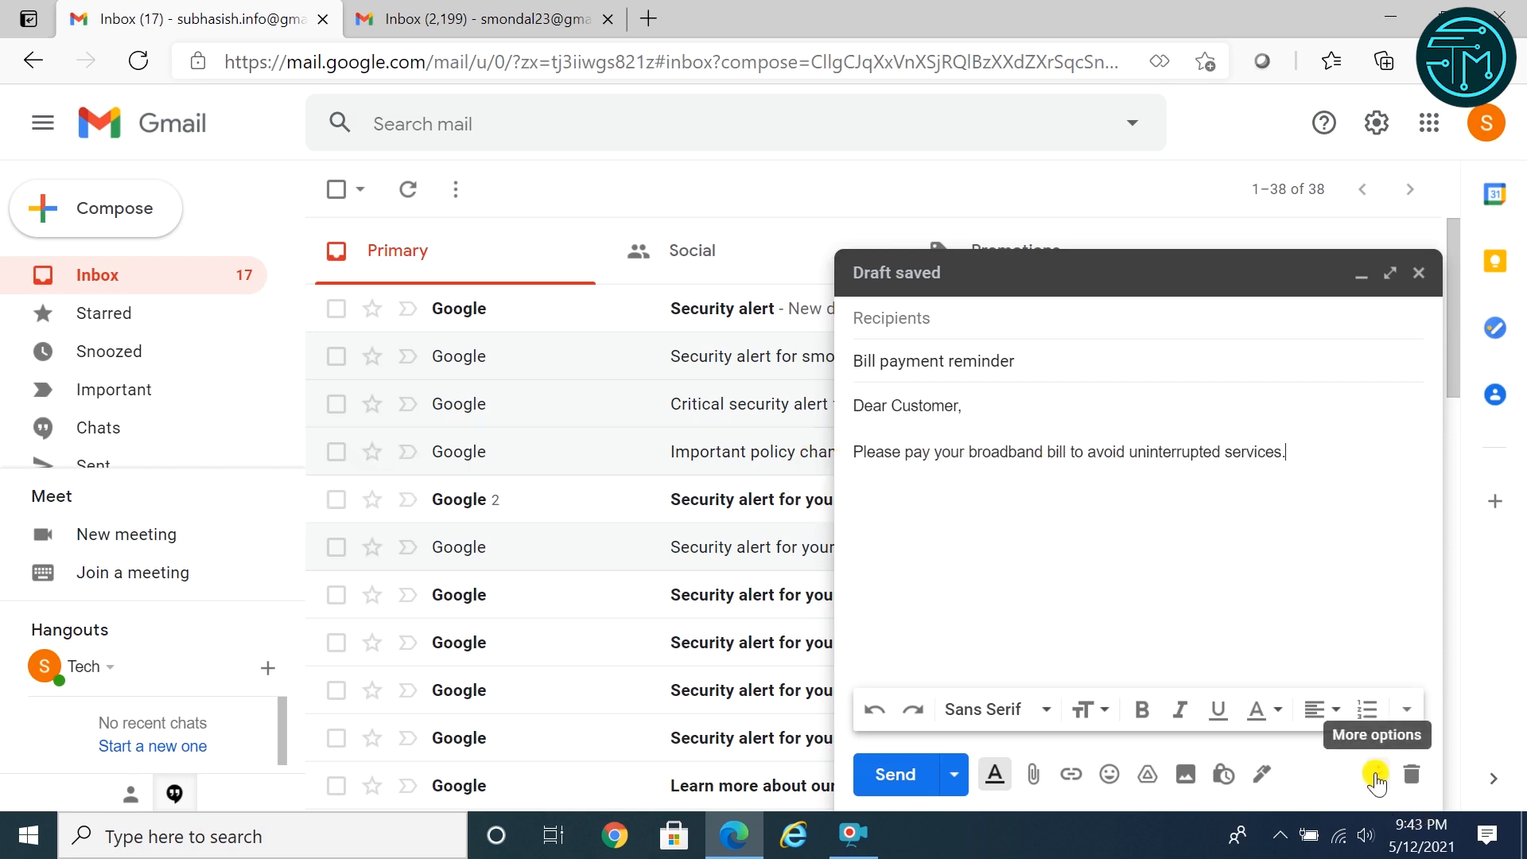
Step: Show the Templates options under the message's More options menu
click(1378, 776)
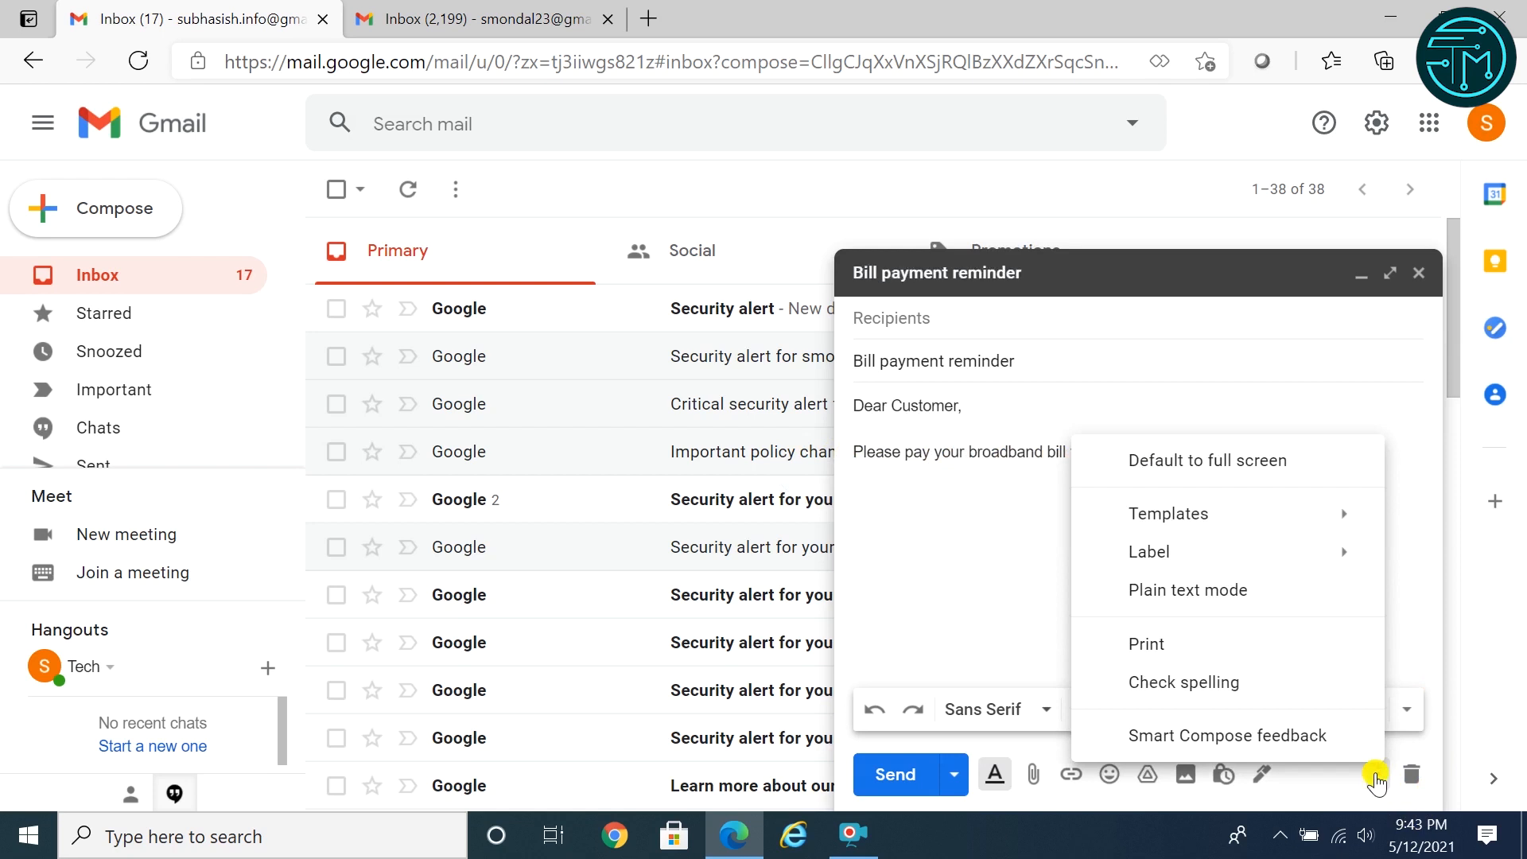
click(1168, 514)
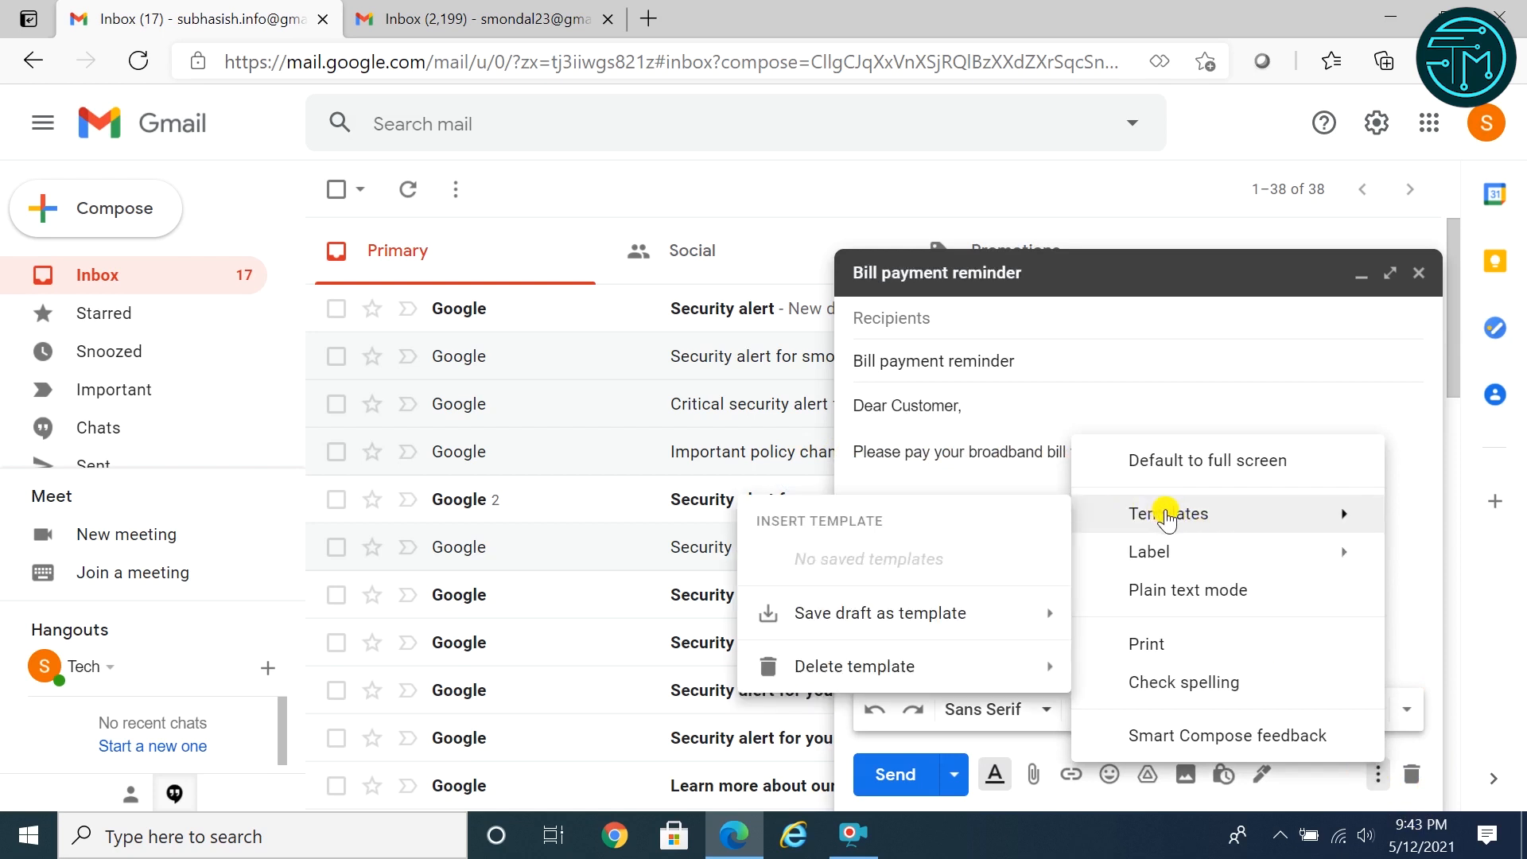
mouse_move(870, 612)
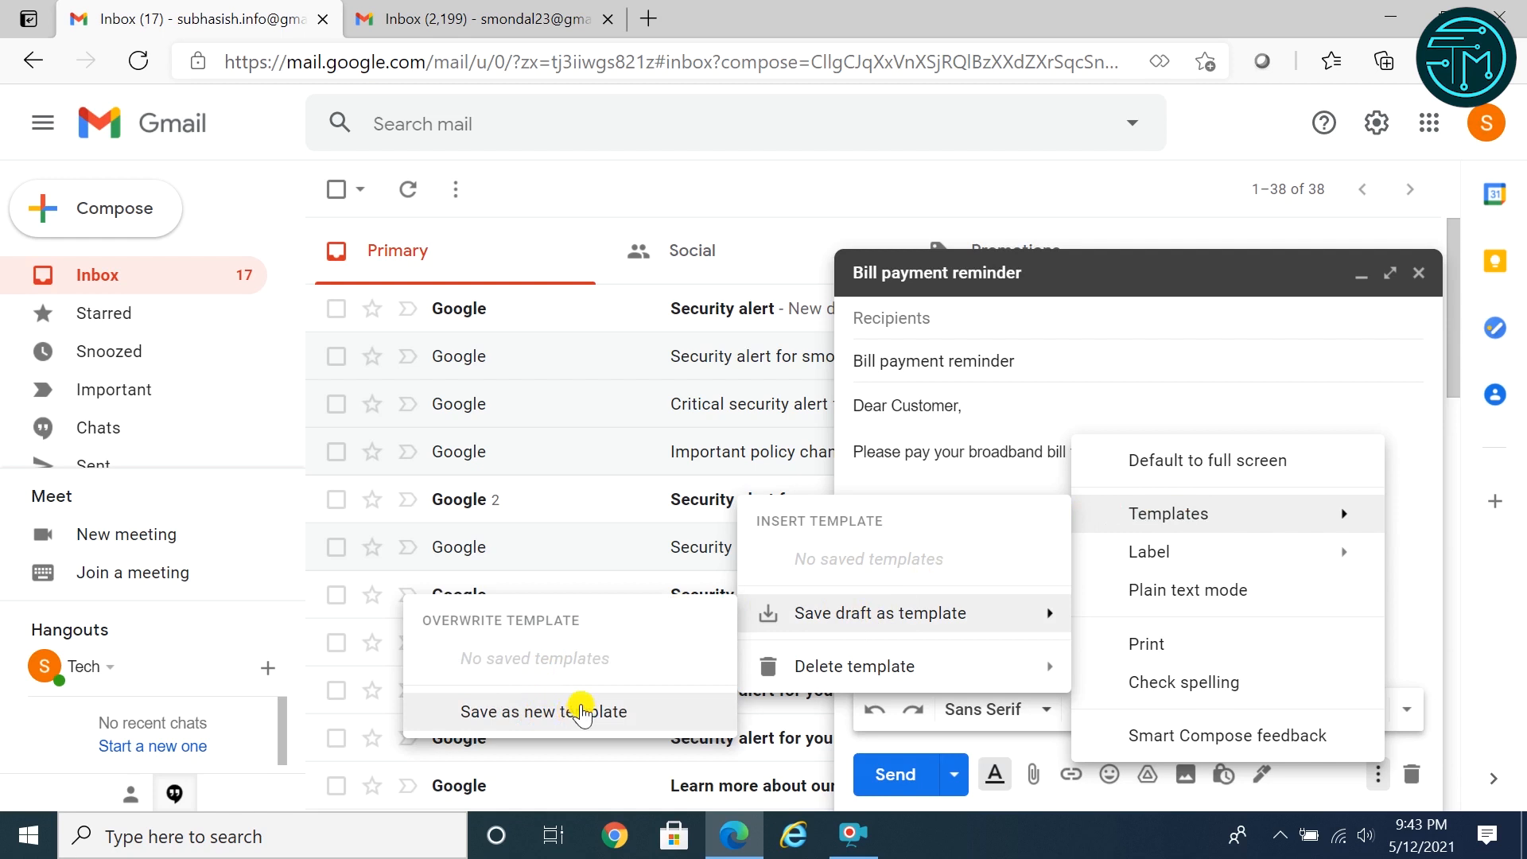
mouse_move(688, 624)
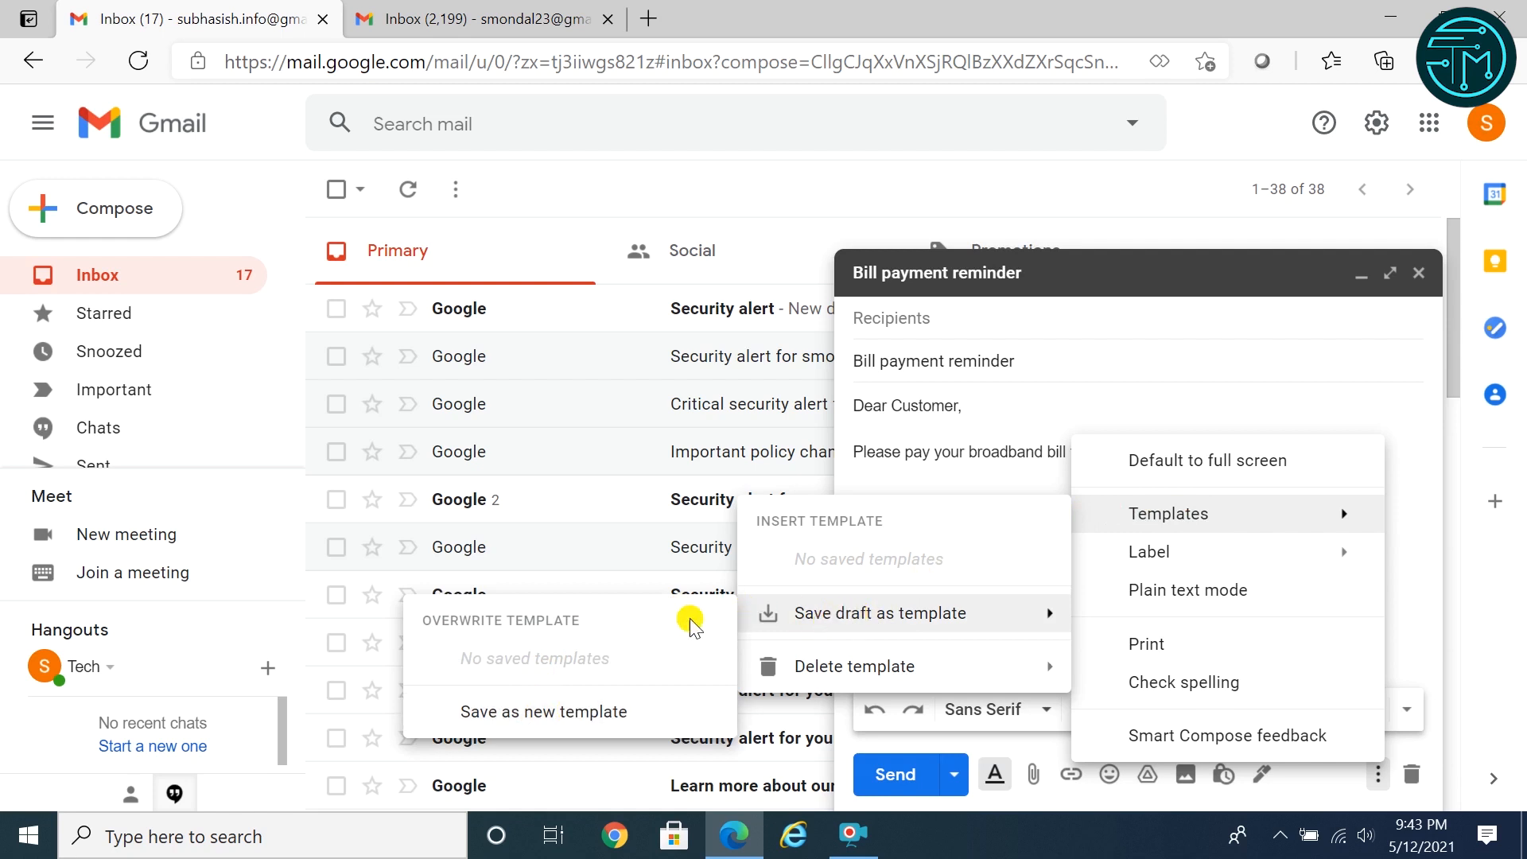
Step: Save the open draft as a new template named 'Bill payment reminder'
click(544, 711)
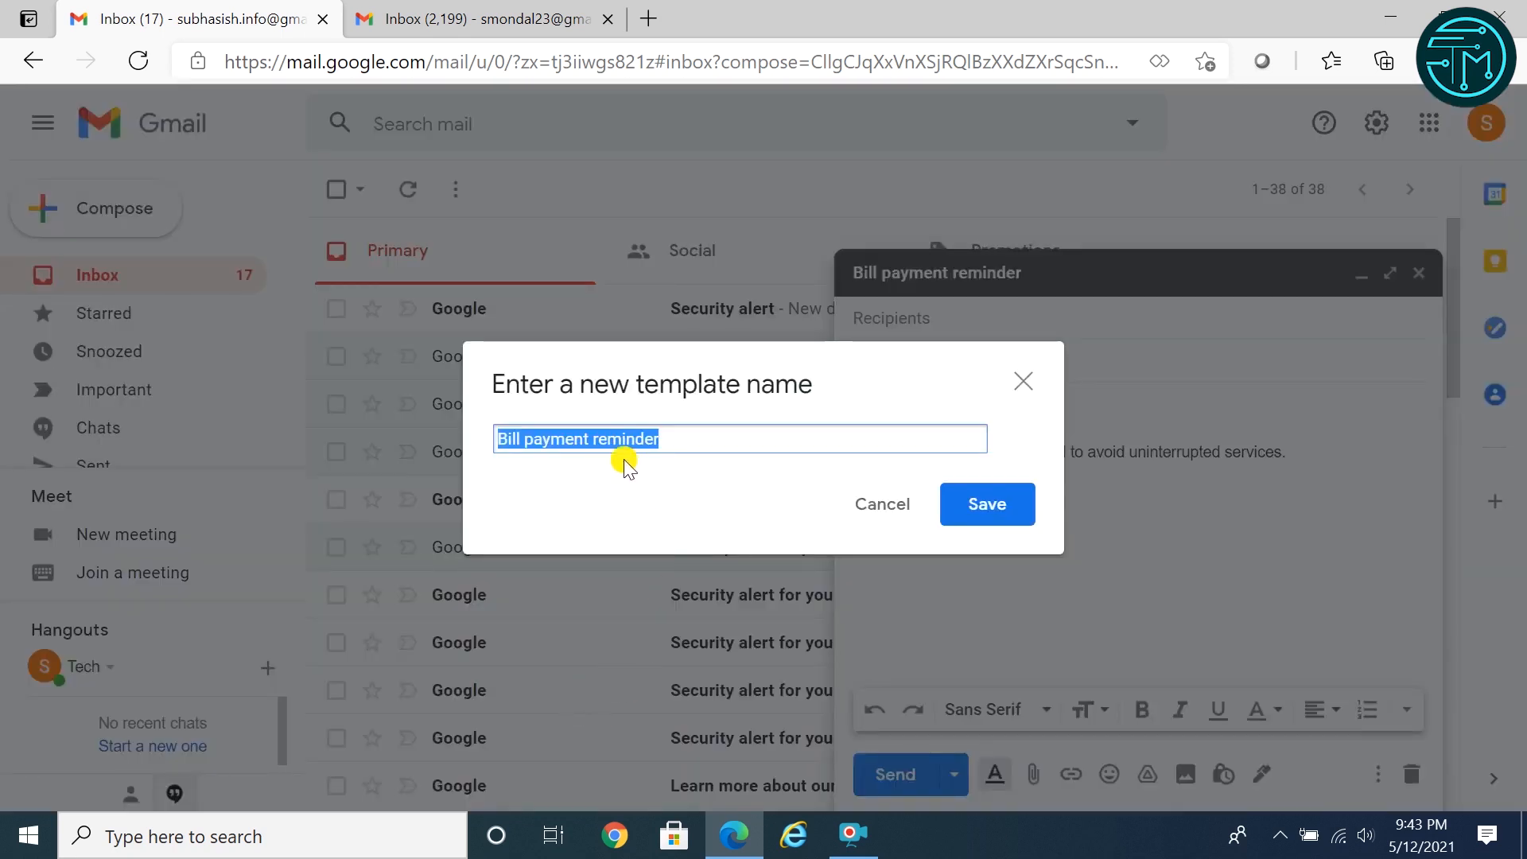
click(514, 439)
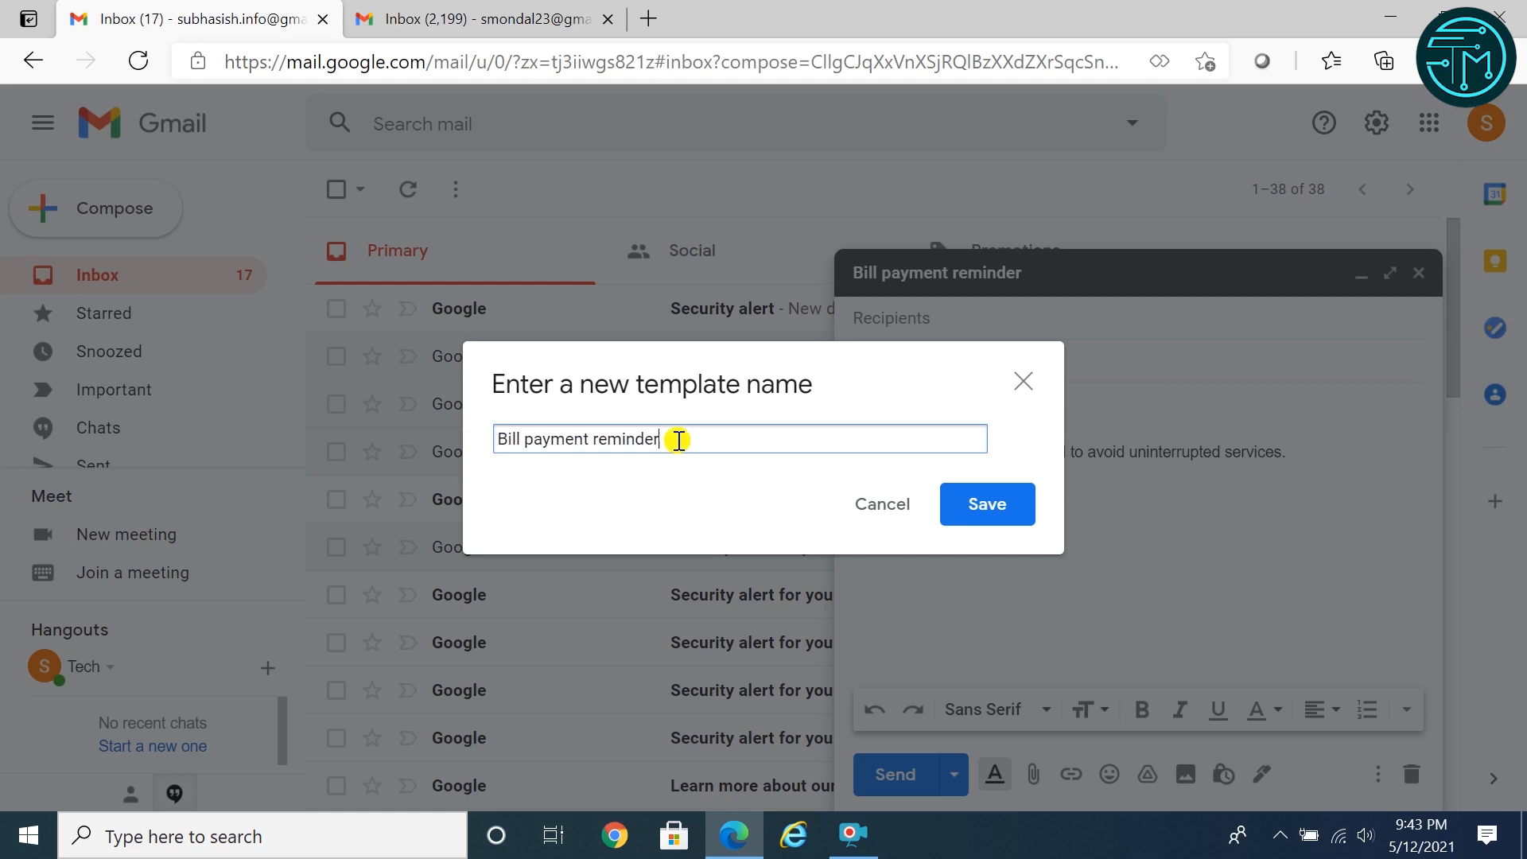
mouse_move(986, 504)
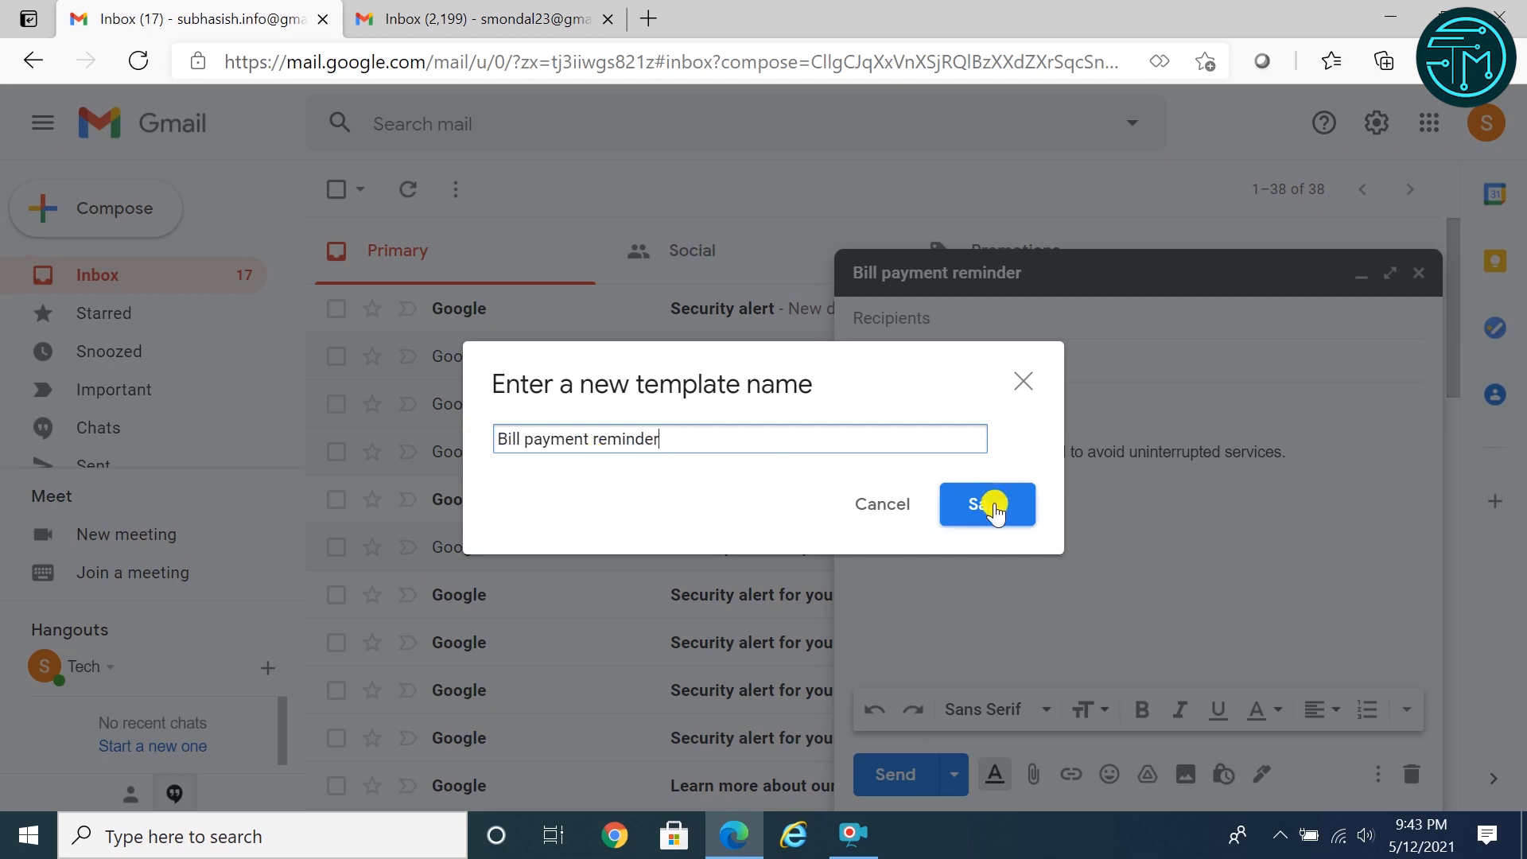
click(987, 504)
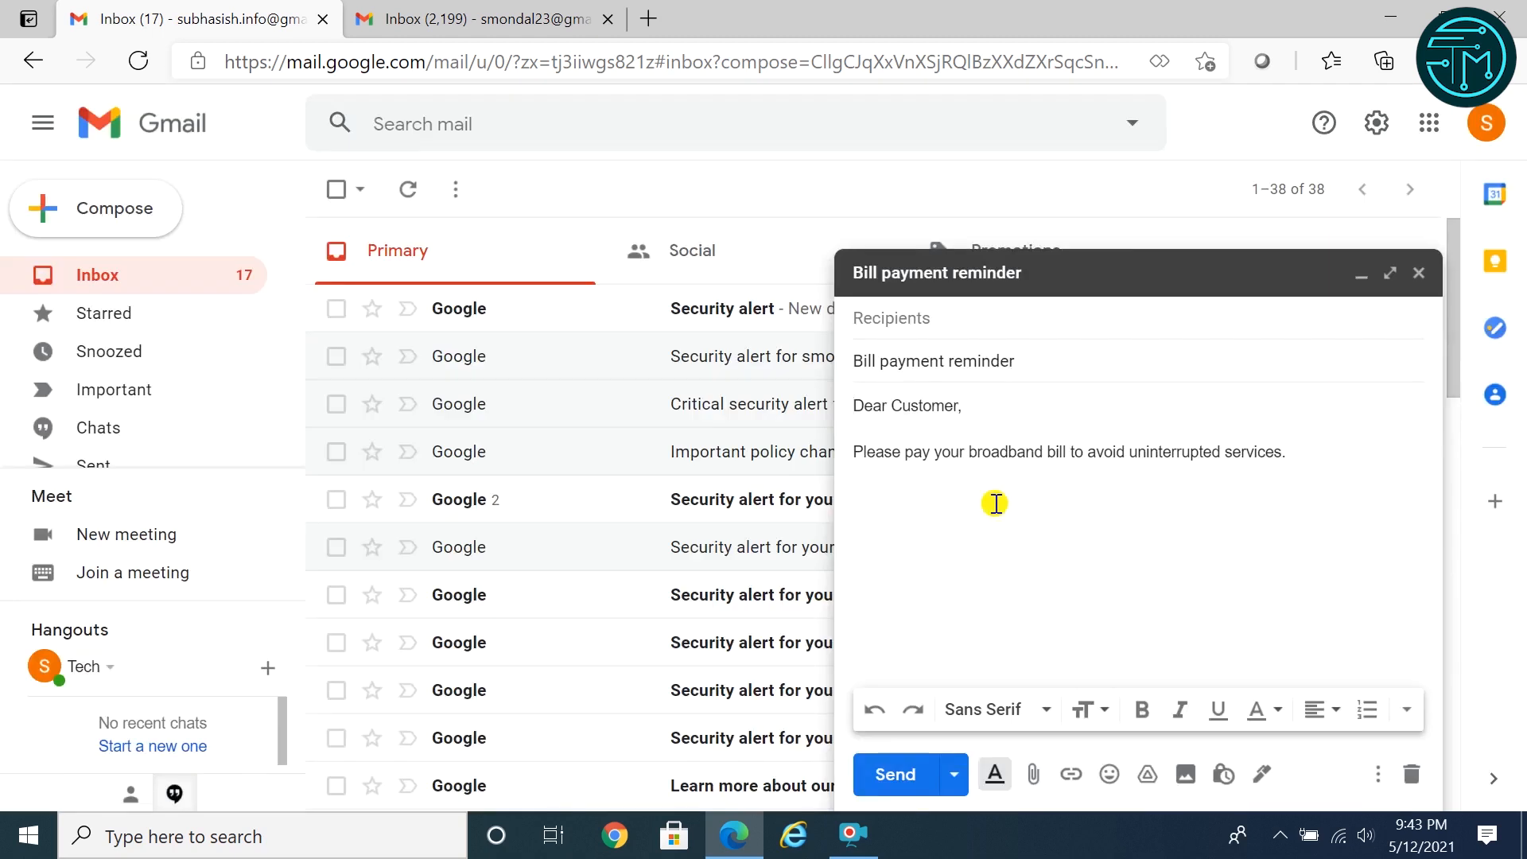
mouse_move(1303, 624)
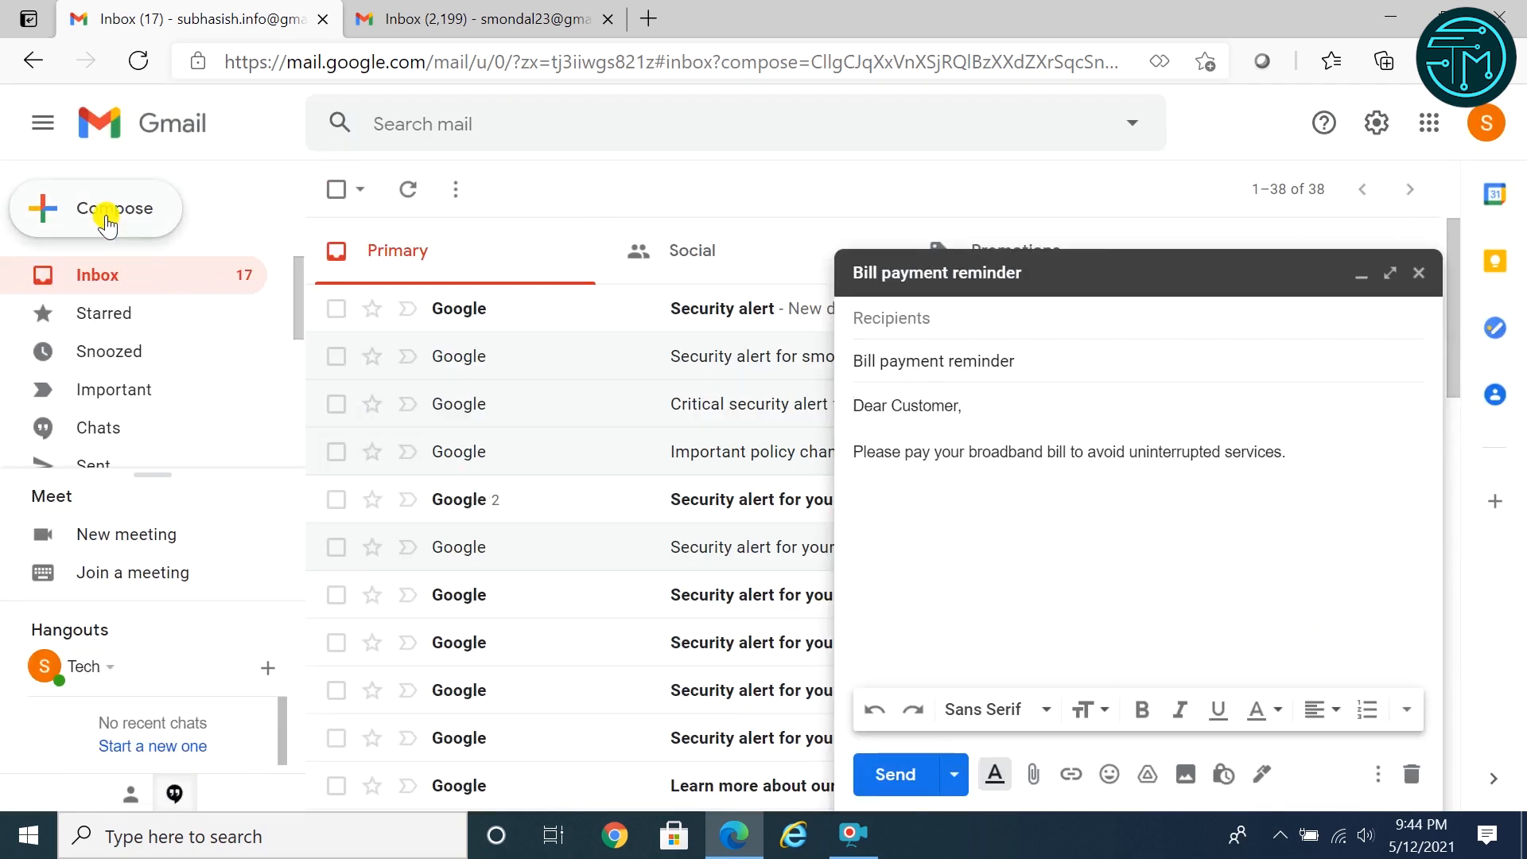
Step: Fill a new message from the 'Bill payment reminder' template, then discard it
click(106, 209)
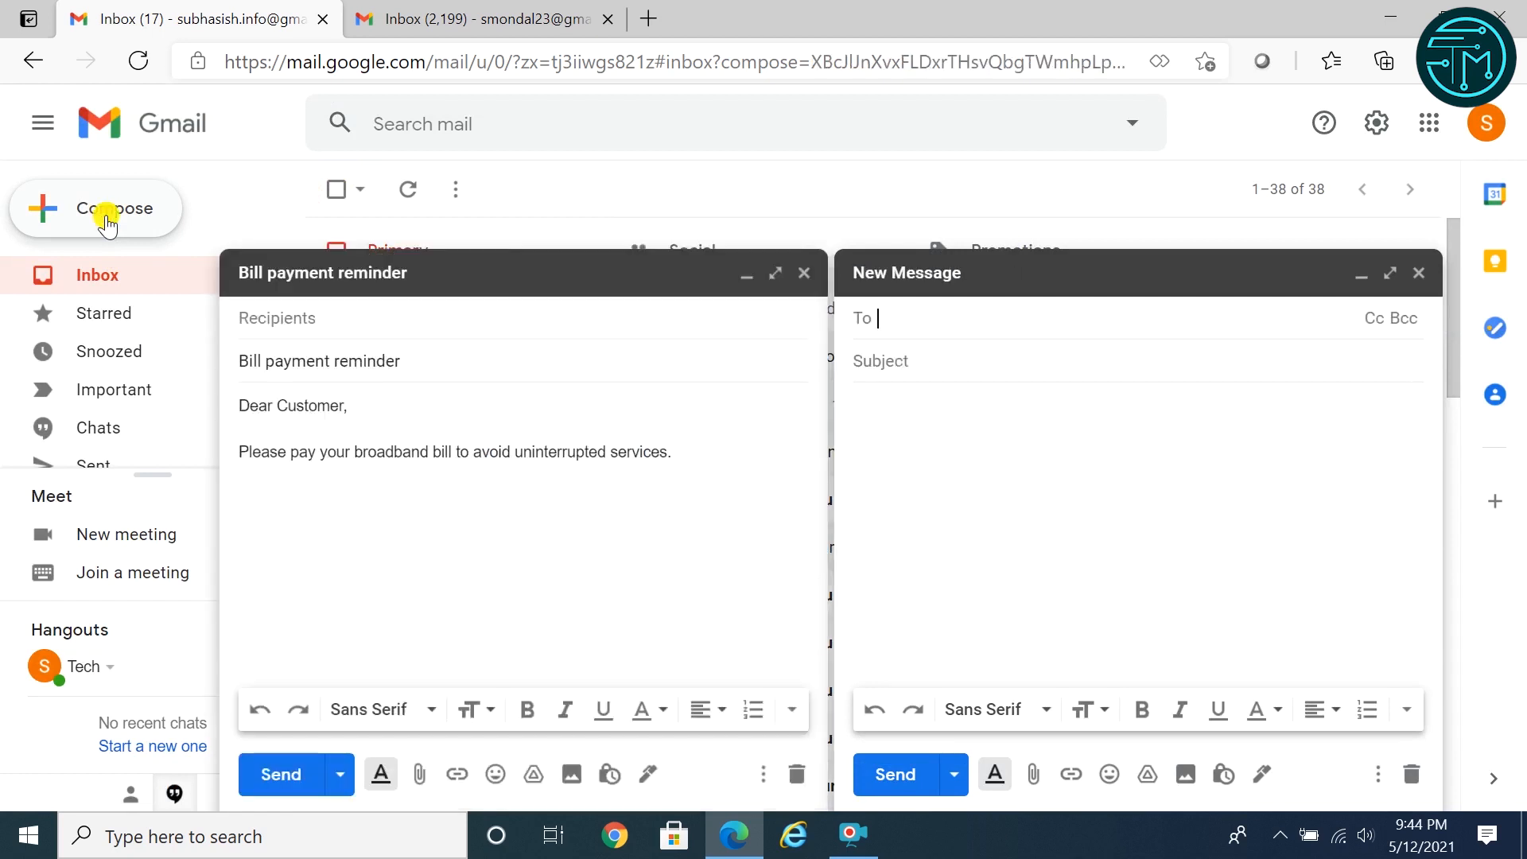
click(1378, 775)
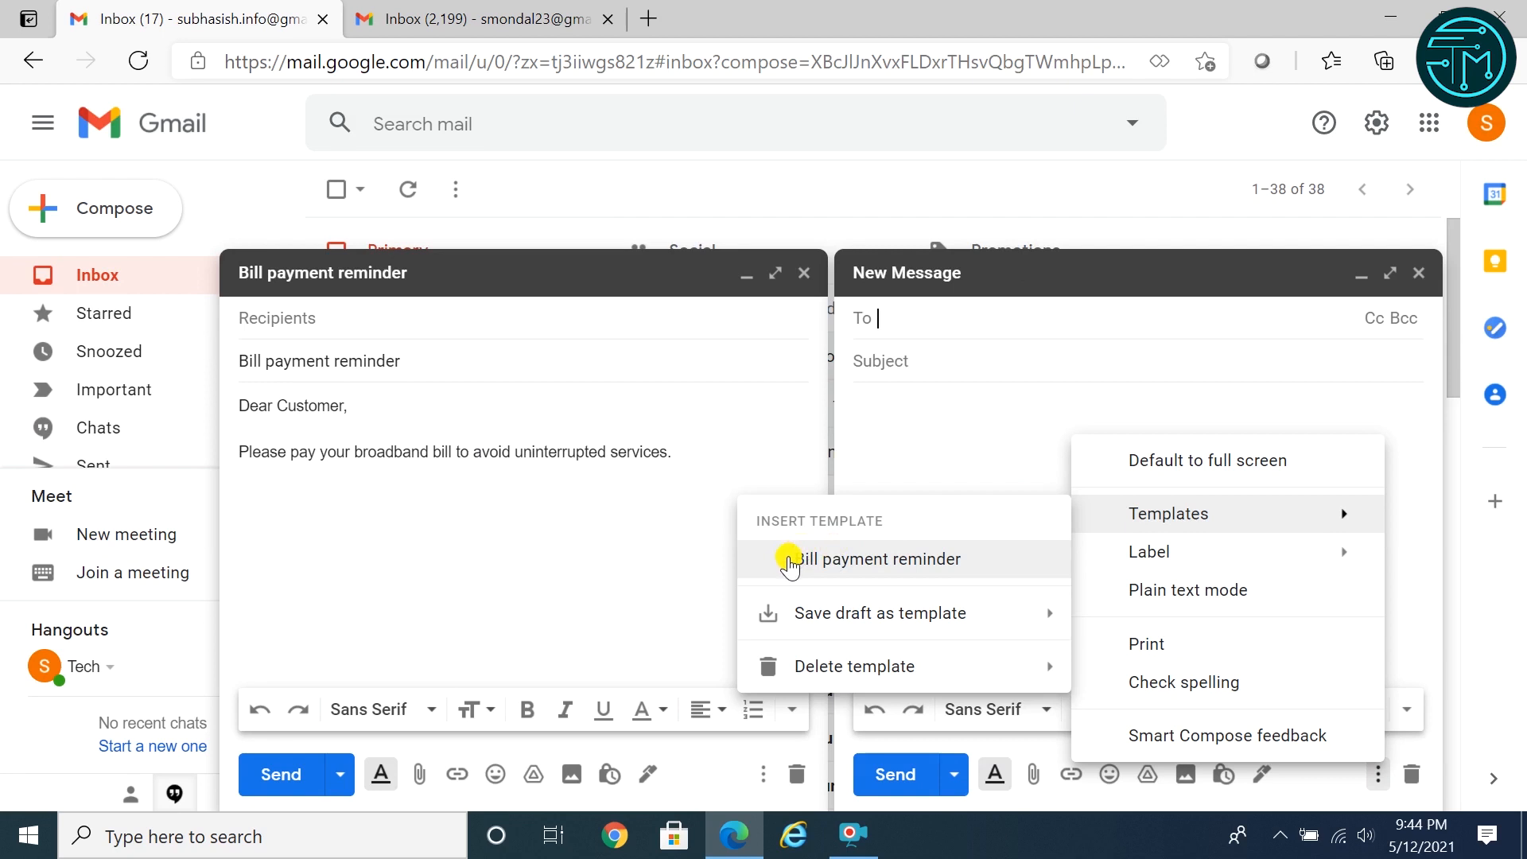
click(878, 558)
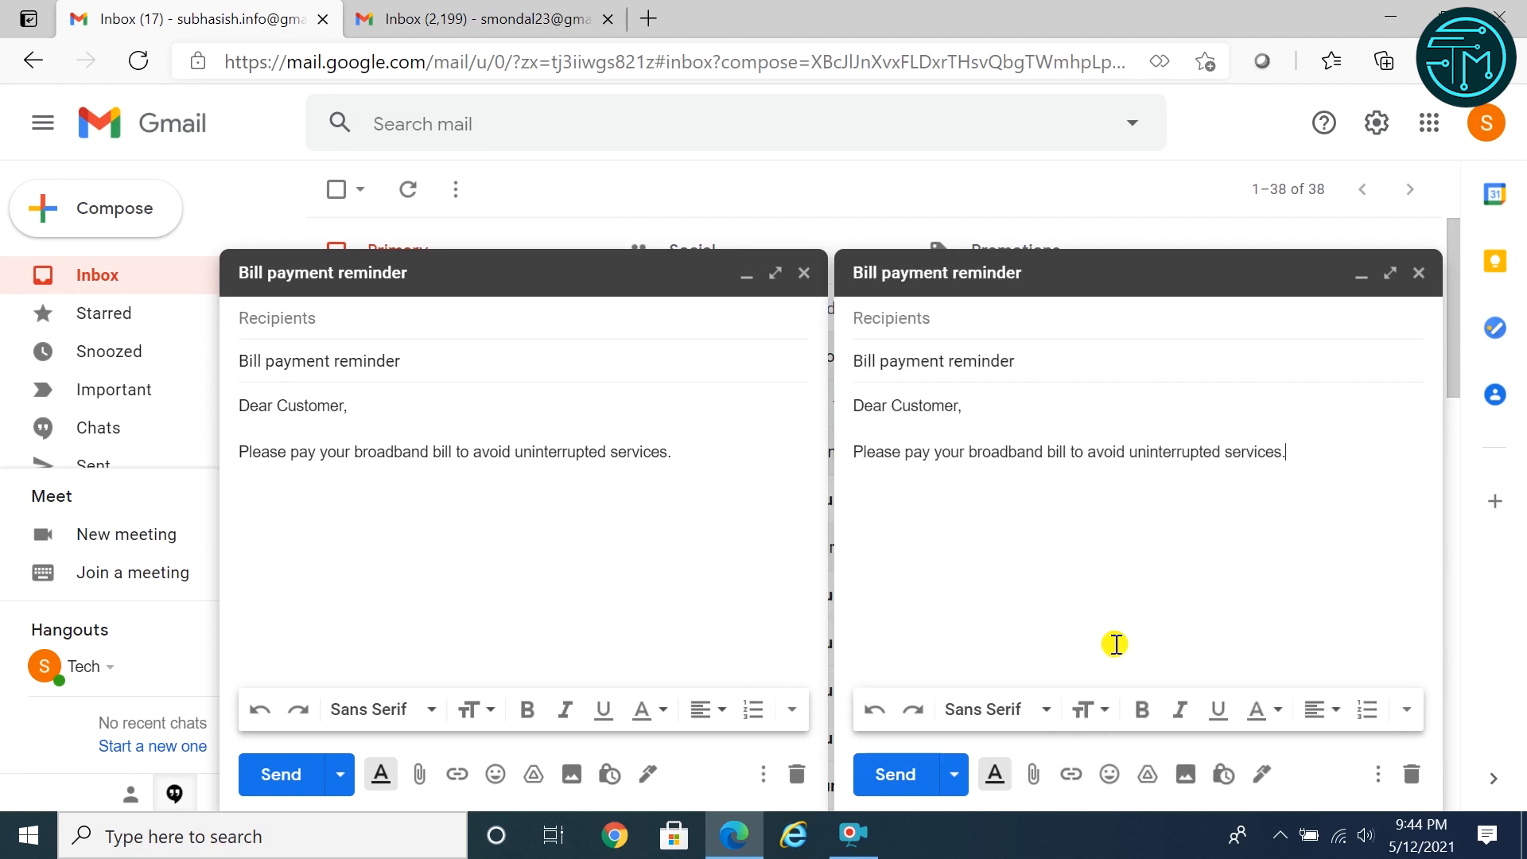
mouse_move(1148, 657)
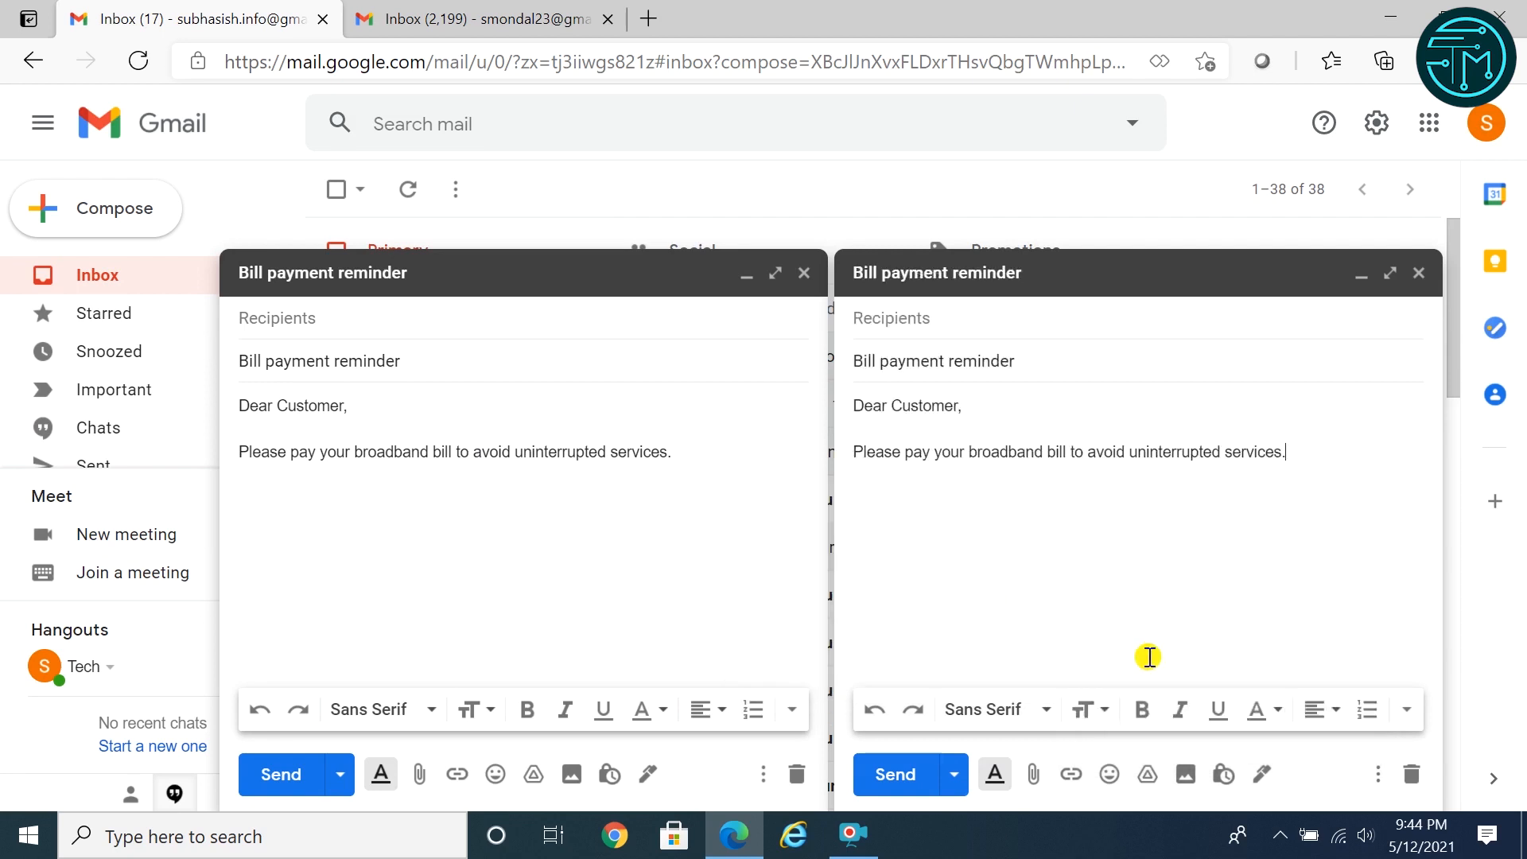
click(891, 319)
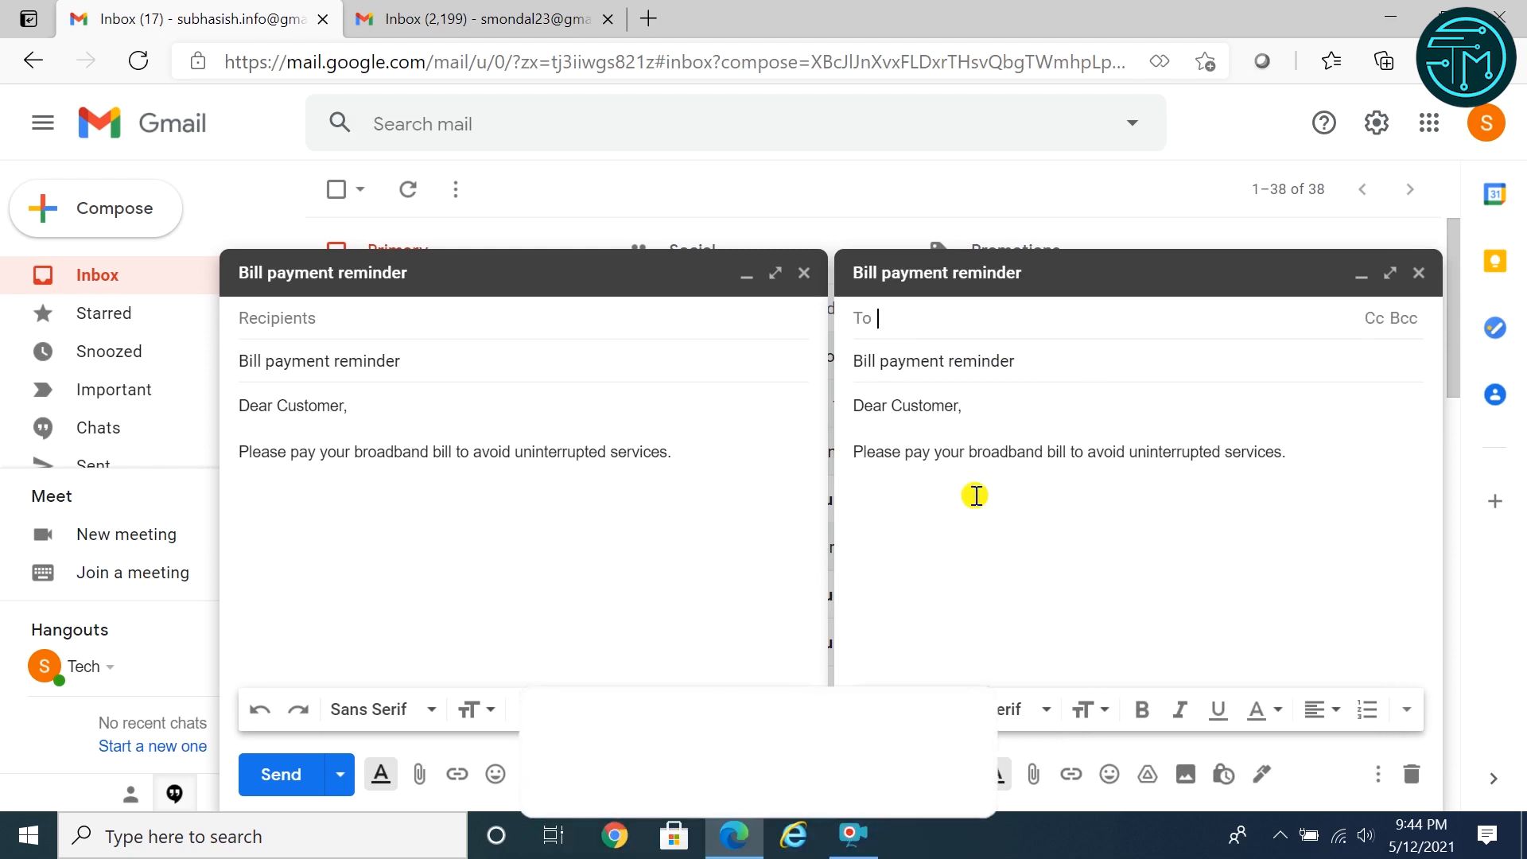
click(1411, 774)
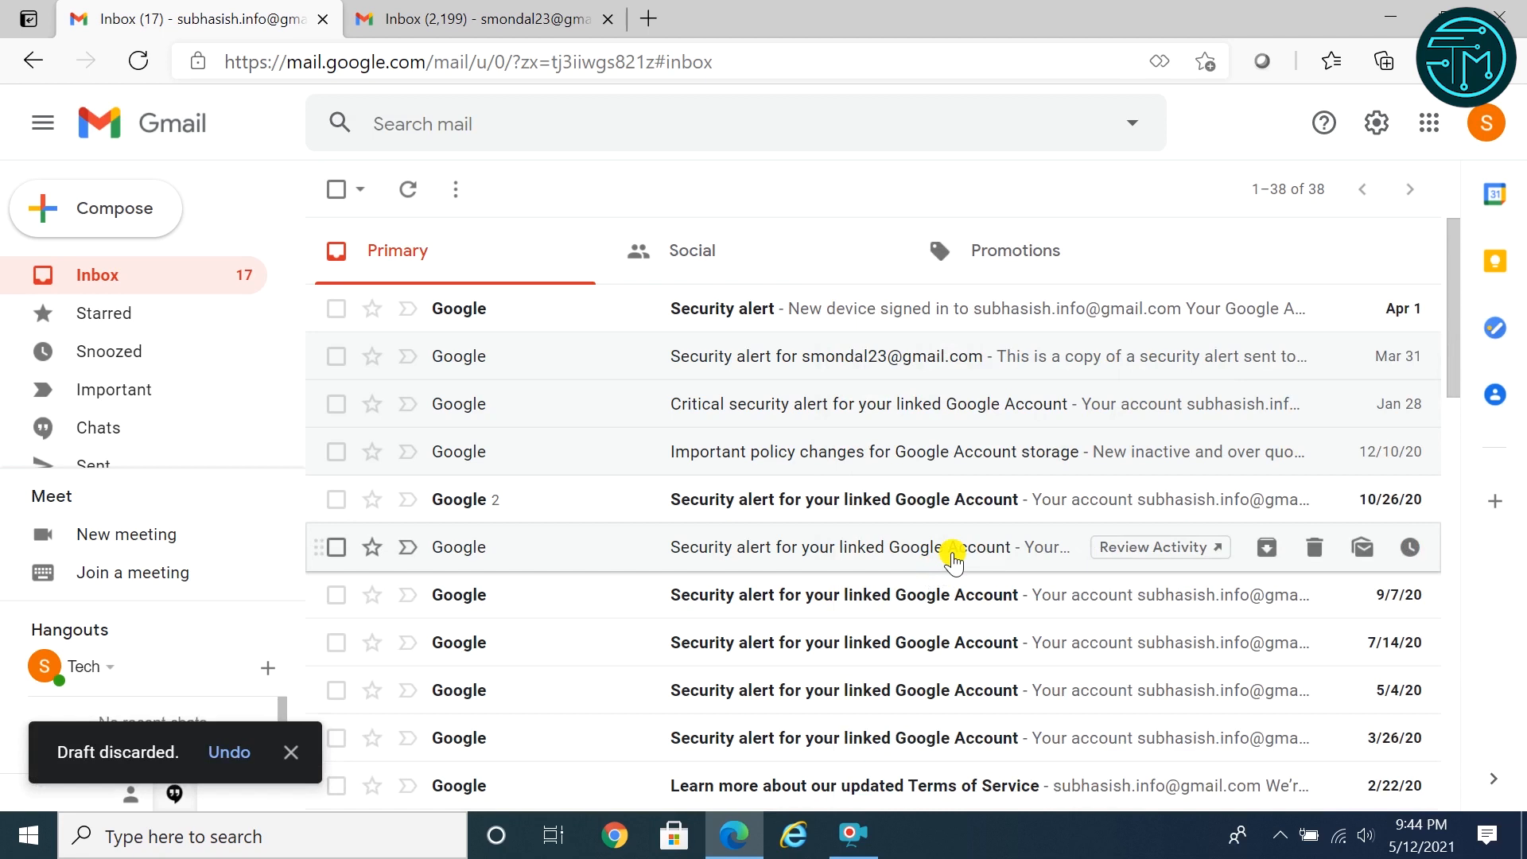
click(113, 206)
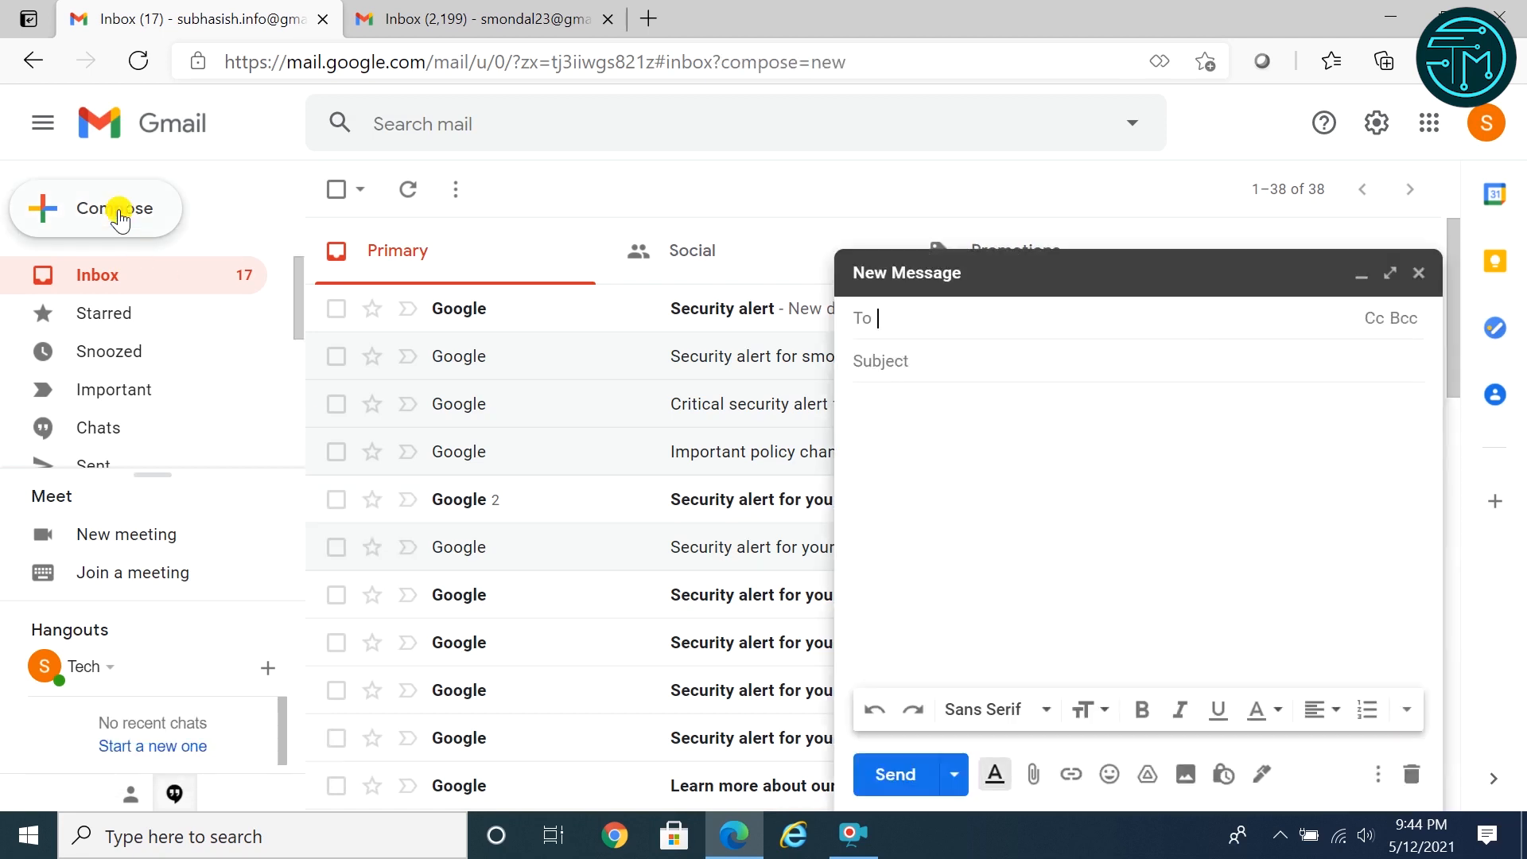
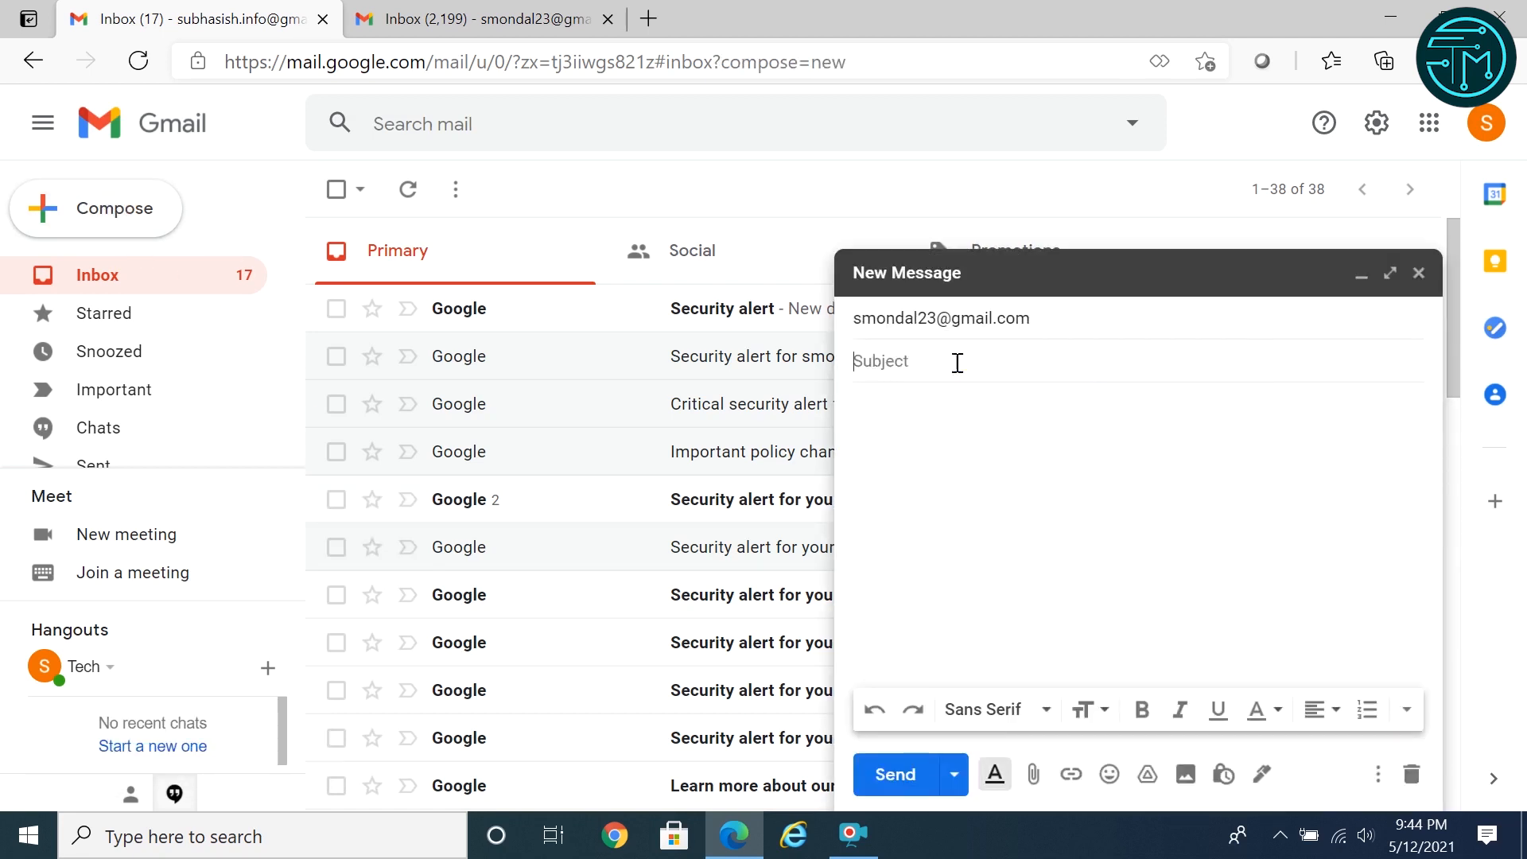
text(Test mail)
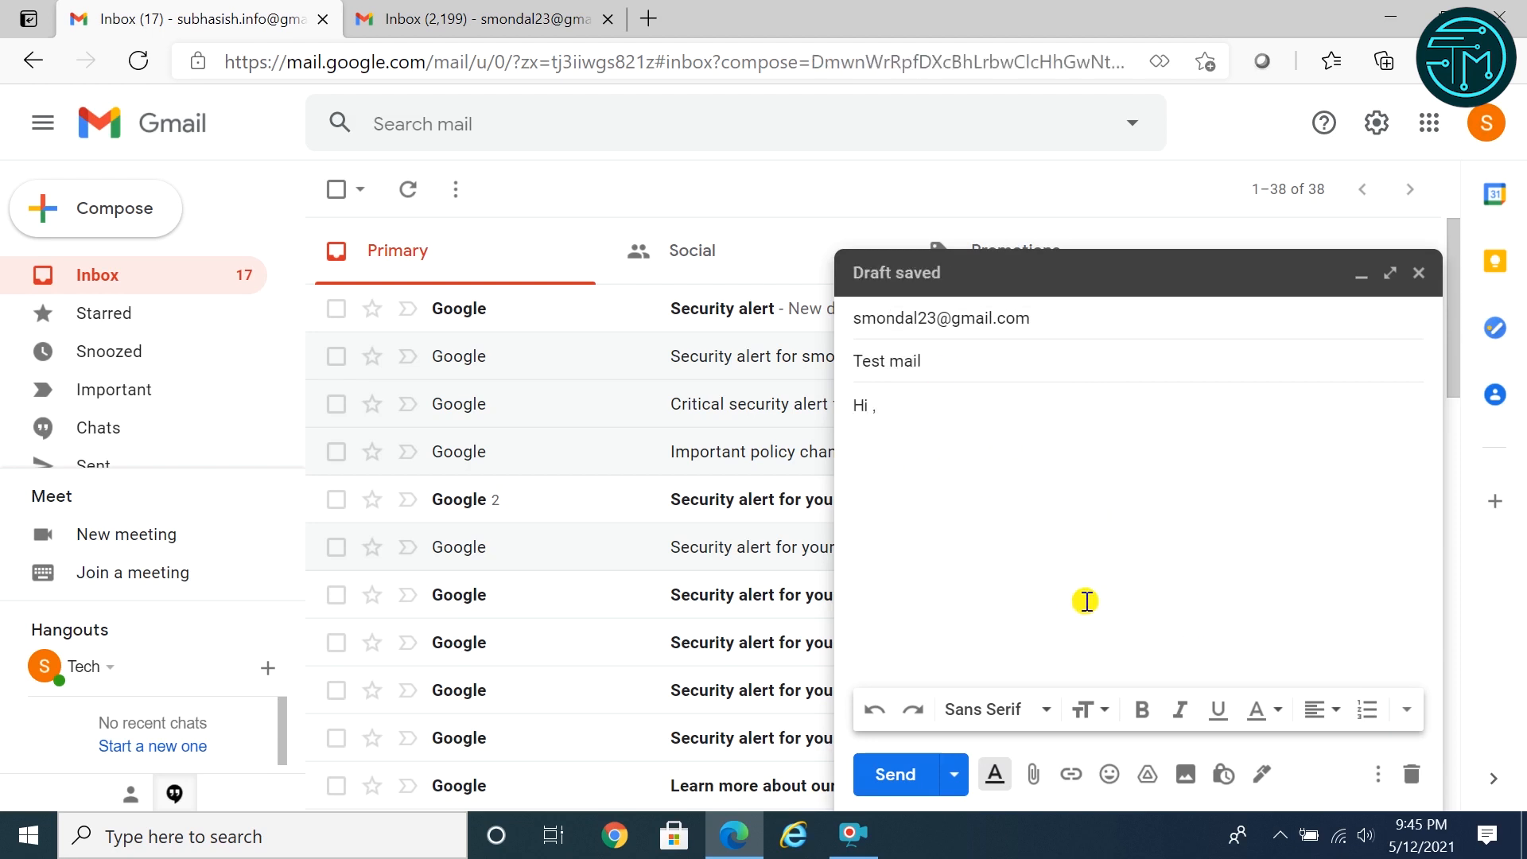
click(892, 775)
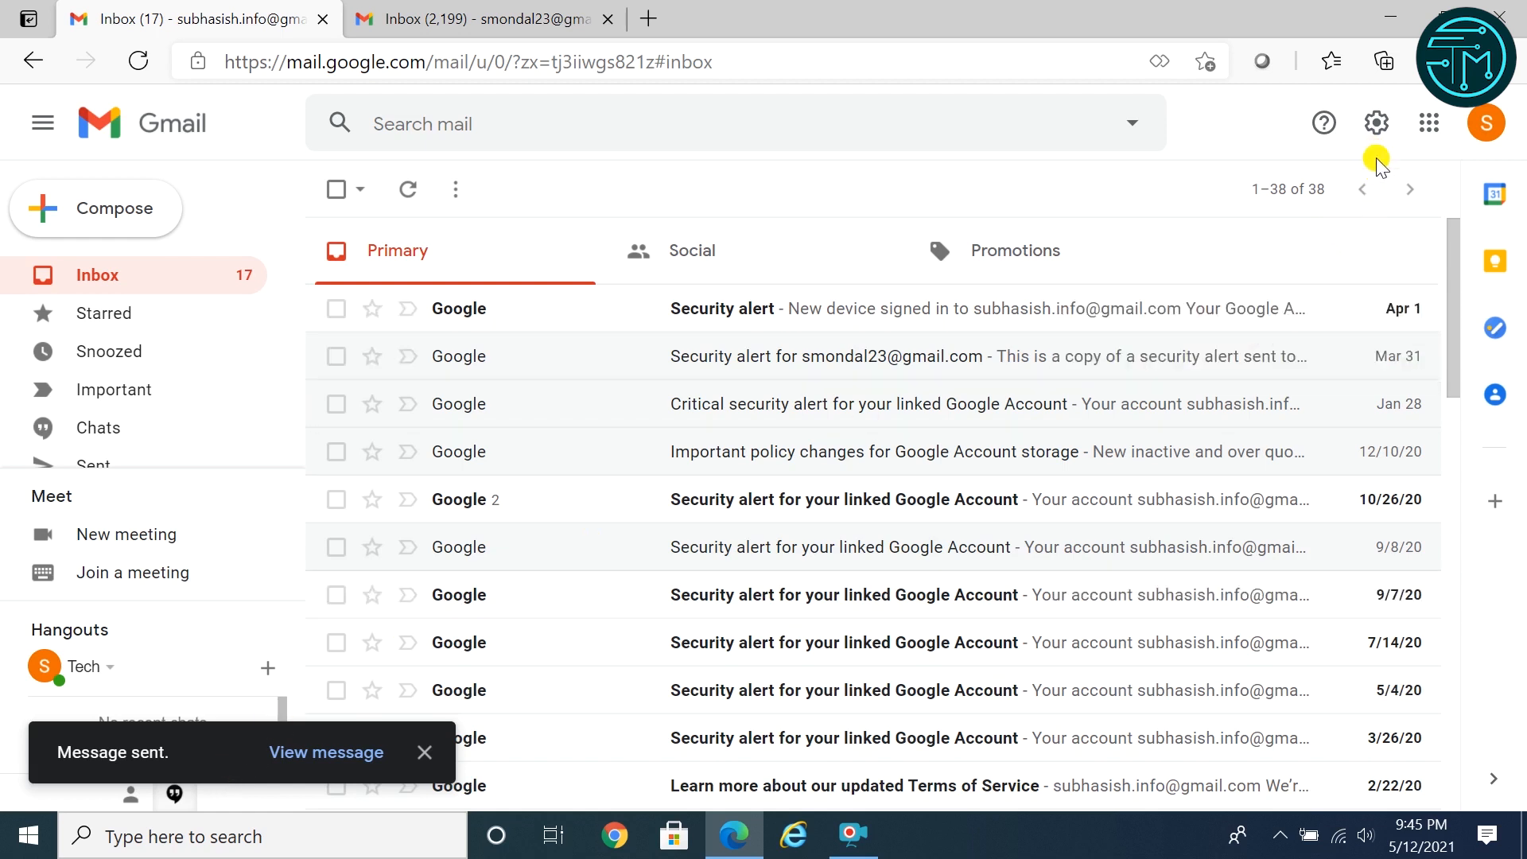
mouse_move(1378, 122)
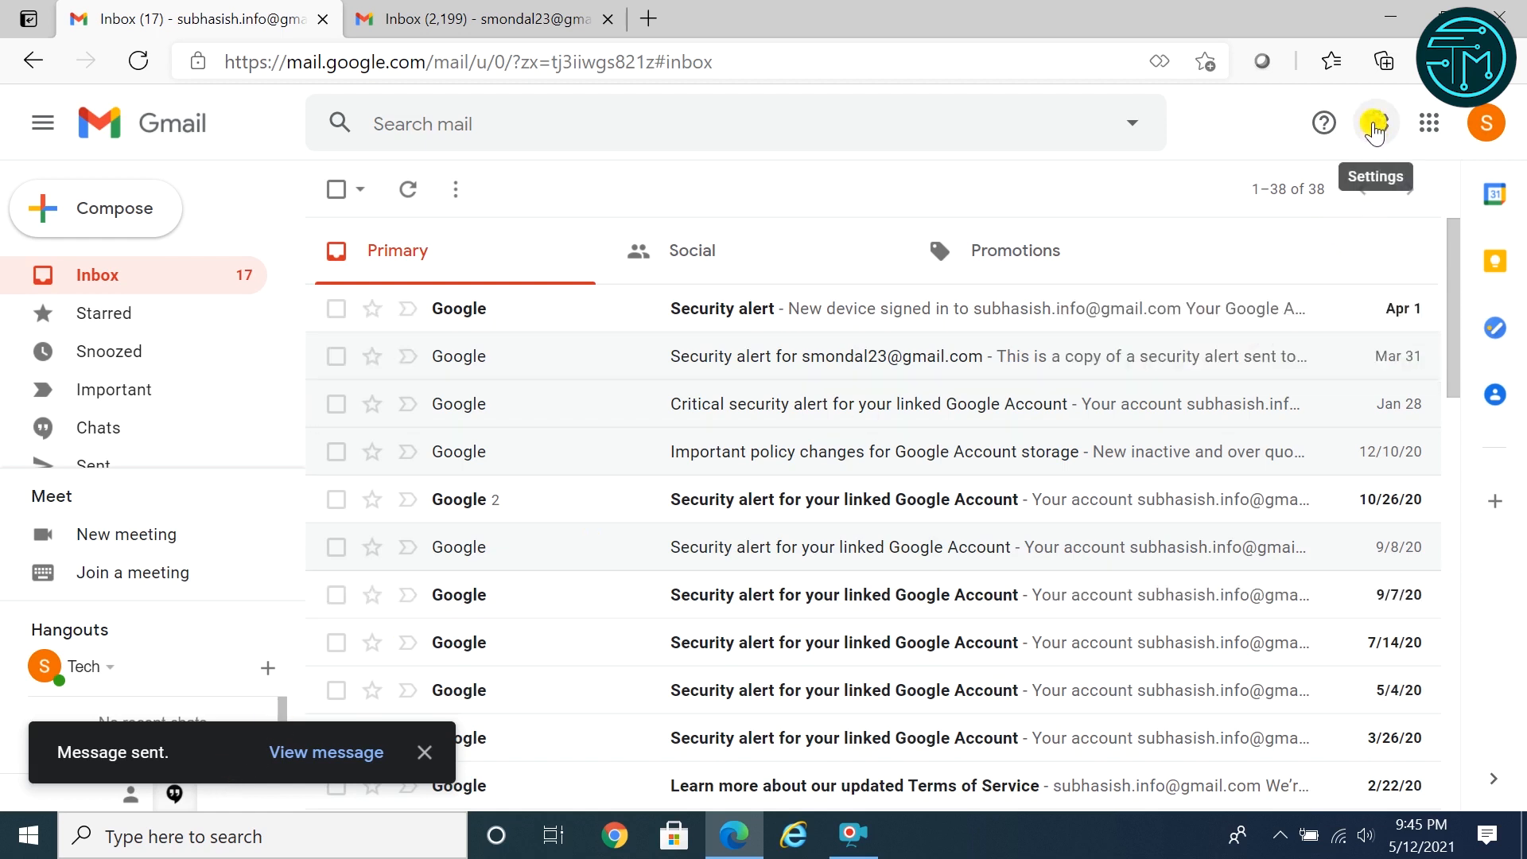
Step: Bring up the full settings page on its General section via the Settings gear
click(1374, 123)
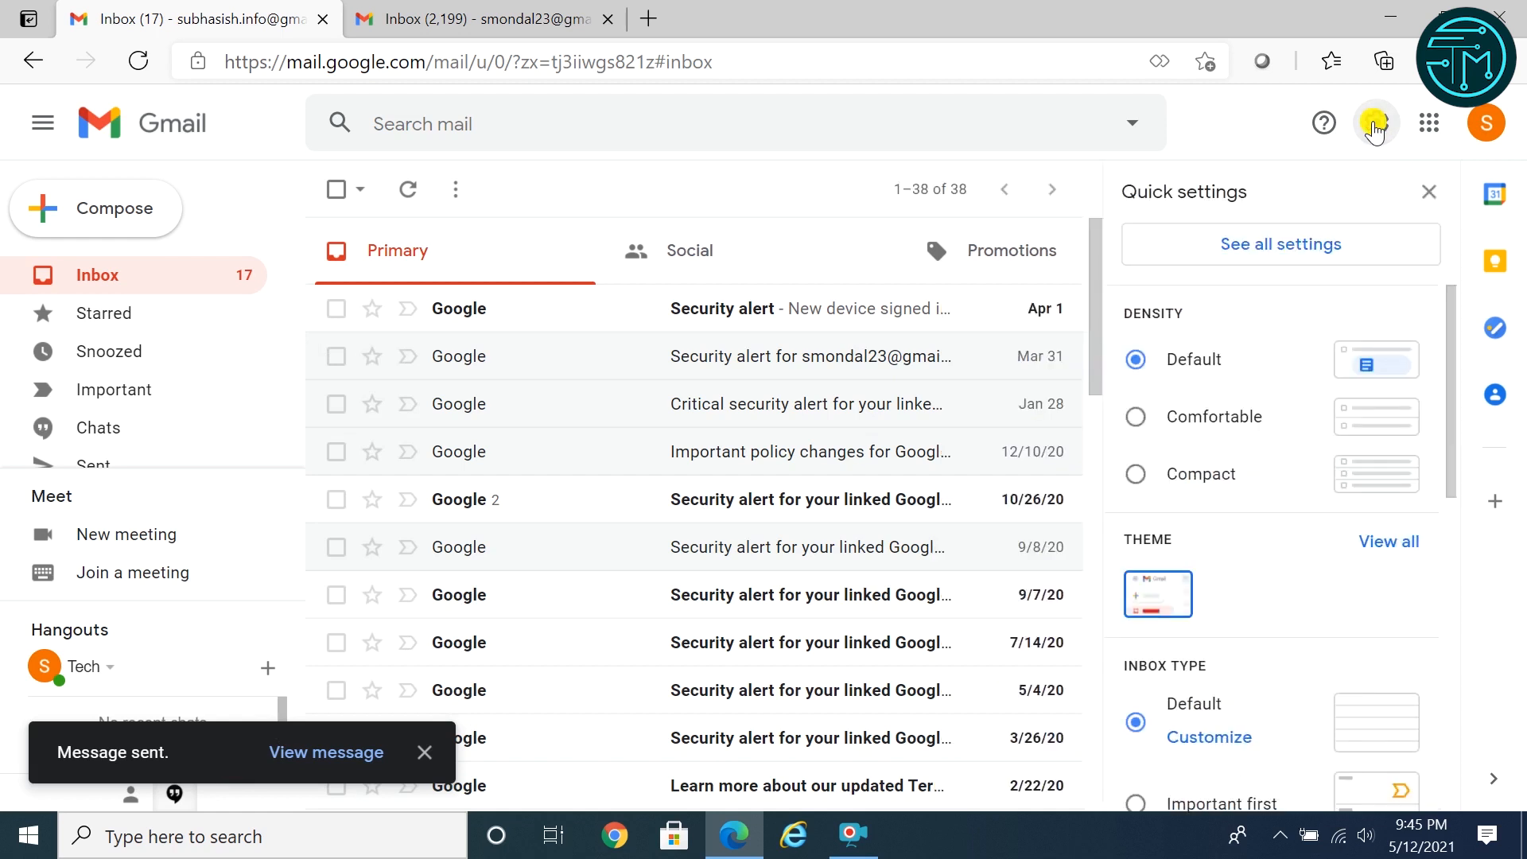
click(1281, 244)
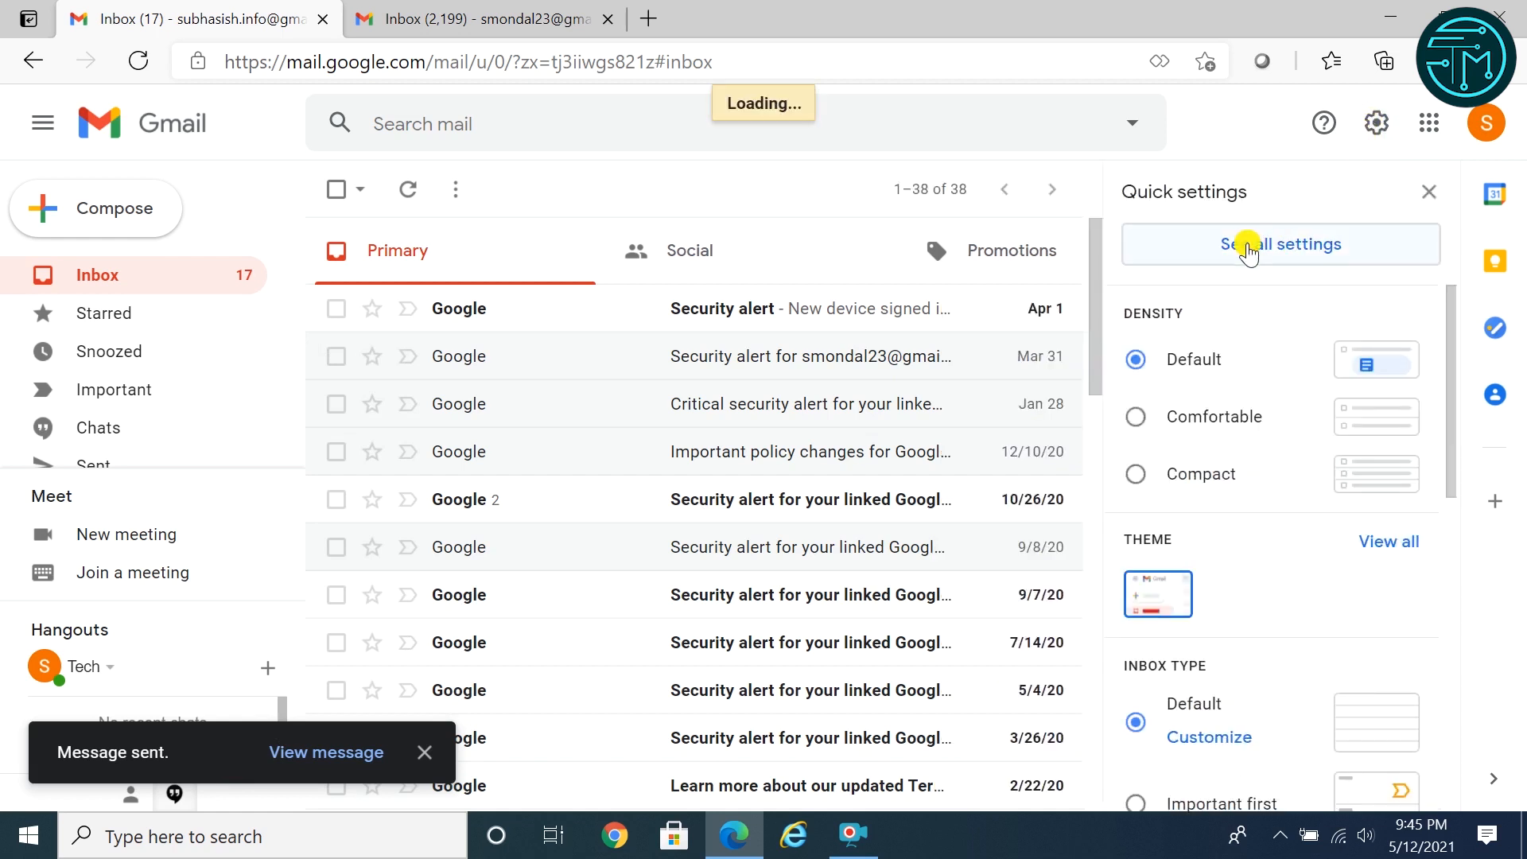
click(1279, 245)
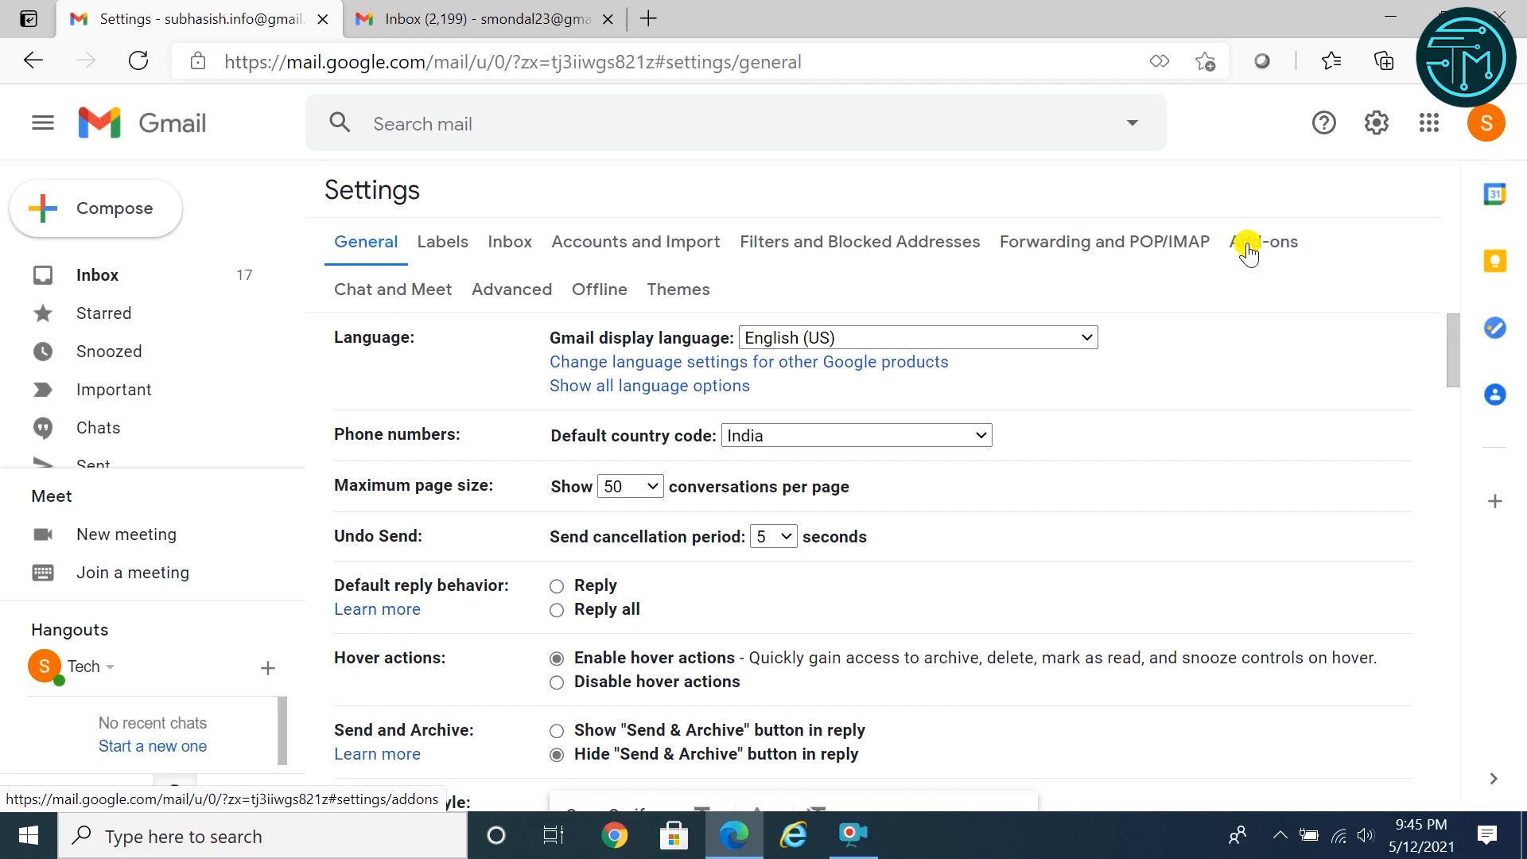
mouse_move(1206, 549)
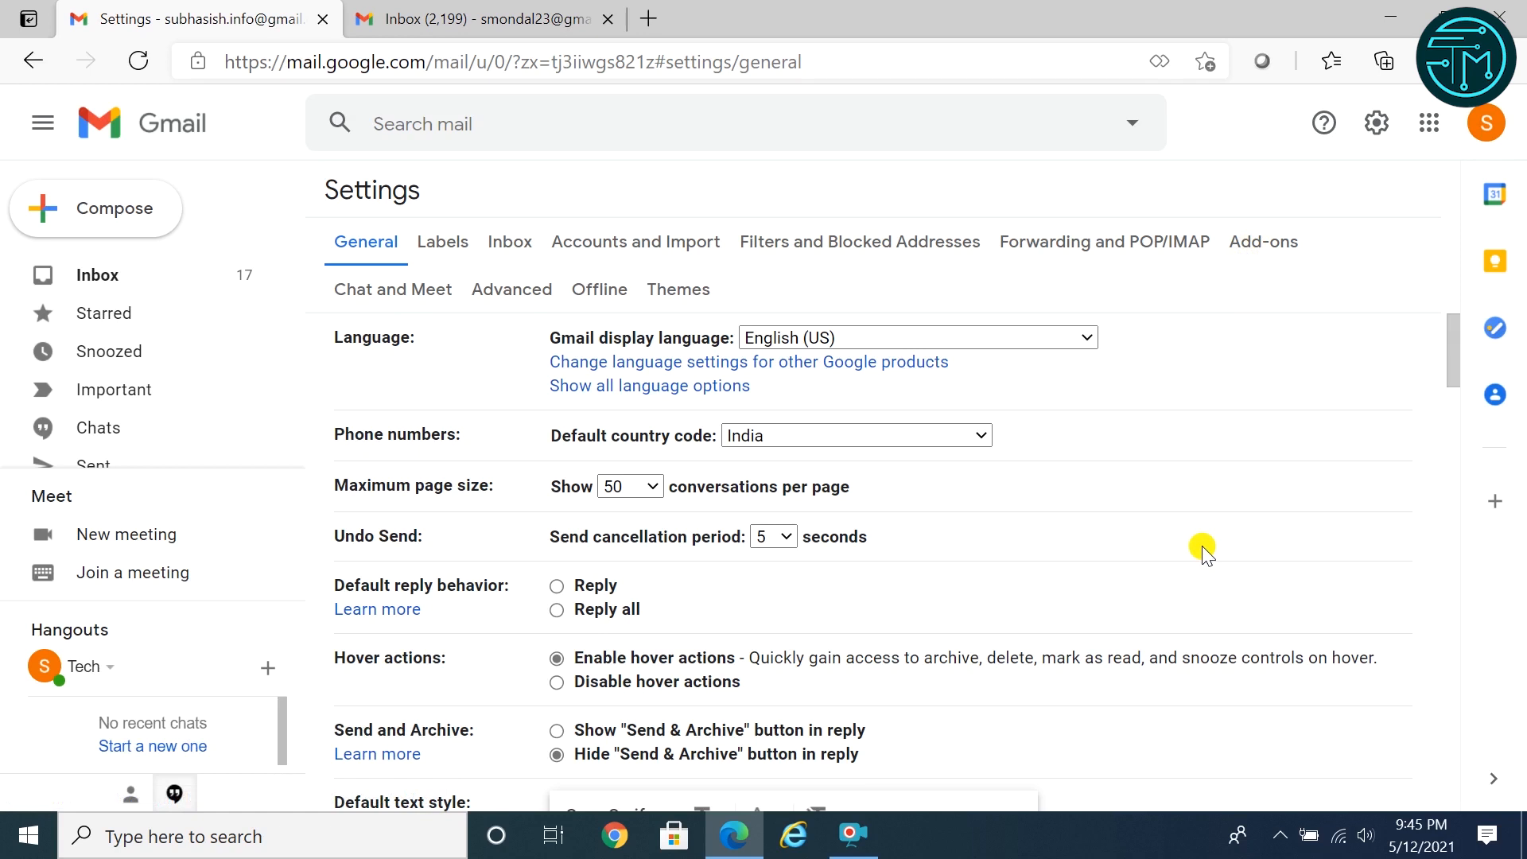
mouse_move(398, 545)
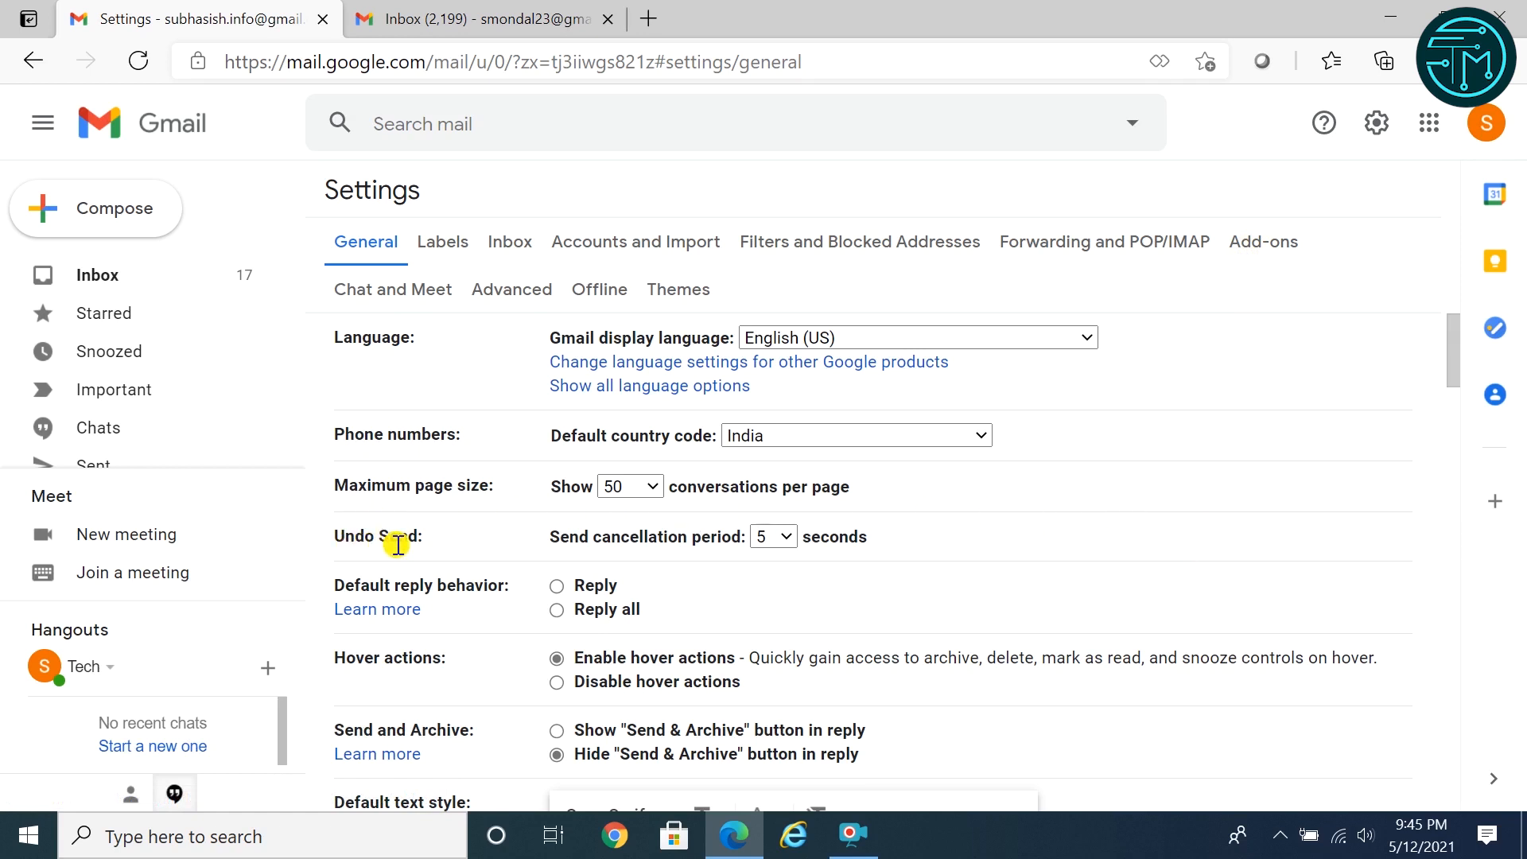
Step: Change the Undo Send cancellation period from 5 to 30 seconds and reach the page bottom
double_click(379, 536)
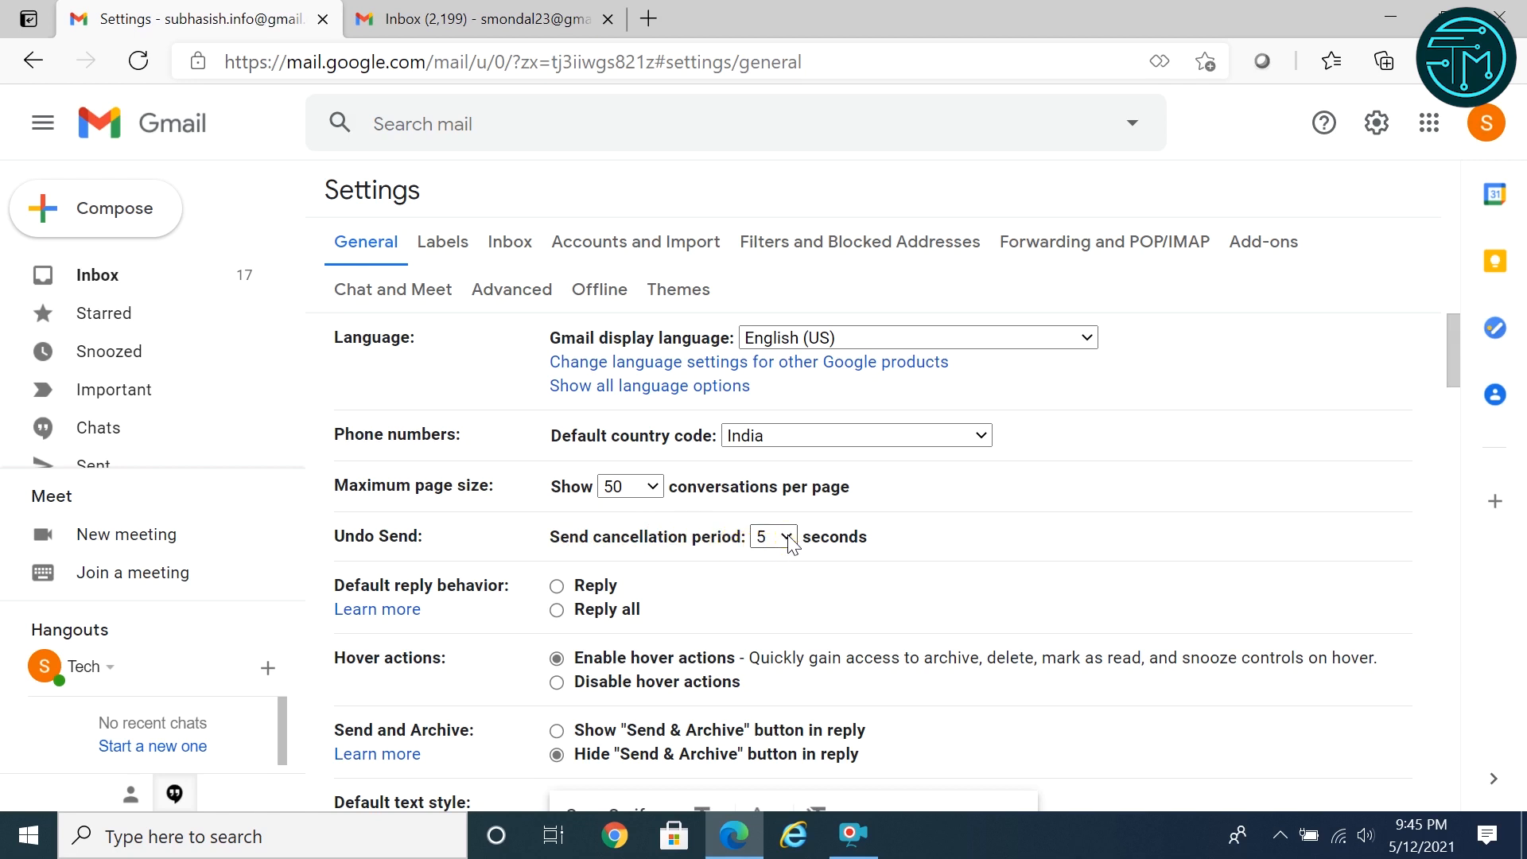
click(773, 536)
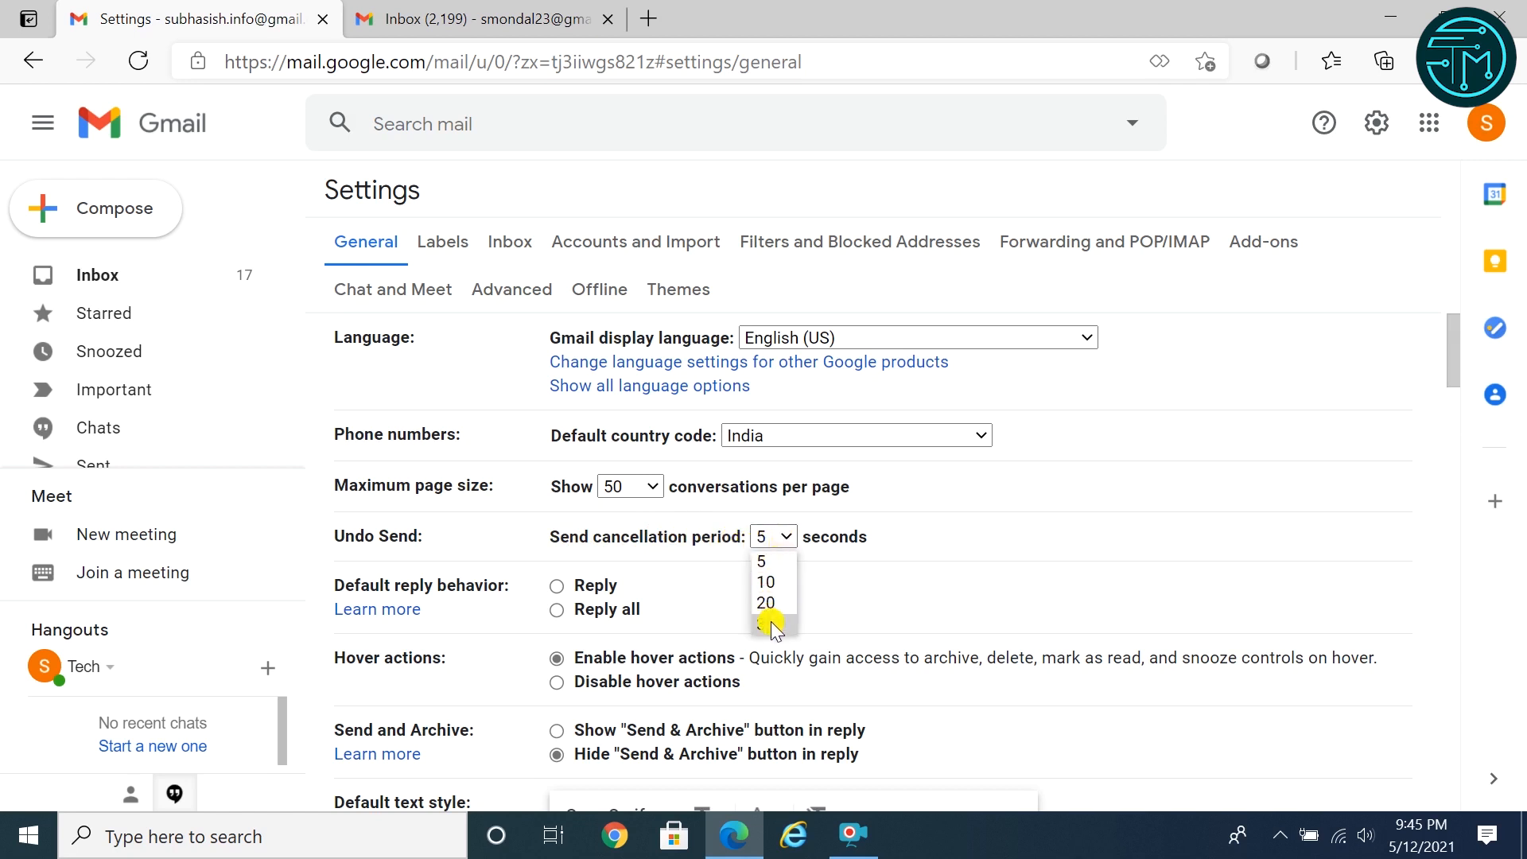
click(768, 623)
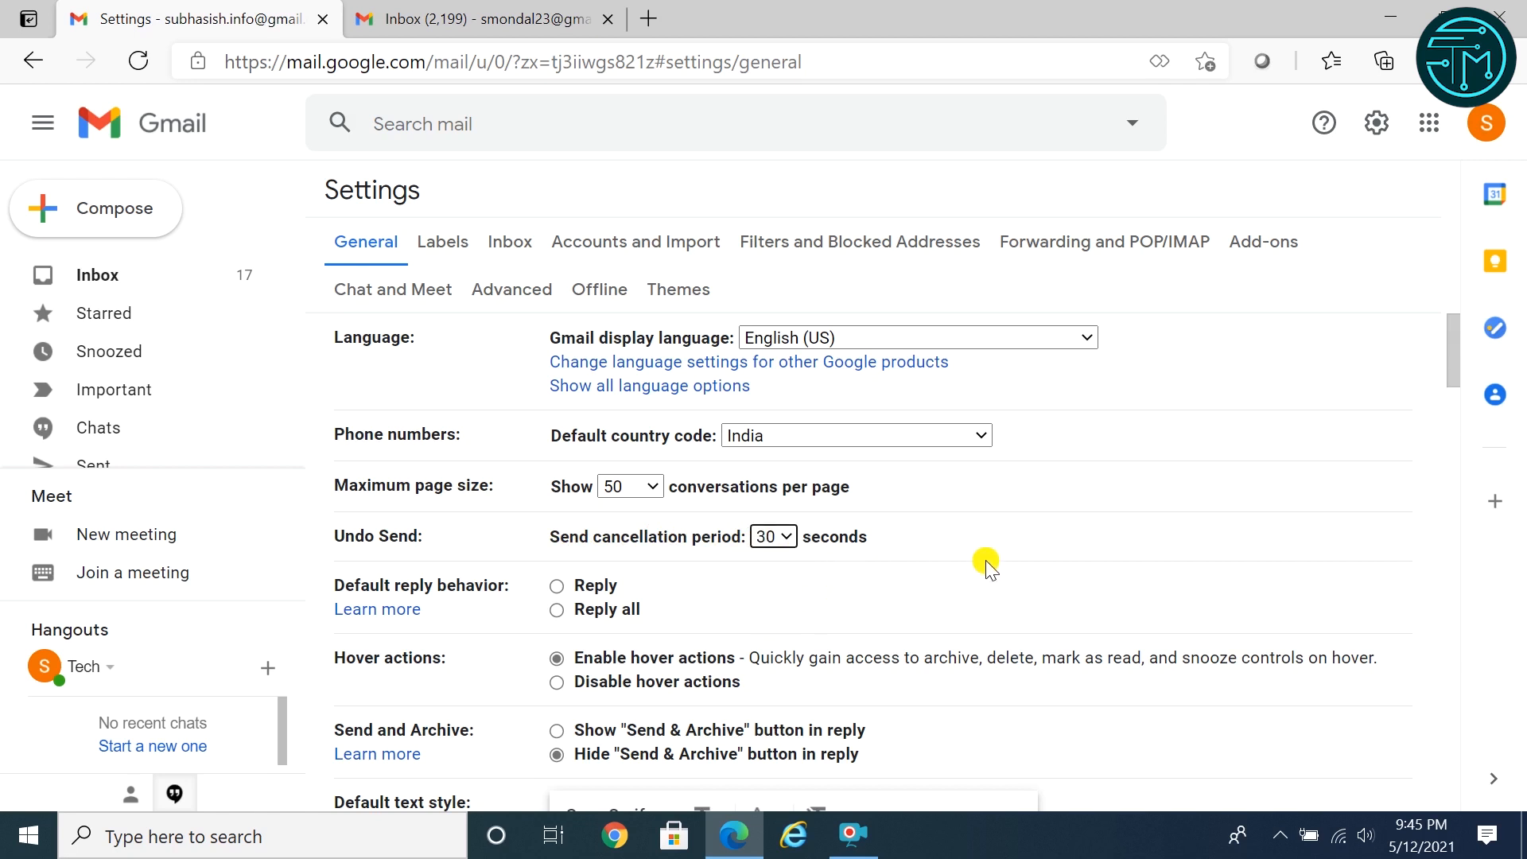
scroll(down, 3)
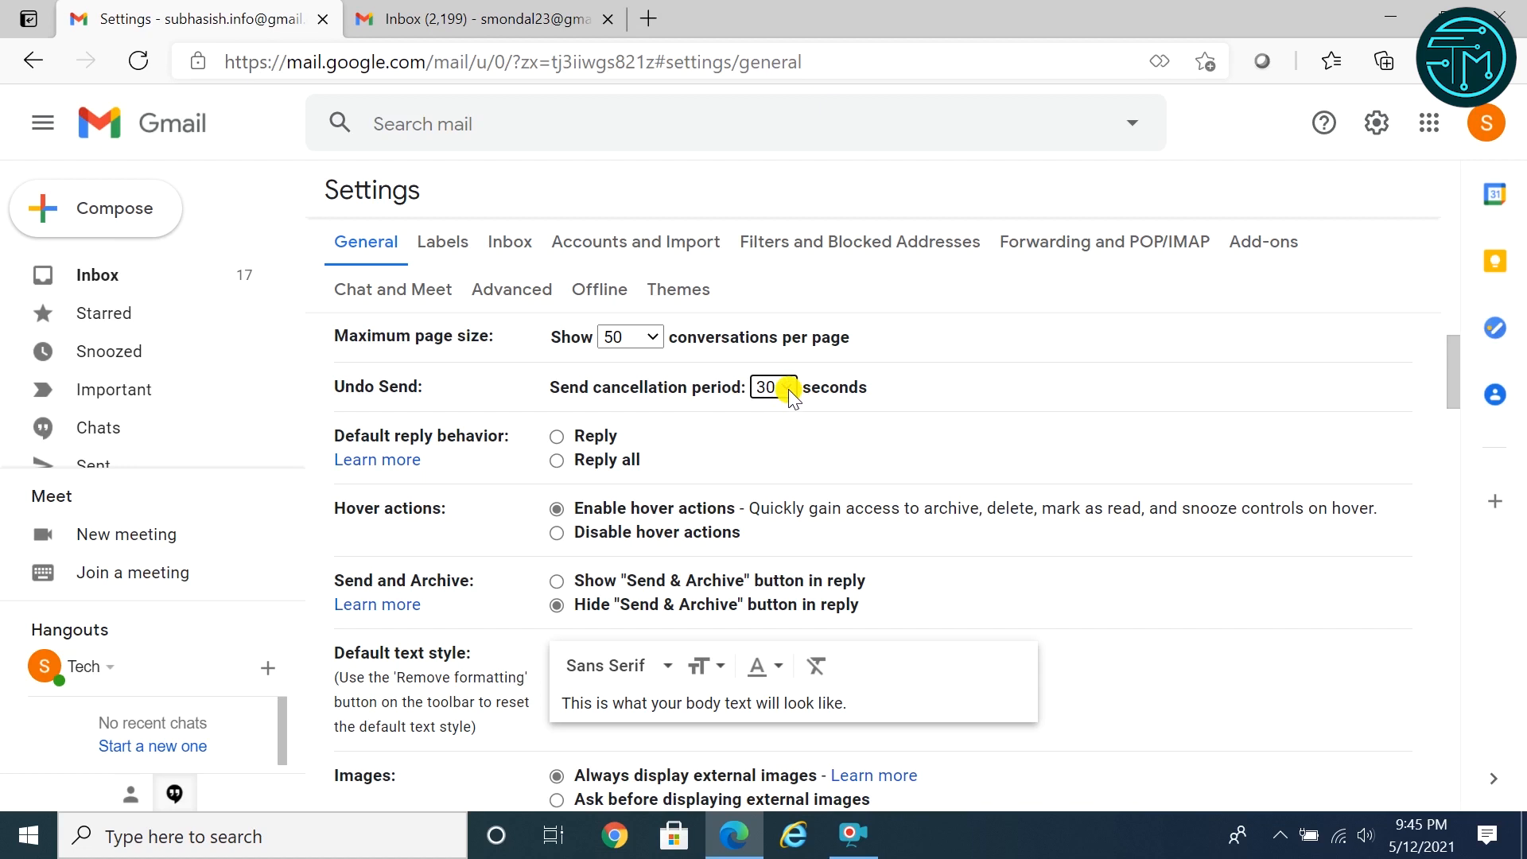
mouse_move(914, 454)
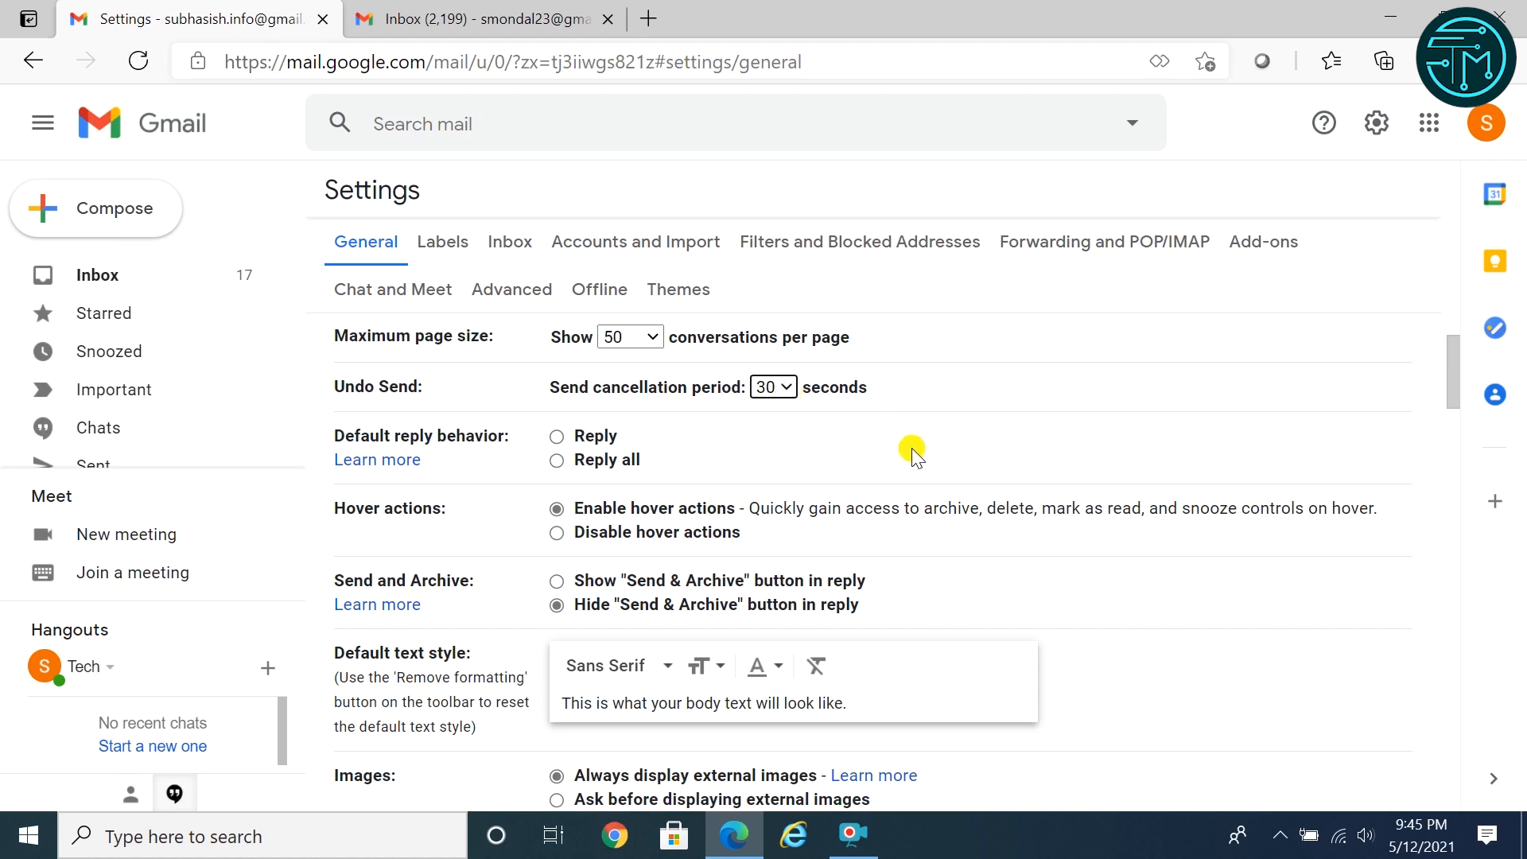
scroll(down, 3)
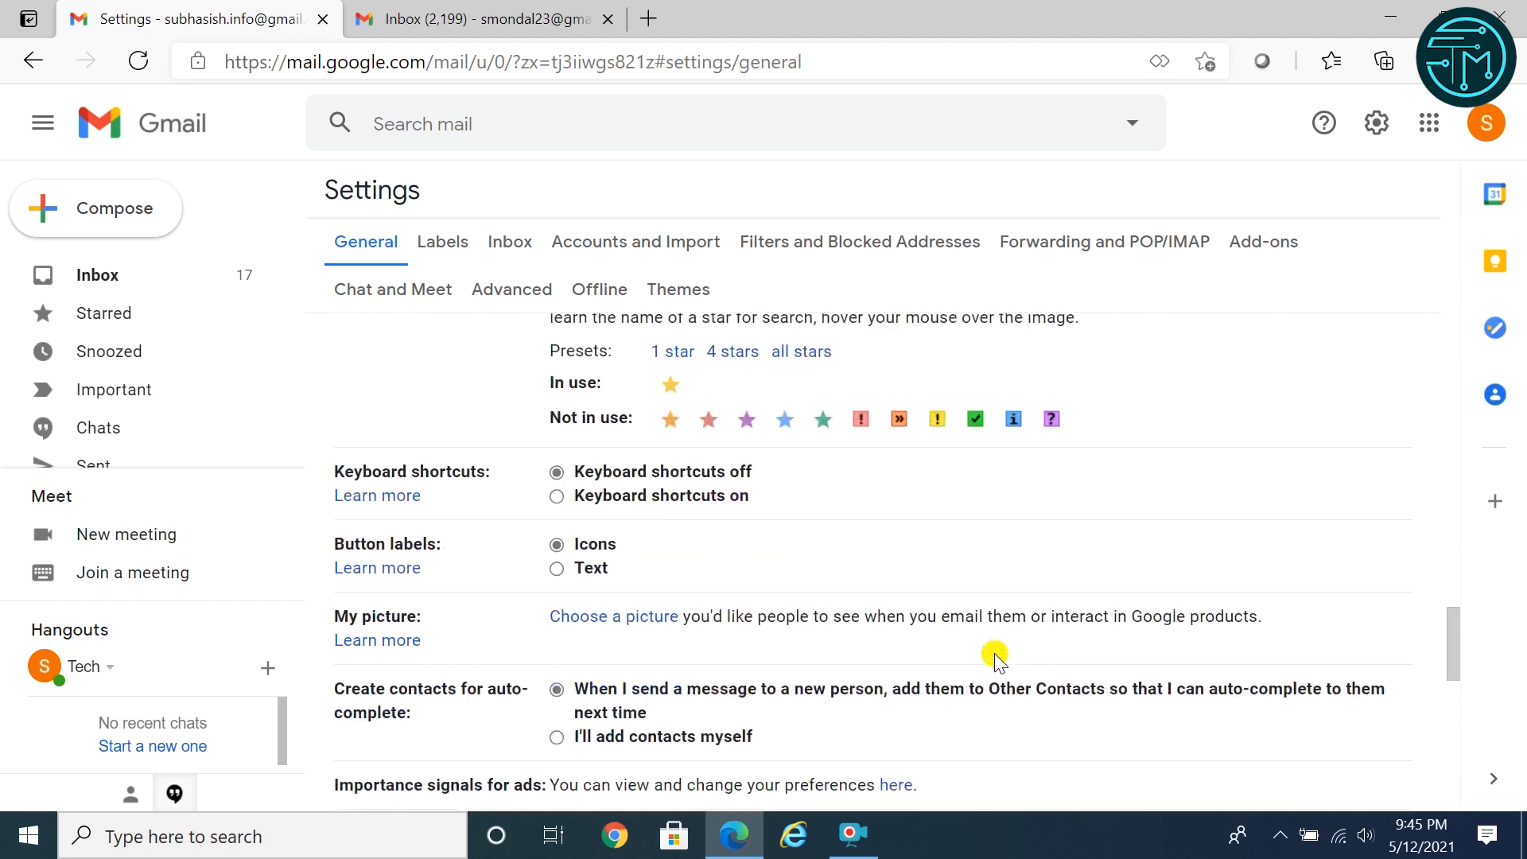
scroll(down, 3)
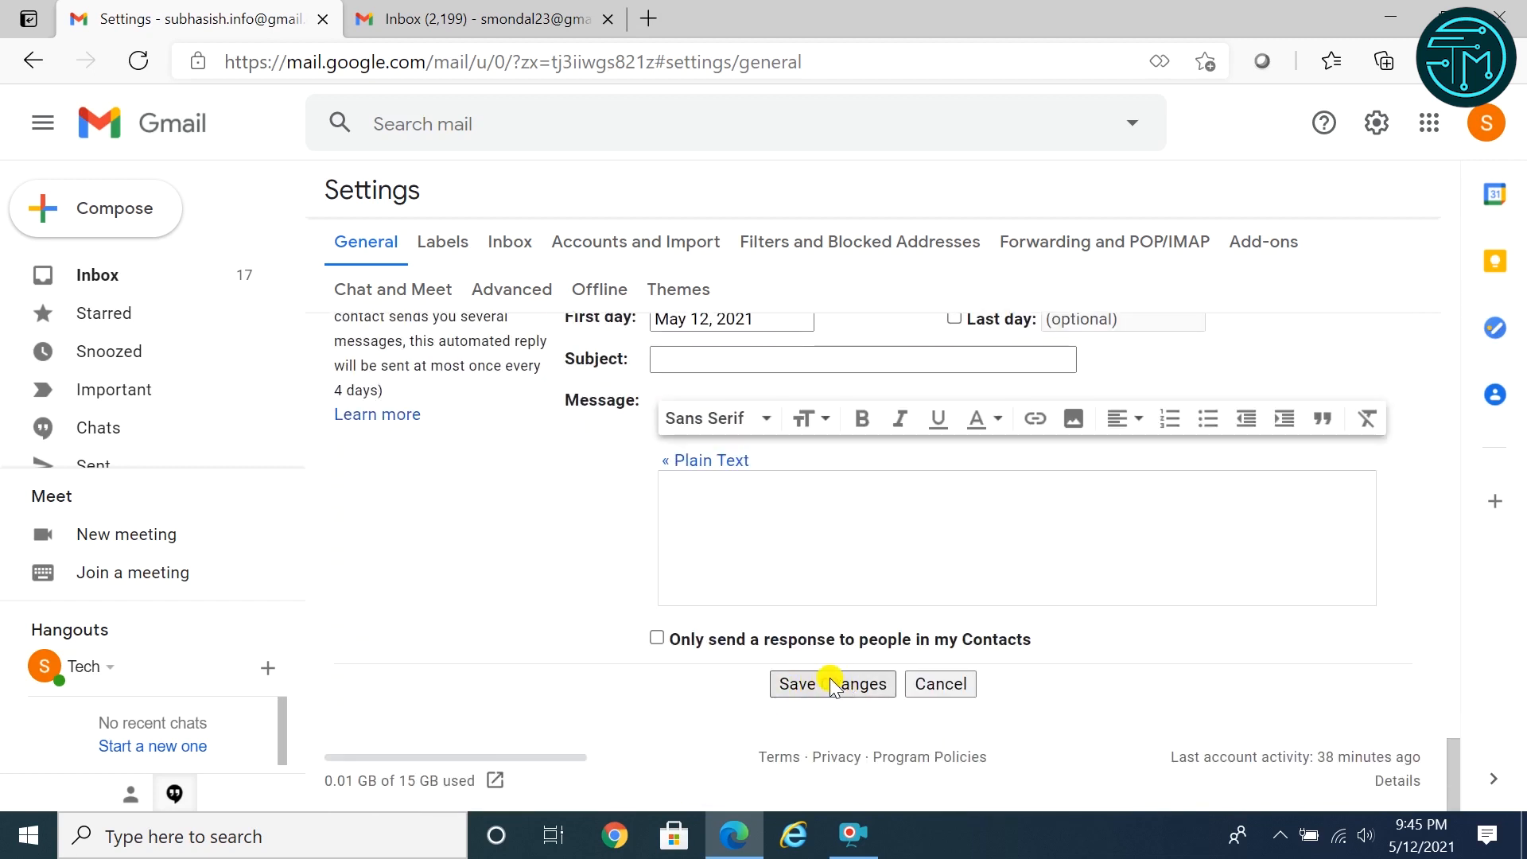
Step: Save the 30-second Undo Send setting, send 'Test mail', then undo the send to reopen the draft
click(832, 684)
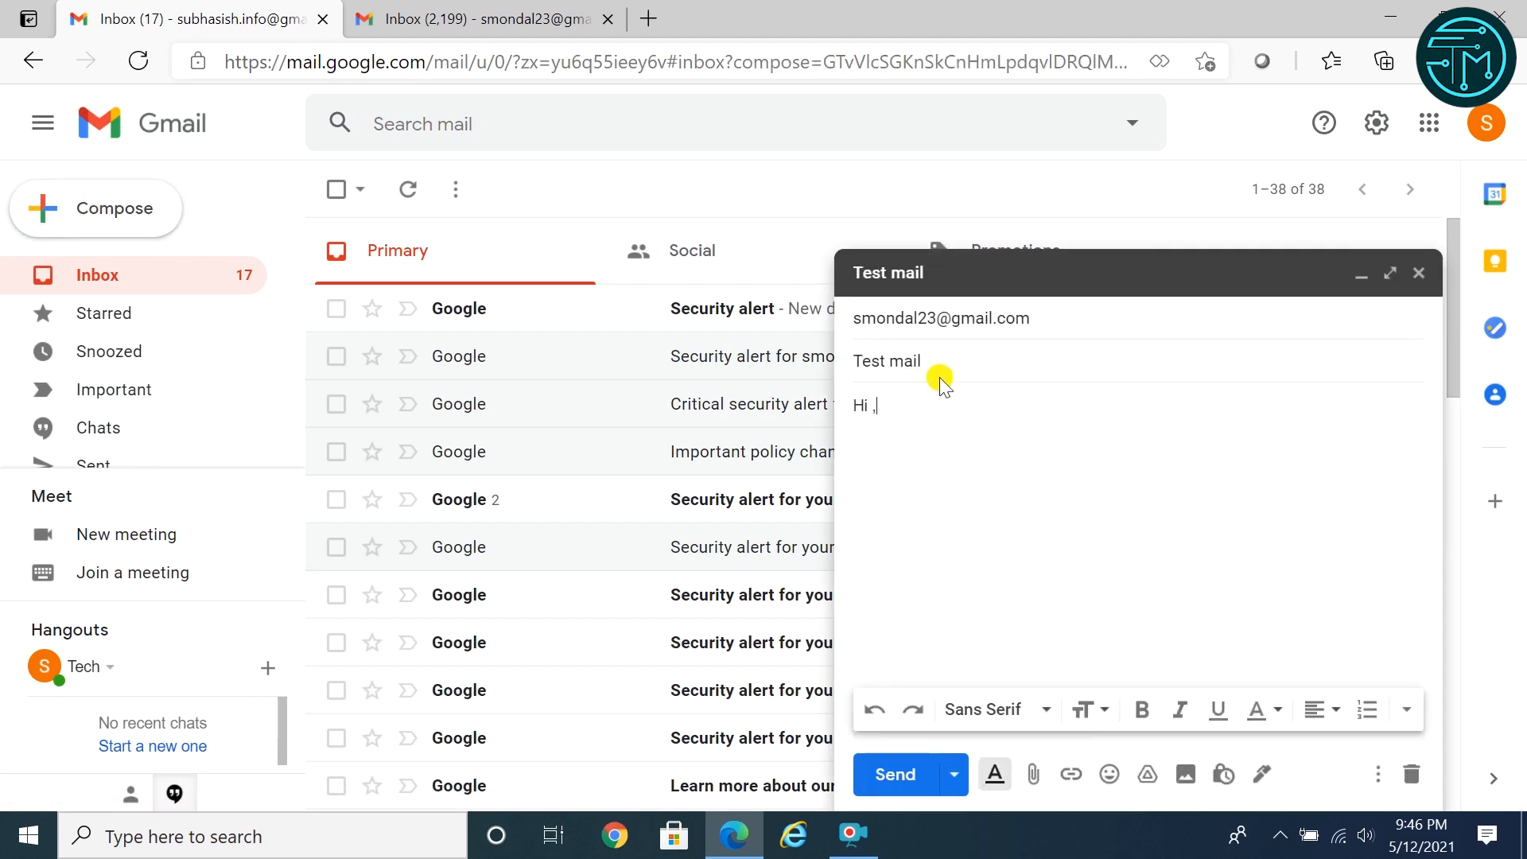
click(892, 775)
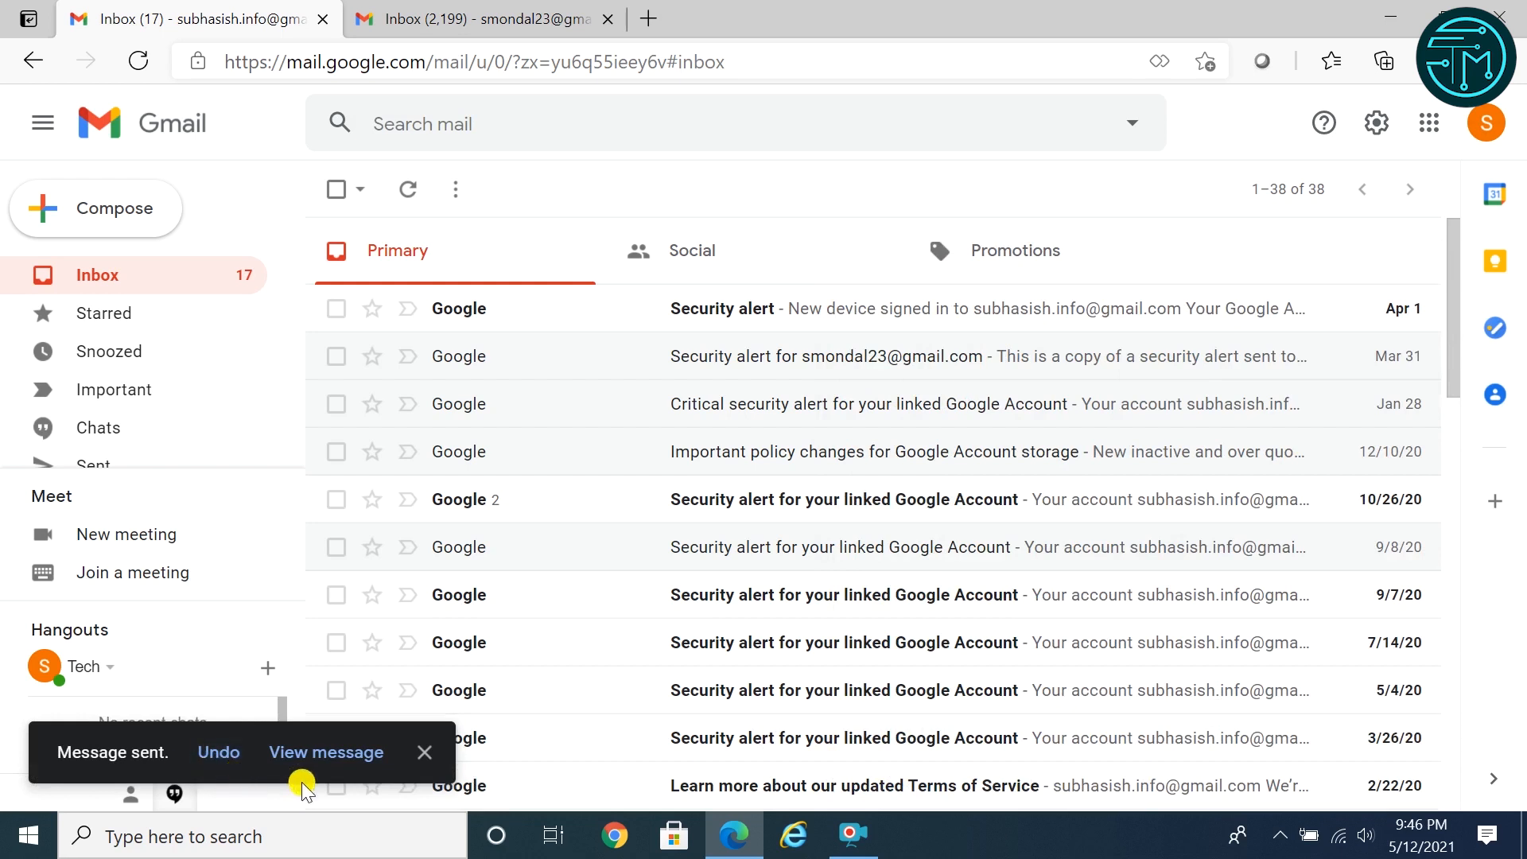
mouse_move(1143, 485)
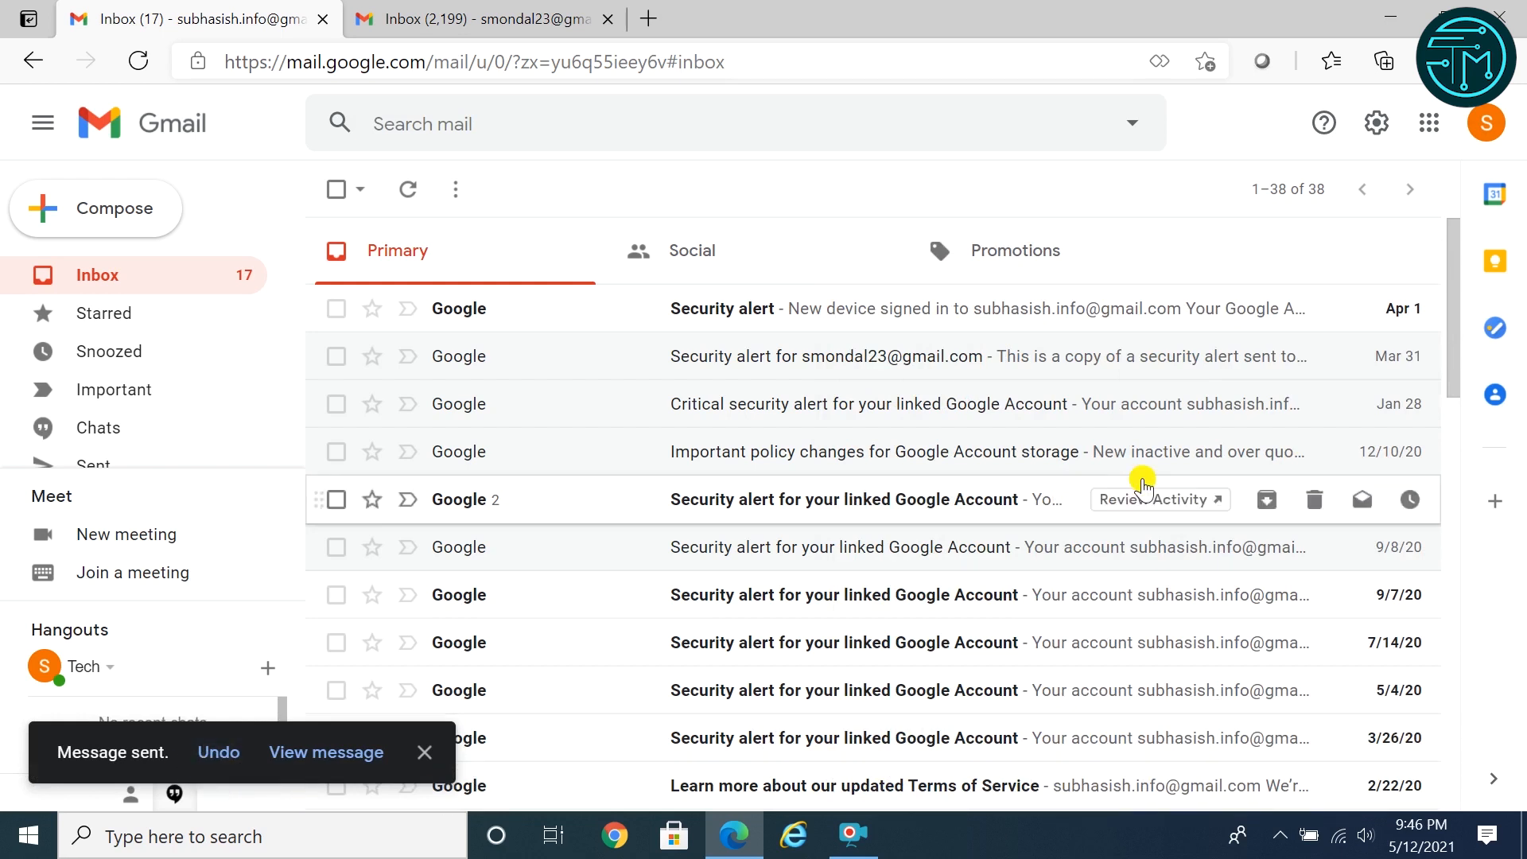
click(218, 753)
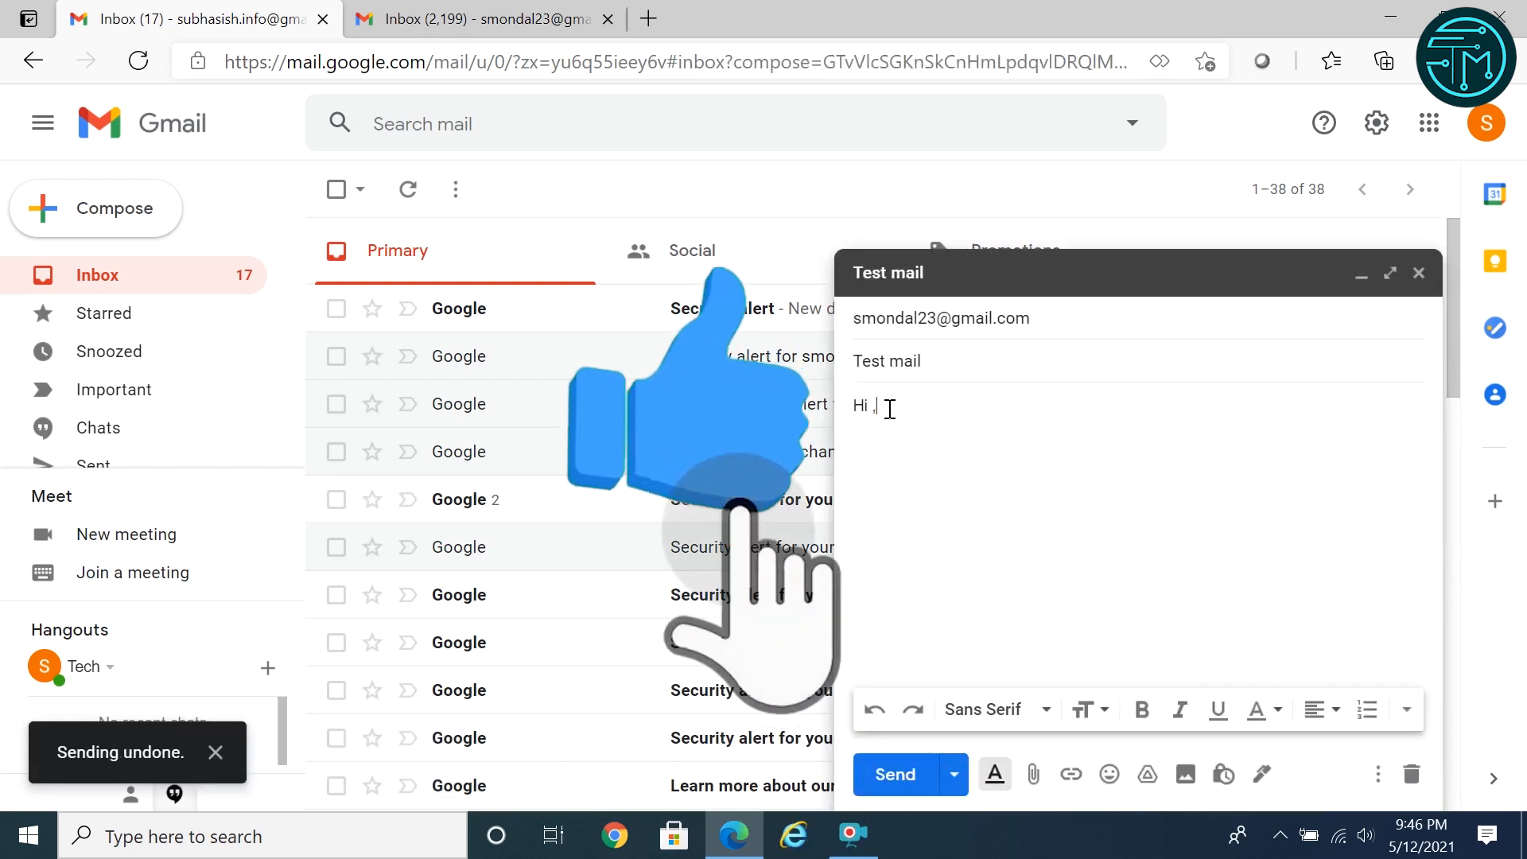